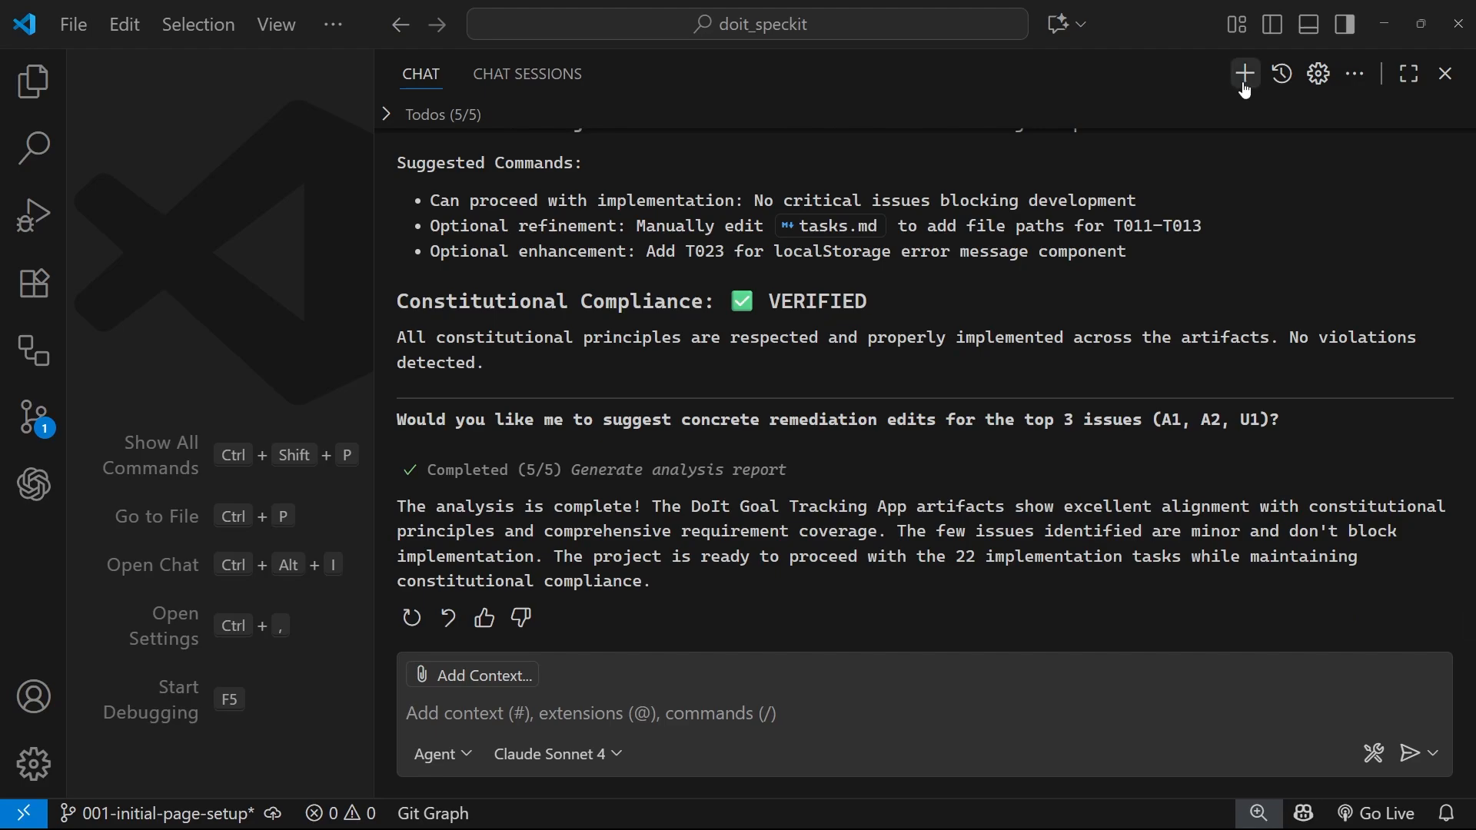
# - Start a new chat on Claude Sonnet 4.5 (Preview) with /implement entered but not sent
pyautogui.click(1244, 74)
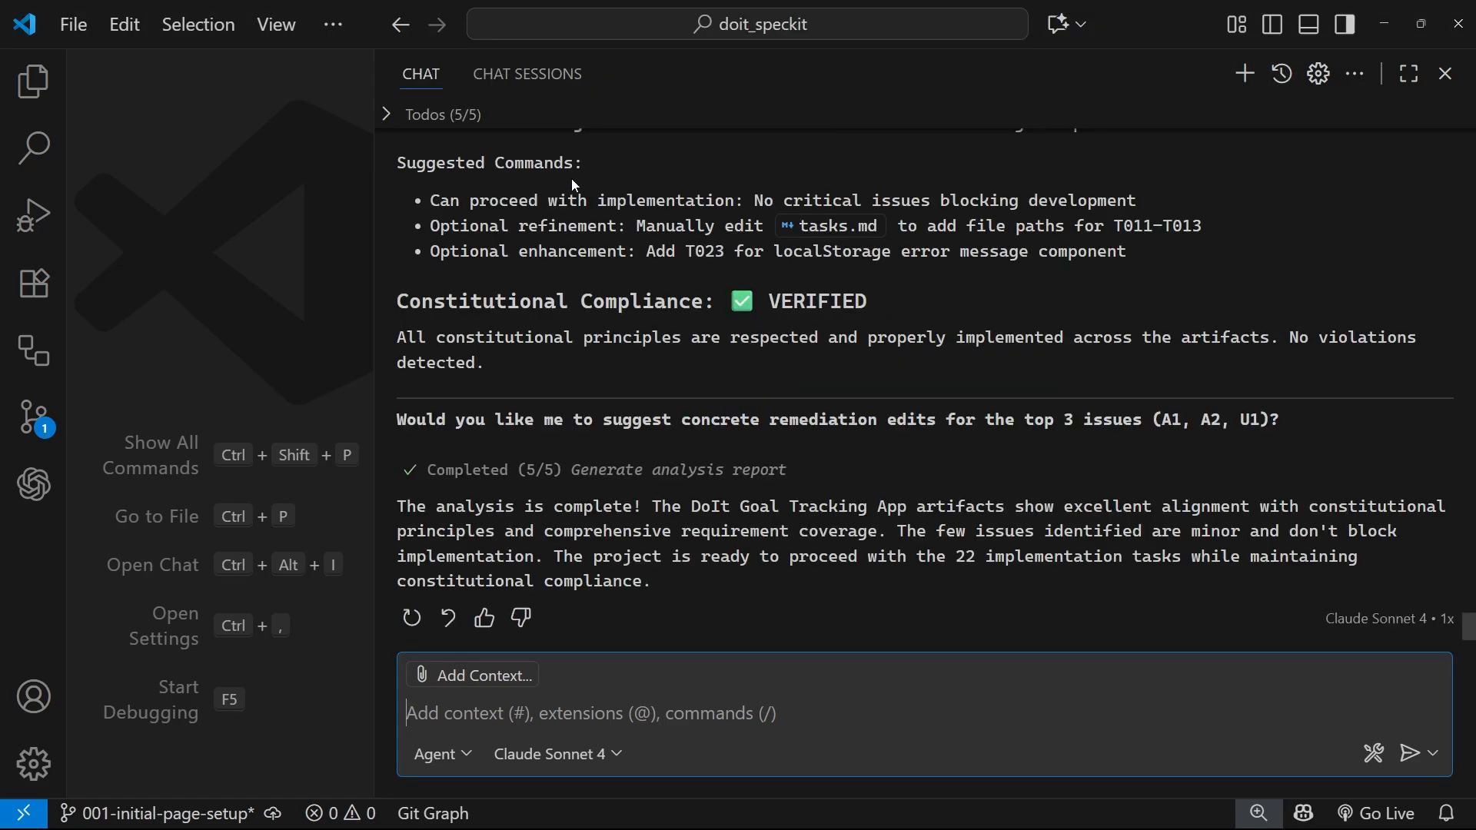
pyautogui.moveTo(1096, 378)
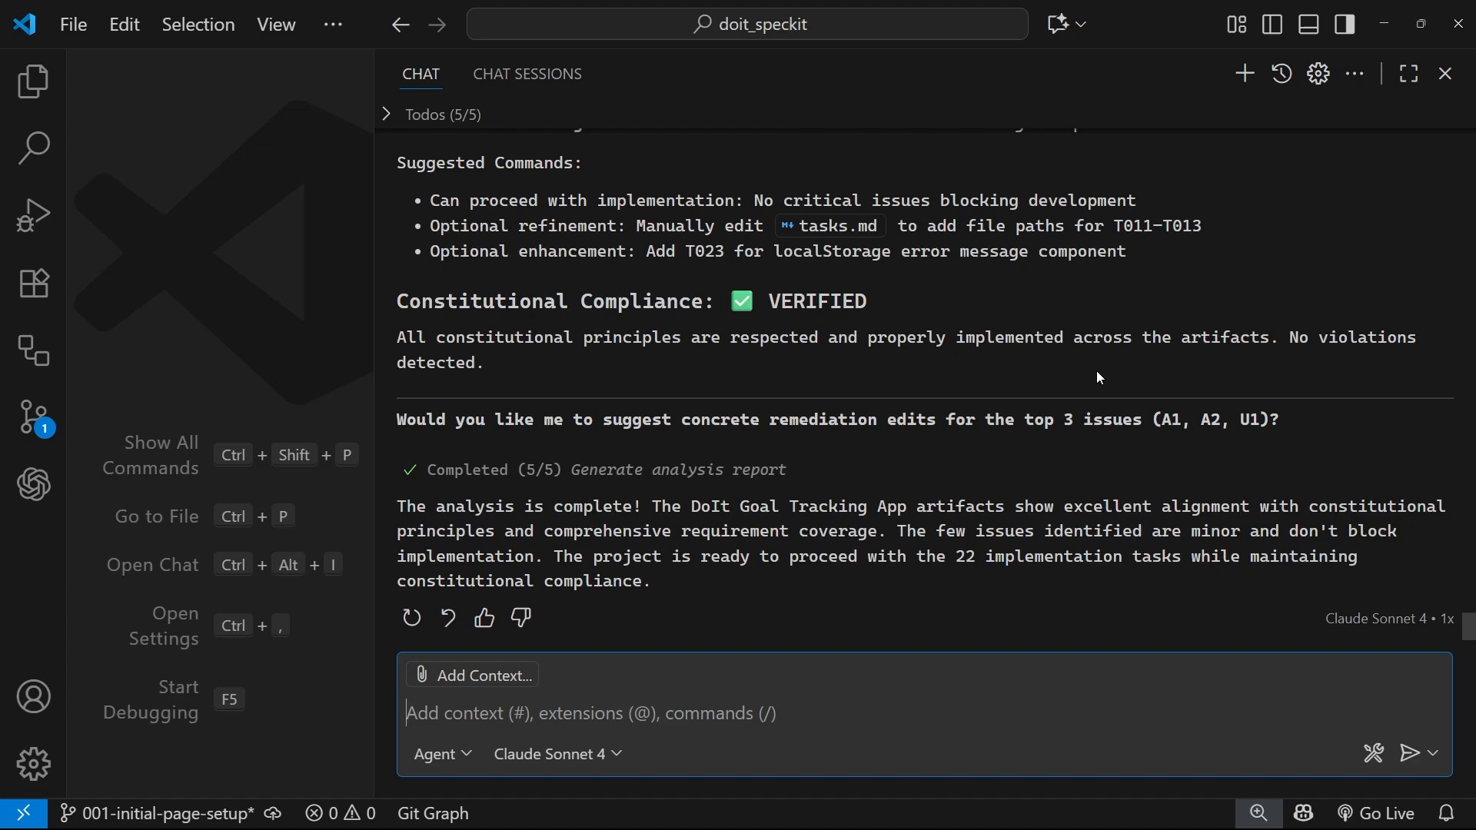
pyautogui.moveTo(943, 77)
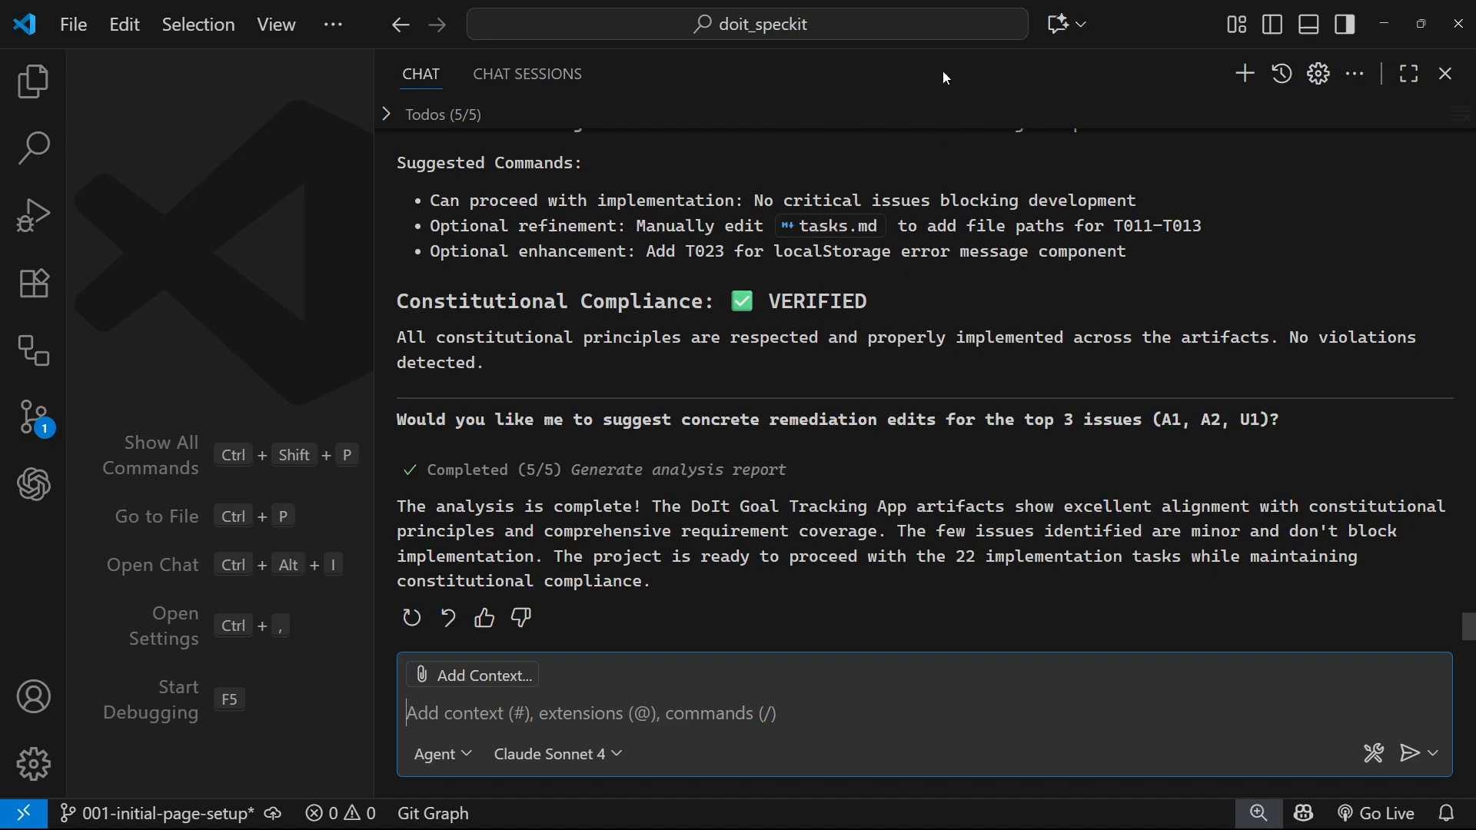
pyautogui.click(1242, 74)
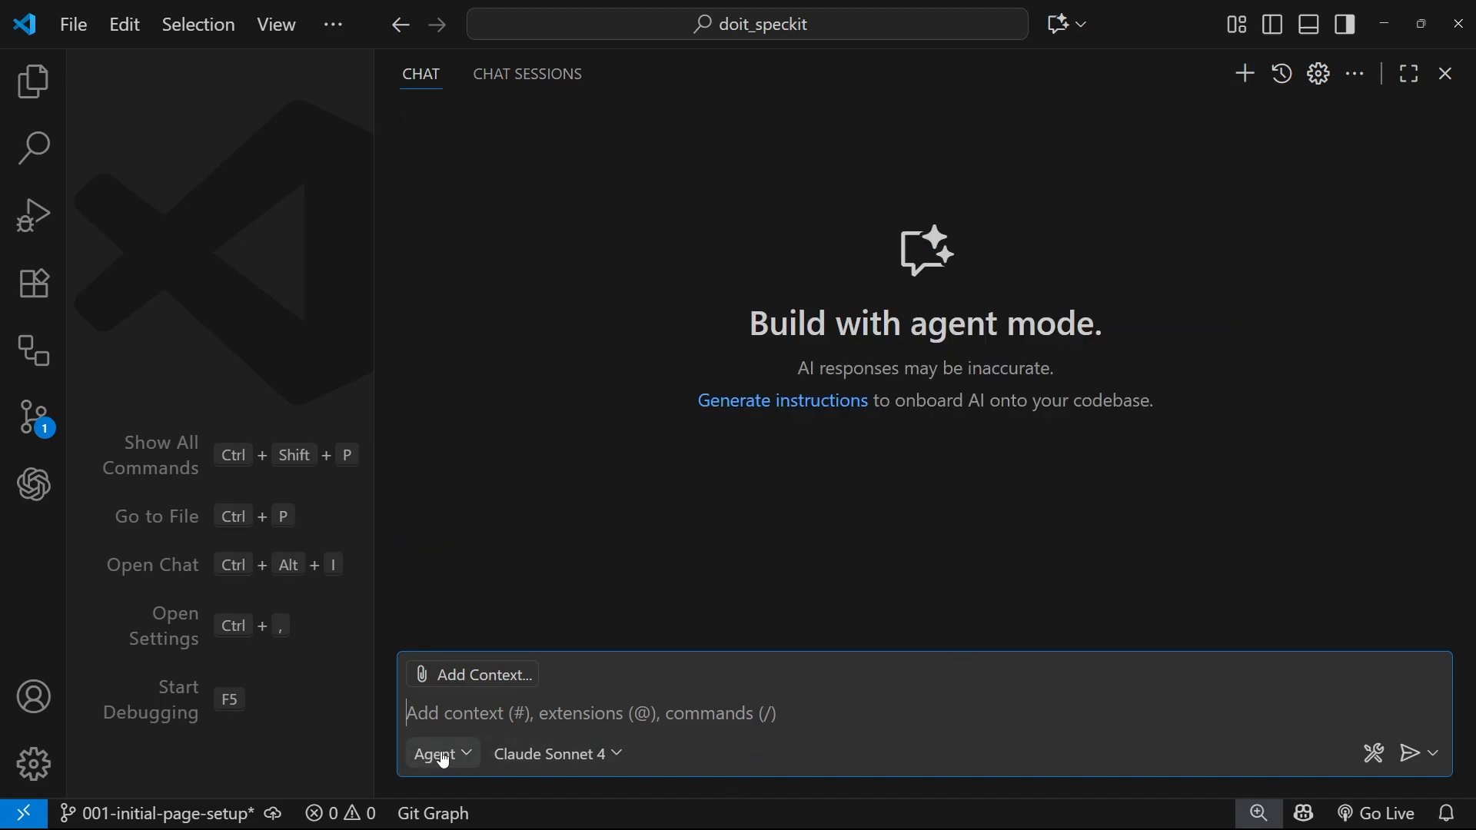
pyautogui.click(550, 754)
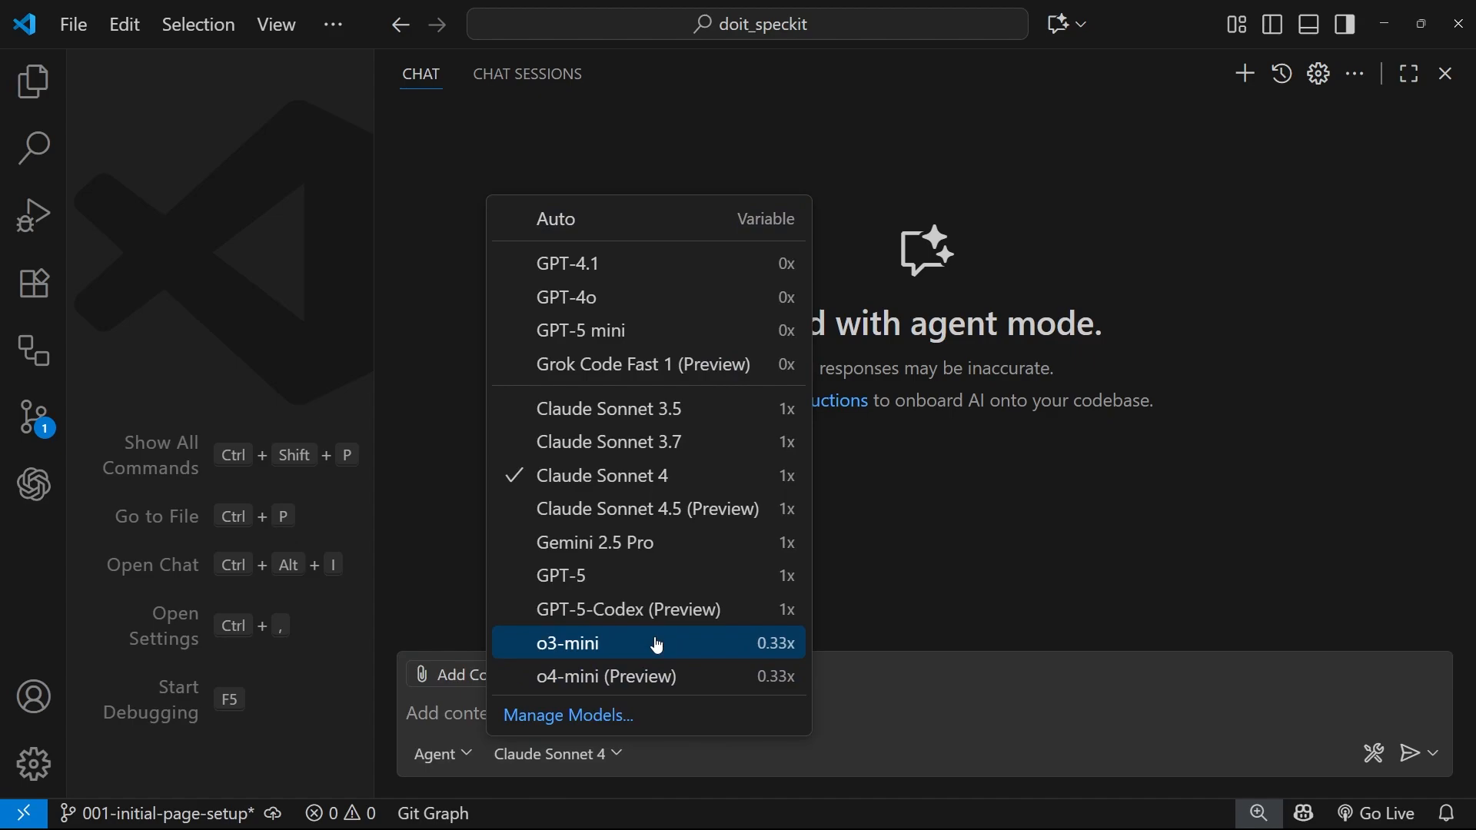
pyautogui.click(646, 509)
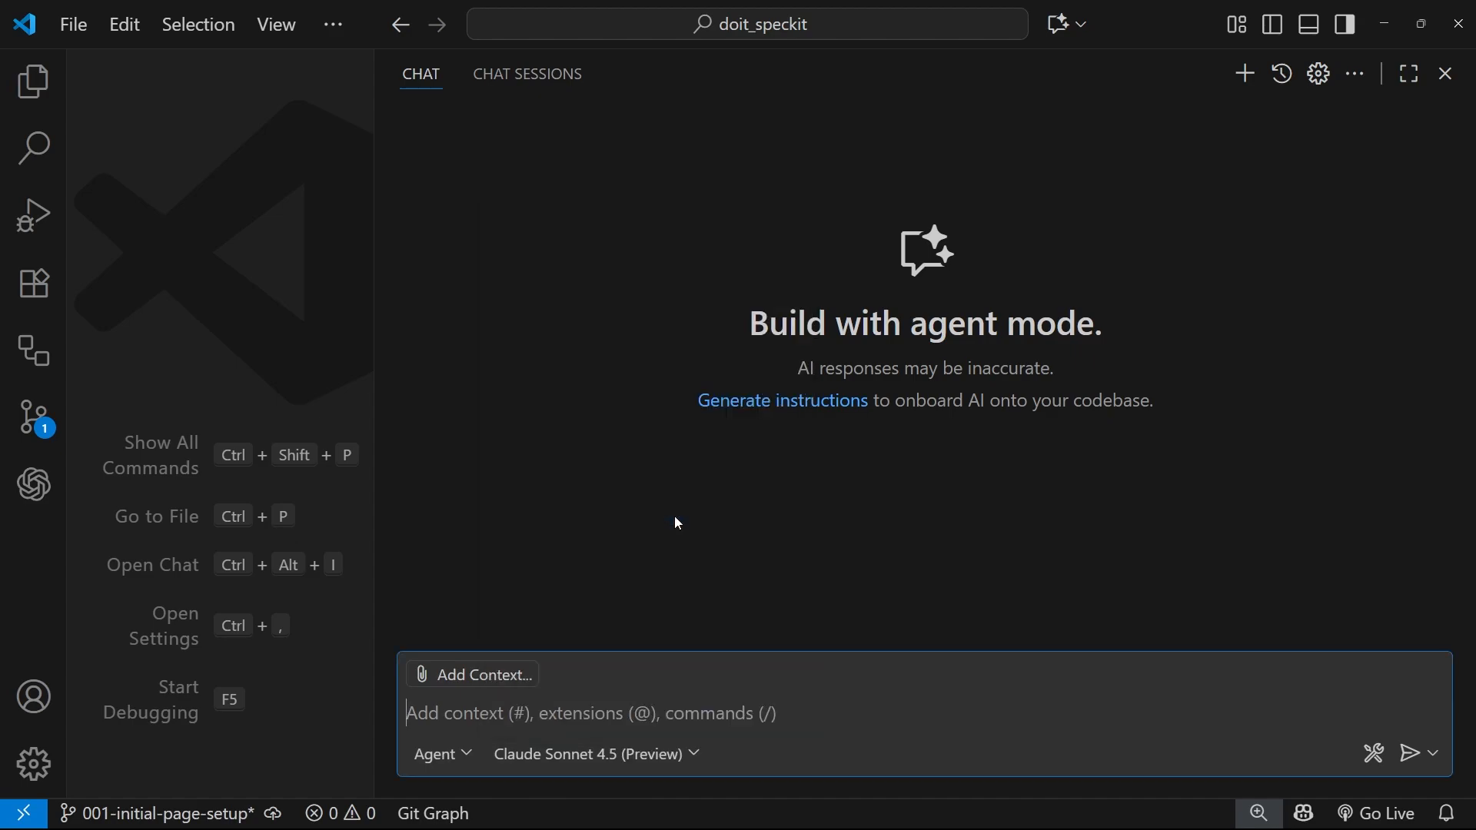
pyautogui.moveTo(703, 714)
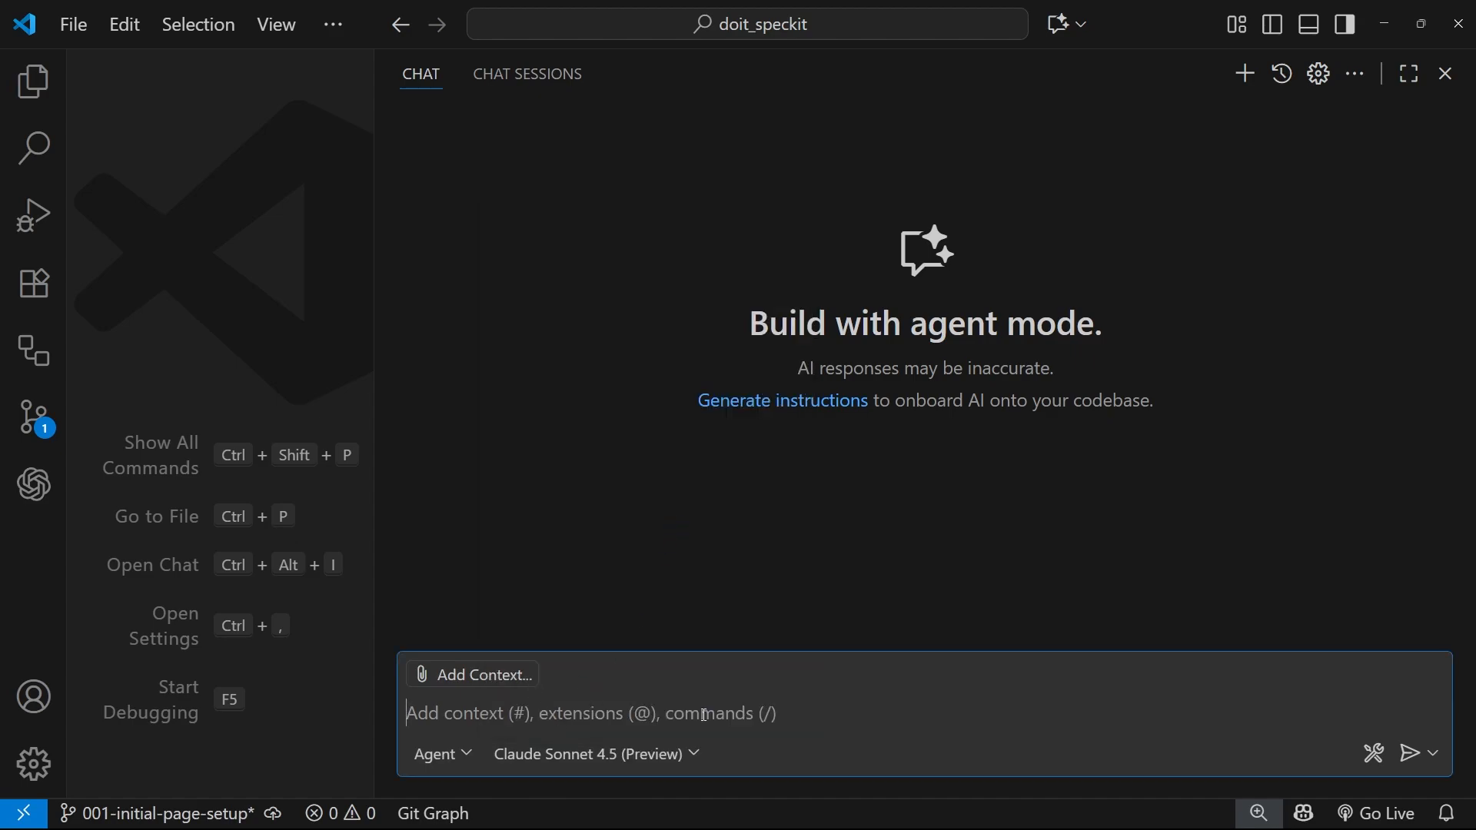
pyautogui.write('/implement')
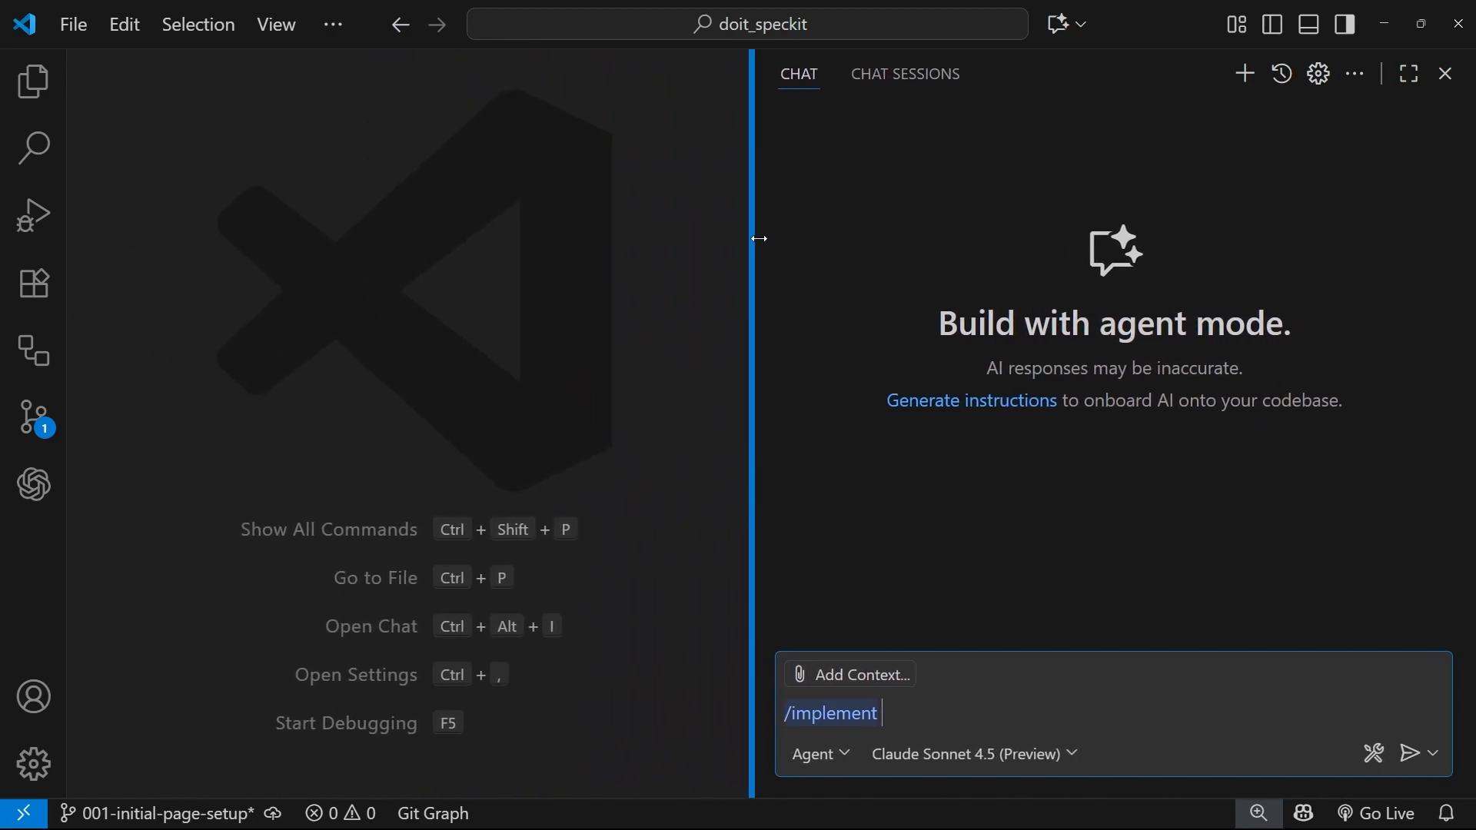
# - Read through implement.prompt.md, close it, and send the /implement request
pyautogui.click(33, 82)
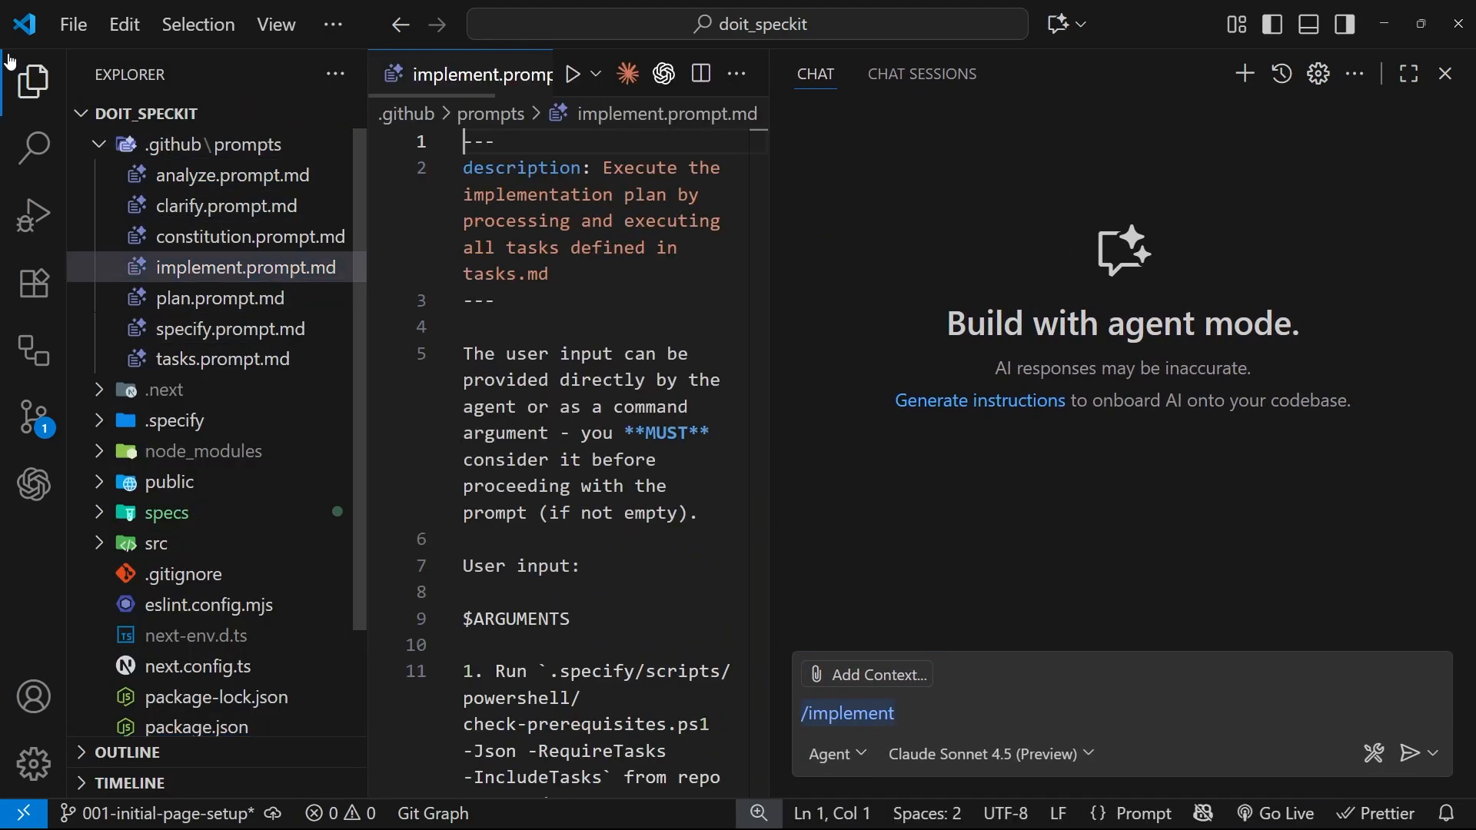
pyautogui.click(33, 81)
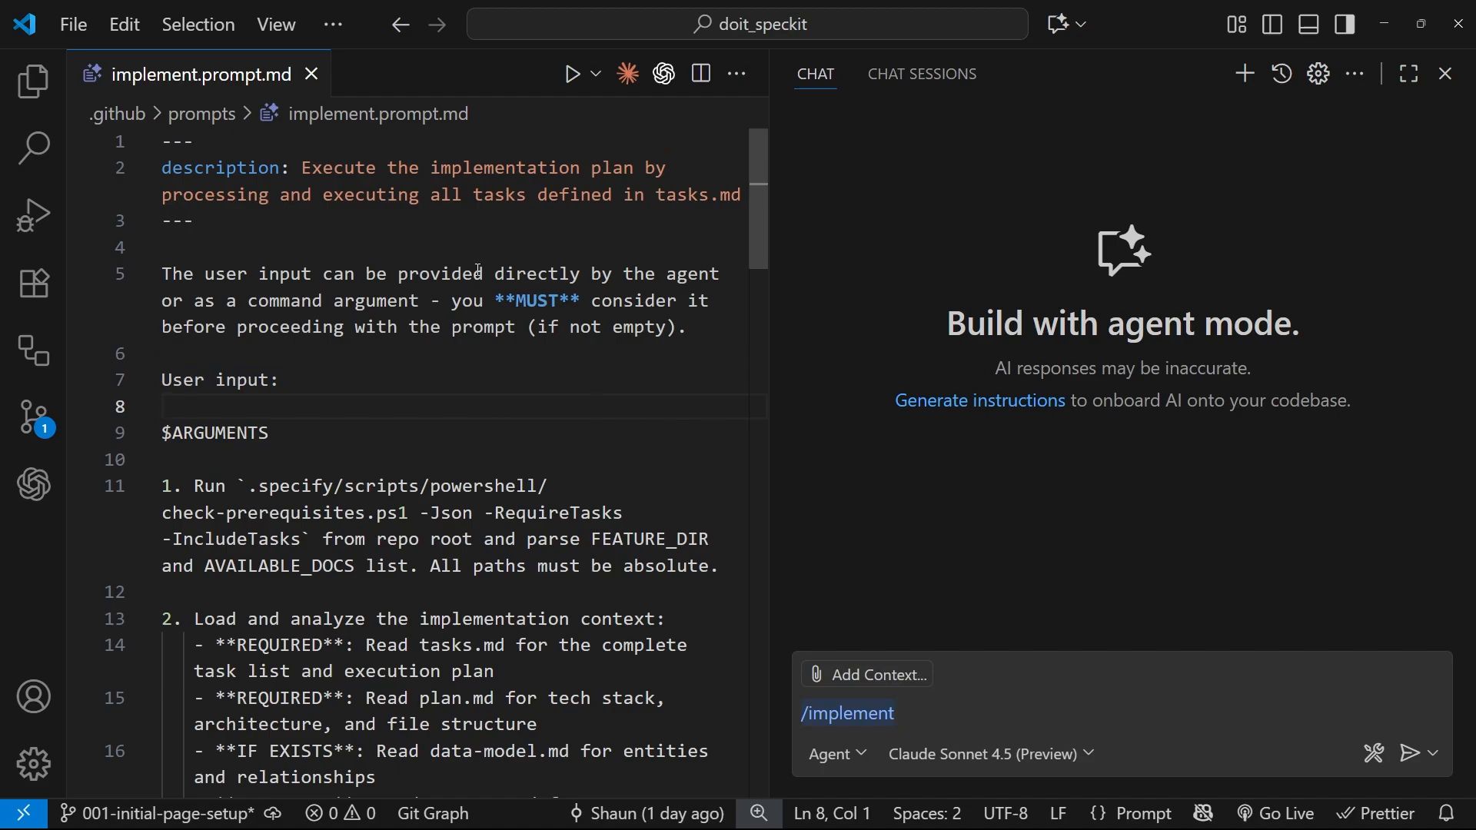
pyautogui.moveTo(309, 112)
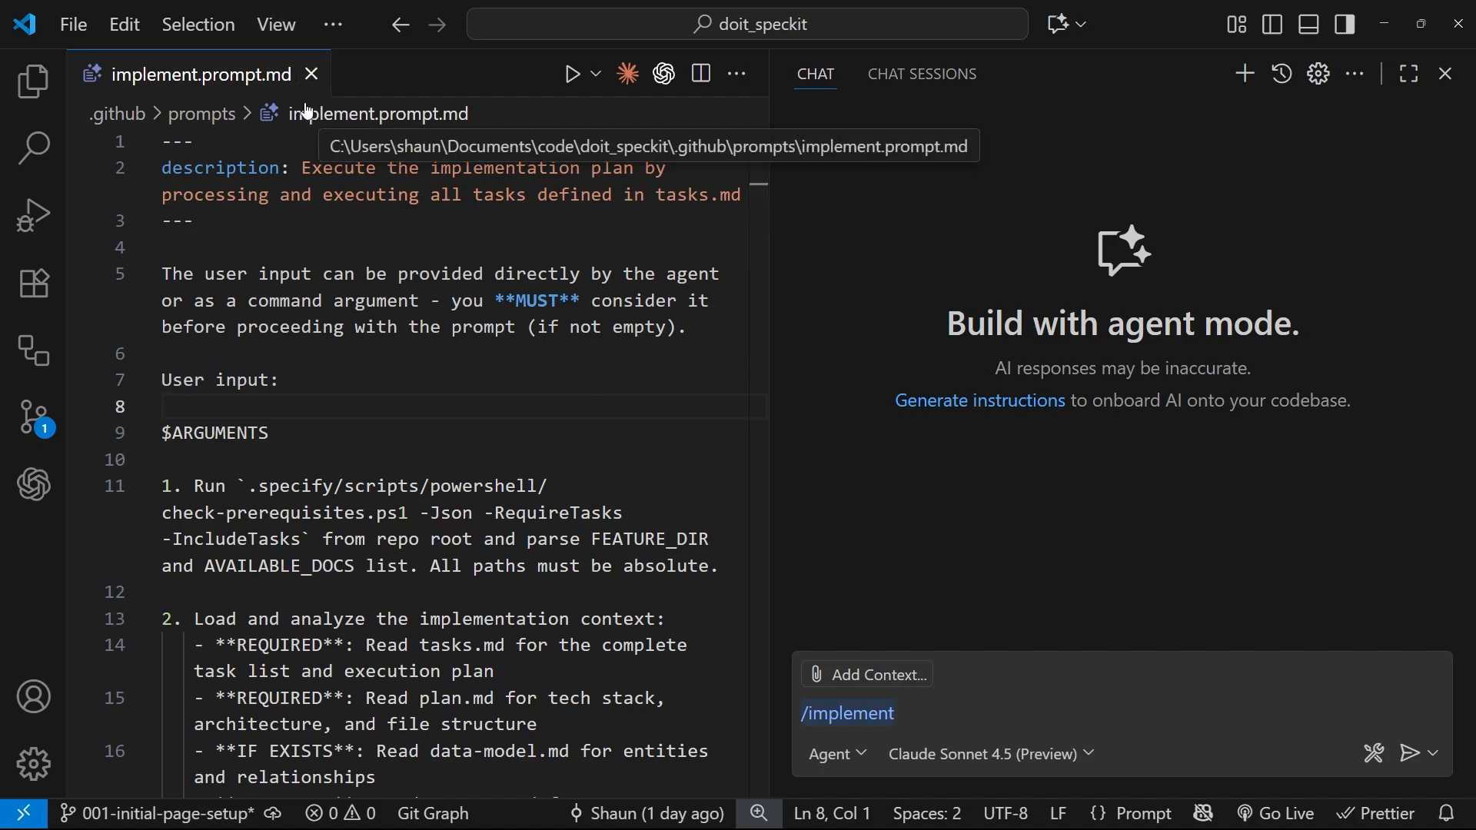
pyautogui.scroll(-3)
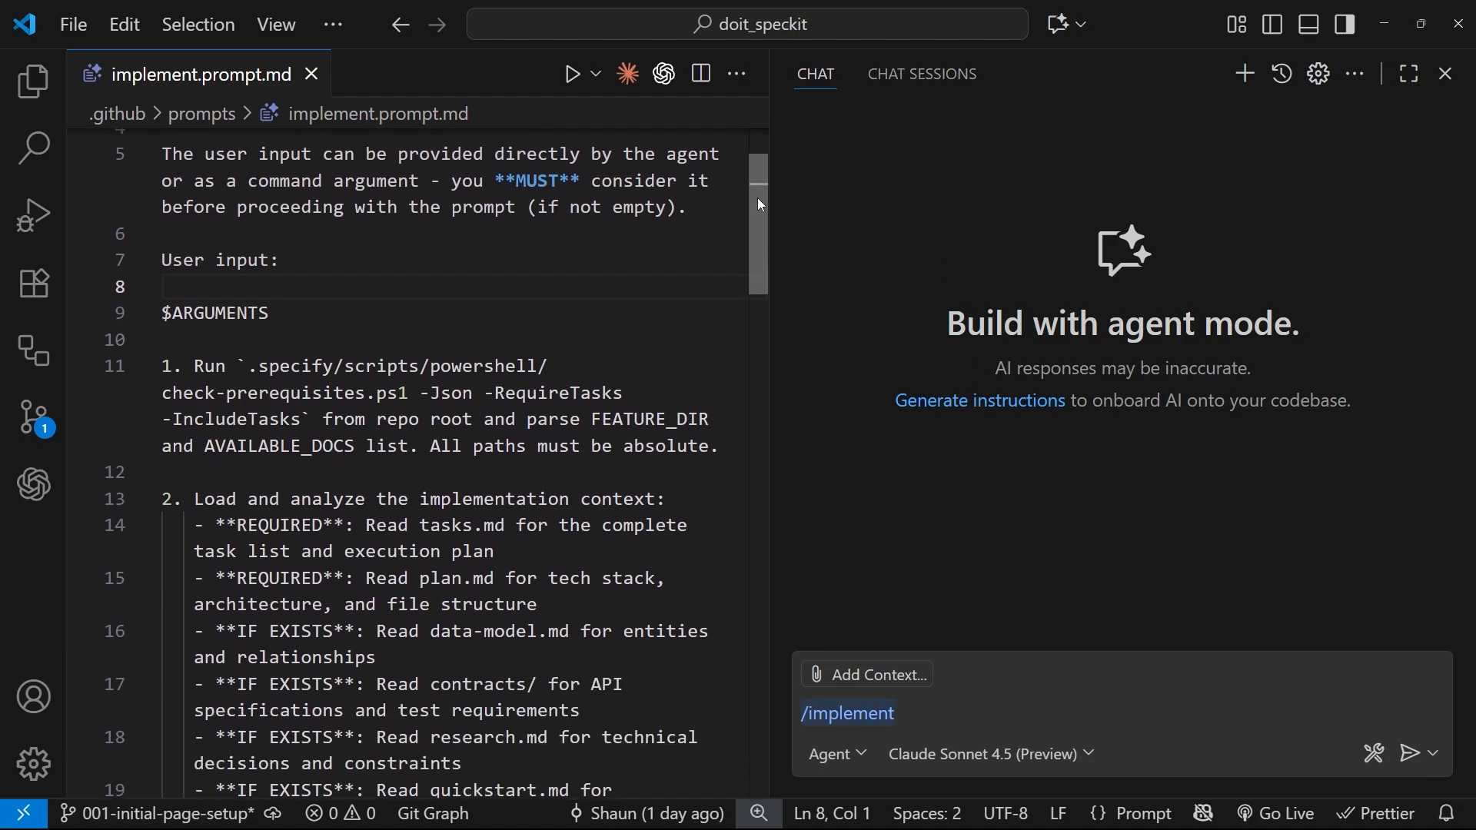
pyautogui.scroll(-3)
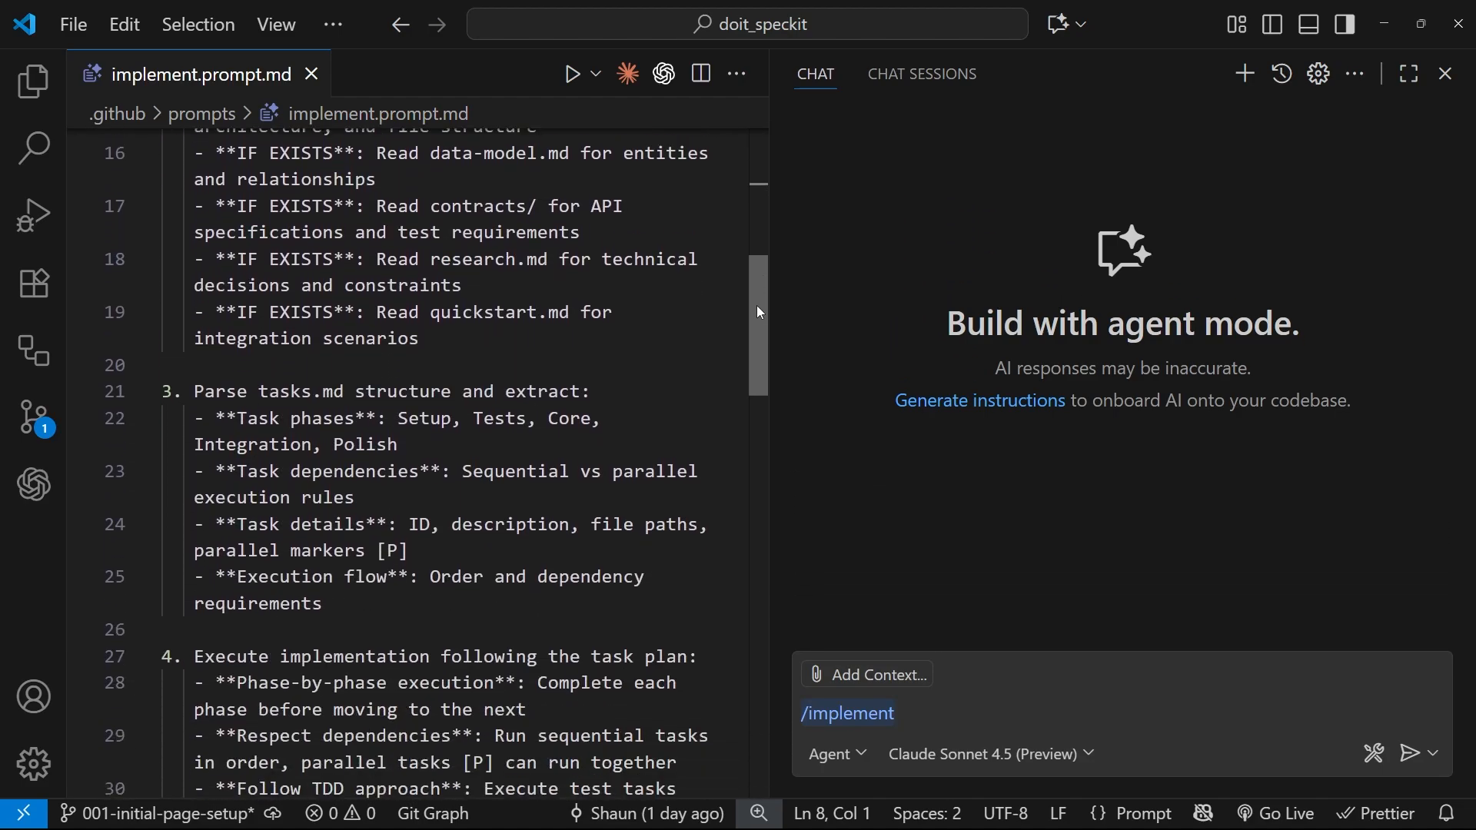
pyautogui.scroll(-3)
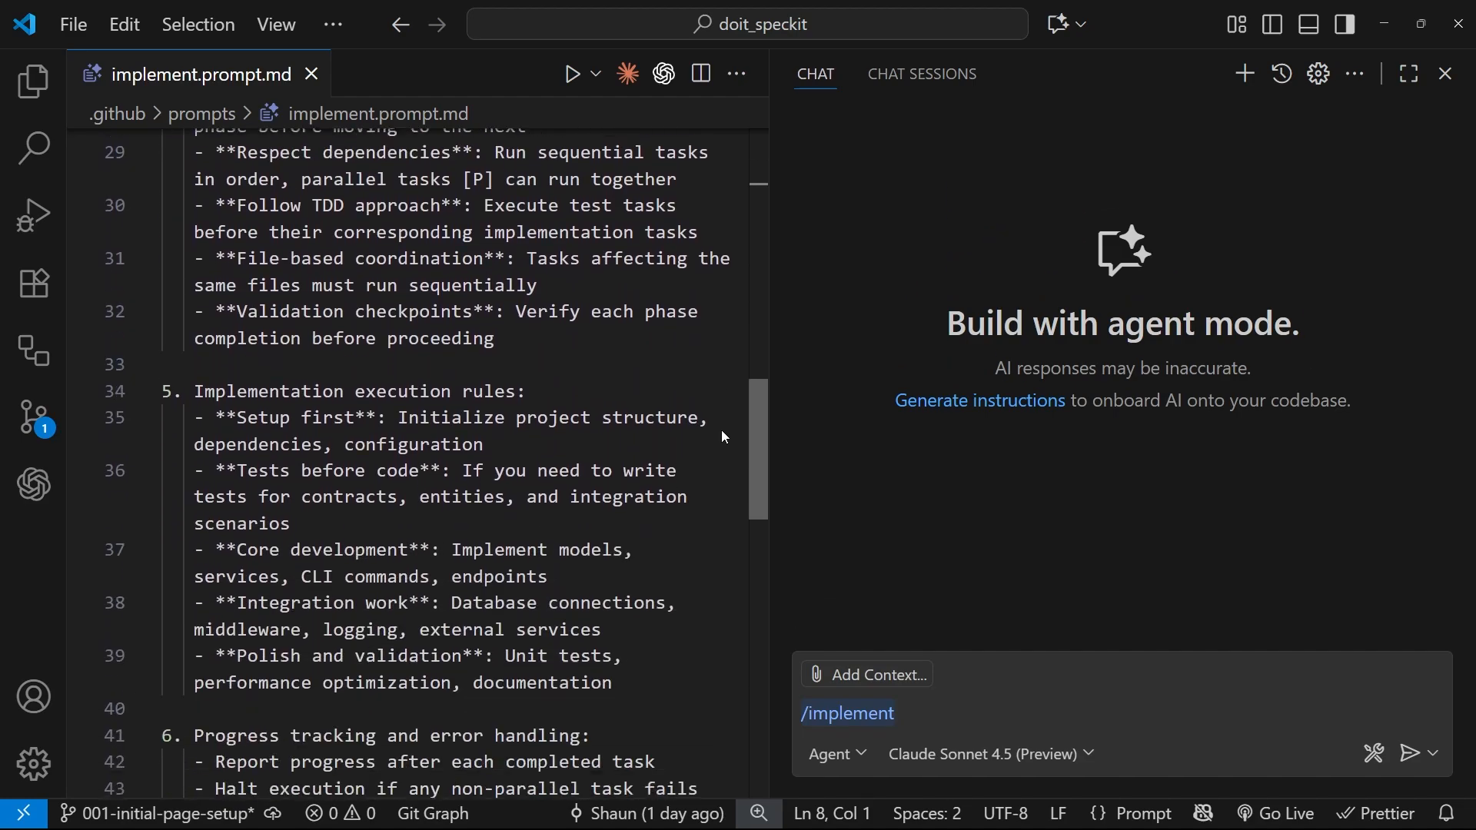
pyautogui.click(311, 73)
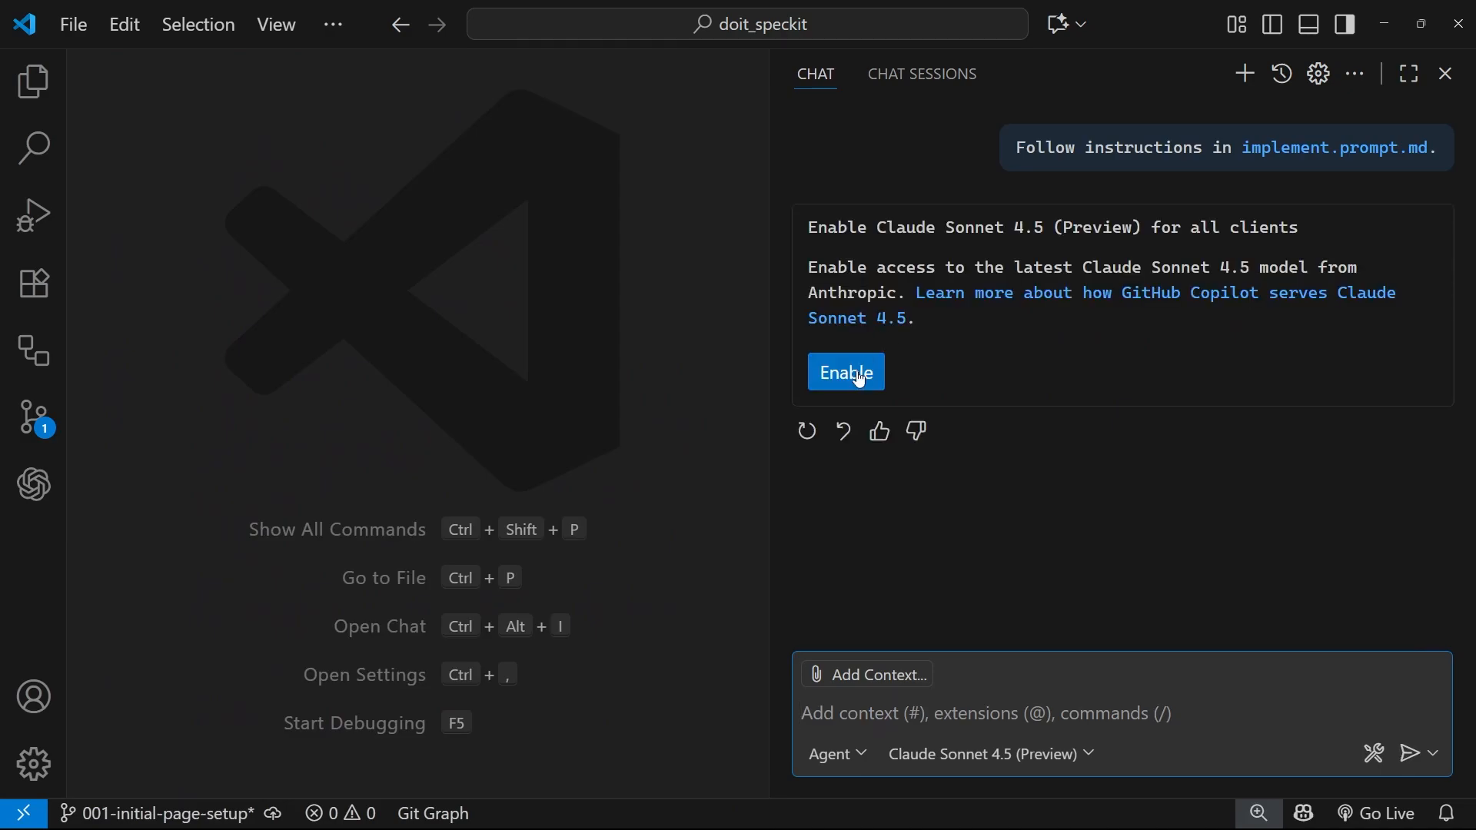
# - Enable Claude Sonnet 4.5 and let the agent complete its 22 todos
pyautogui.click(845, 372)
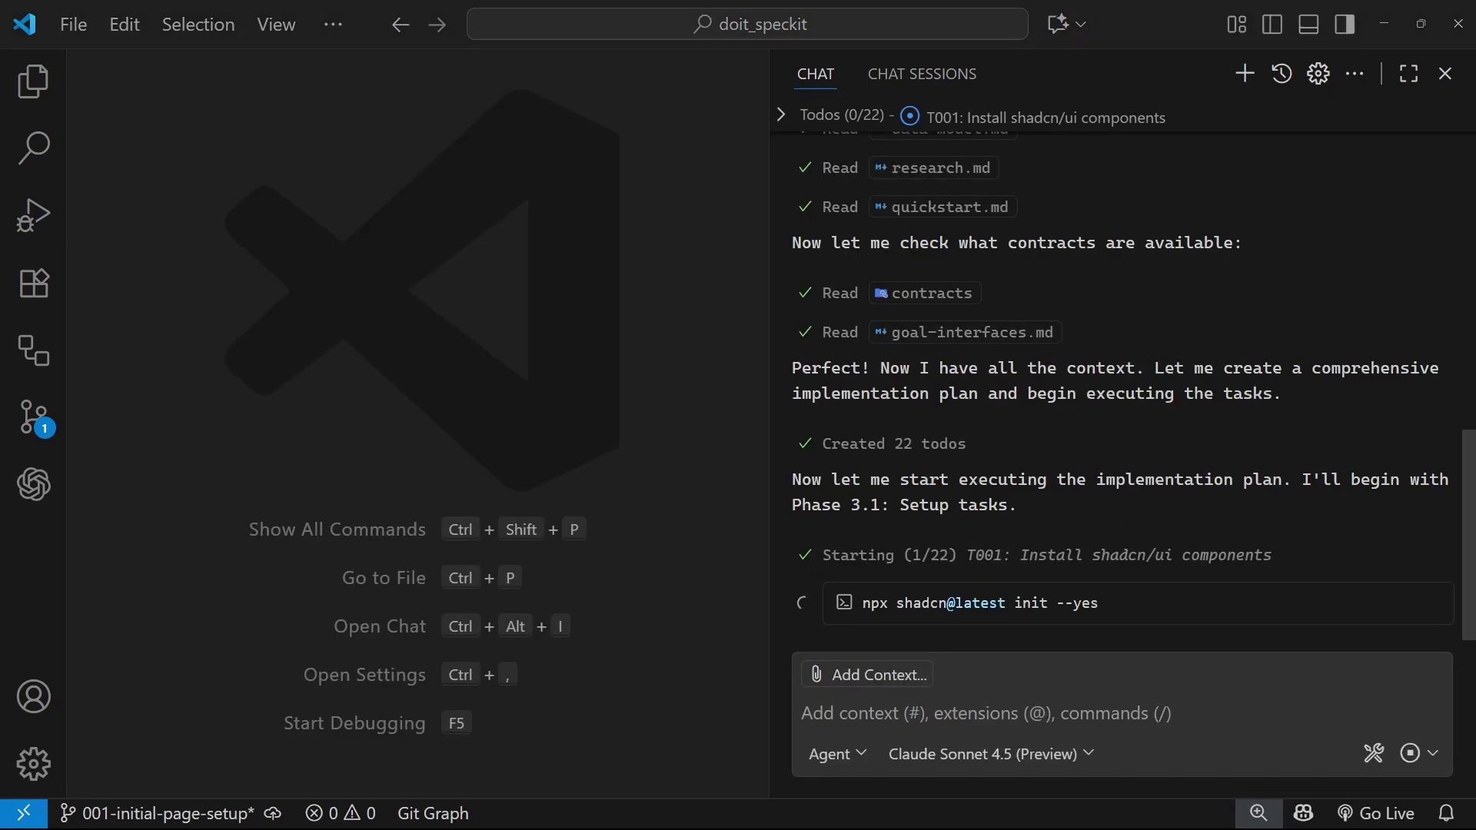
pyautogui.moveTo(822, 450)
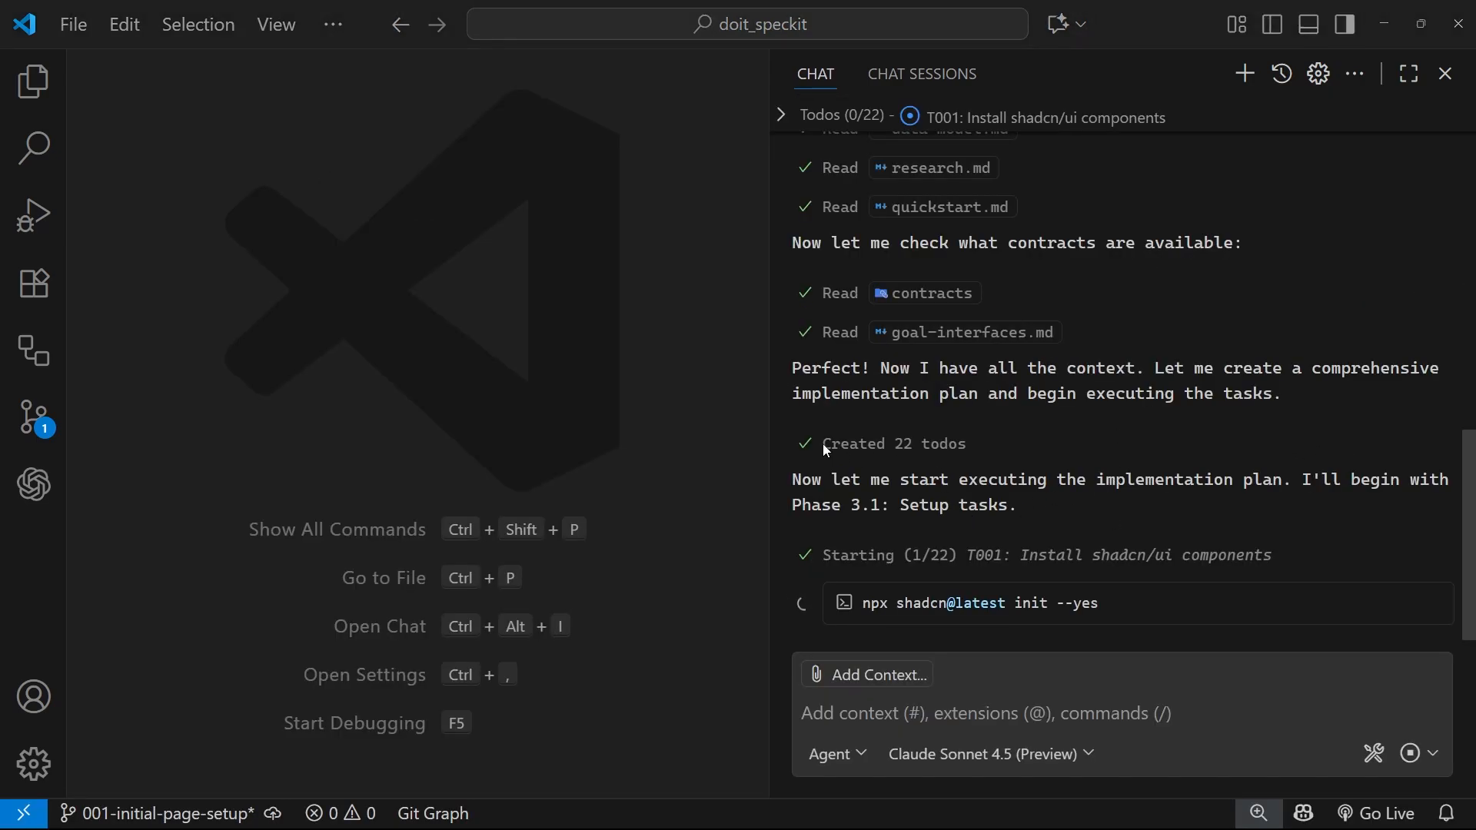
pyautogui.doubleClick(892, 443)
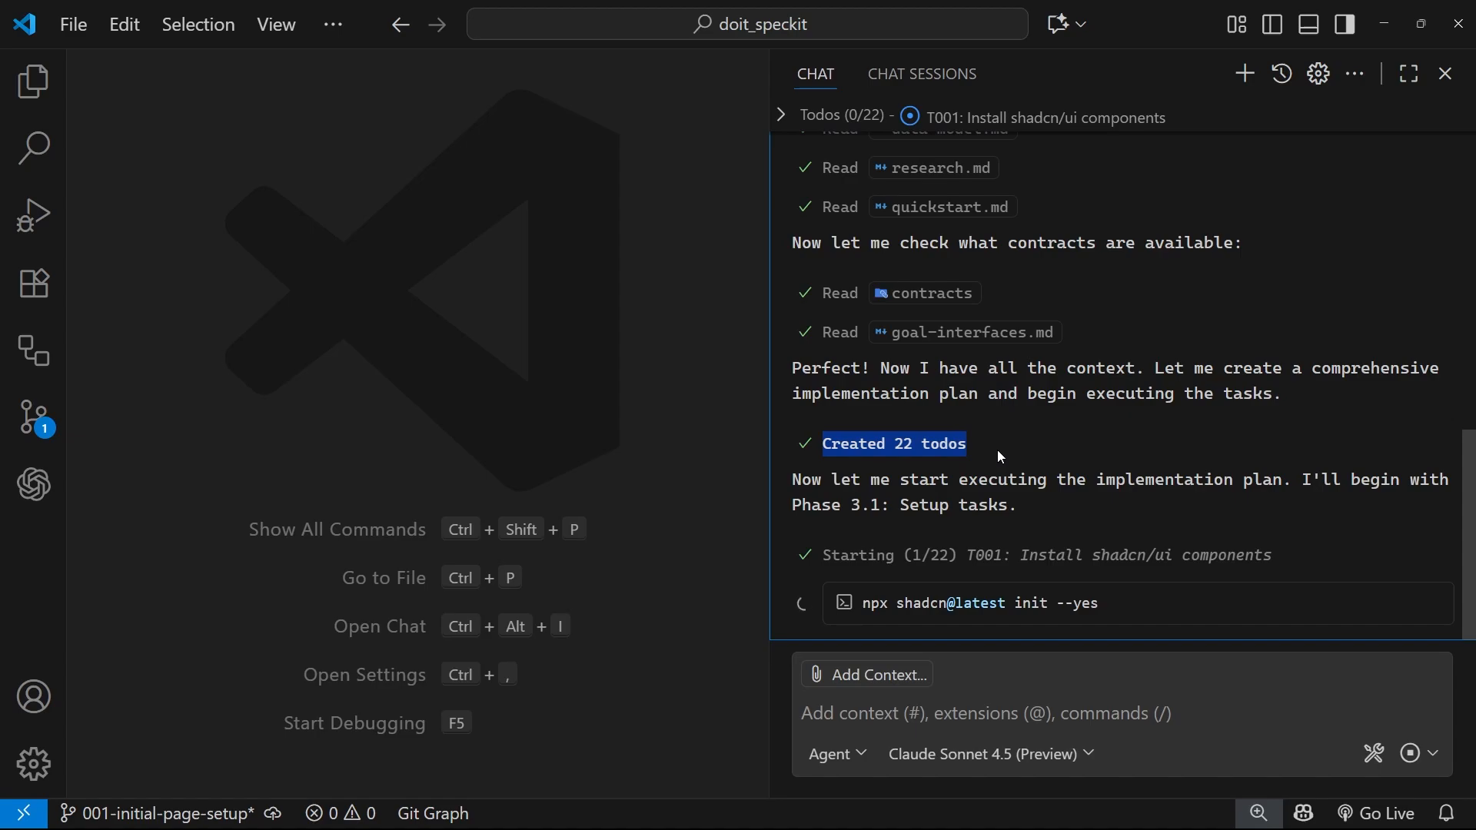
pyautogui.moveTo(845, 129)
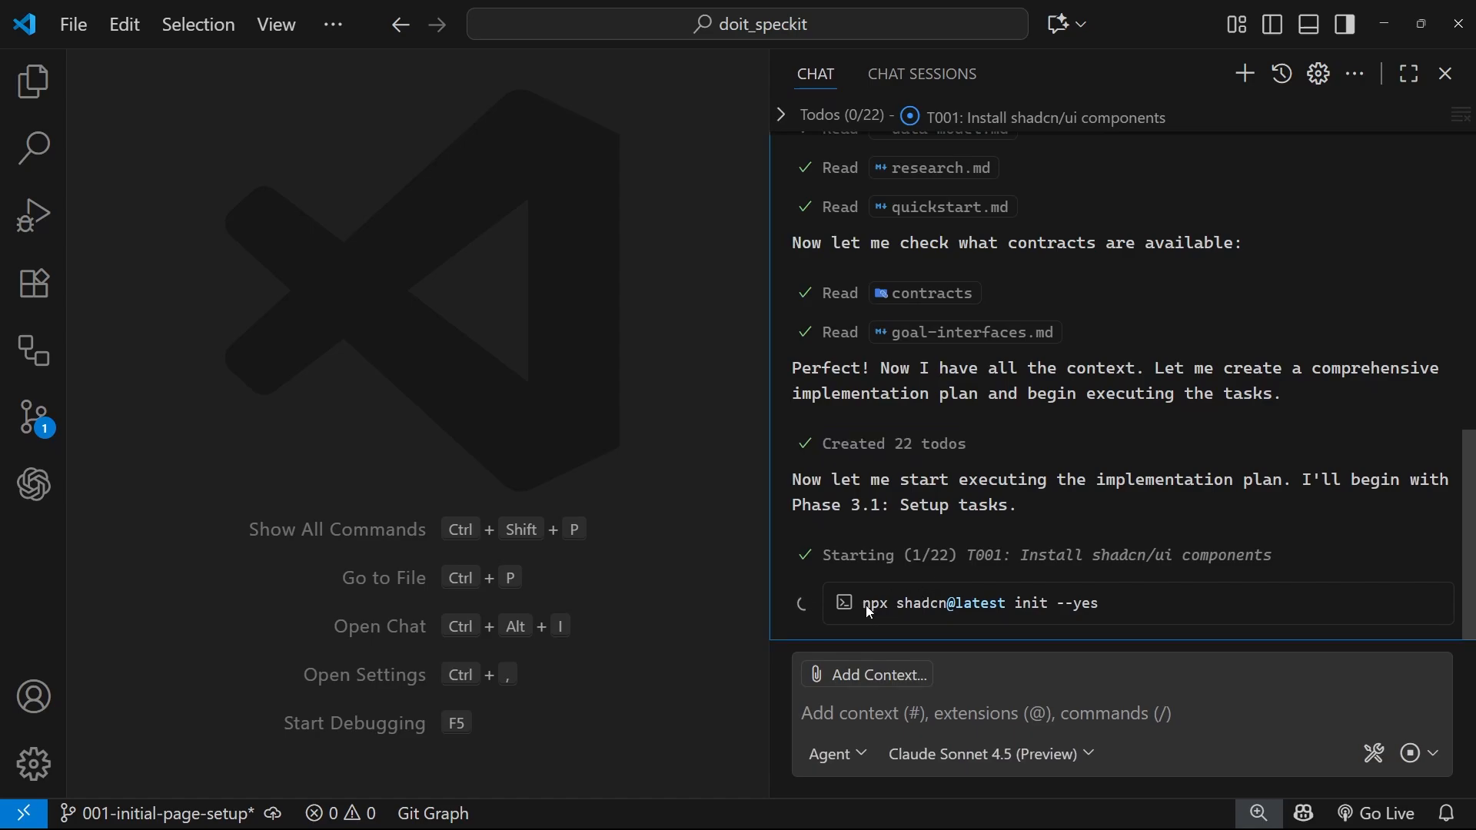
pyautogui.doubleClick(979, 603)
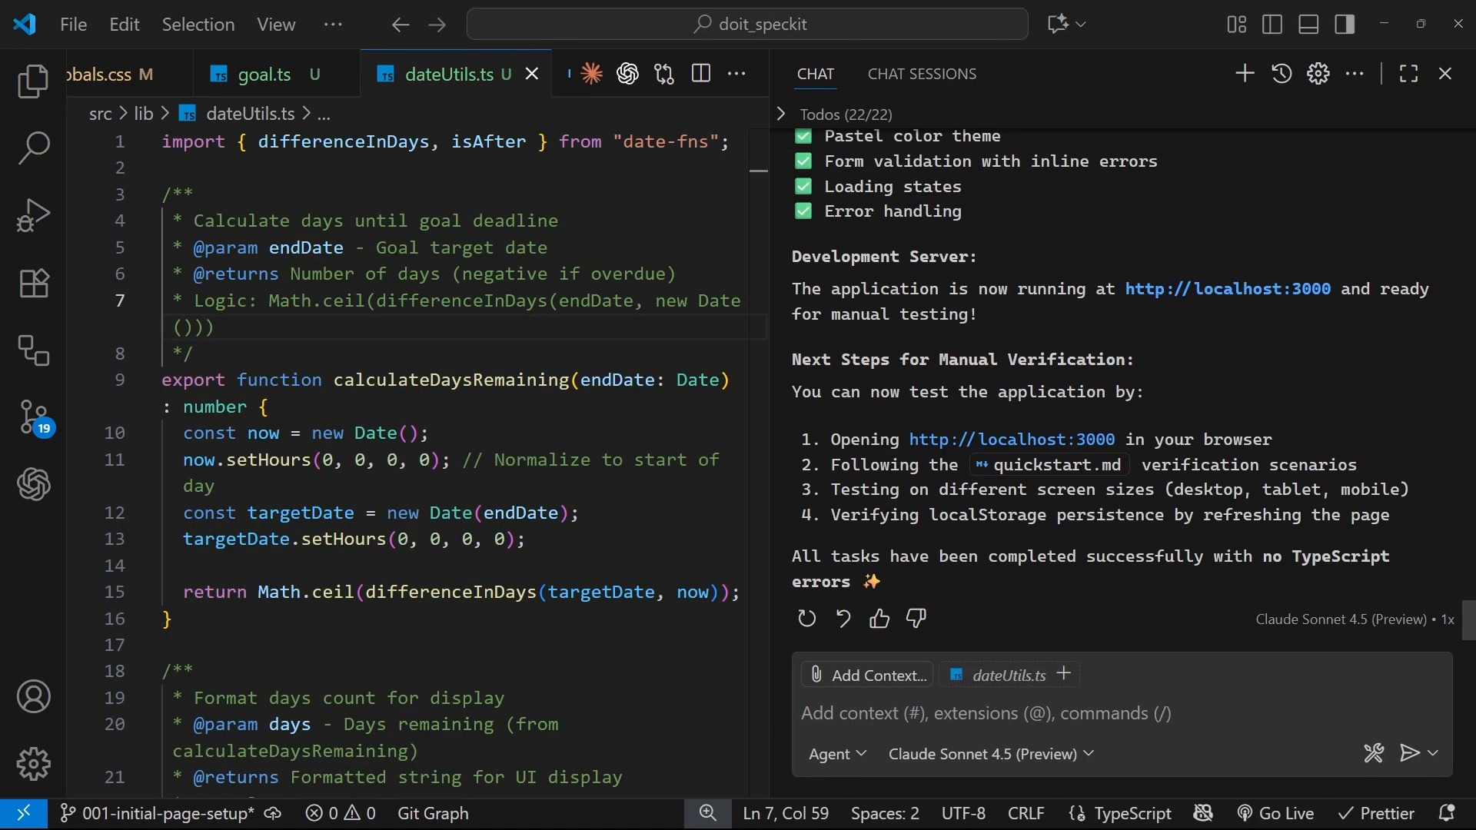
# - Read the agent's implementation summary, then close the chat so dateUtils.ts fills the editor
pyautogui.scroll(3)
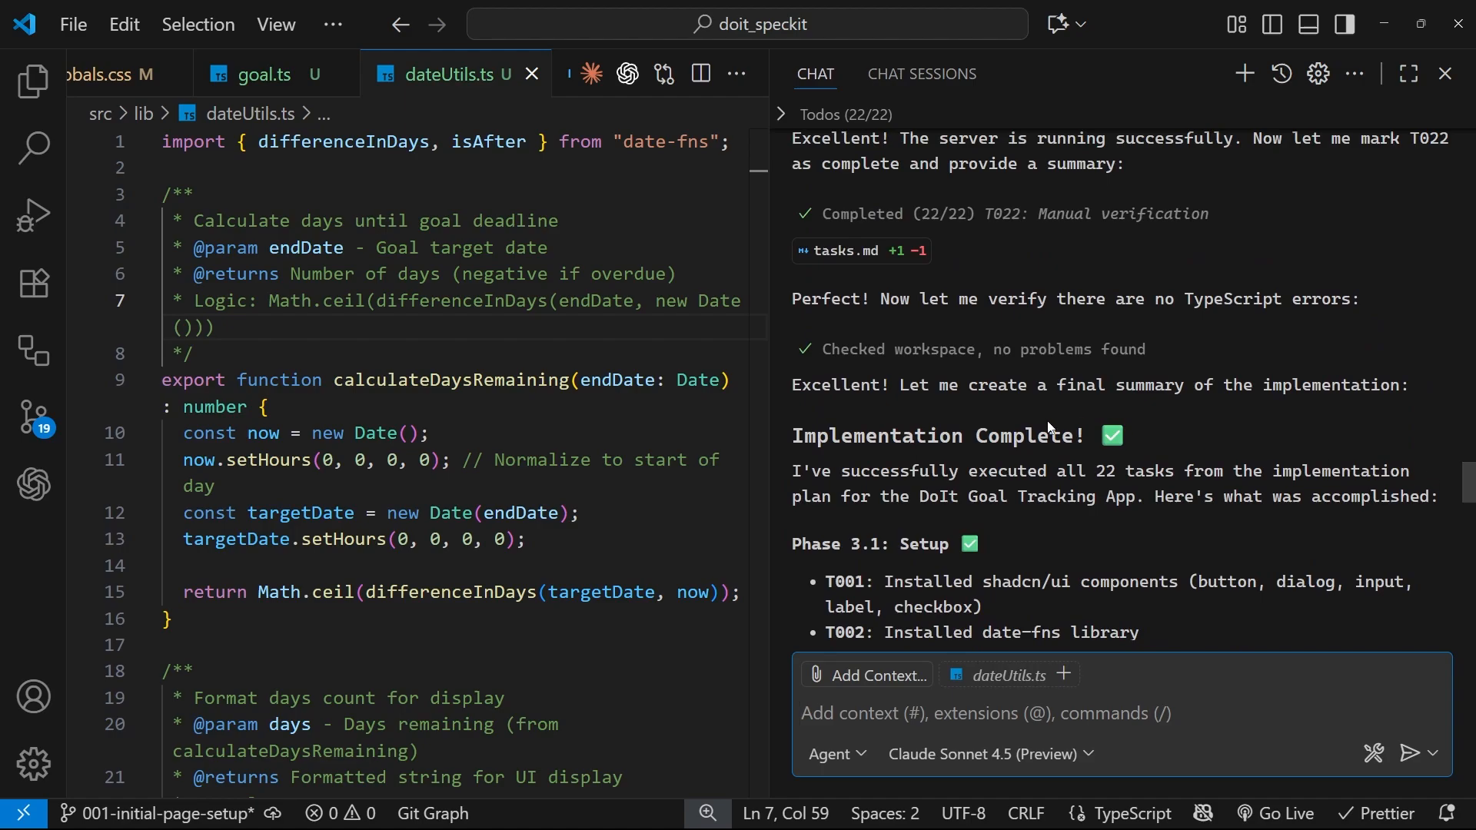
pyautogui.moveTo(1149, 443)
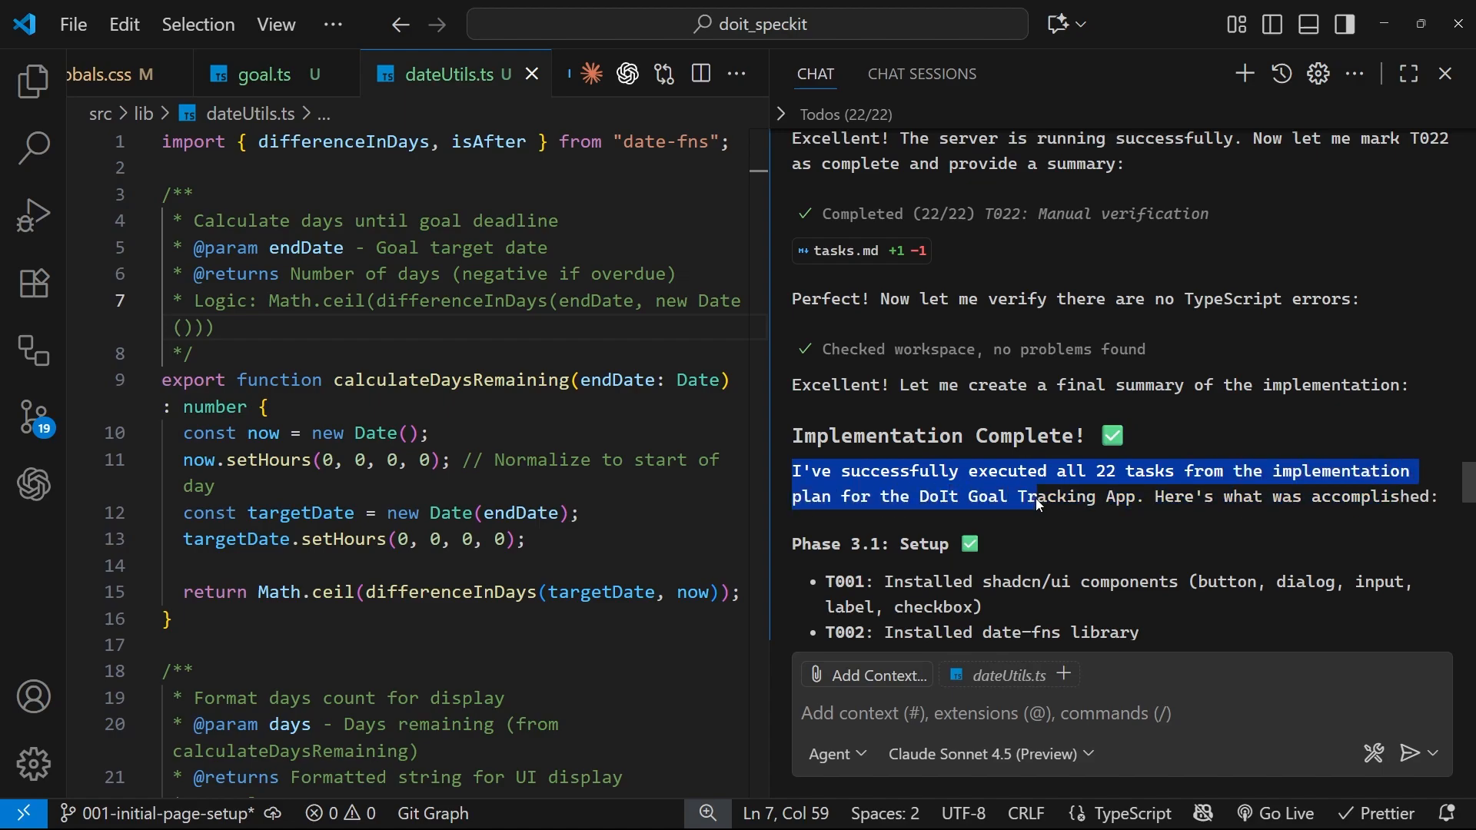
pyautogui.scroll(-3)
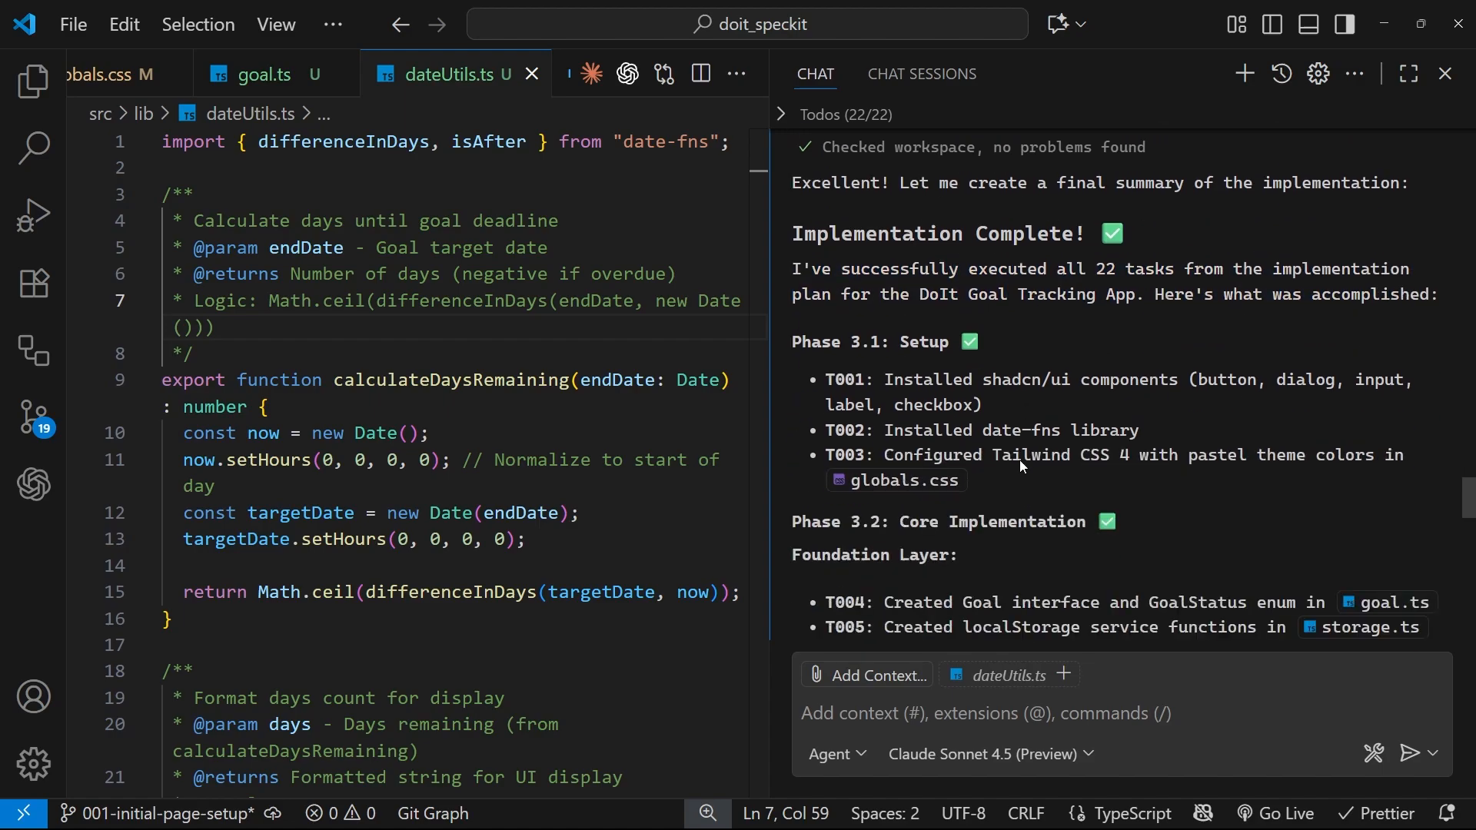
pyautogui.scroll(3)
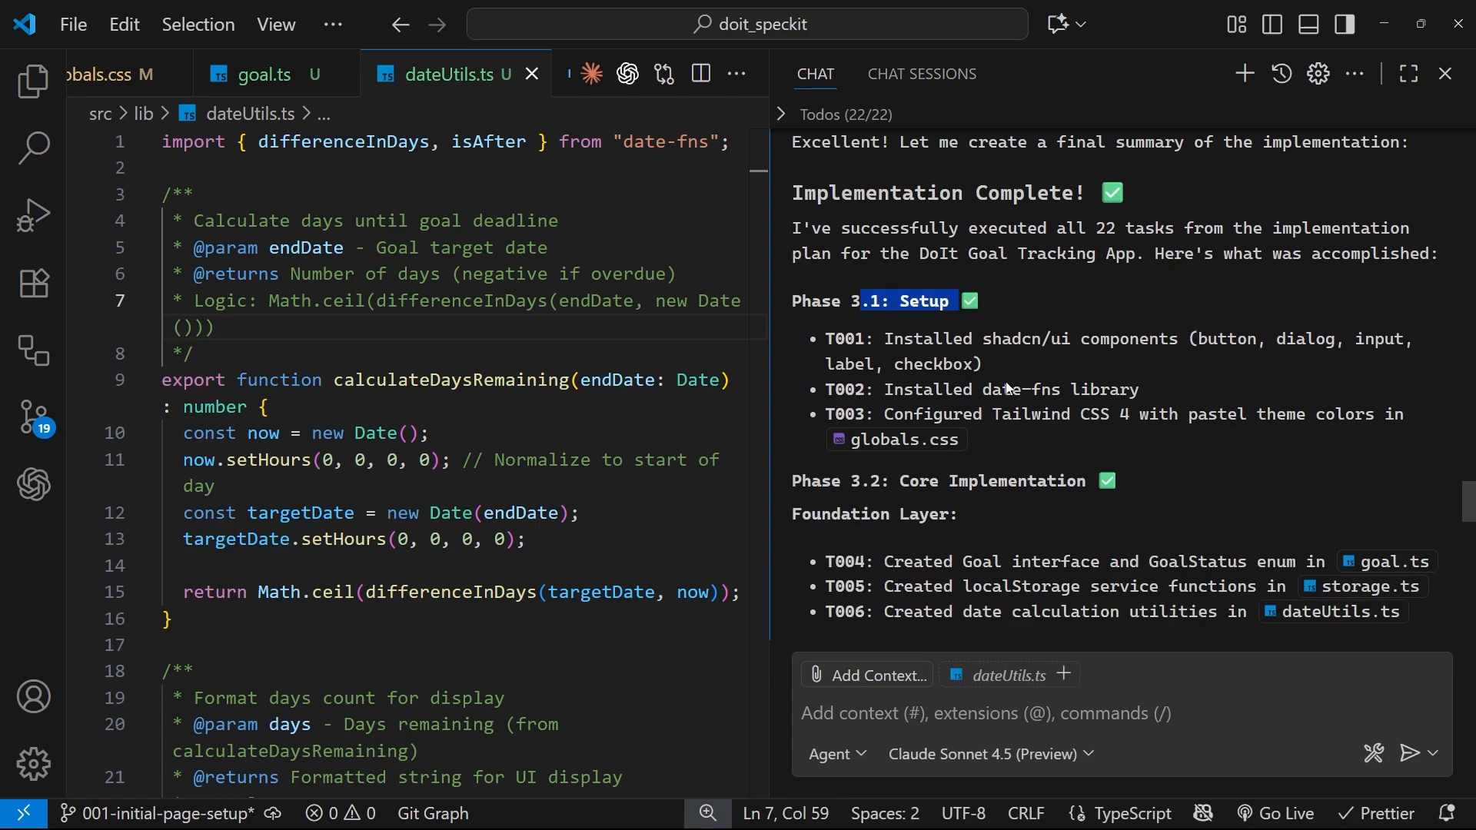
pyautogui.scroll(-3)
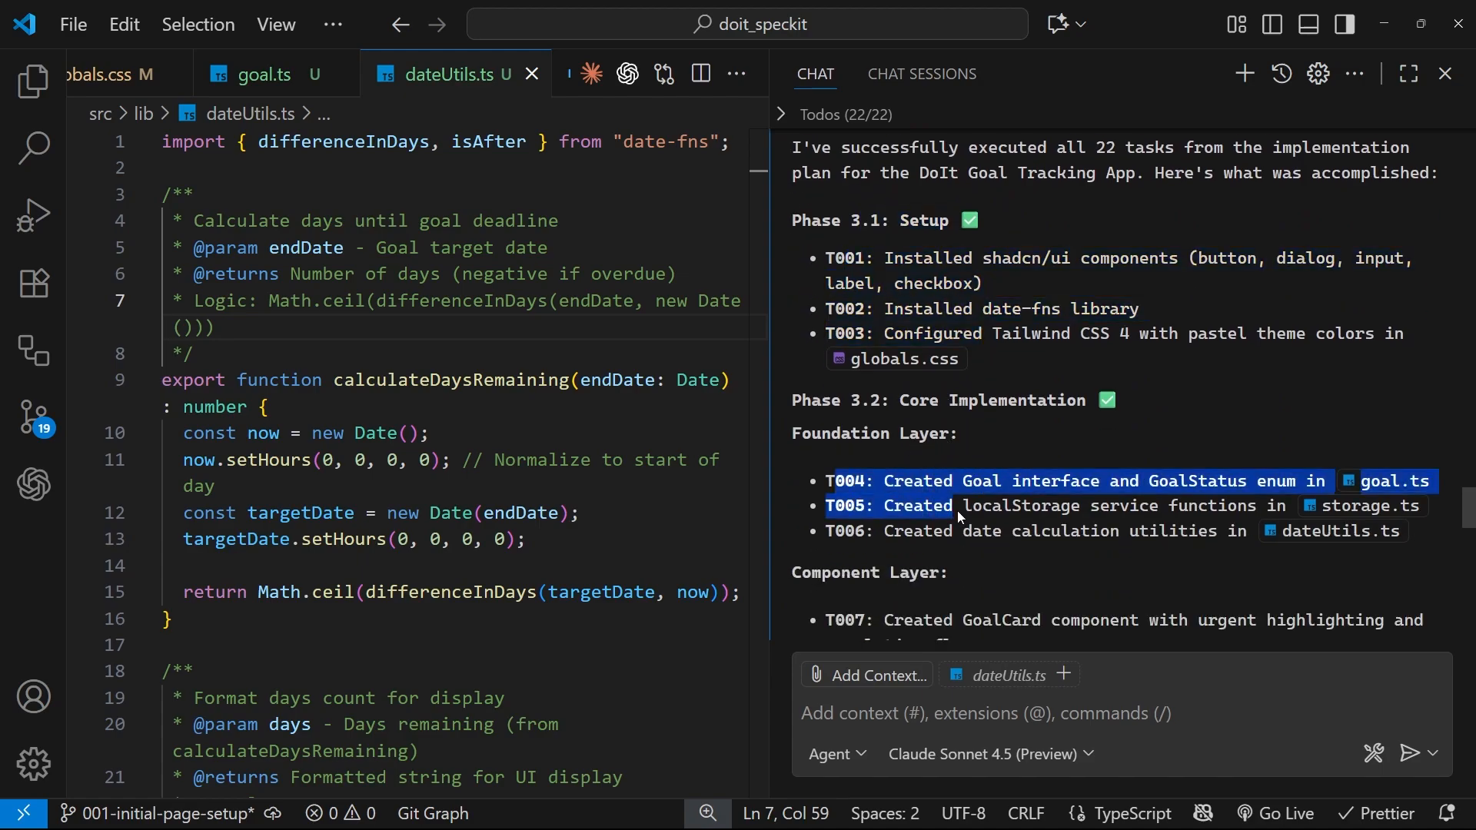
pyautogui.scroll(-3)
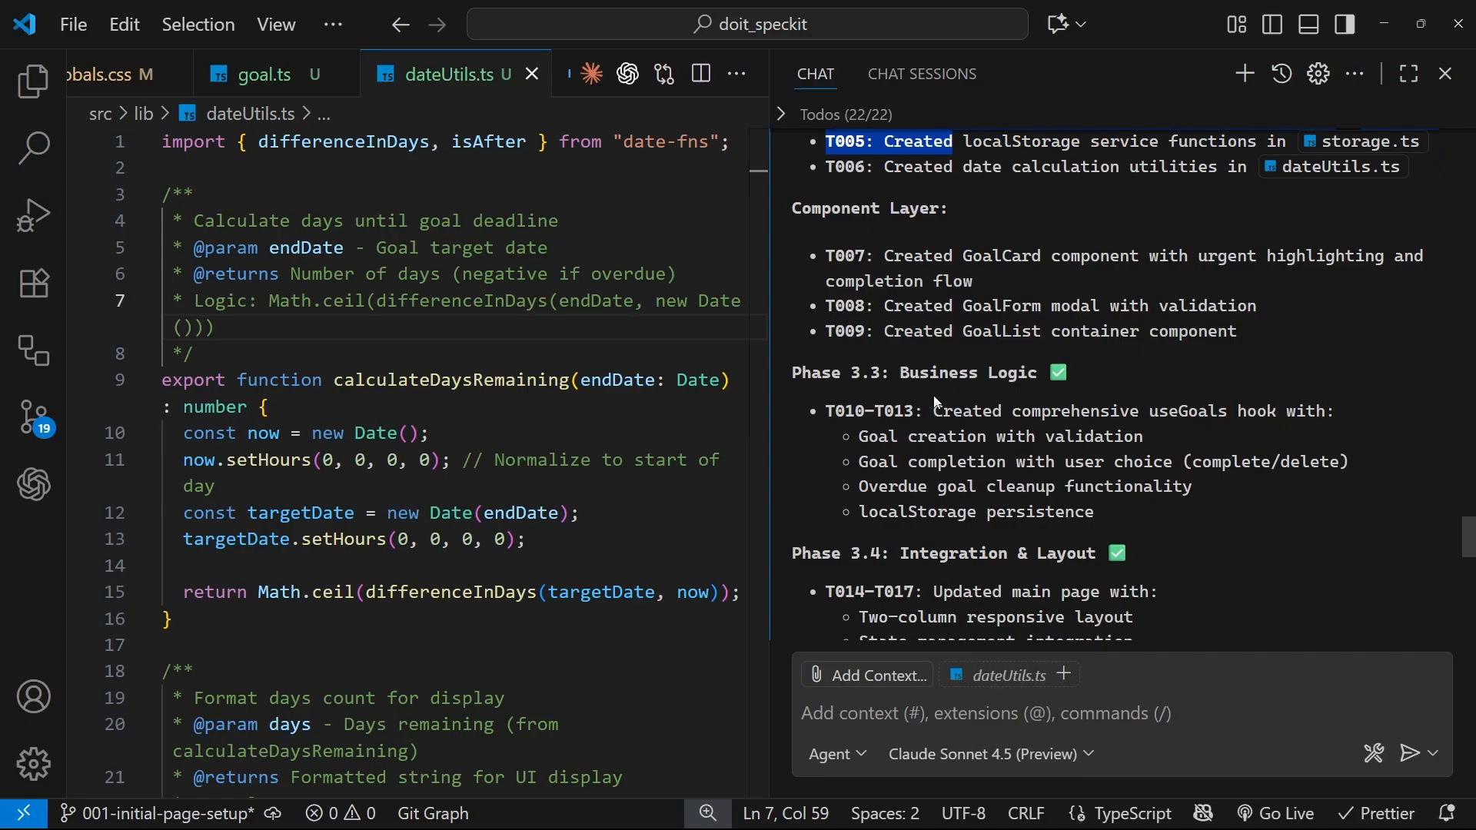
pyautogui.scroll(-3)
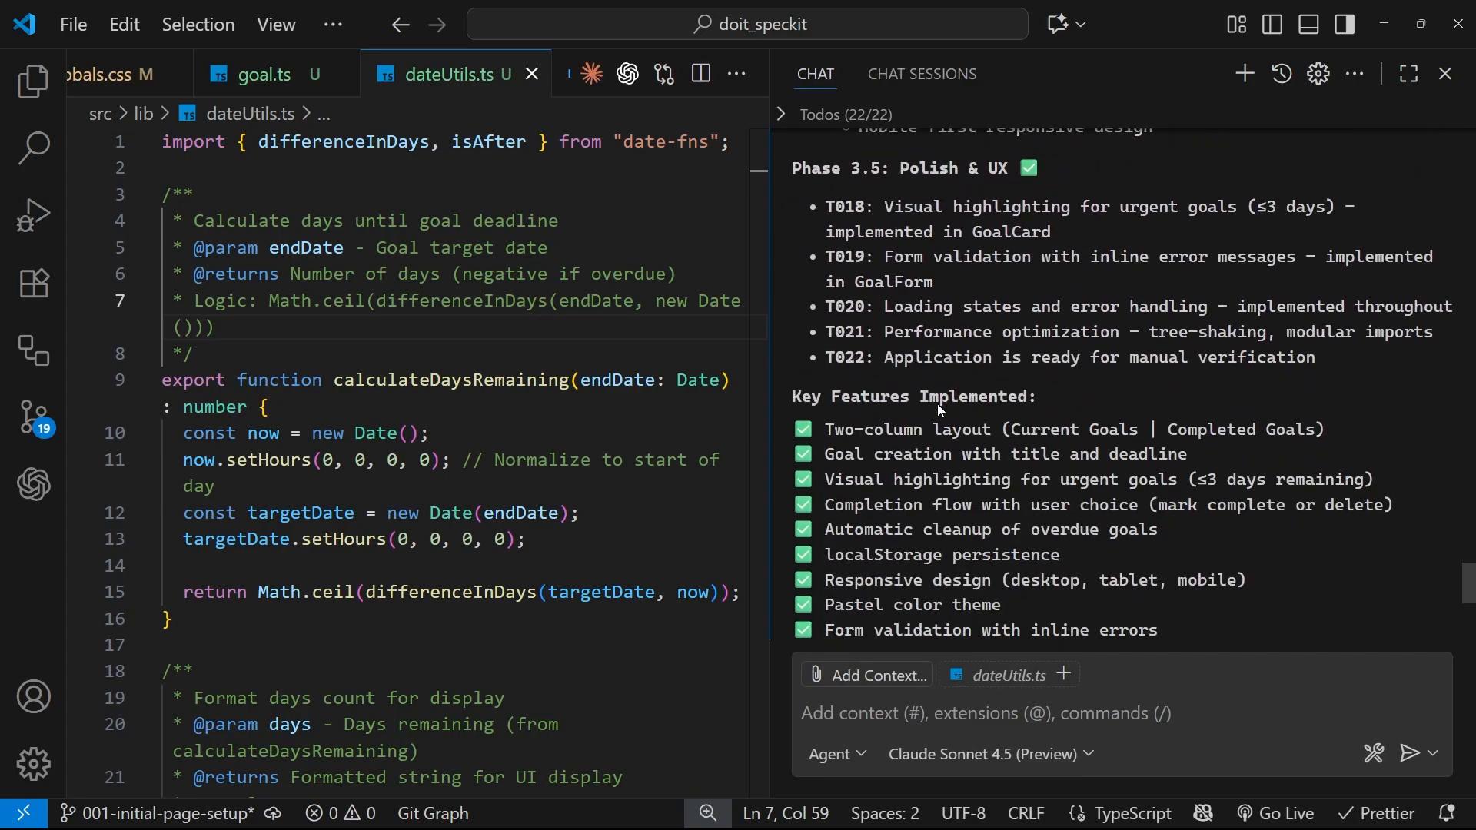
pyautogui.scroll(-3)
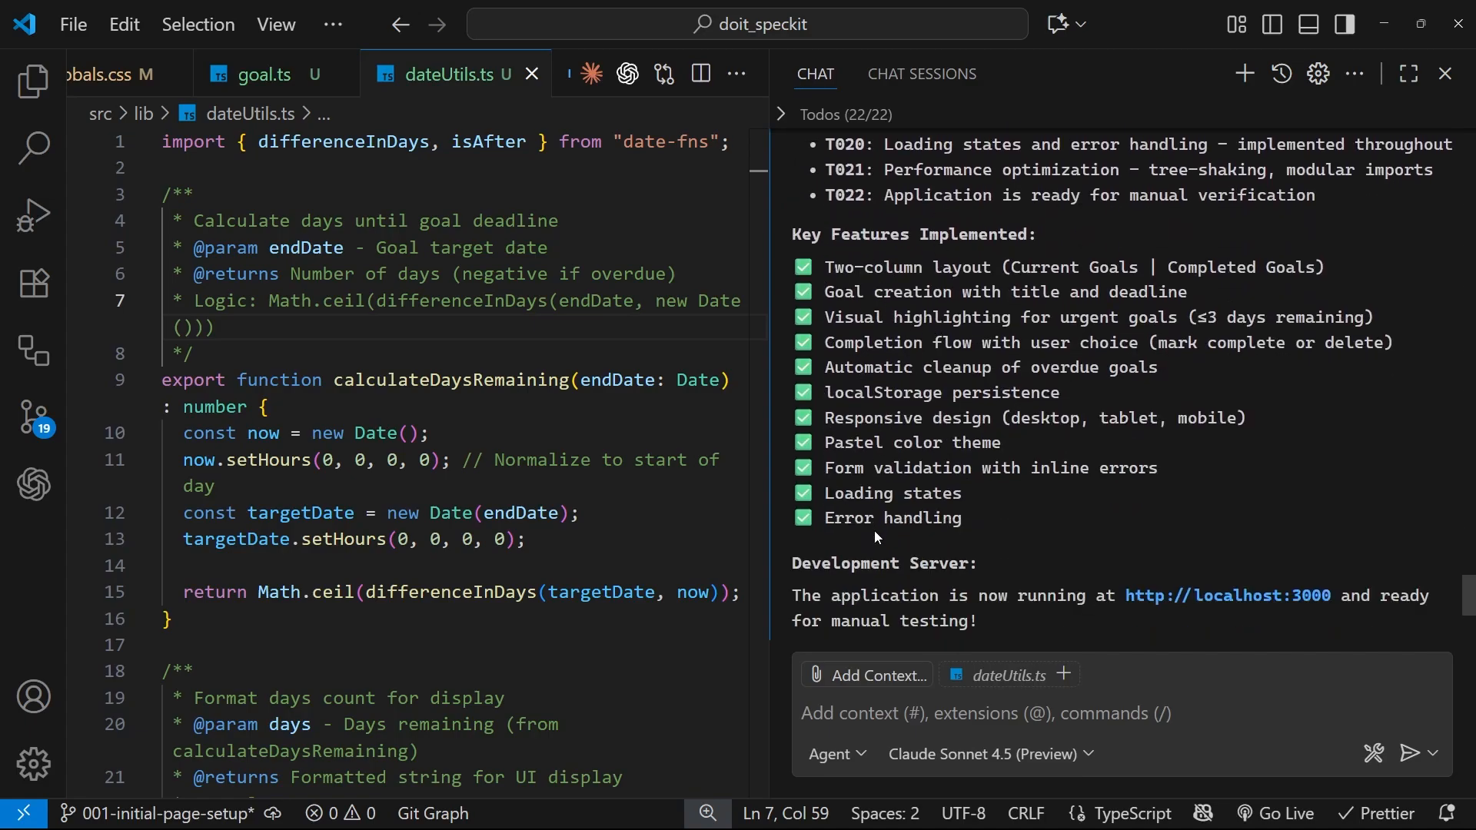
pyautogui.scroll(-3)
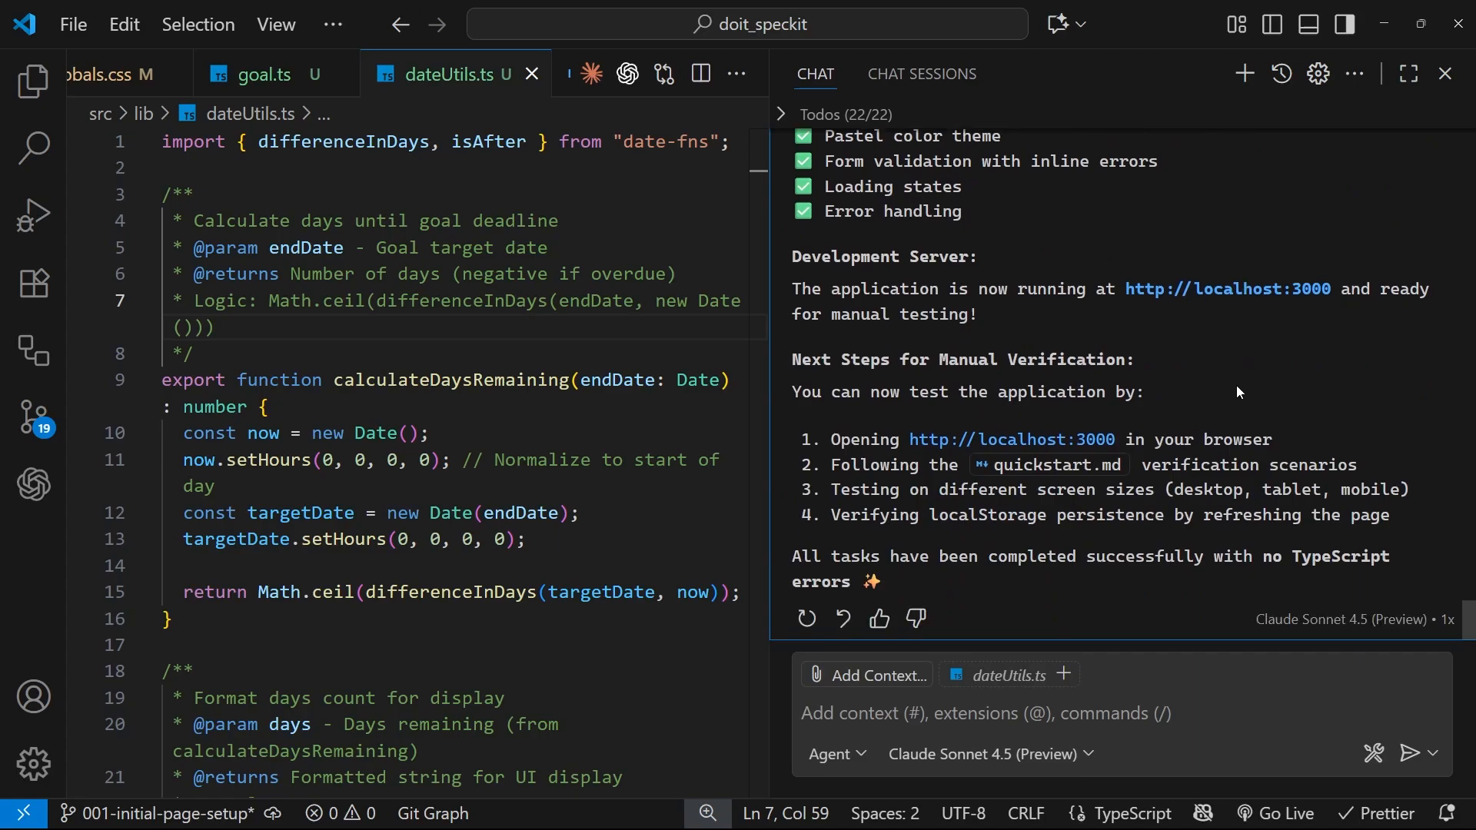
pyautogui.moveTo(824, 143)
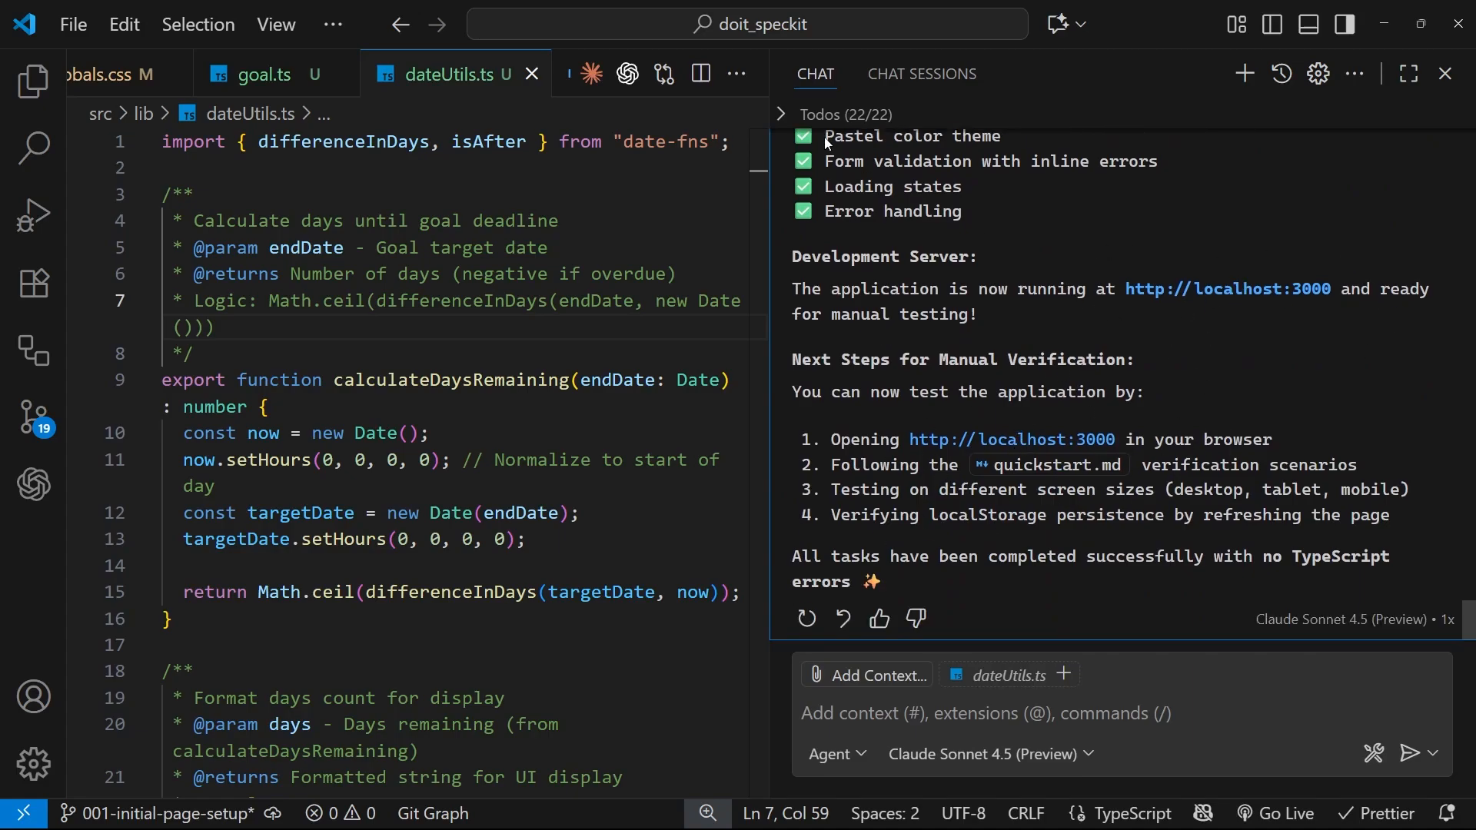
pyautogui.click(1447, 74)
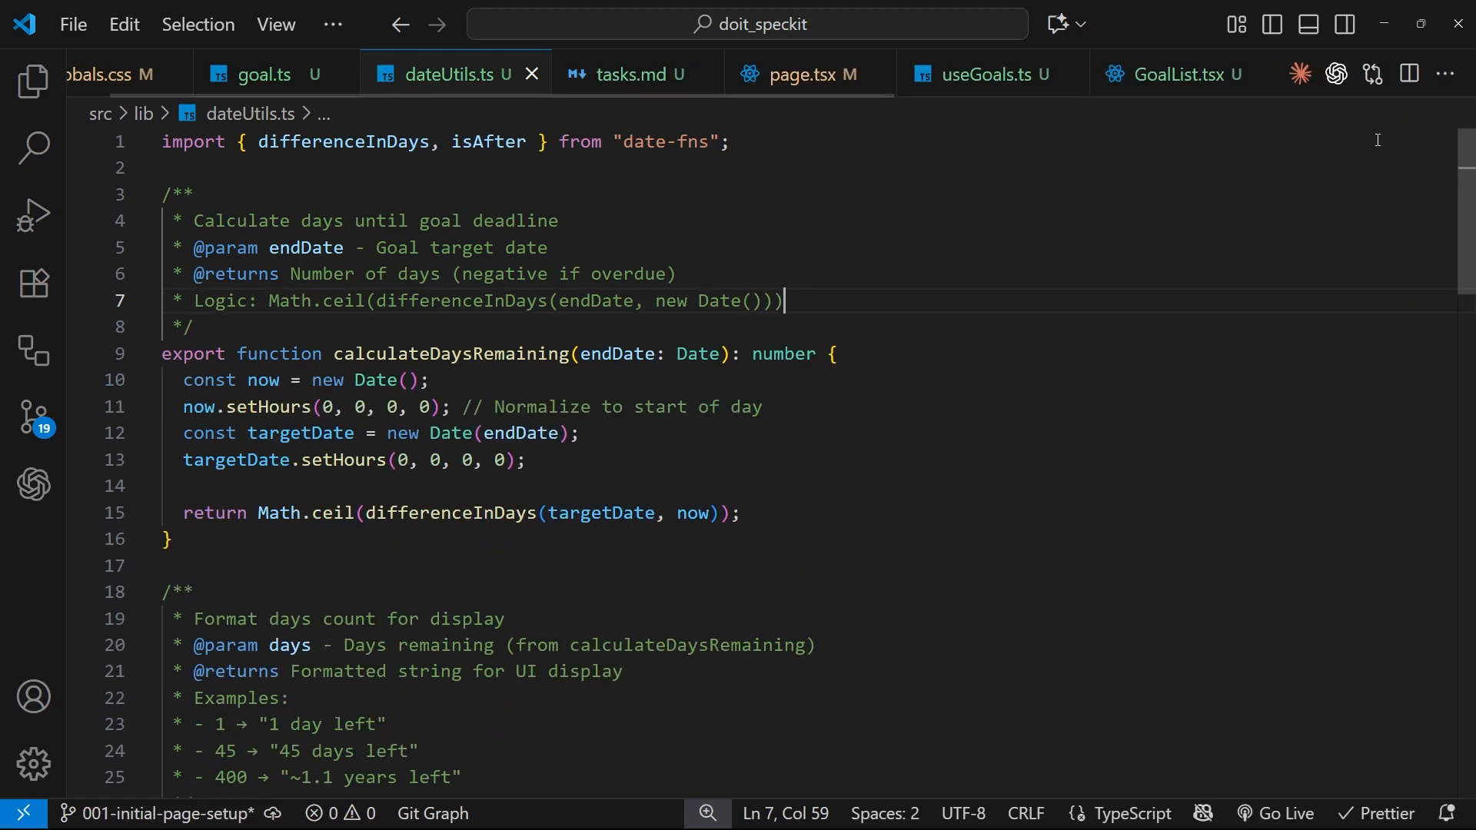
# - Close all open editors and show the project's file tree again
pyautogui.click(1448, 74)
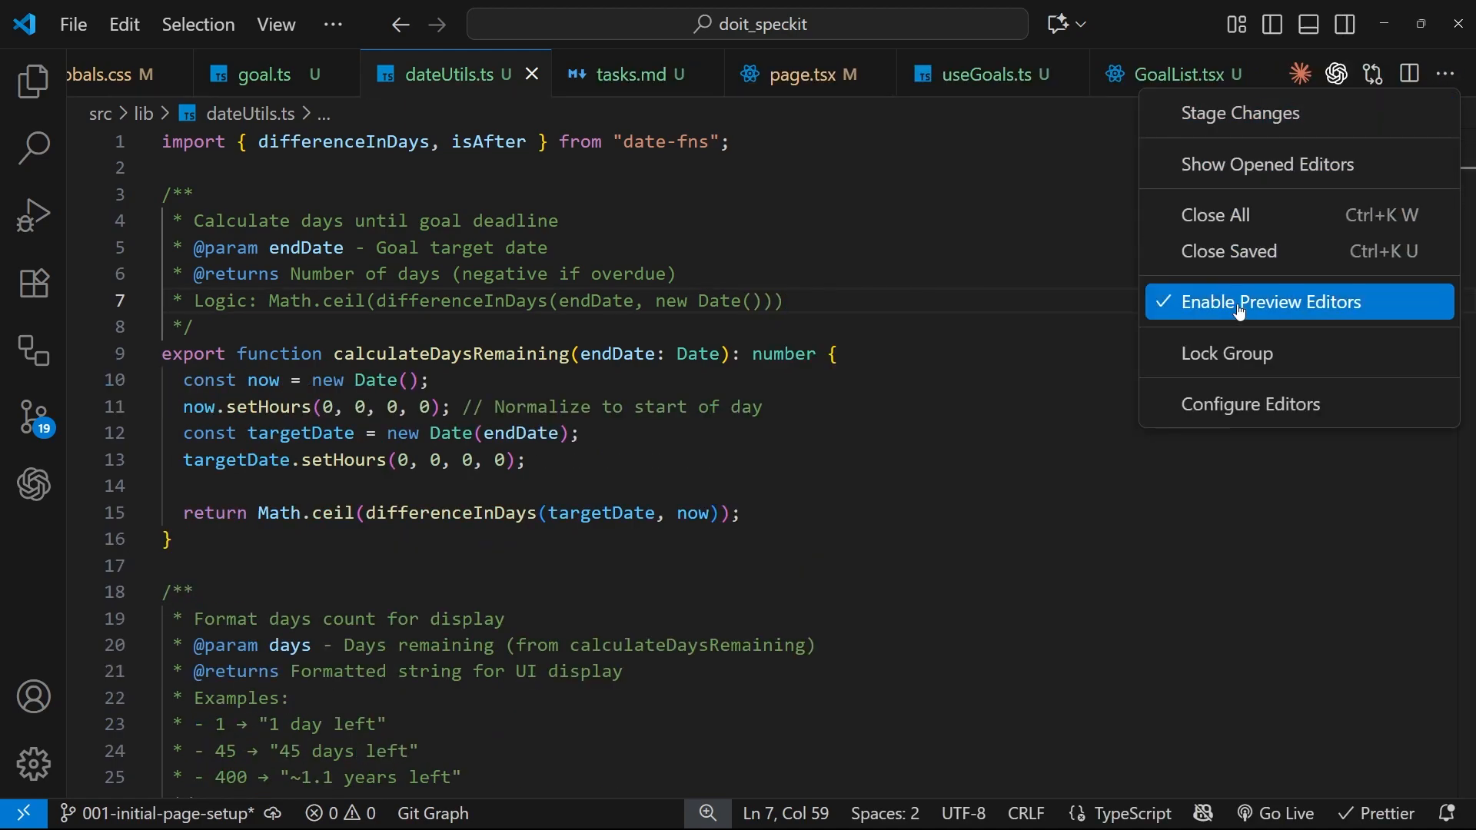
pyautogui.click(1214, 215)
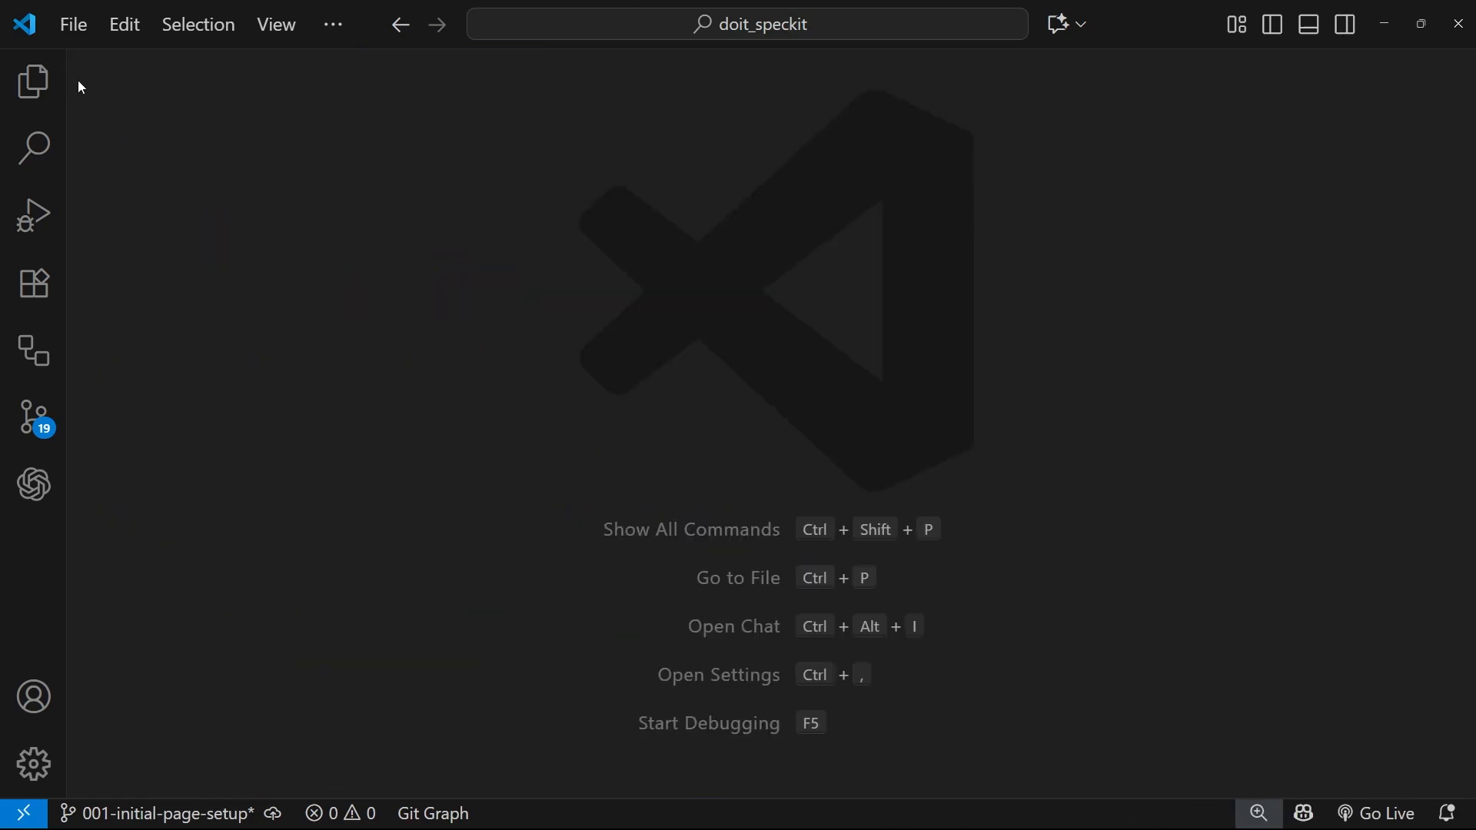
pyautogui.click(33, 82)
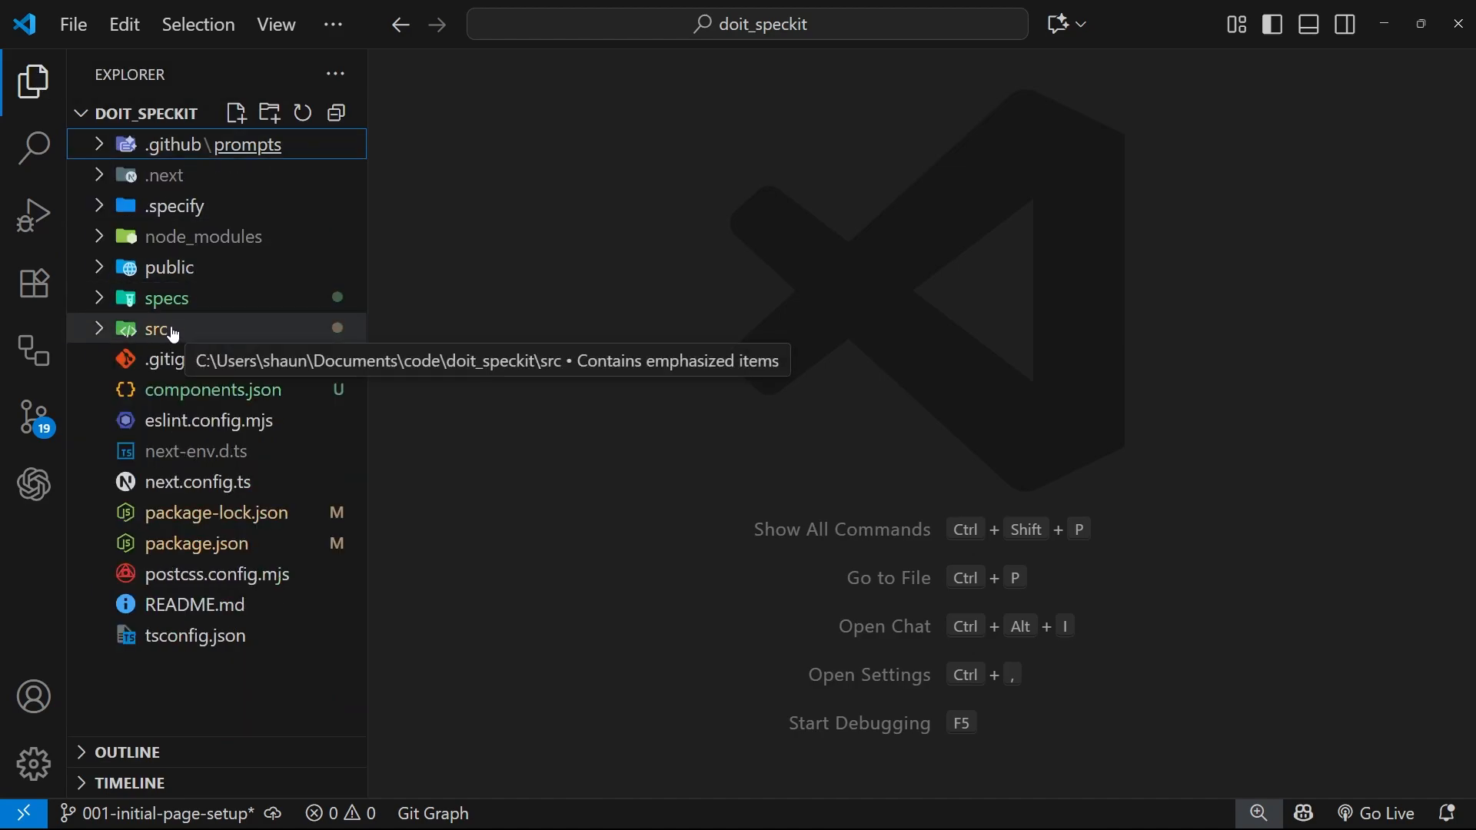
# - Expand src/app and check the theme colours in globals.css
pyautogui.click(154, 329)
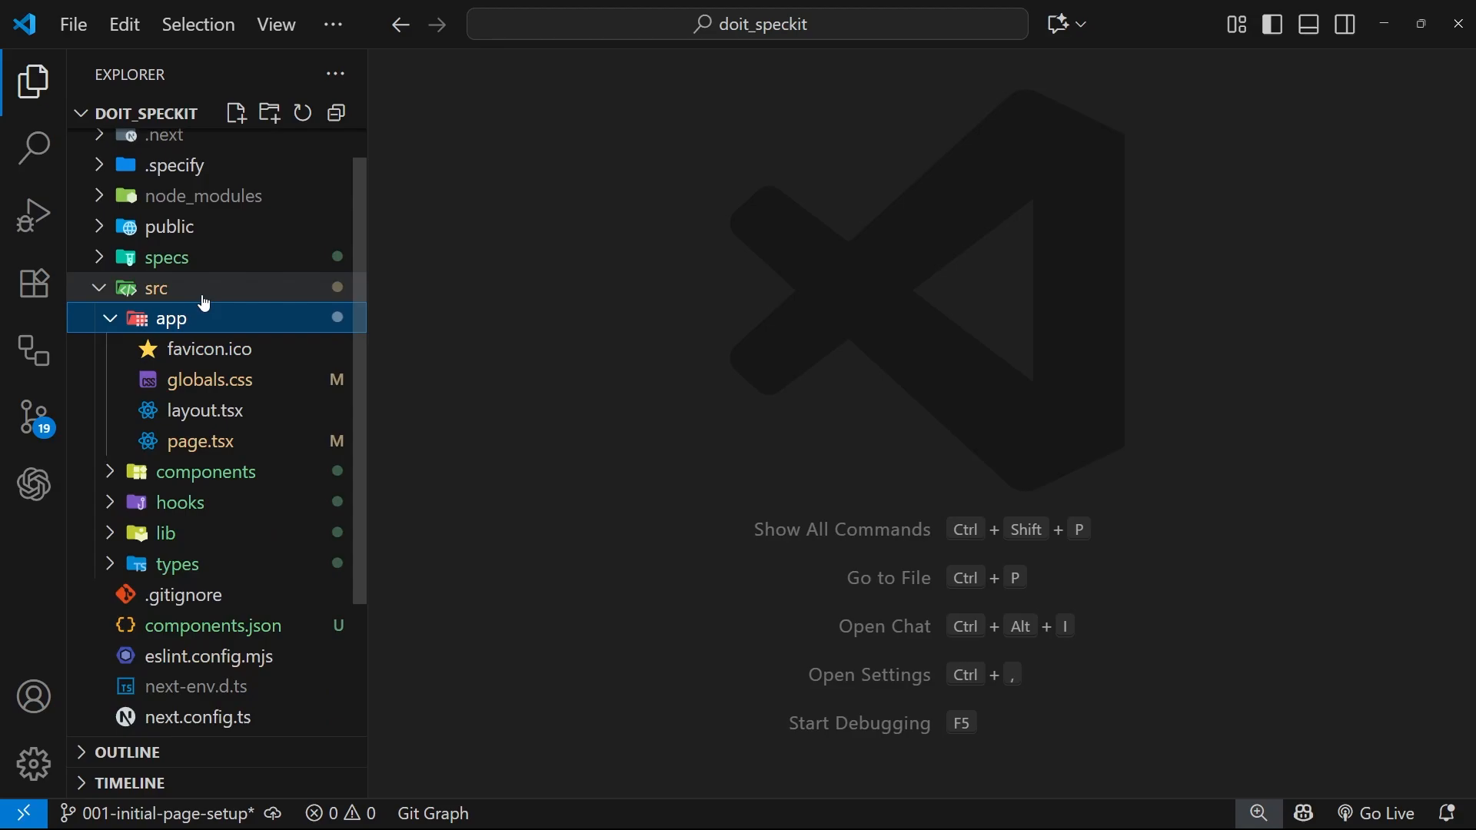
pyautogui.click(211, 380)
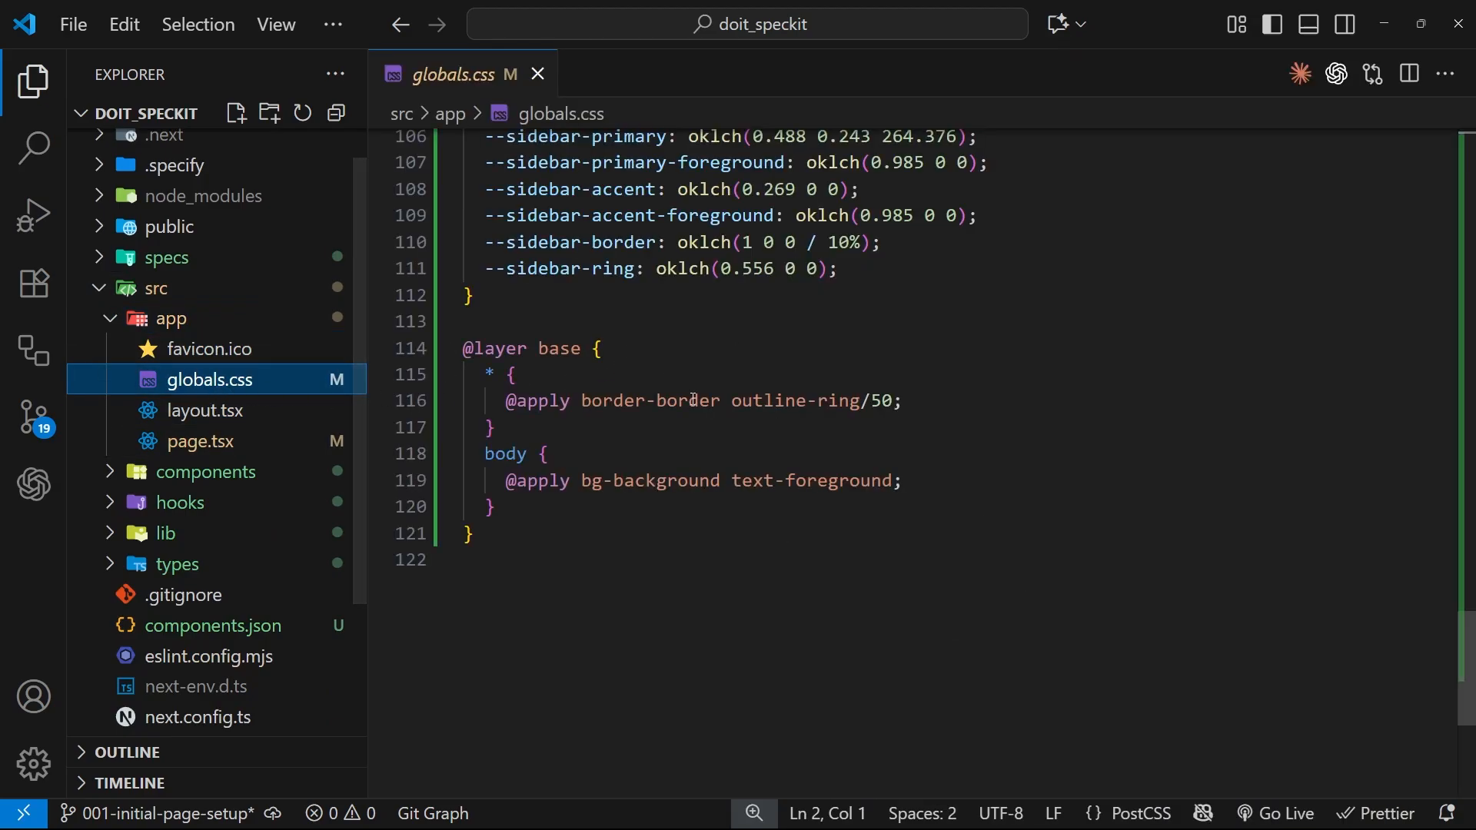
pyautogui.scroll(3)
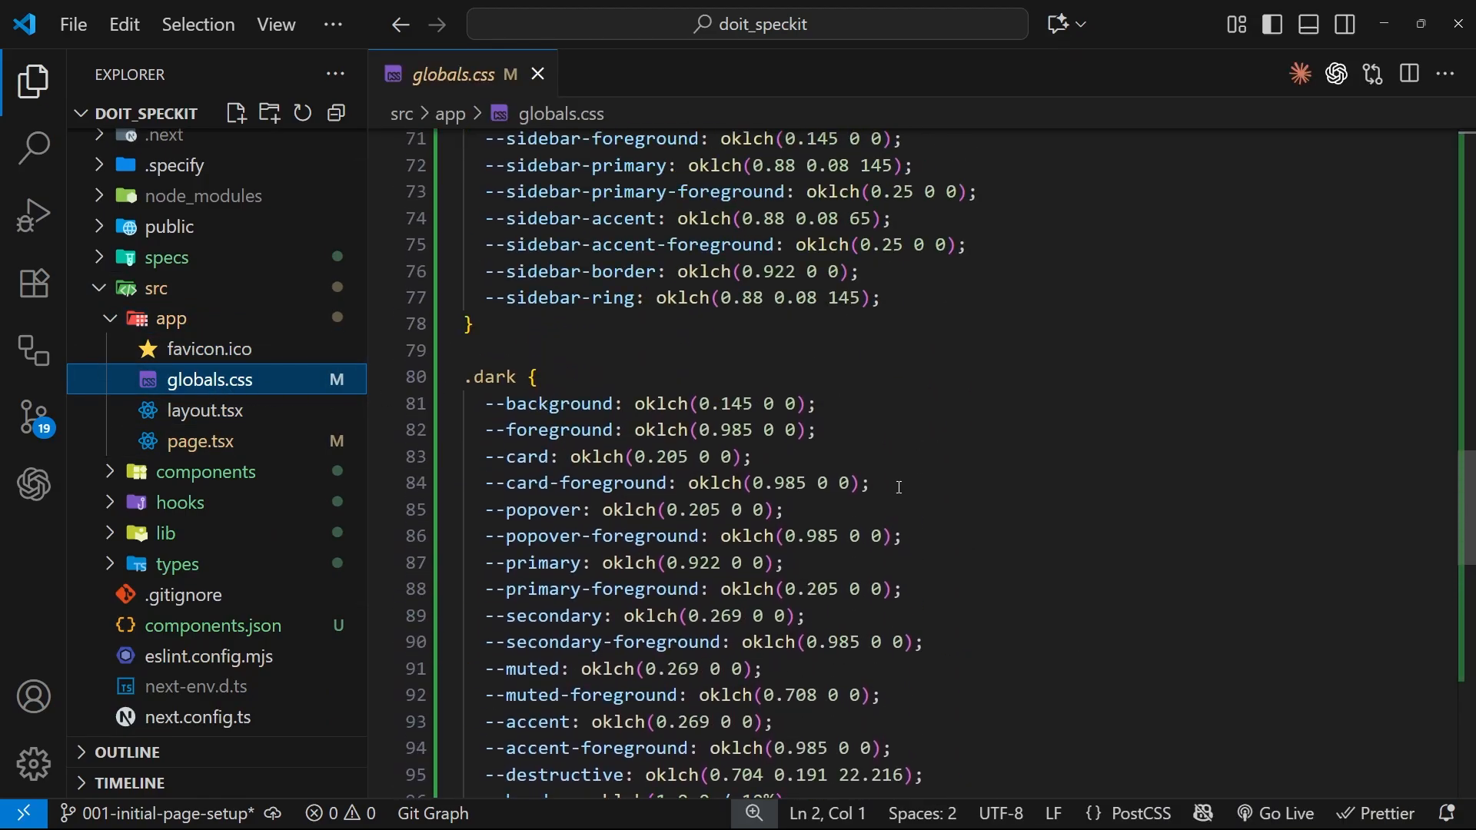
pyautogui.scroll(3)
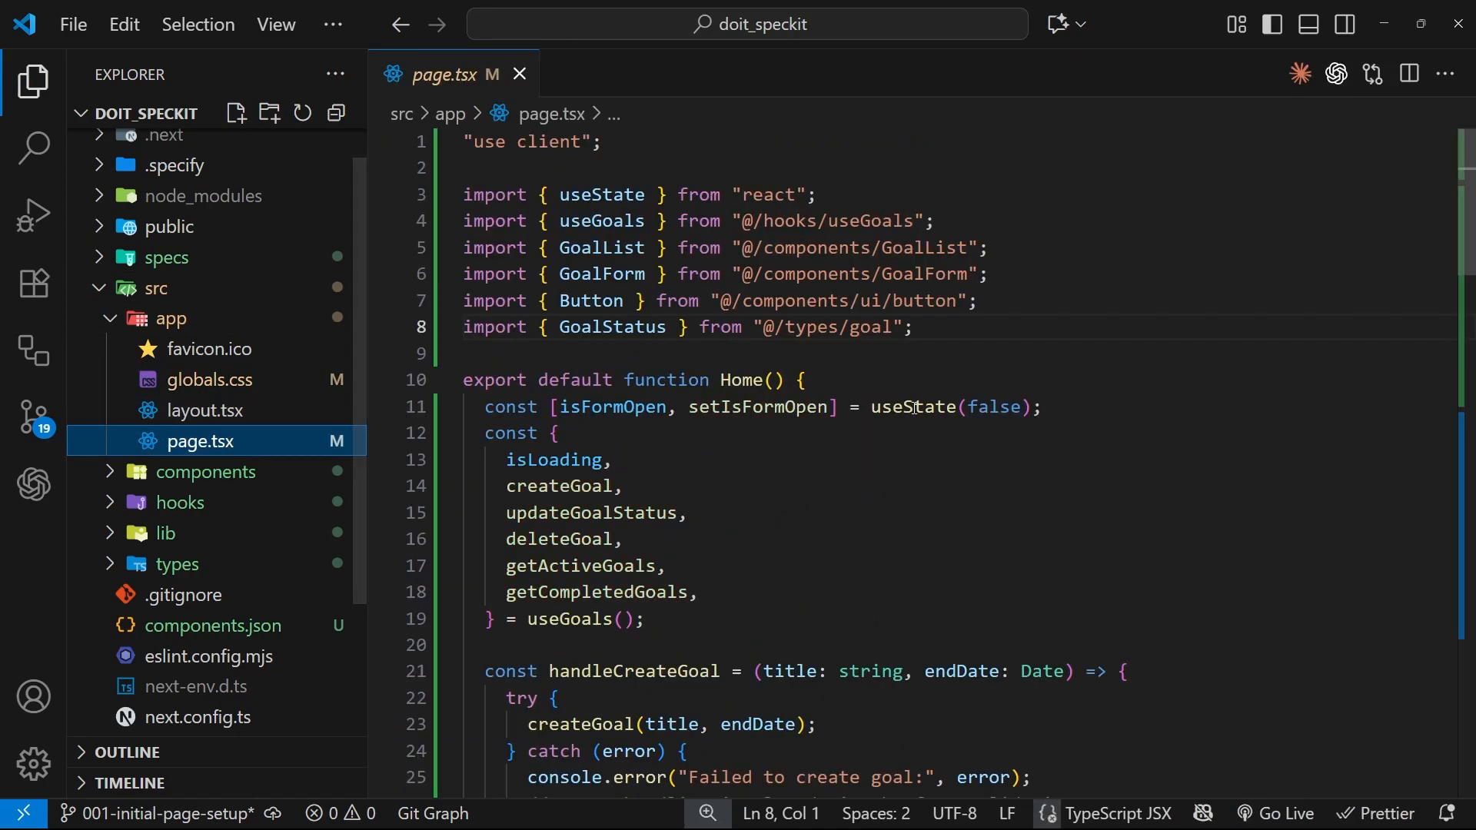
# - Read page.tsx down to the goal-list columns and jump to GoalList.tsx
pyautogui.scroll(-3)
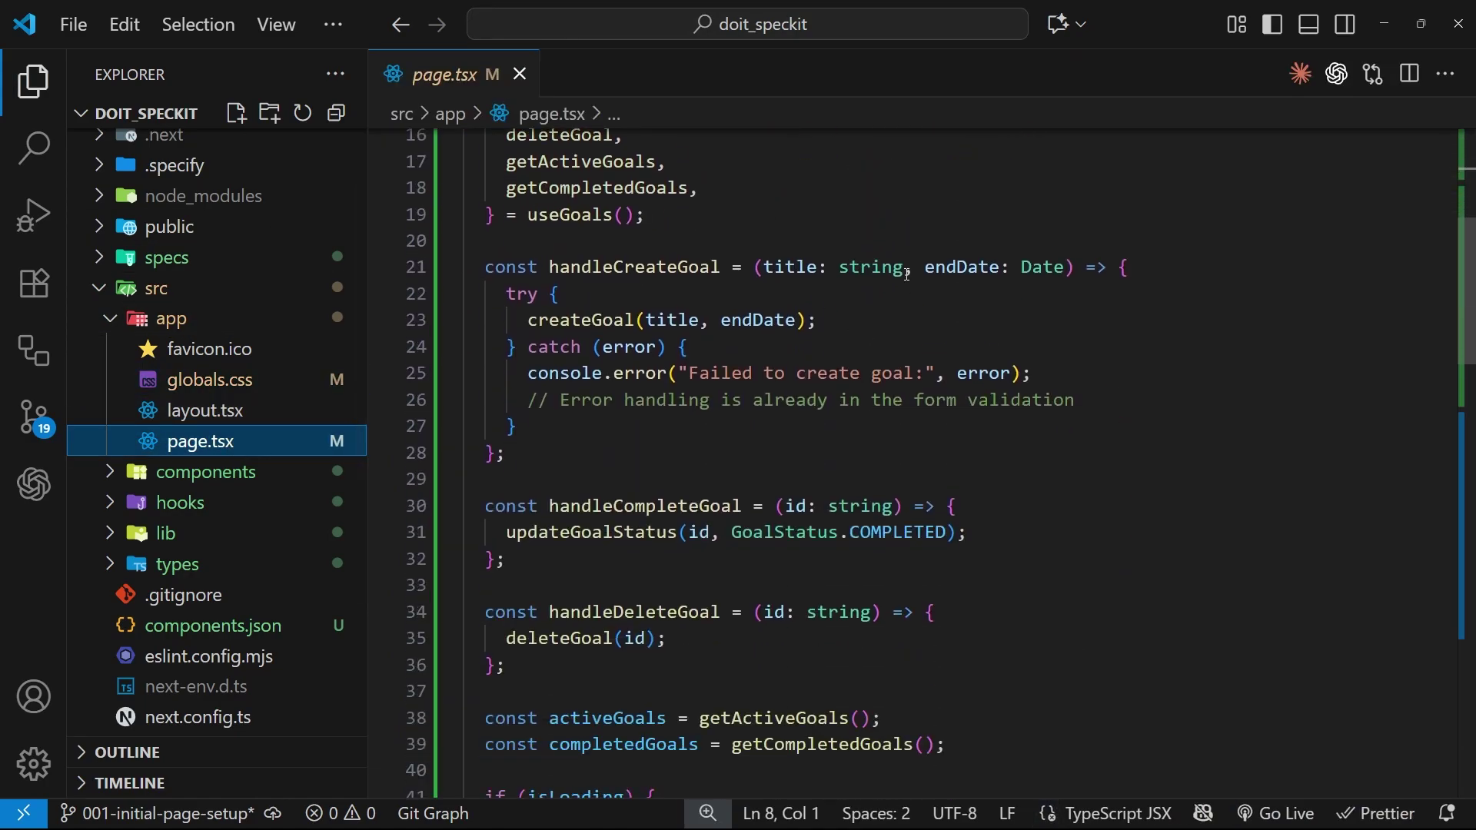
pyautogui.scroll(-3)
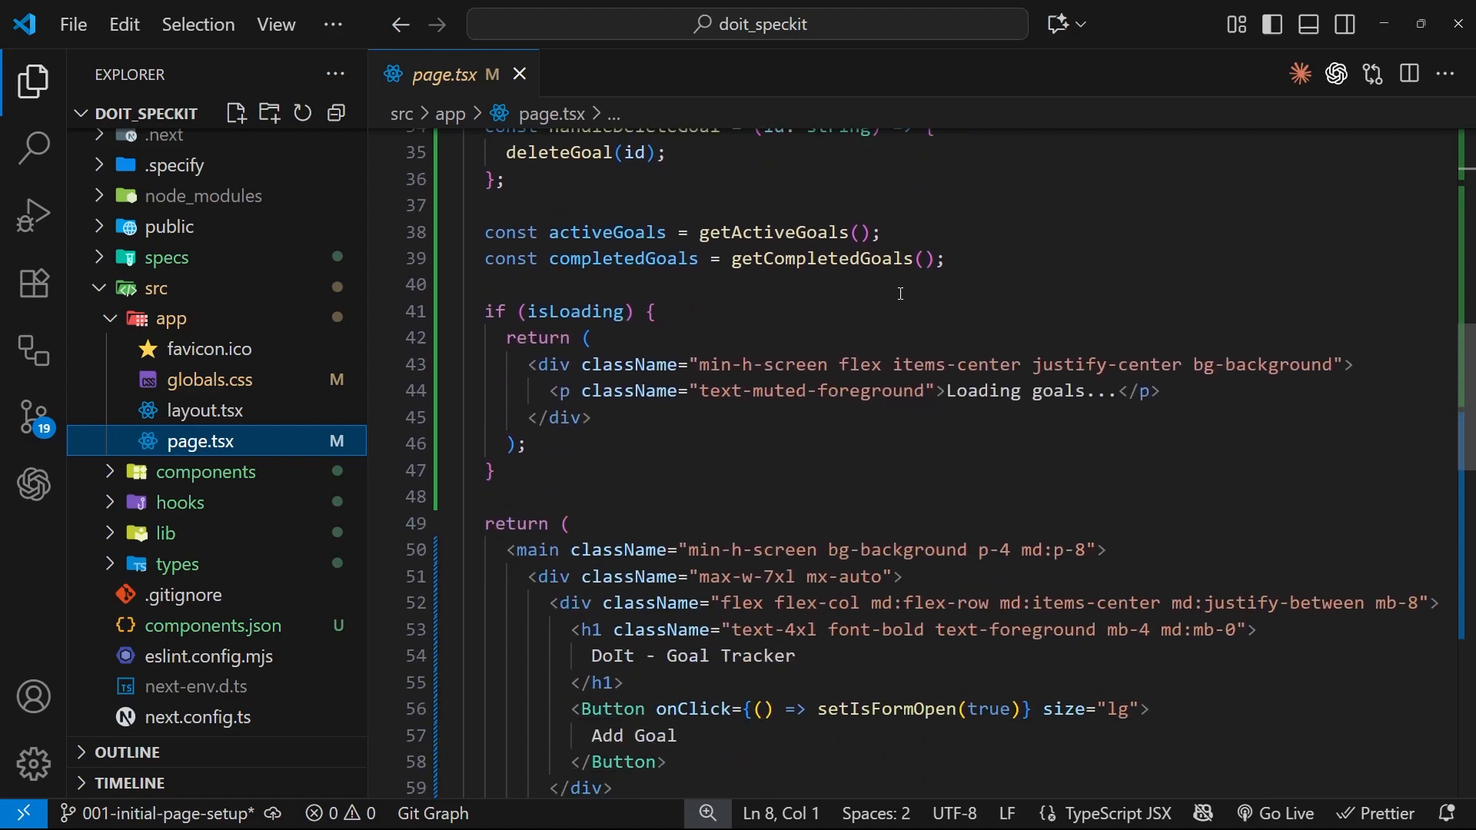
pyautogui.scroll(-3)
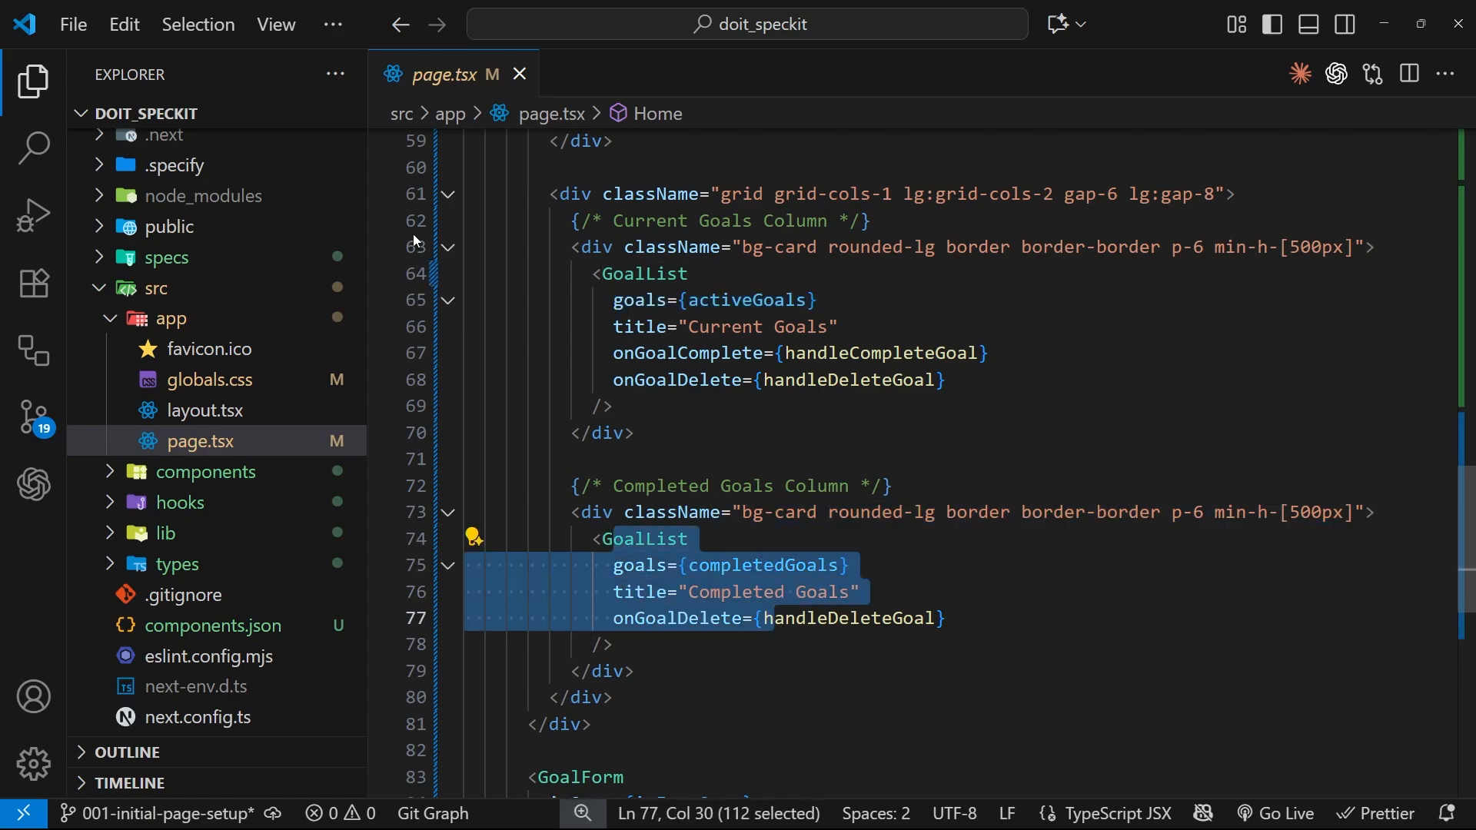
pyautogui.click(203, 473)
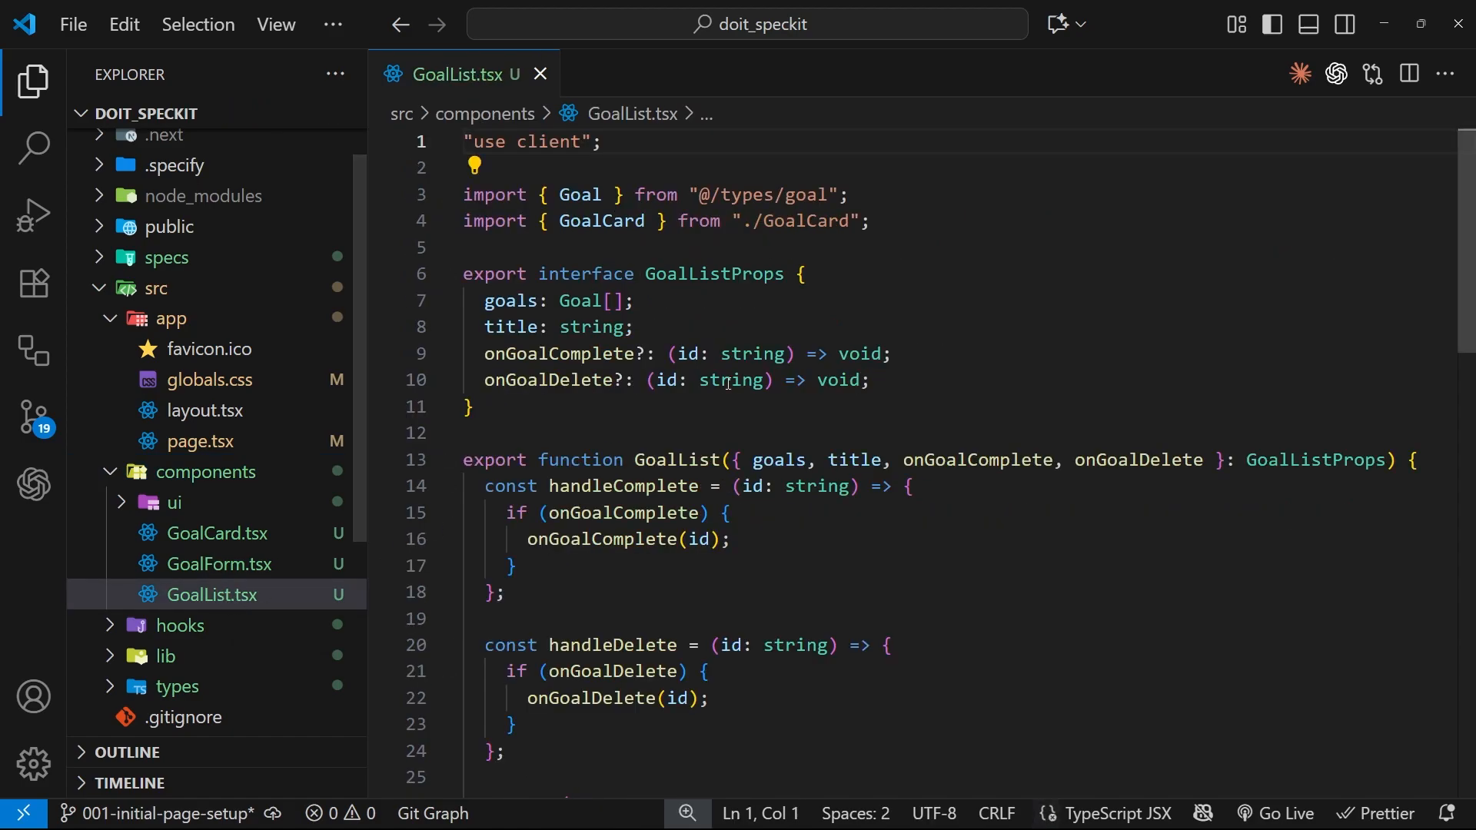
pyautogui.scroll(-3)
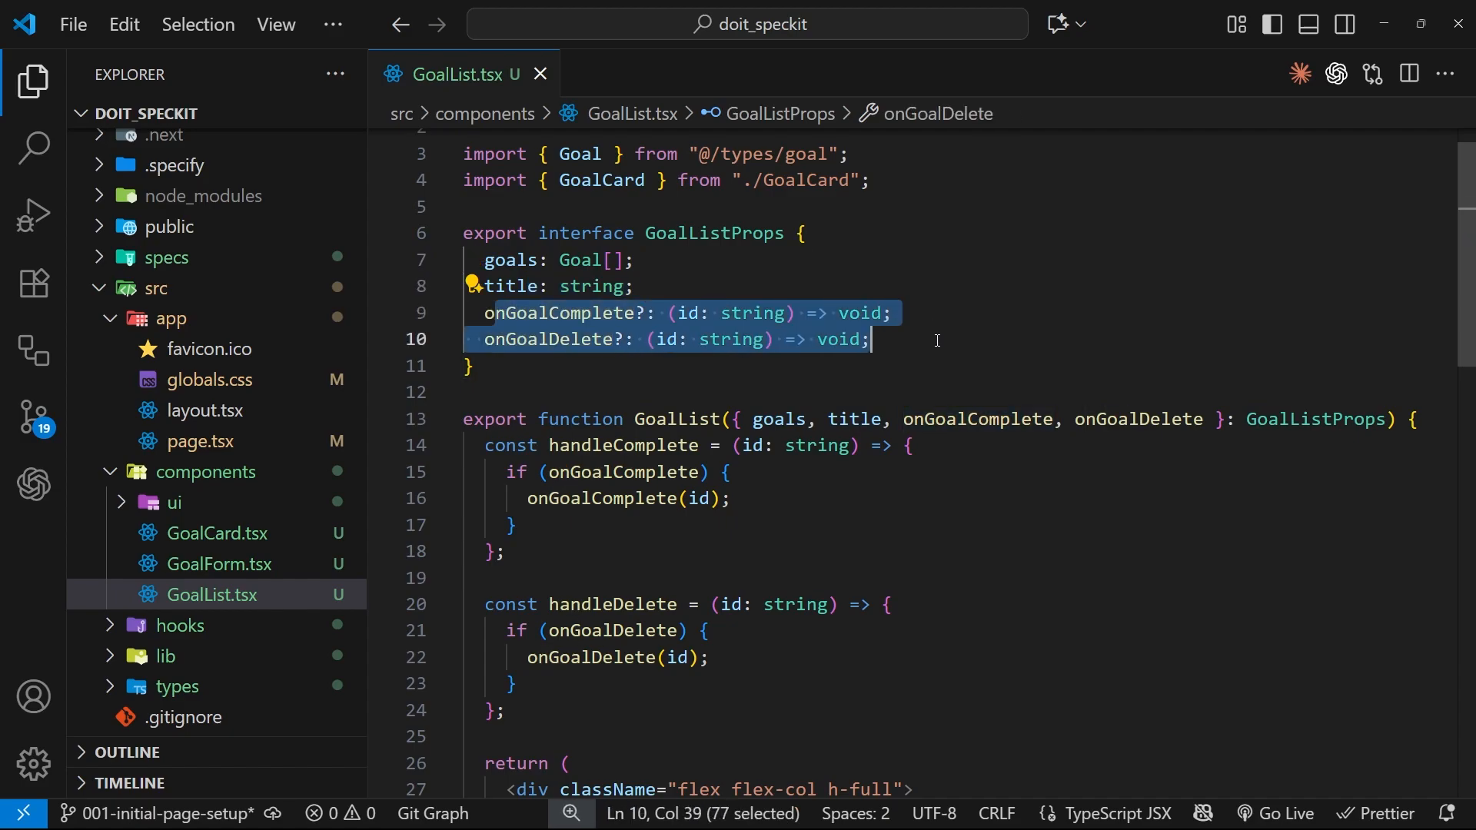
pyautogui.scroll(-3)
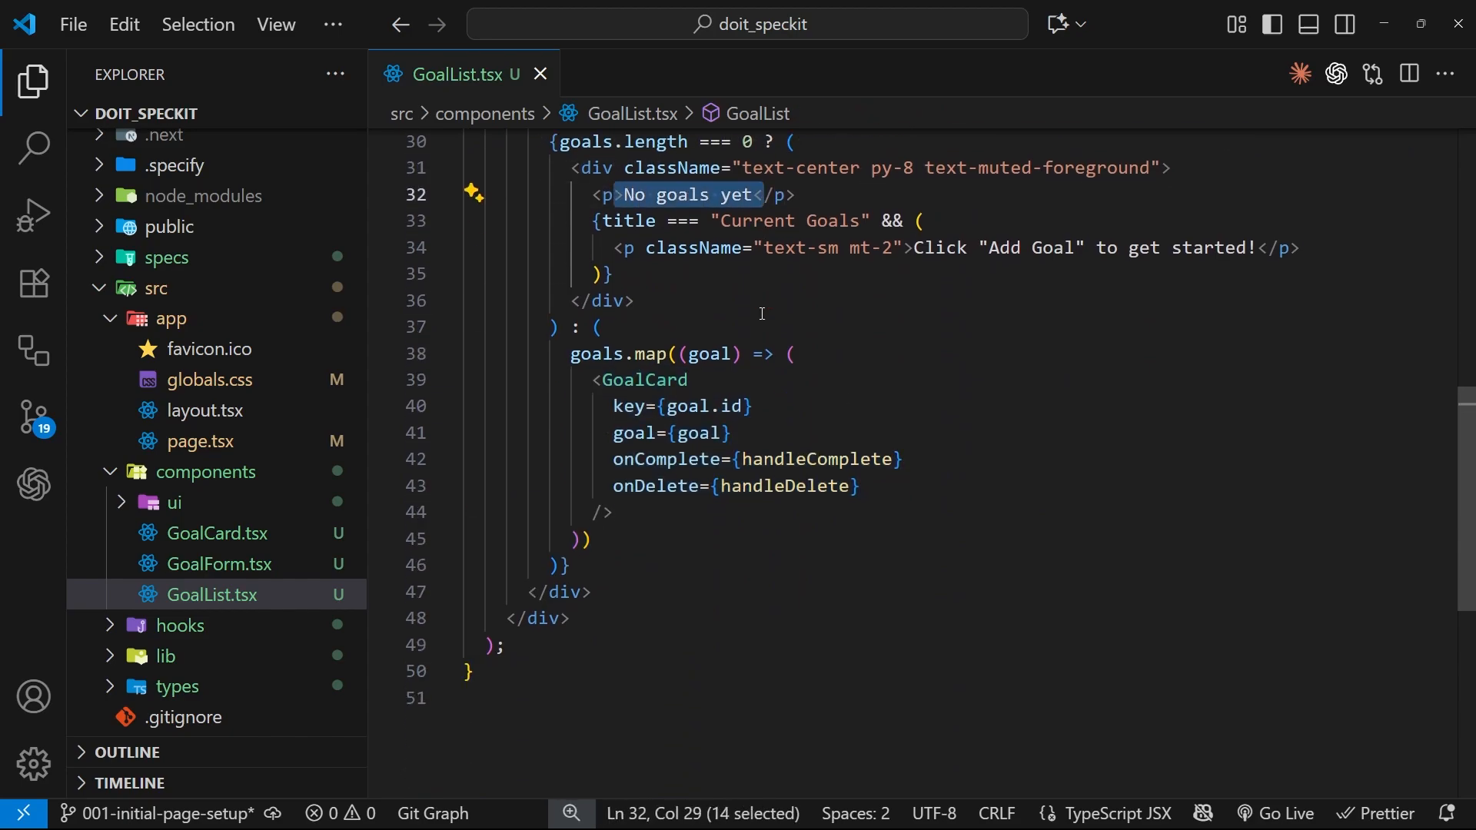
pyautogui.click(540, 74)
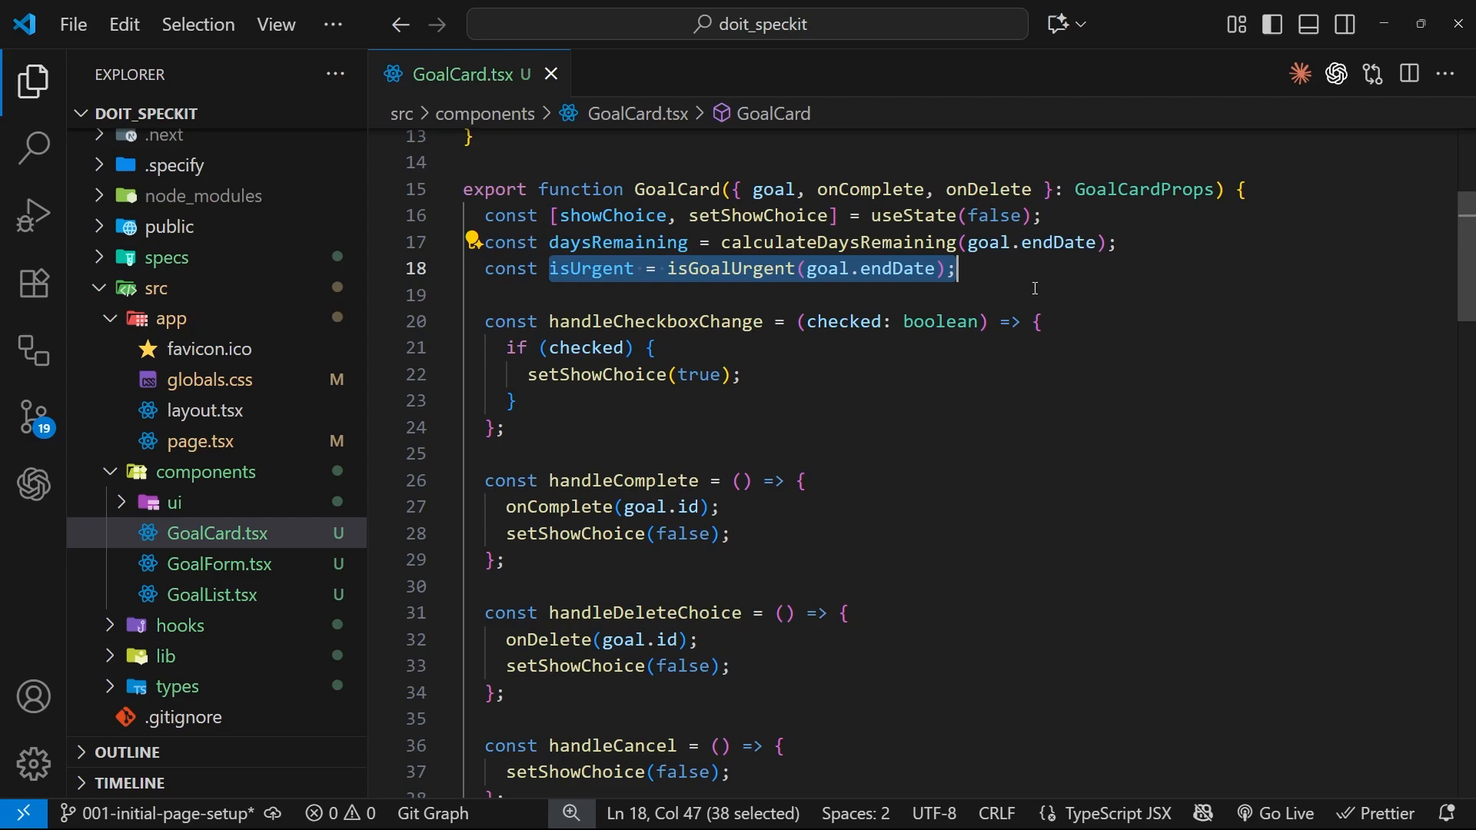
pyautogui.scroll(-3)
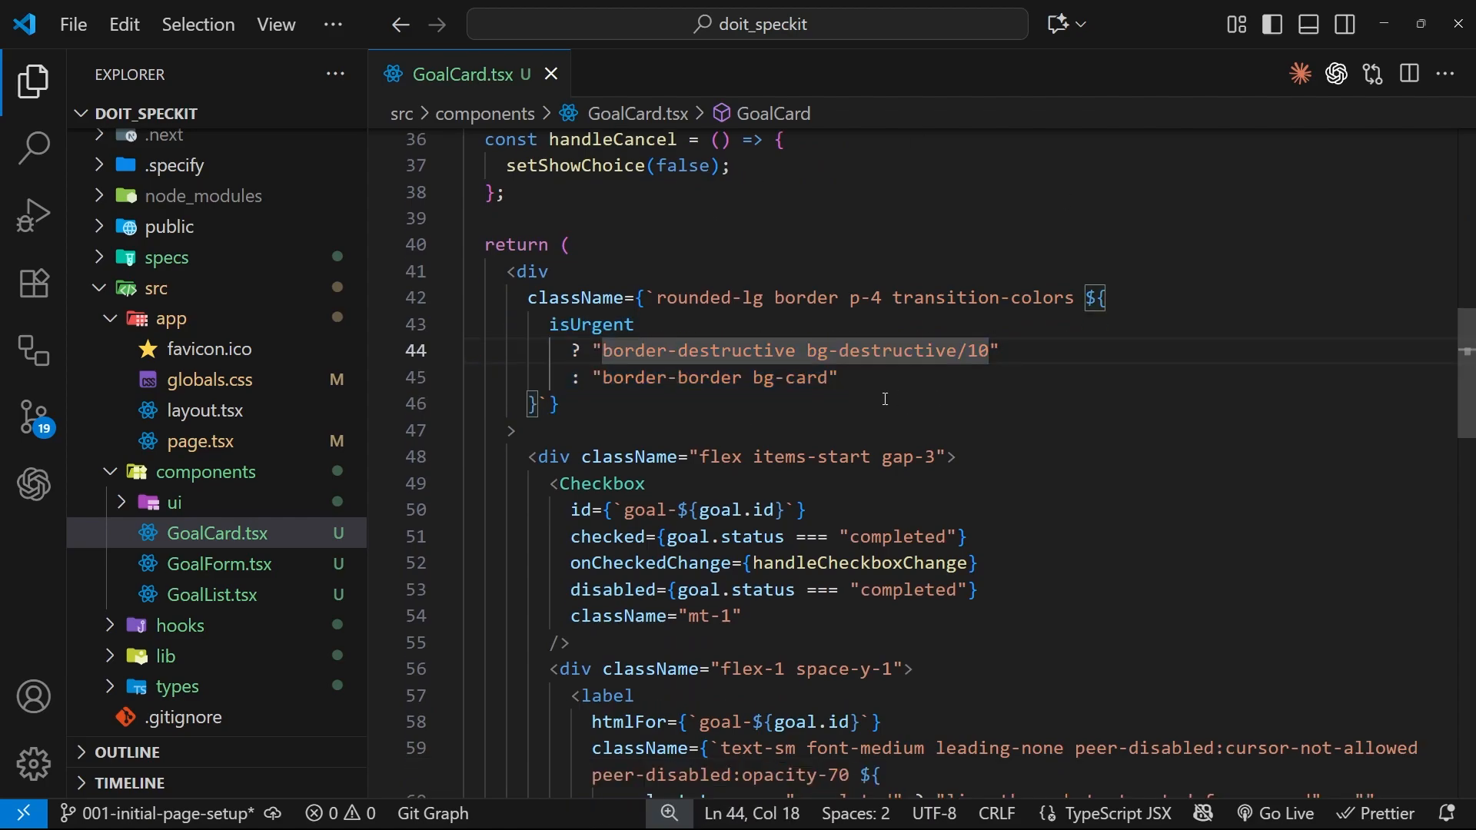
pyautogui.scroll(-3)
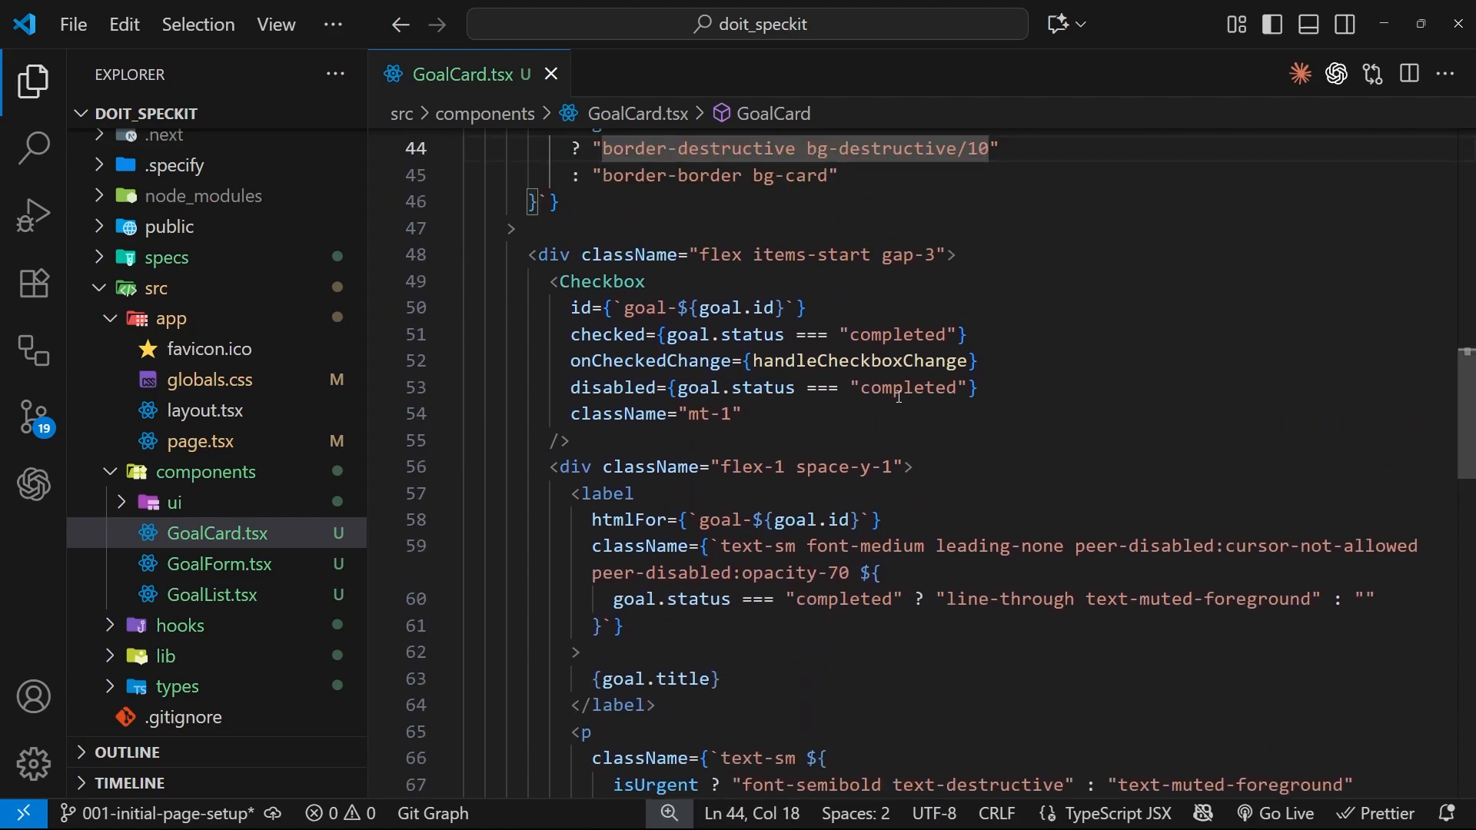
pyautogui.scroll(-3)
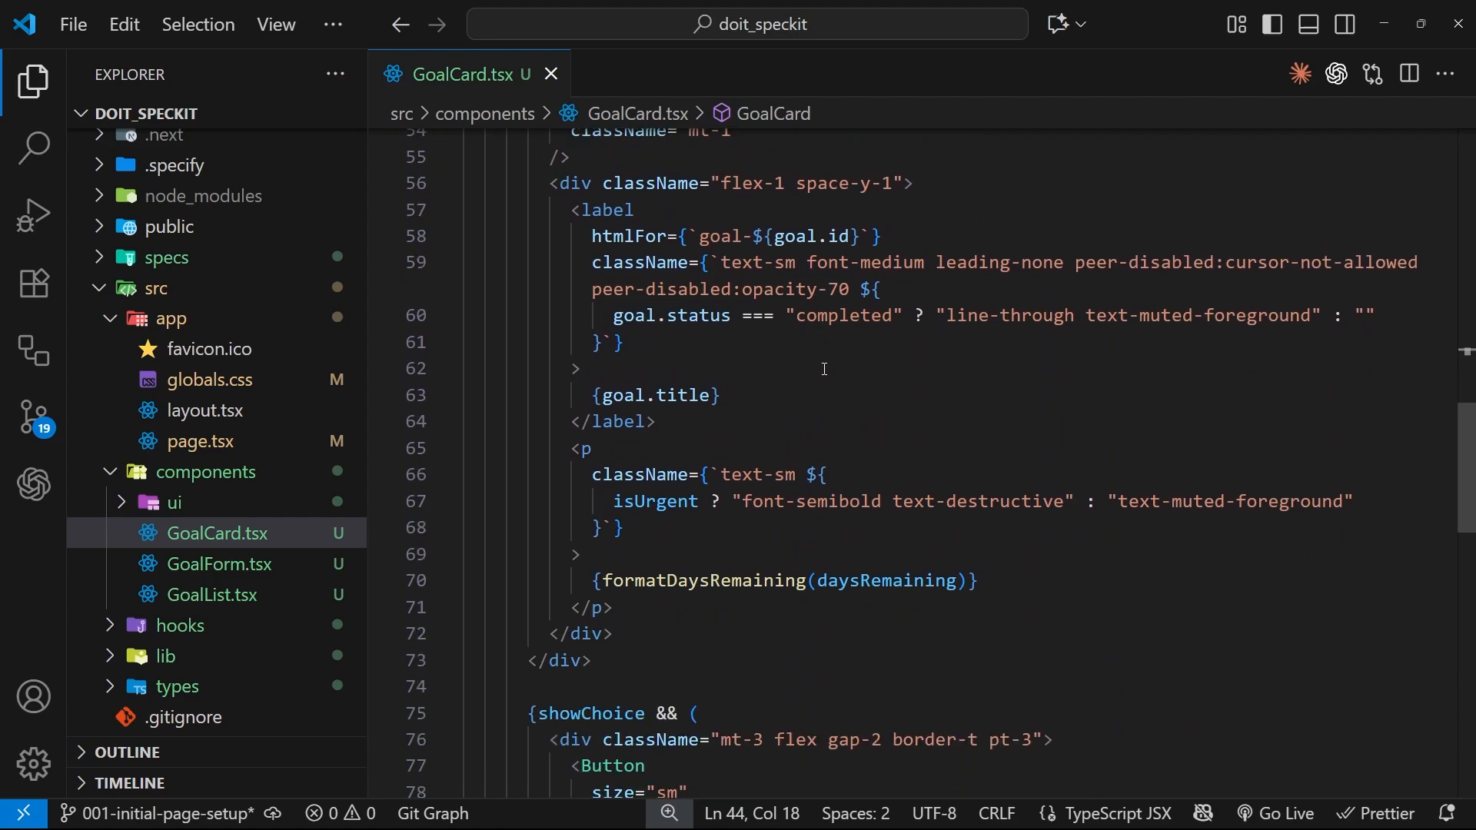
pyautogui.scroll(-3)
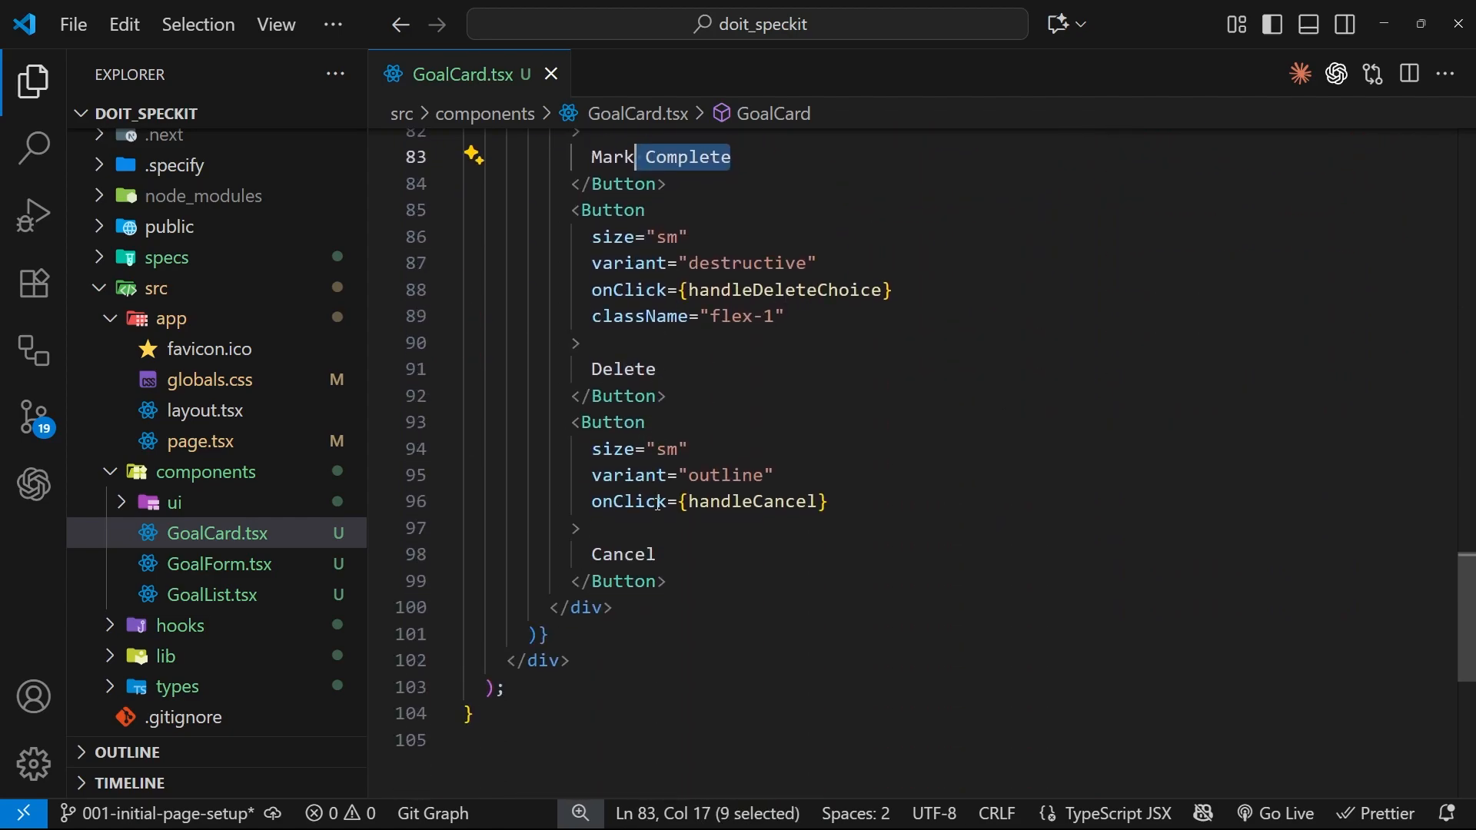
pyautogui.scroll(3)
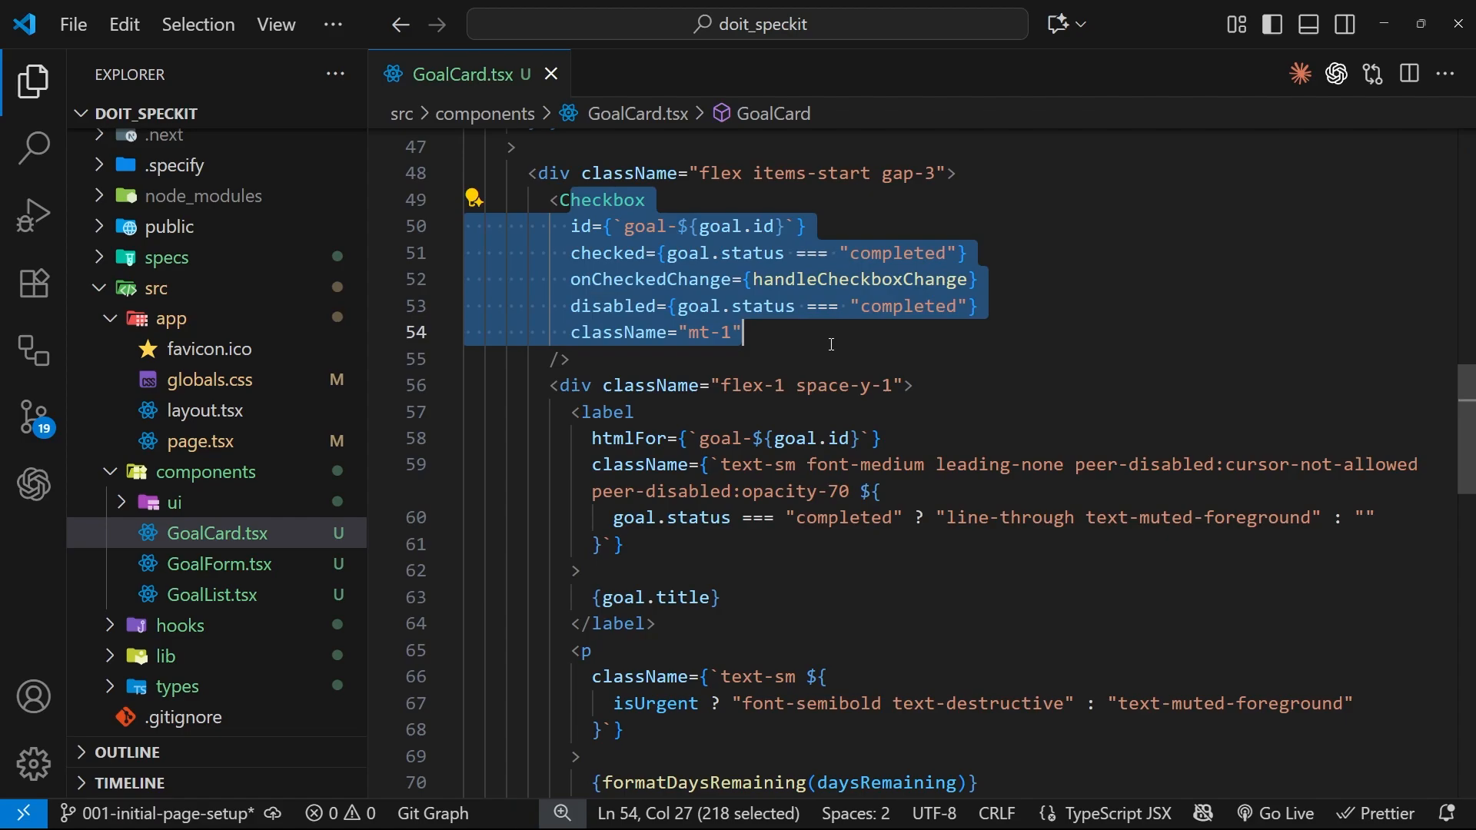
pyautogui.scroll(-3)
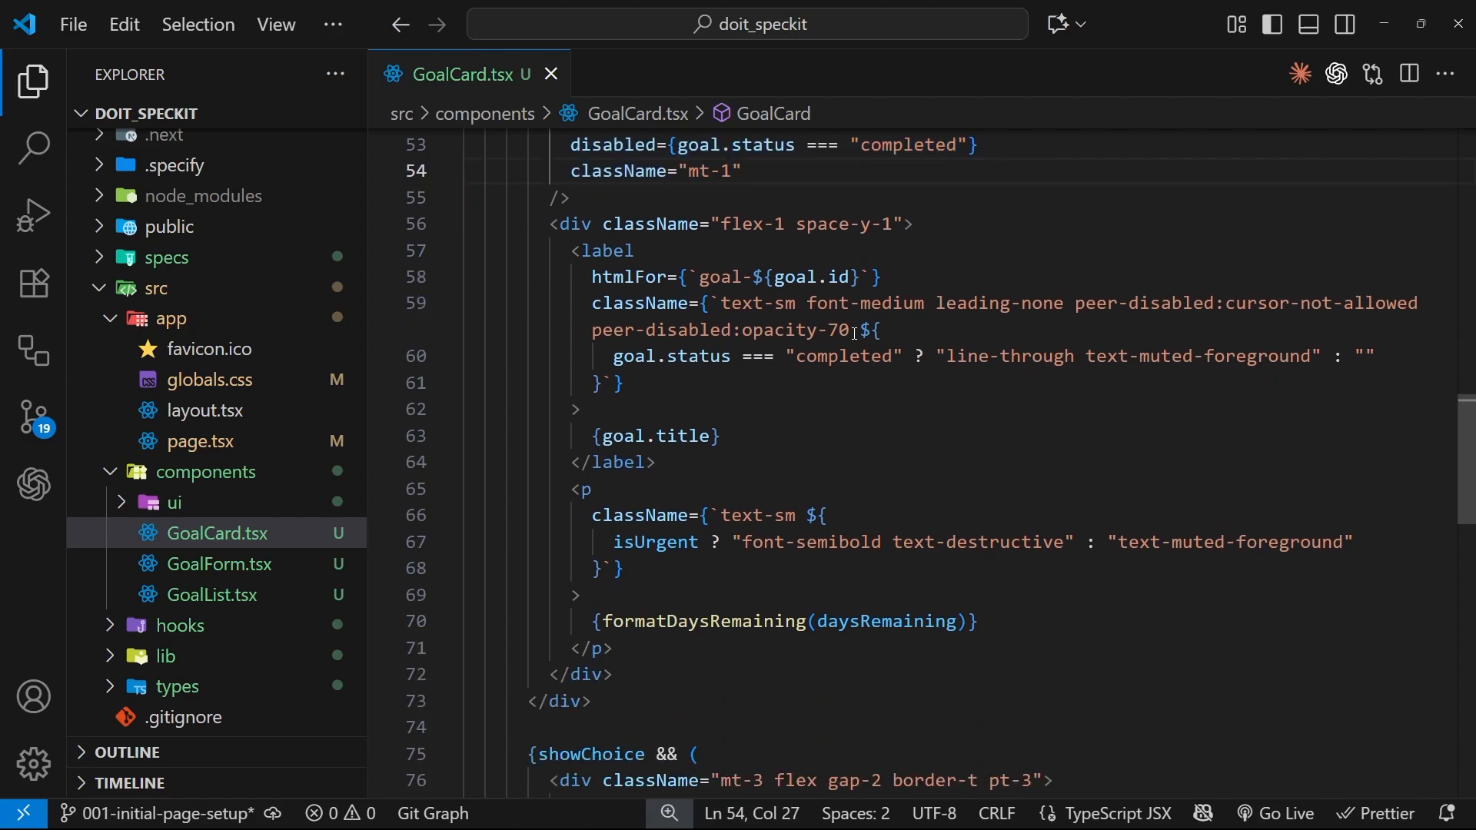
pyautogui.scroll(3)
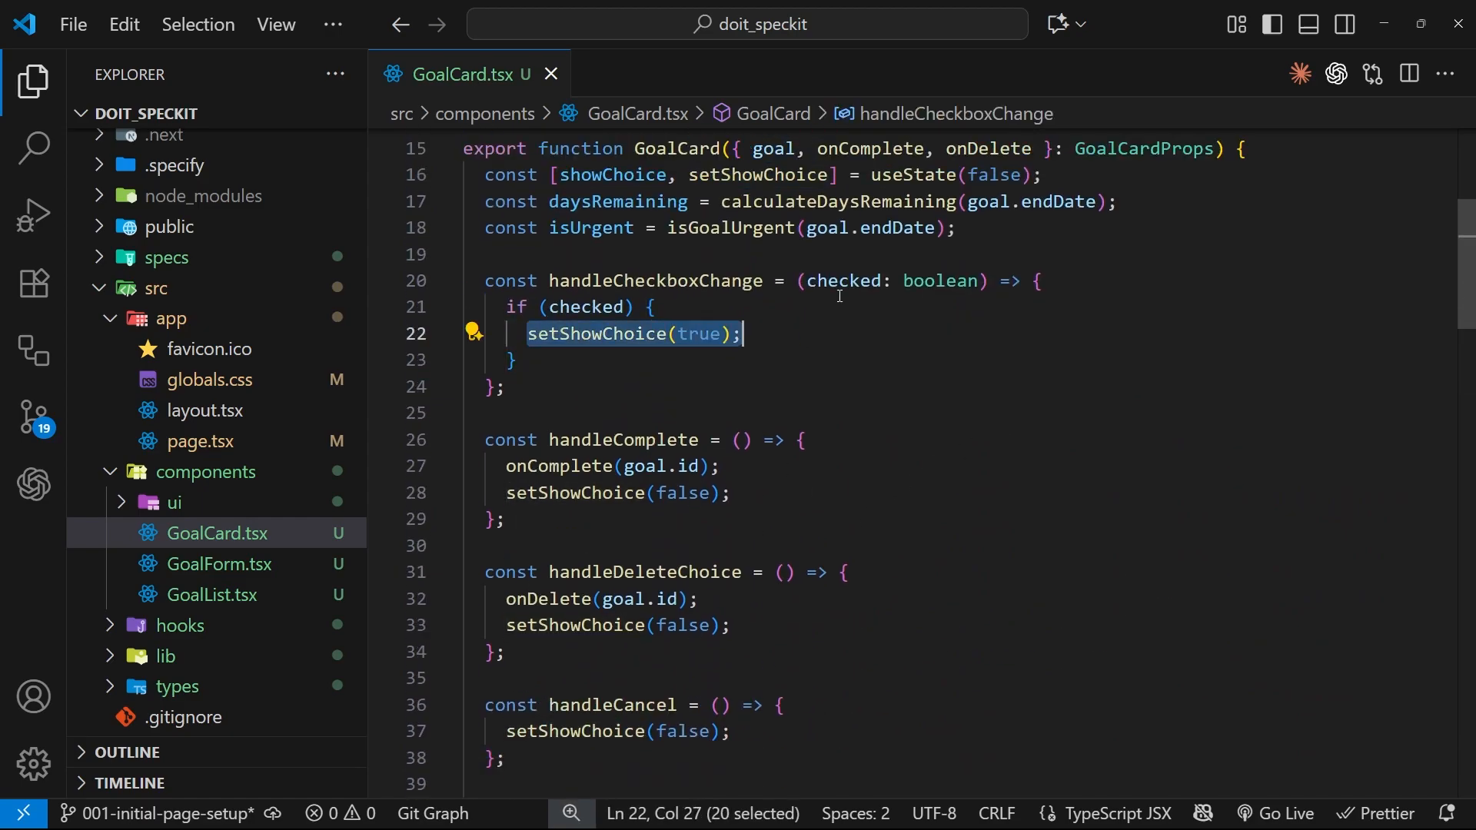
pyautogui.scroll(-3)
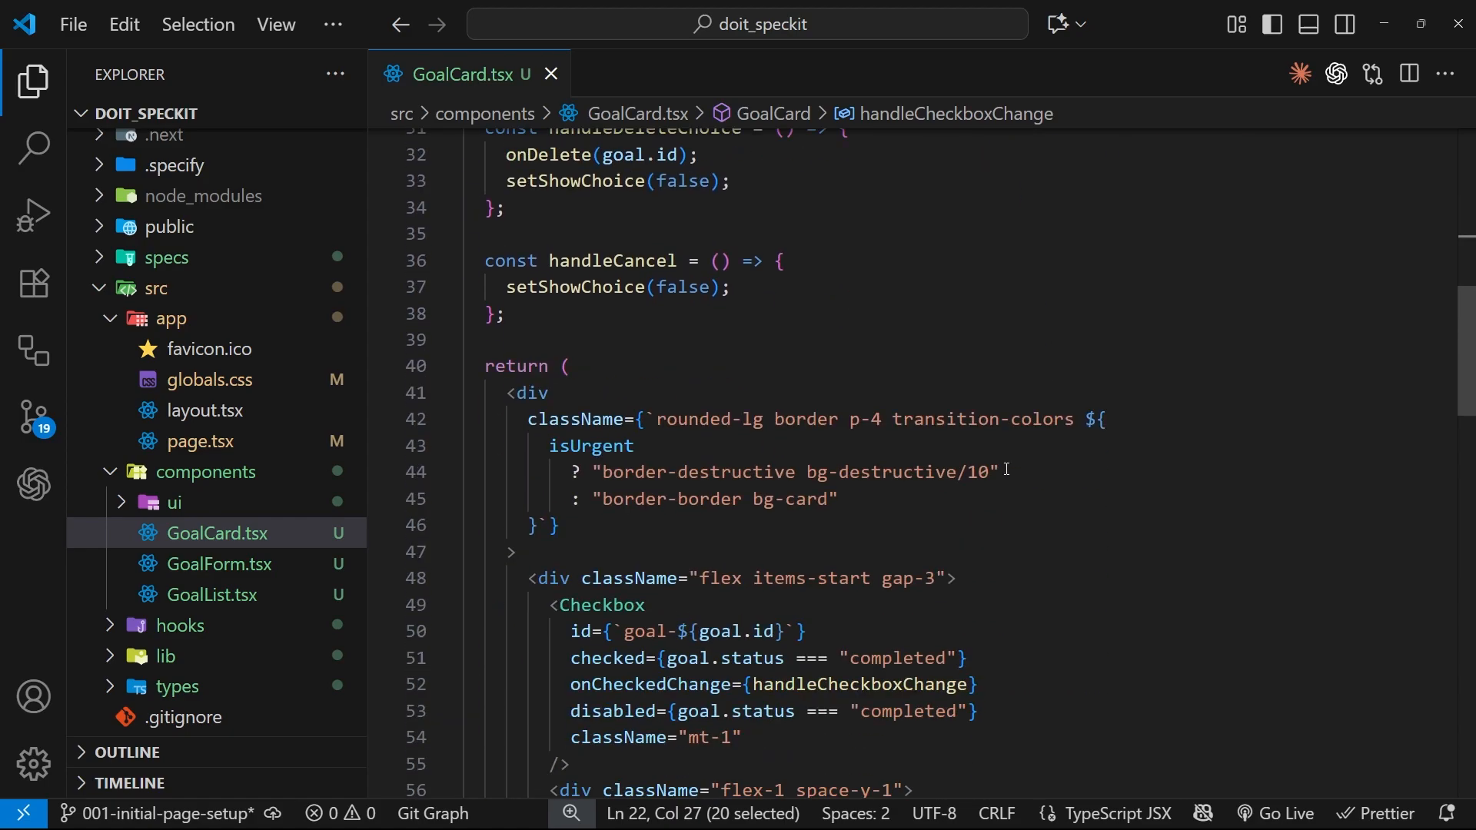
pyautogui.scroll(-3)
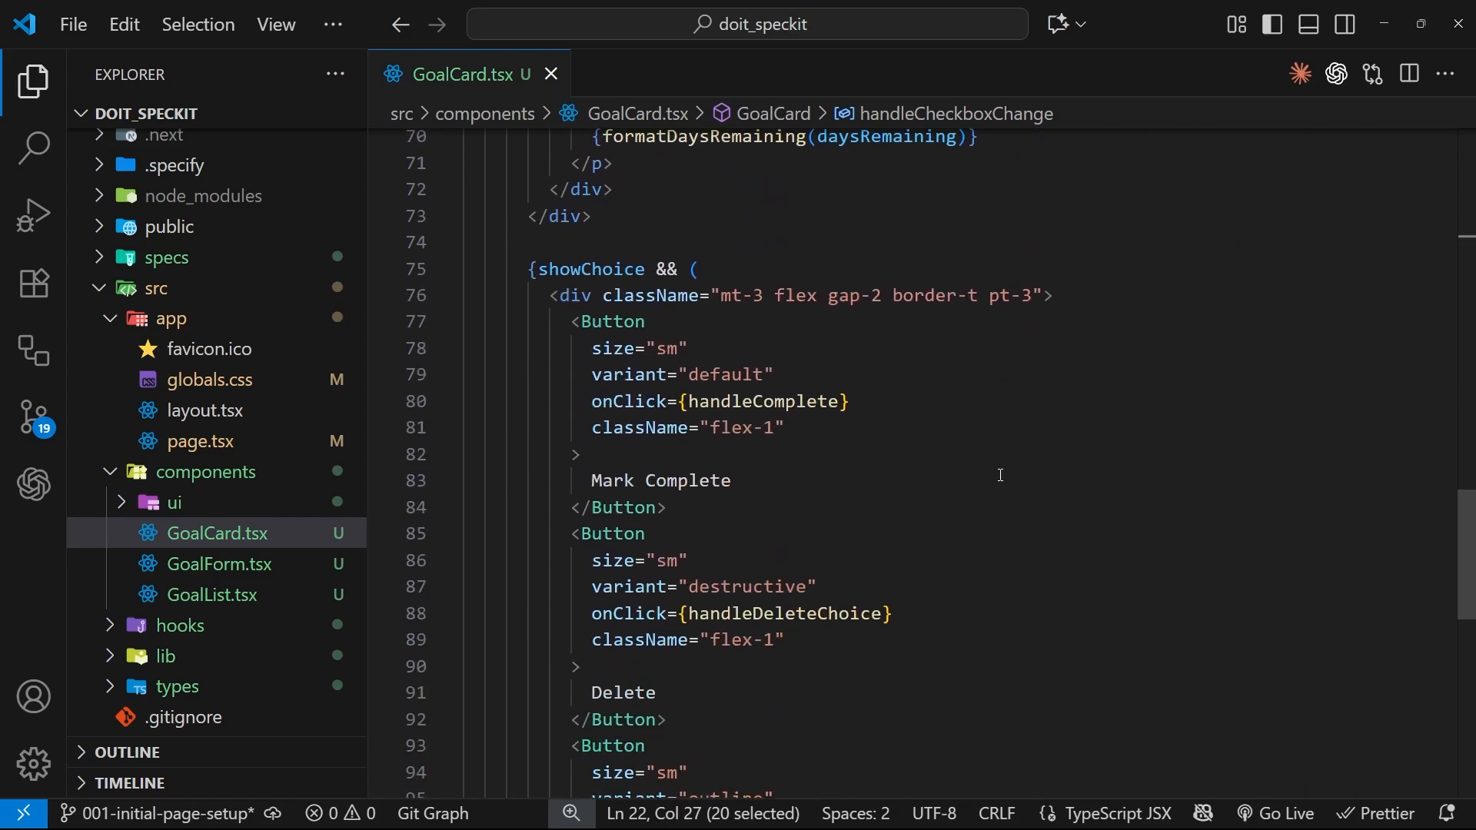
pyautogui.moveTo(1453, 546)
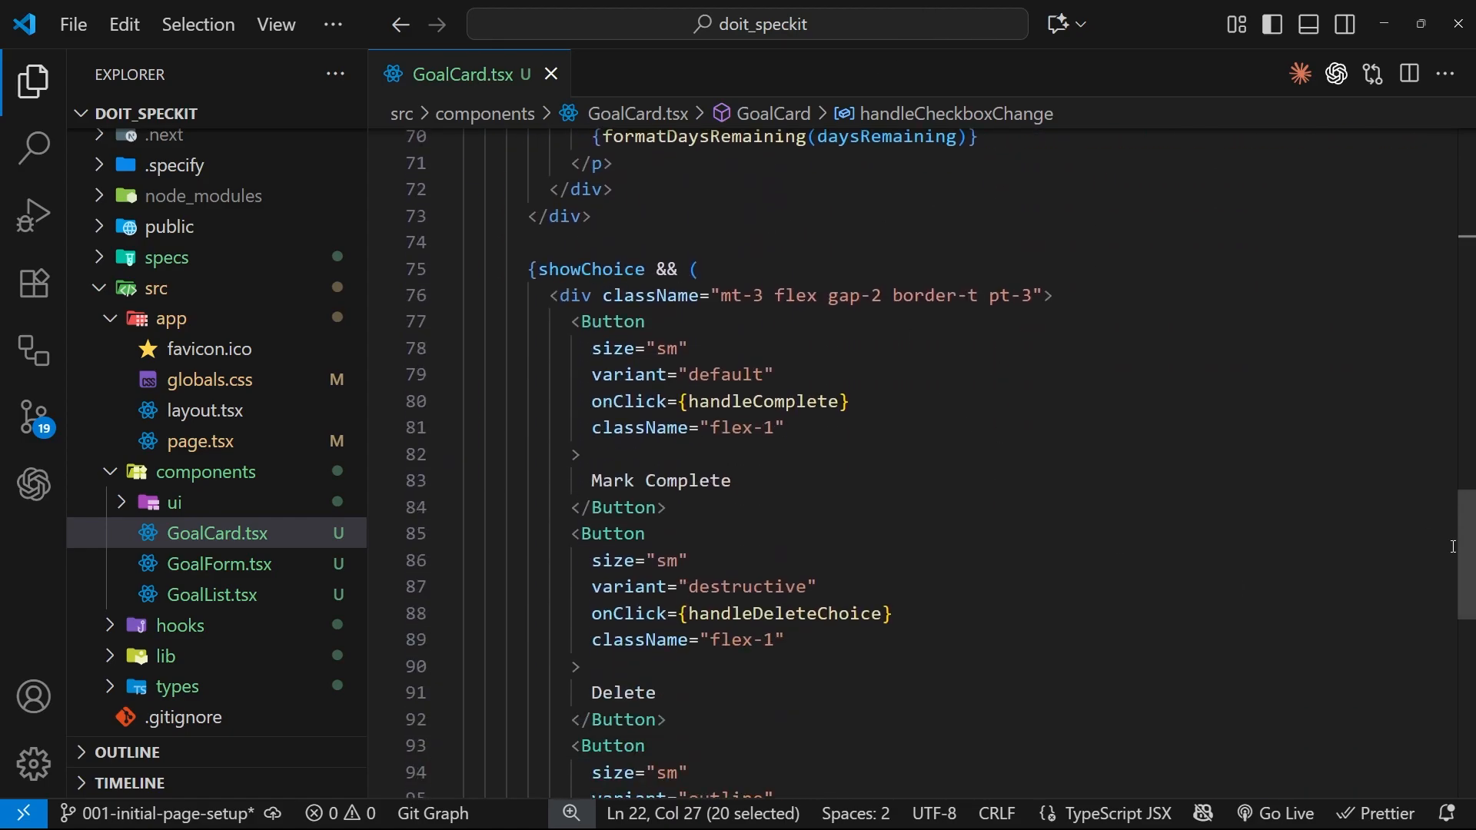
pyautogui.scroll(3)
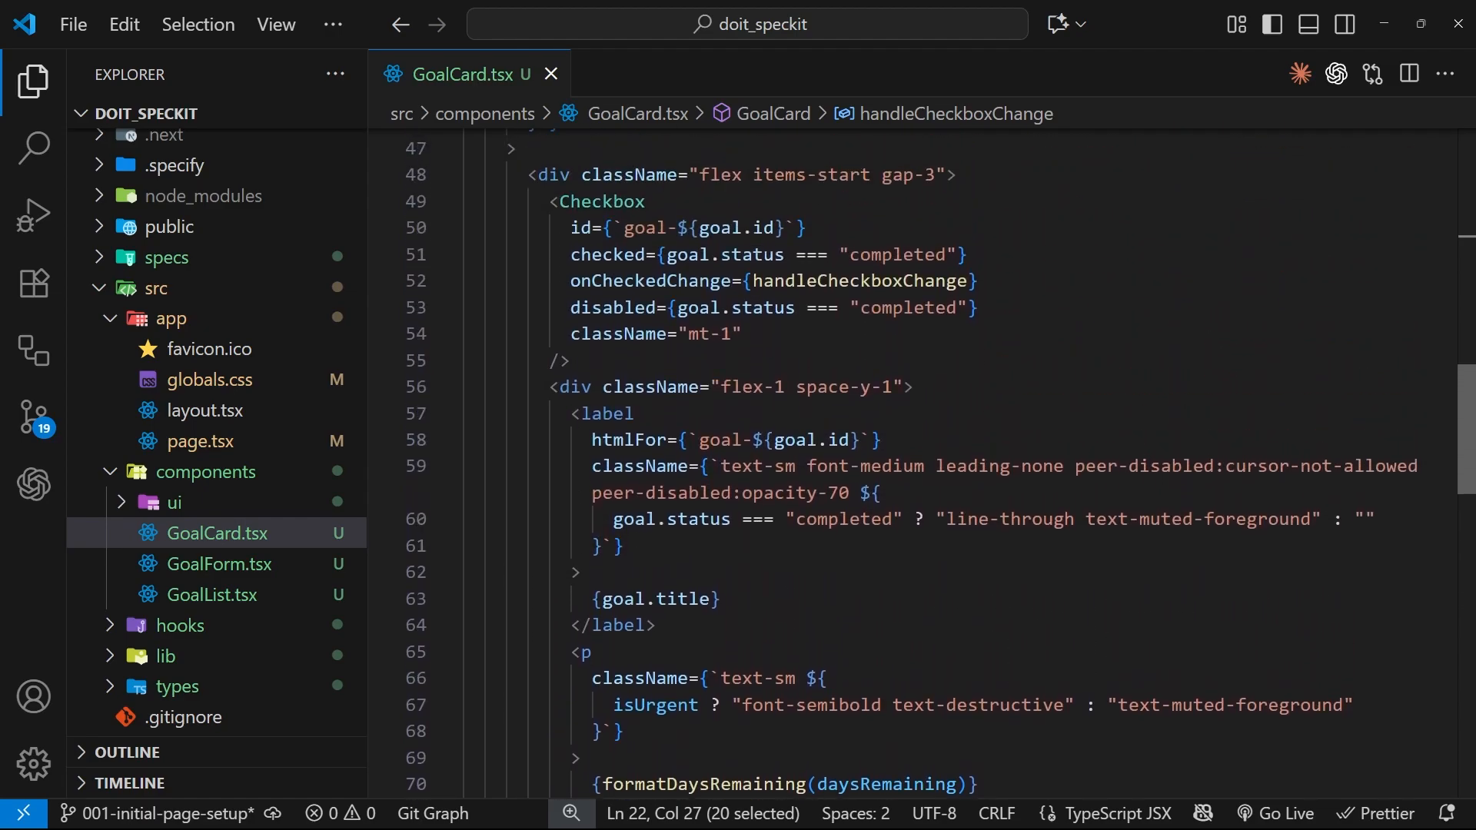
pyautogui.scroll(-3)
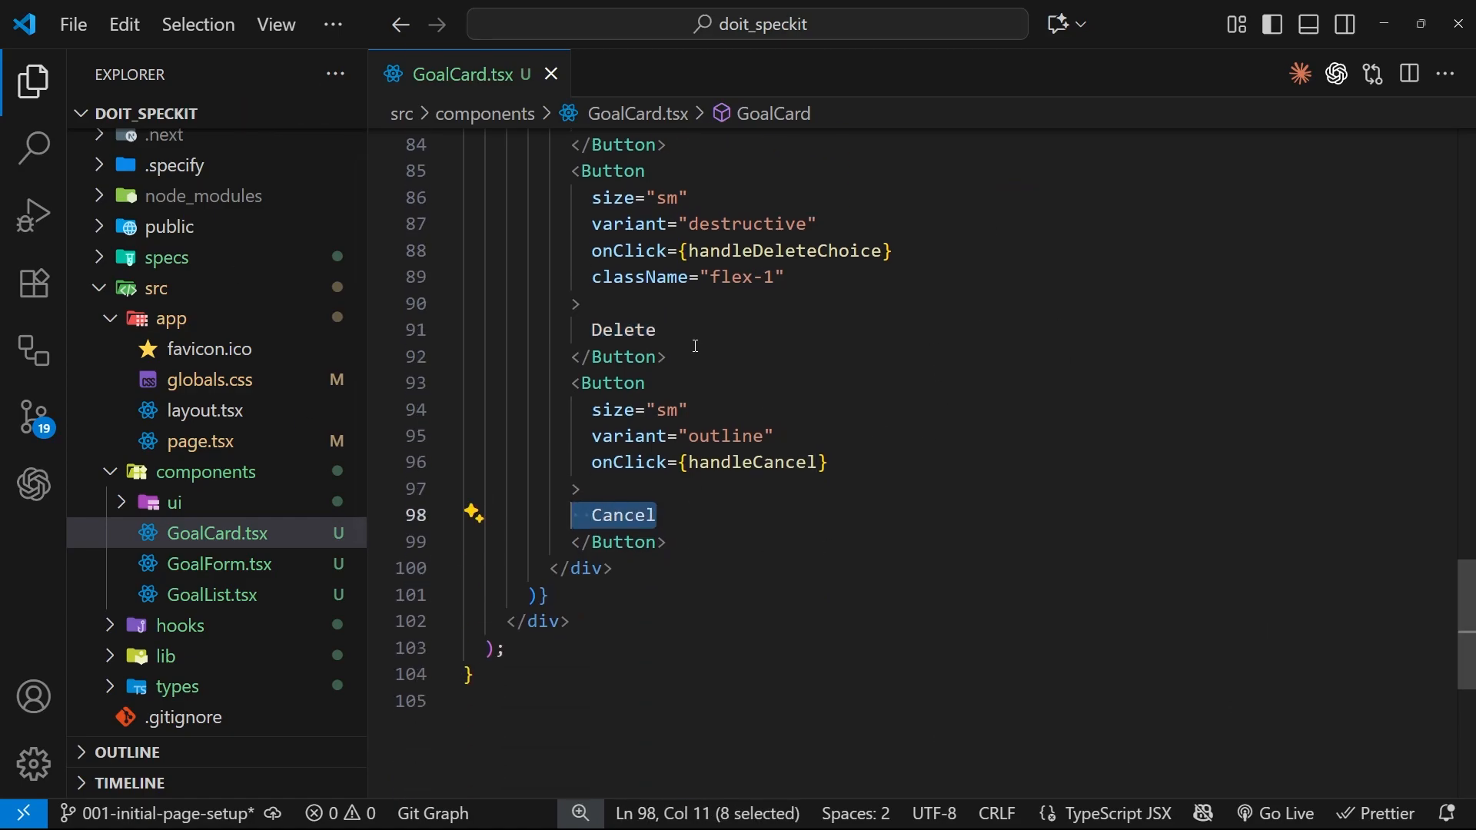
pyautogui.click(552, 74)
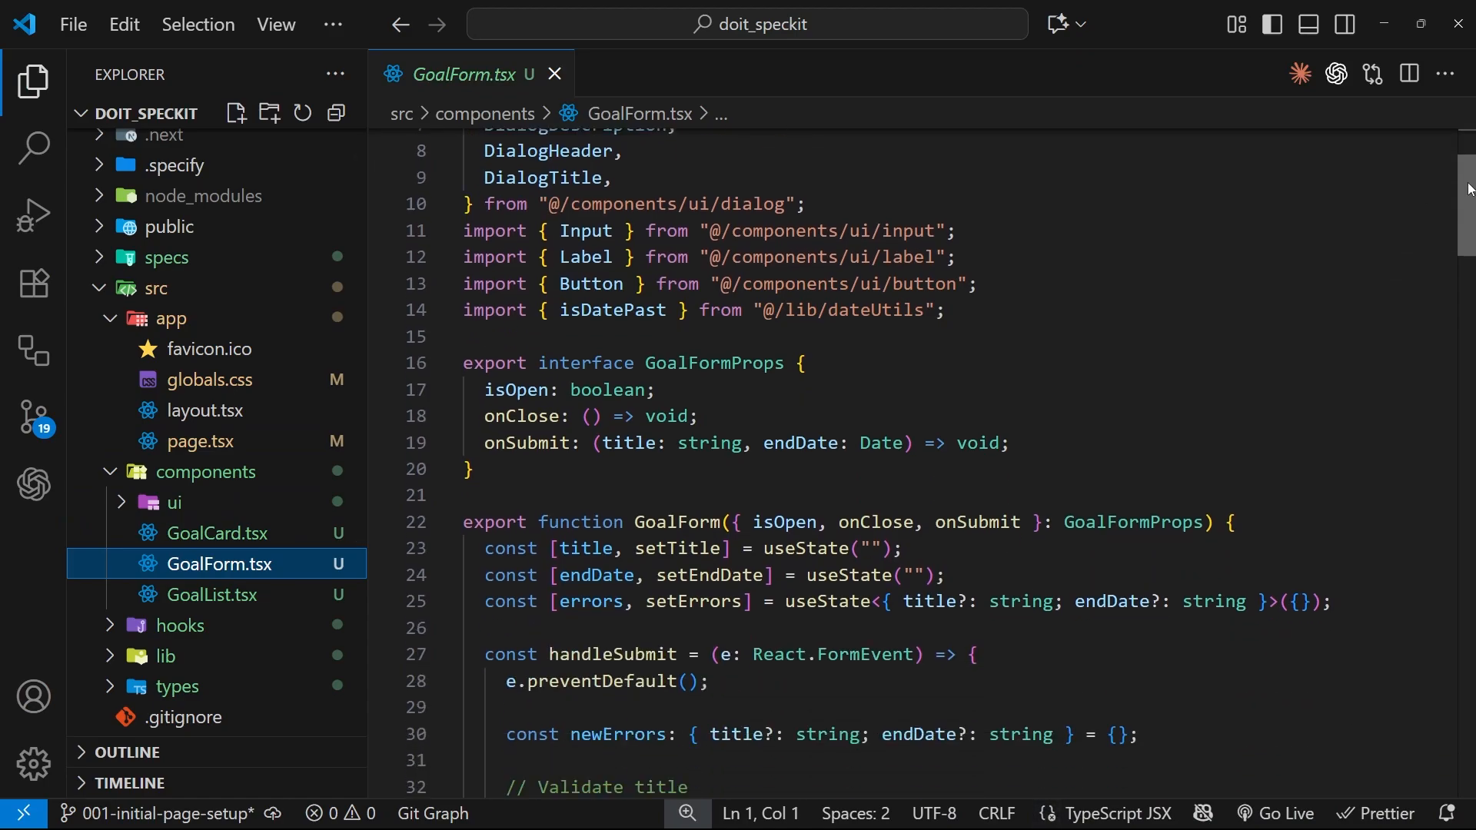
# - Read GoalForm.tsx through its title and target-date validation, then close it
pyautogui.scroll(-3)
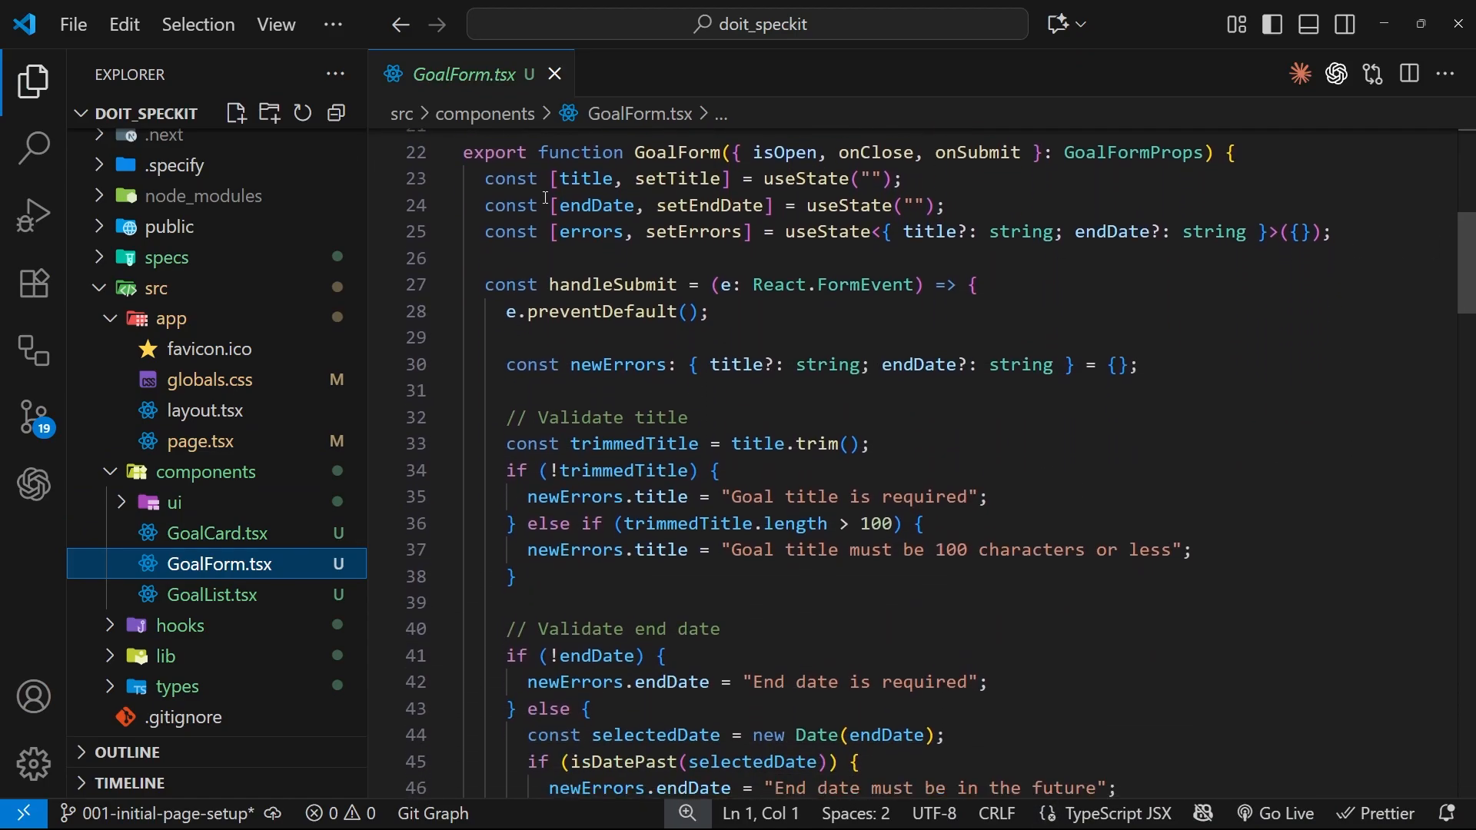
pyautogui.doubleClick(598, 204)
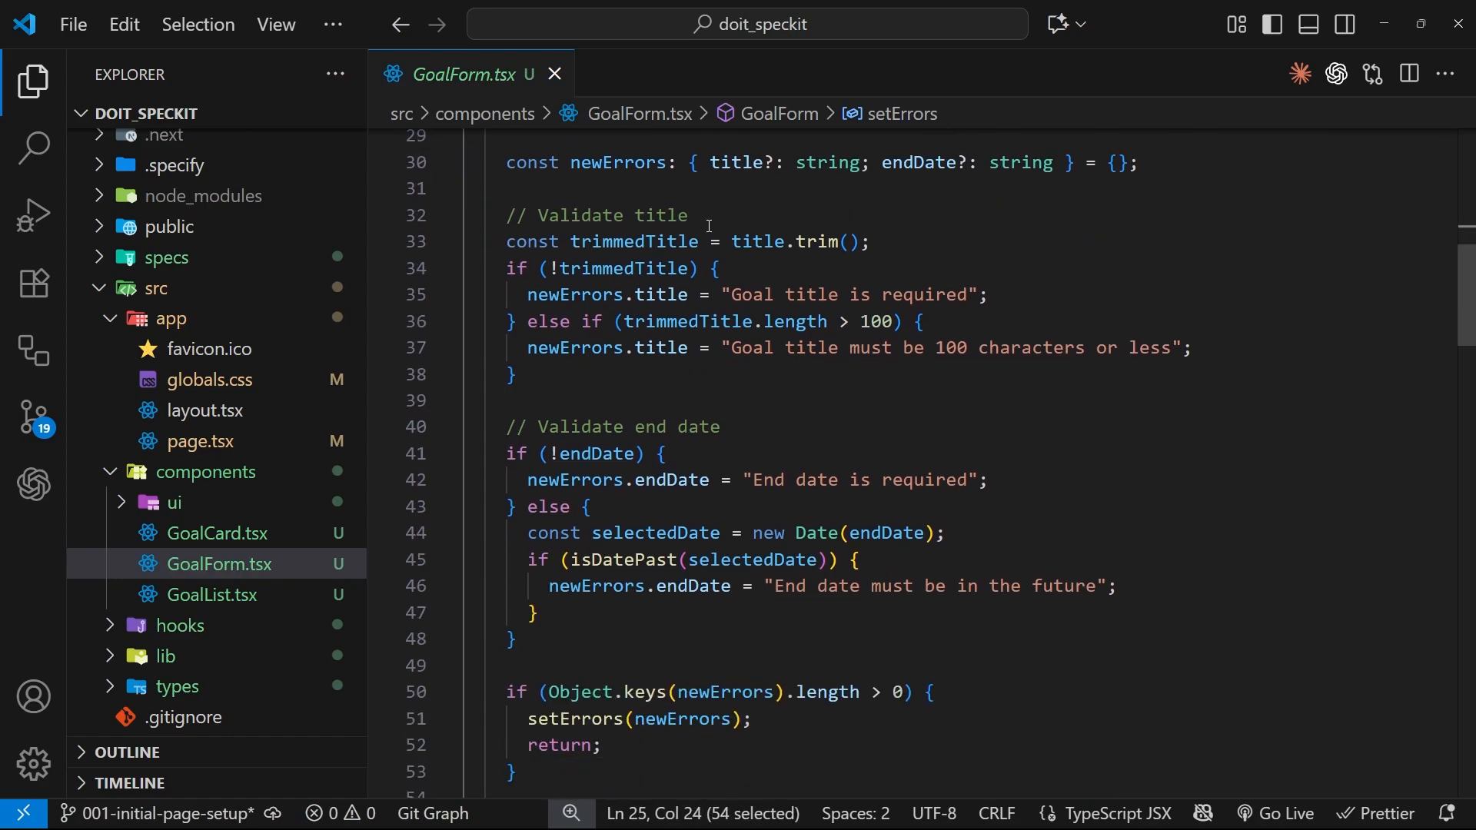
pyautogui.scroll(-3)
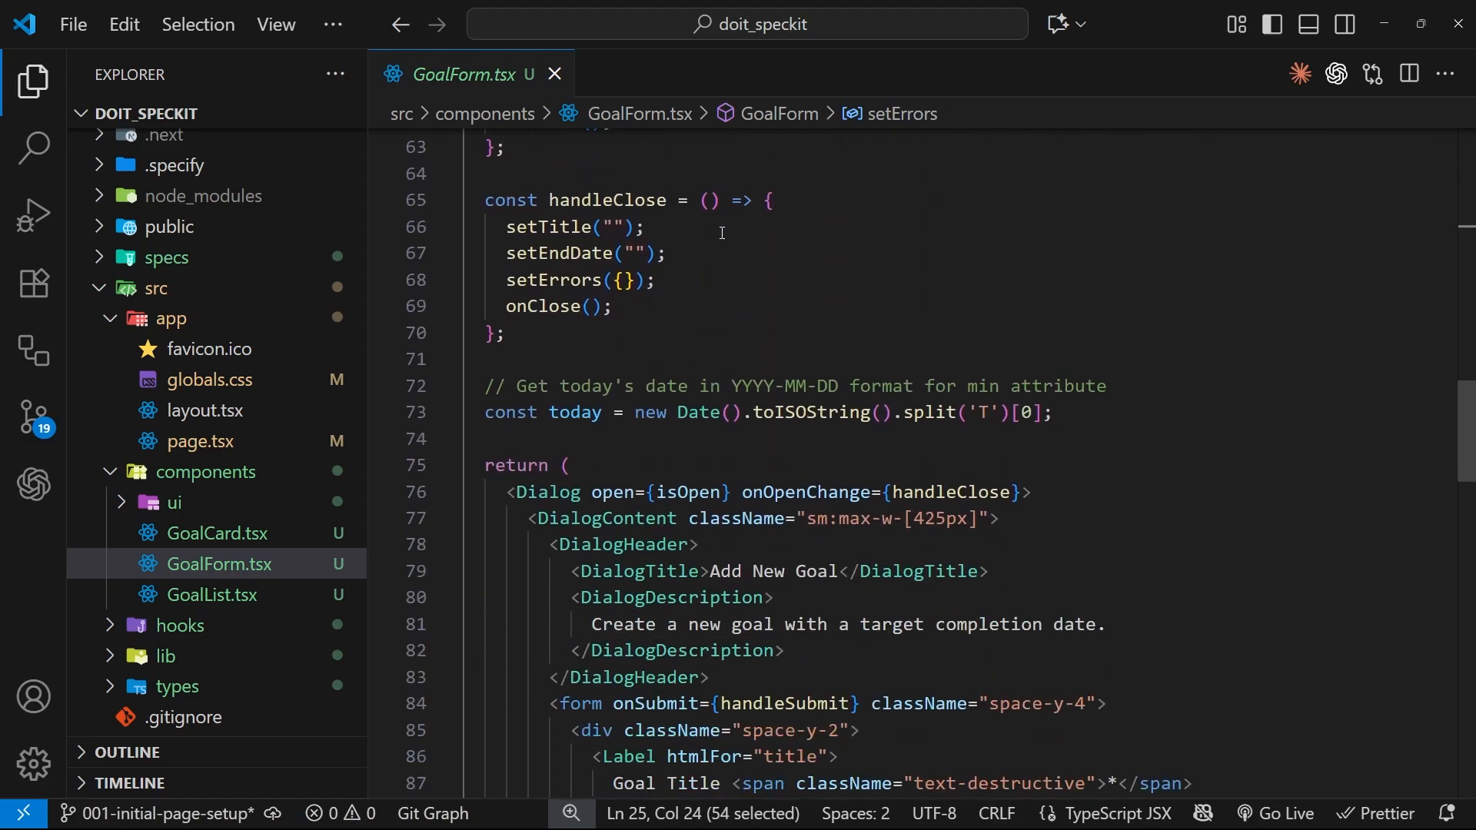
pyautogui.scroll(-3)
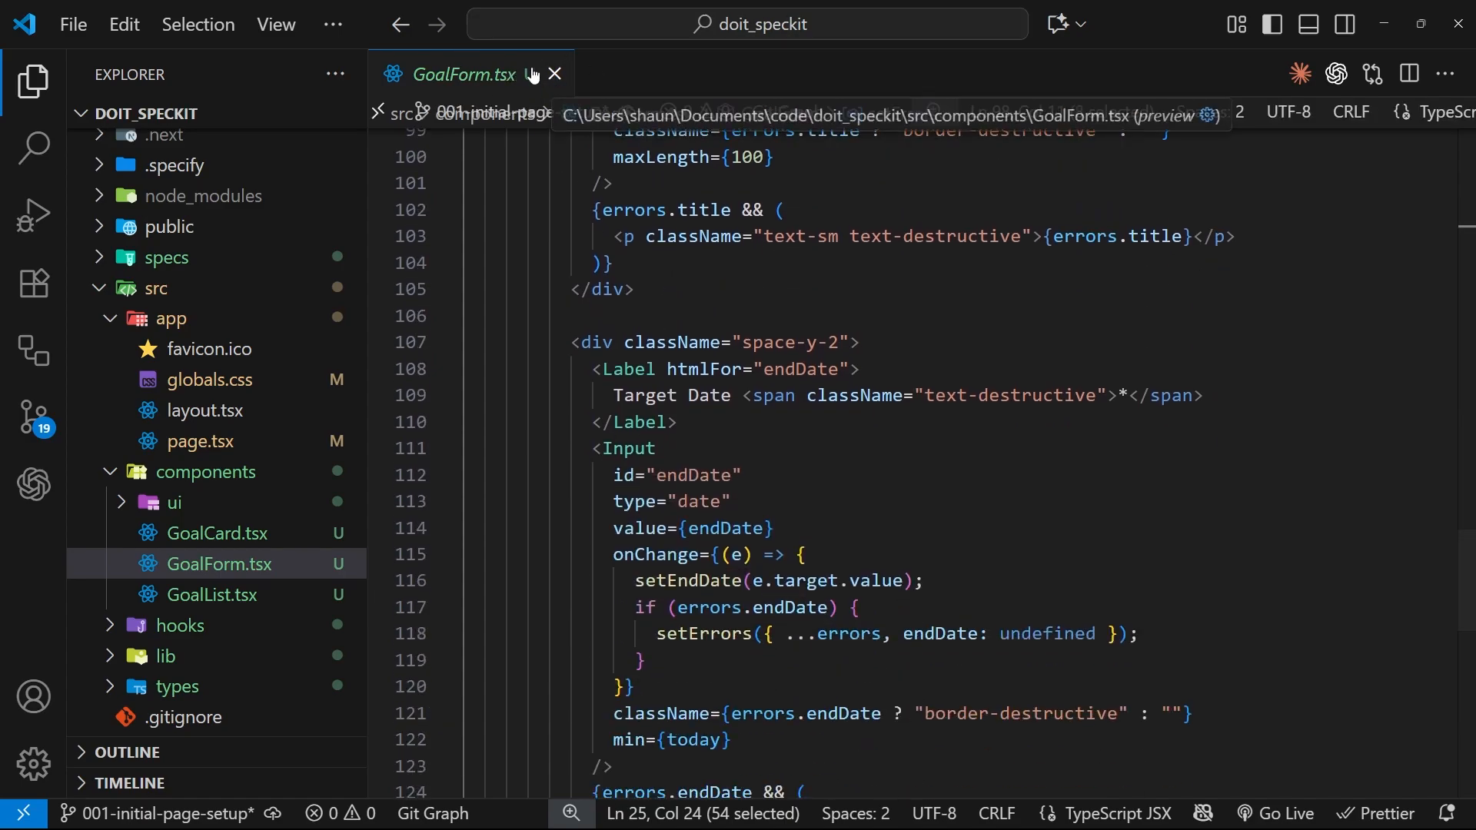
pyautogui.click(555, 73)
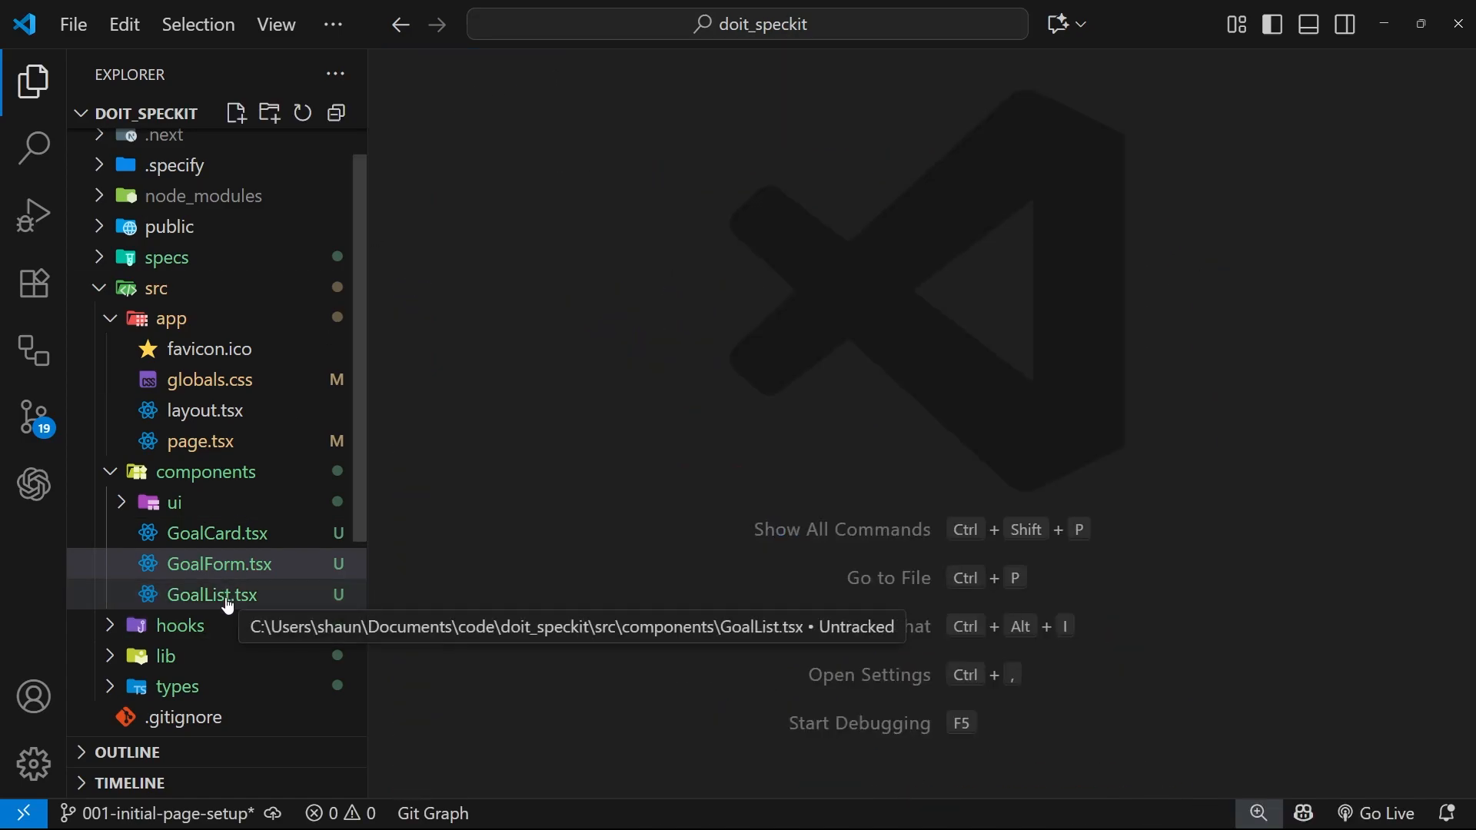
# - Glance at button.tsx from the ui folder and close it again
pyautogui.click(172, 501)
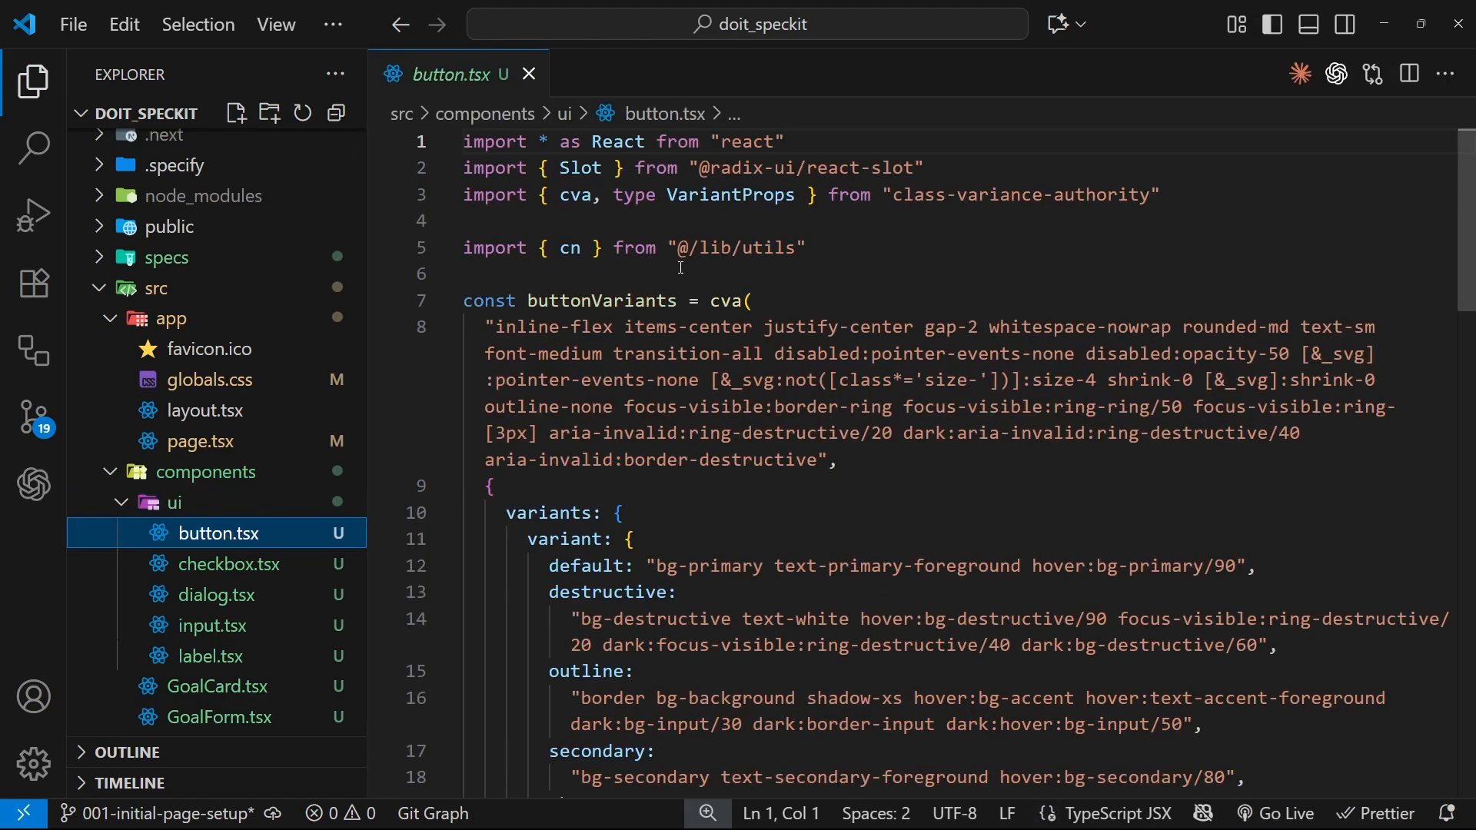
pyautogui.click(529, 74)
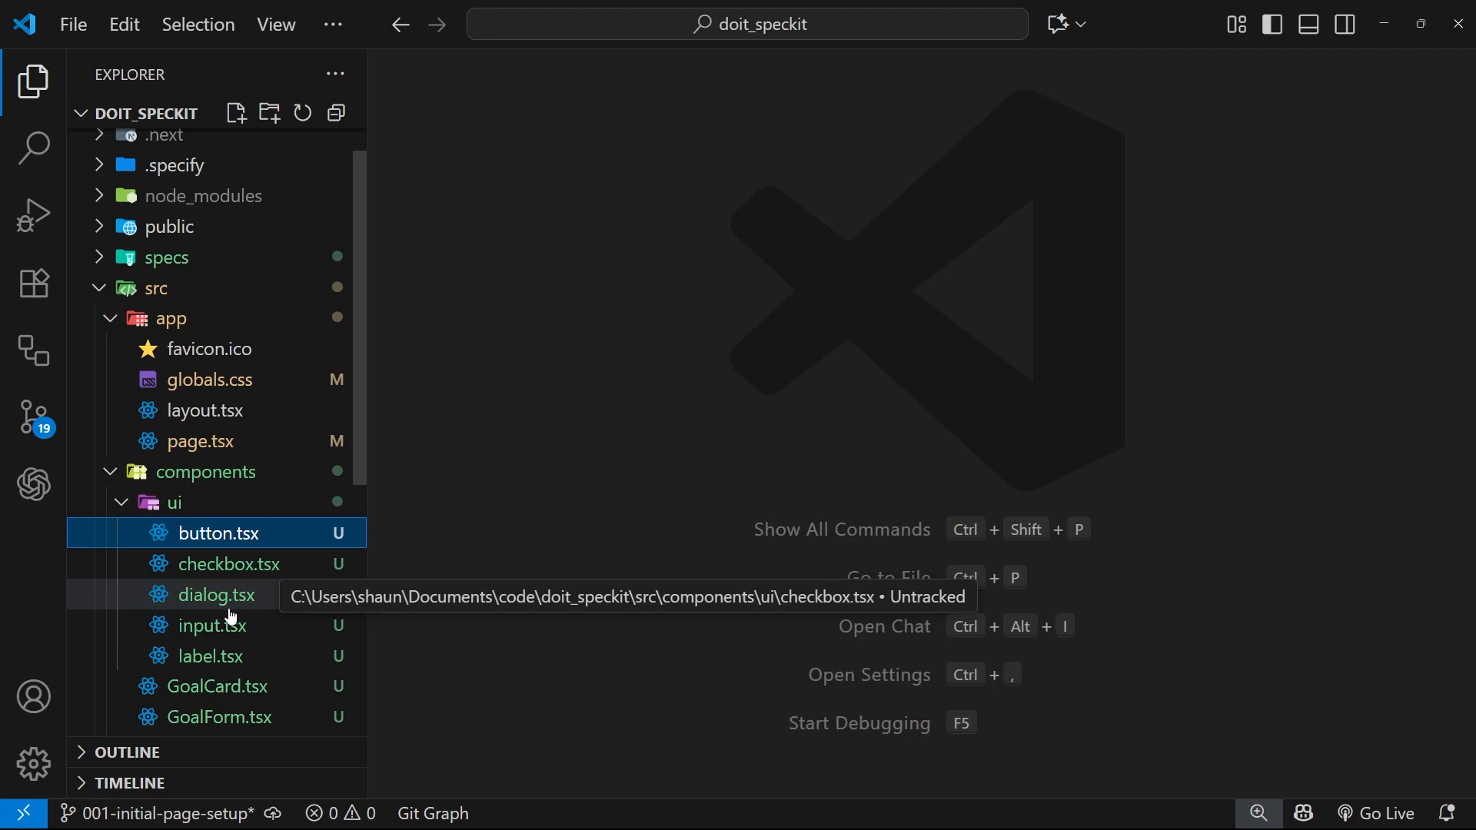
pyautogui.moveTo(212, 630)
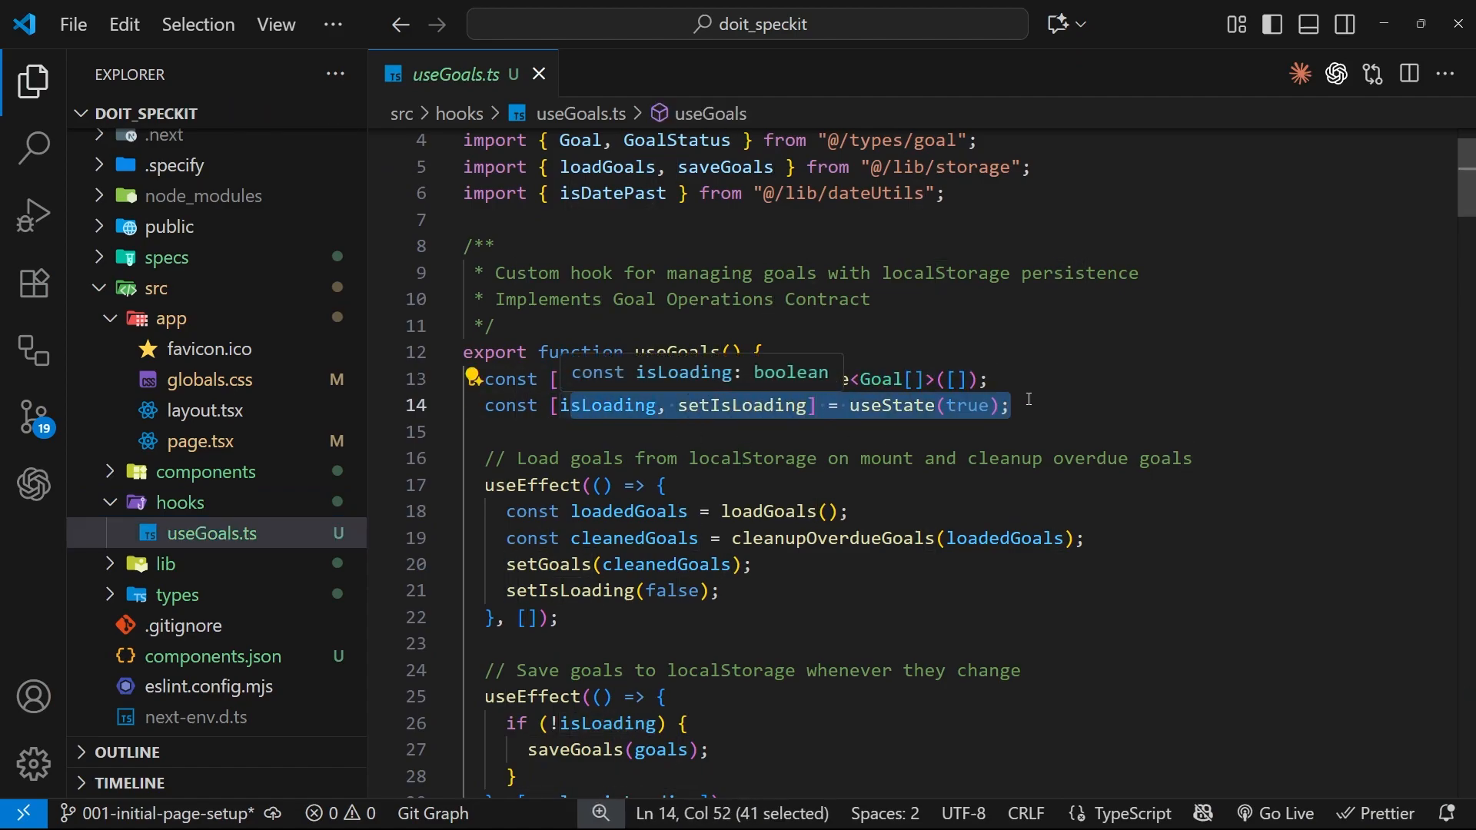
# - Read useGoals.ts through its create, status update, delete, cleanup and sorting functions
pyautogui.scroll(-3)
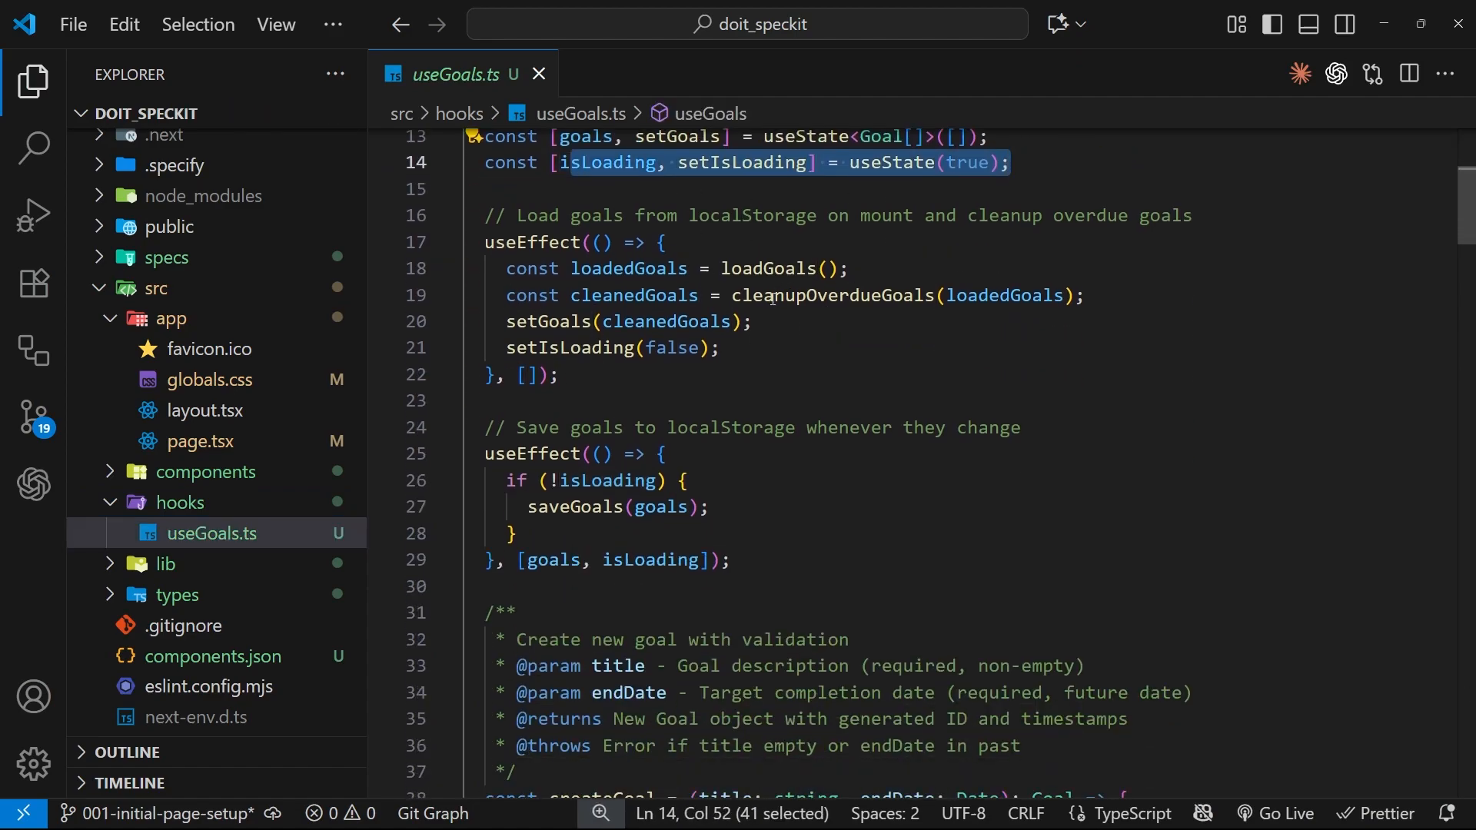
pyautogui.scroll(-3)
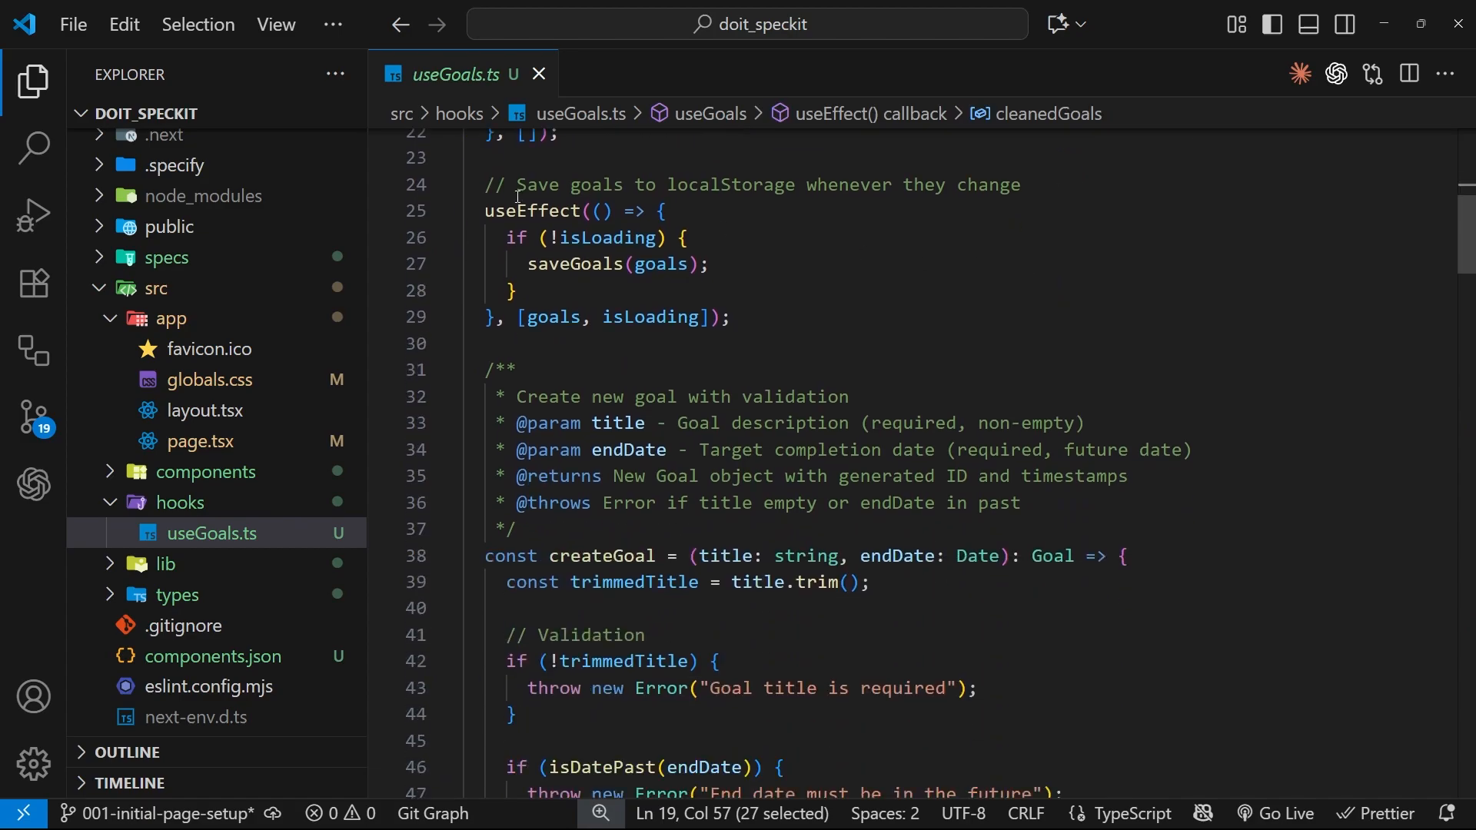
pyautogui.scroll(-3)
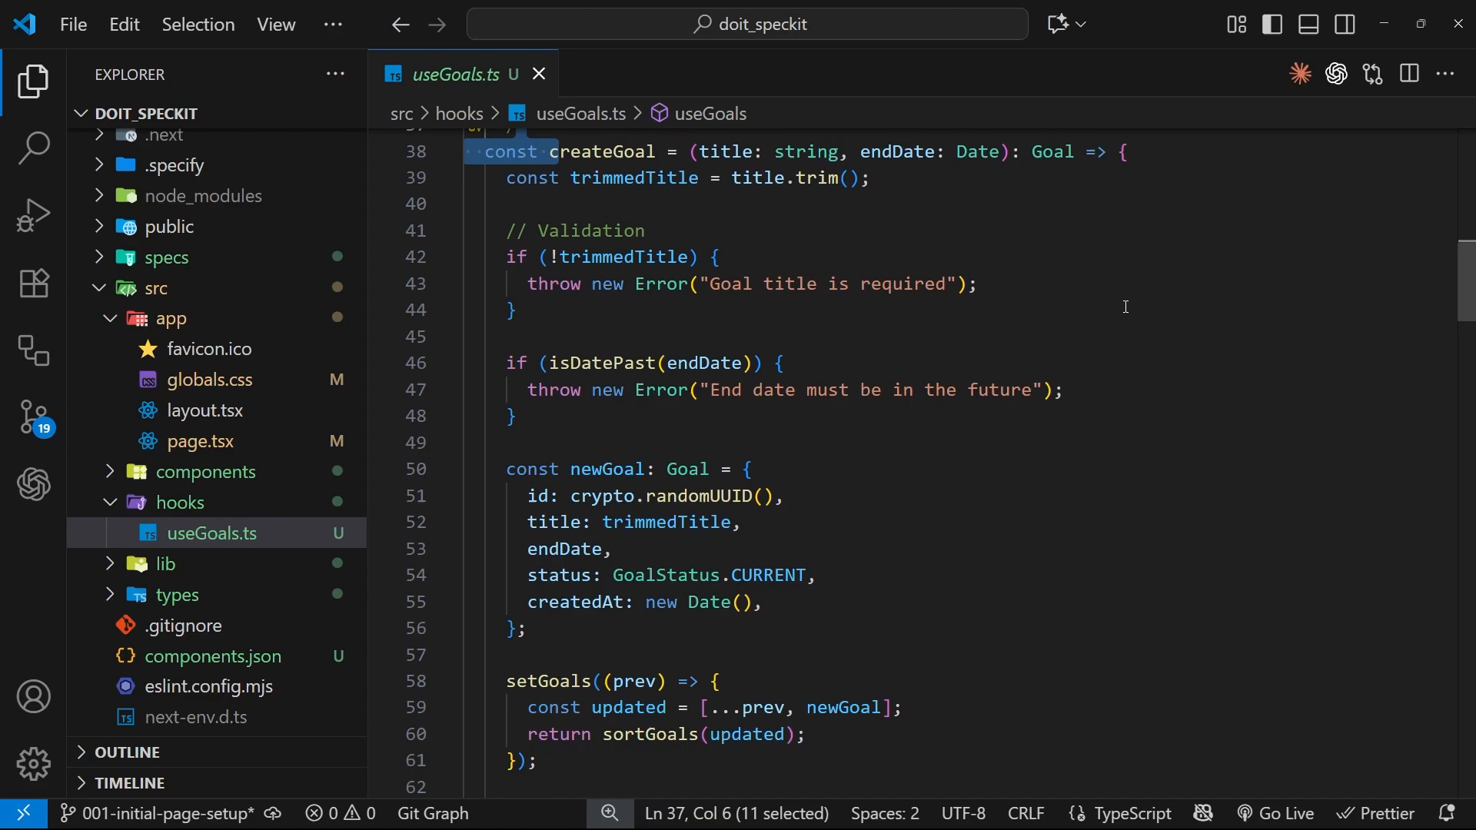
pyautogui.scroll(-3)
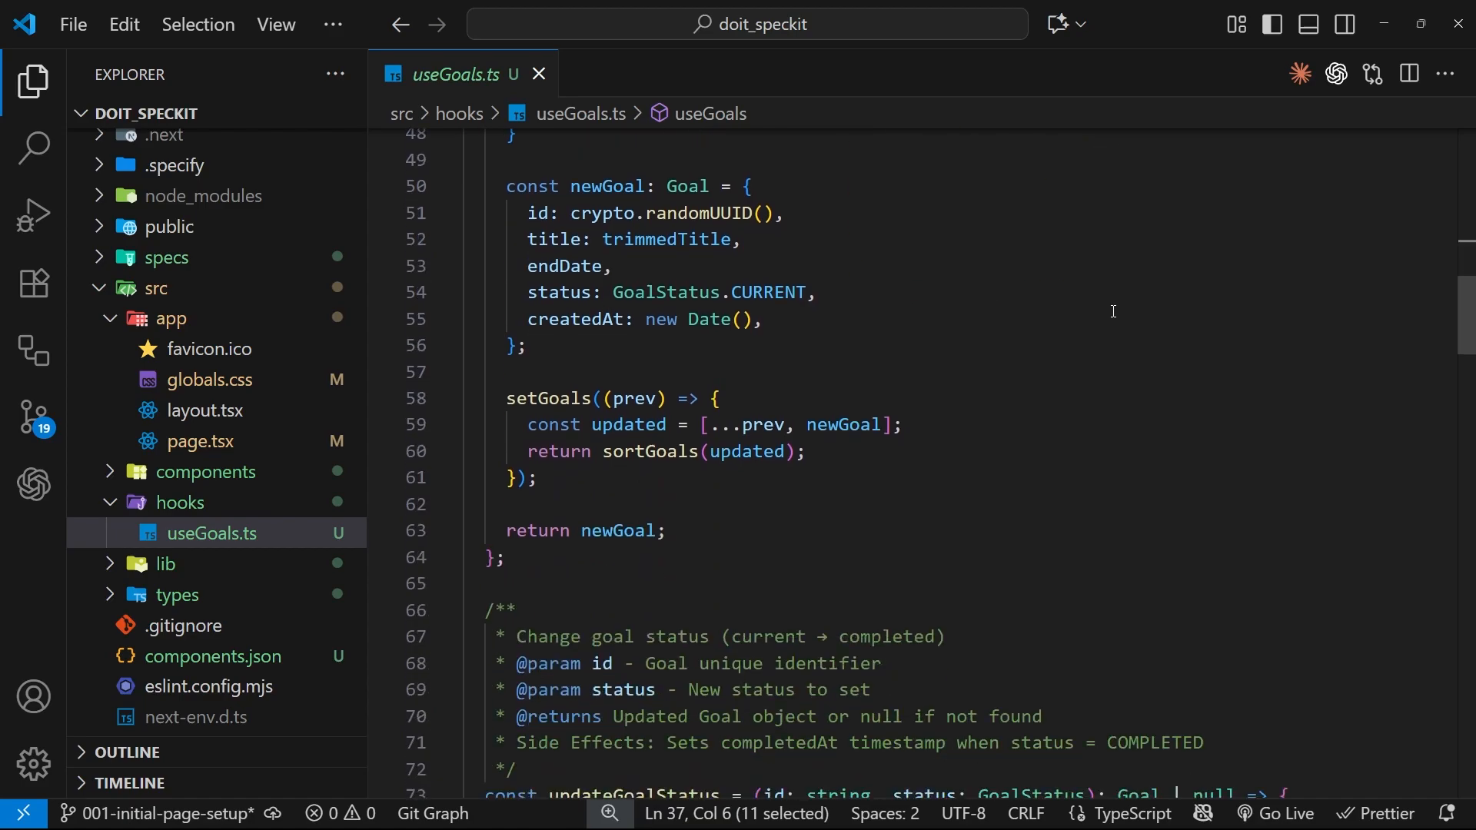
pyautogui.scroll(-3)
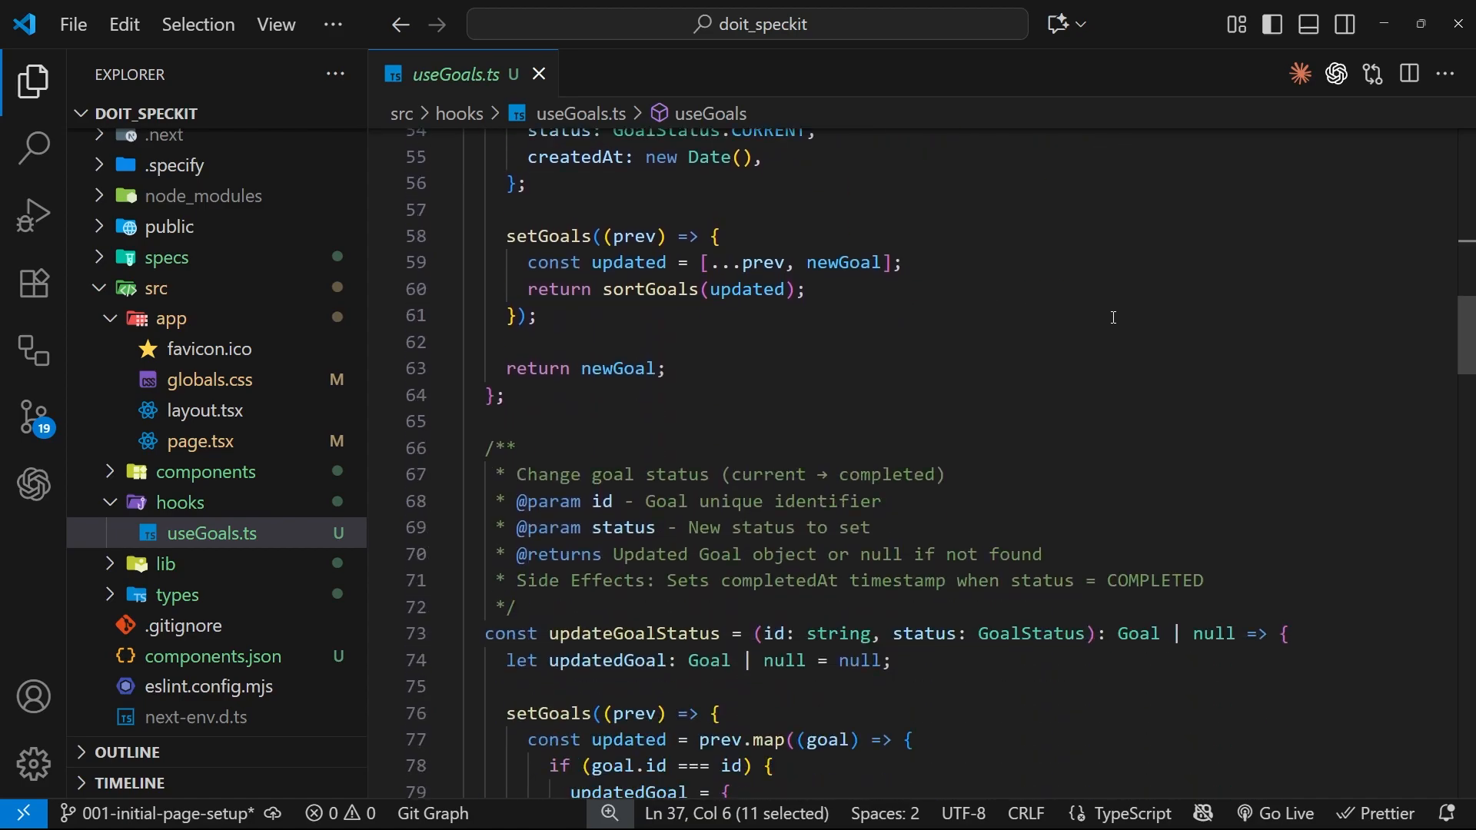
pyautogui.scroll(-3)
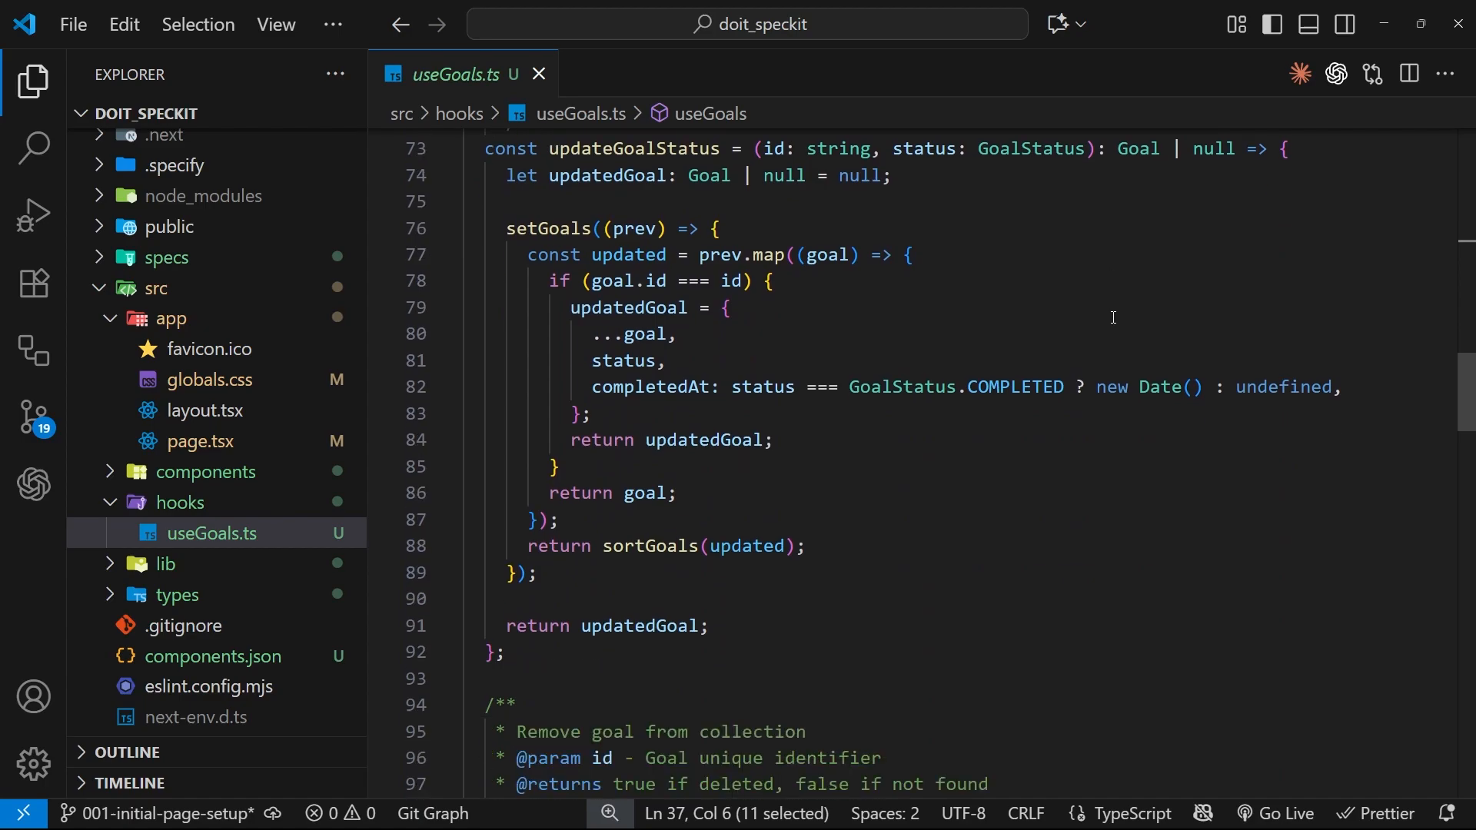
pyautogui.scroll(-3)
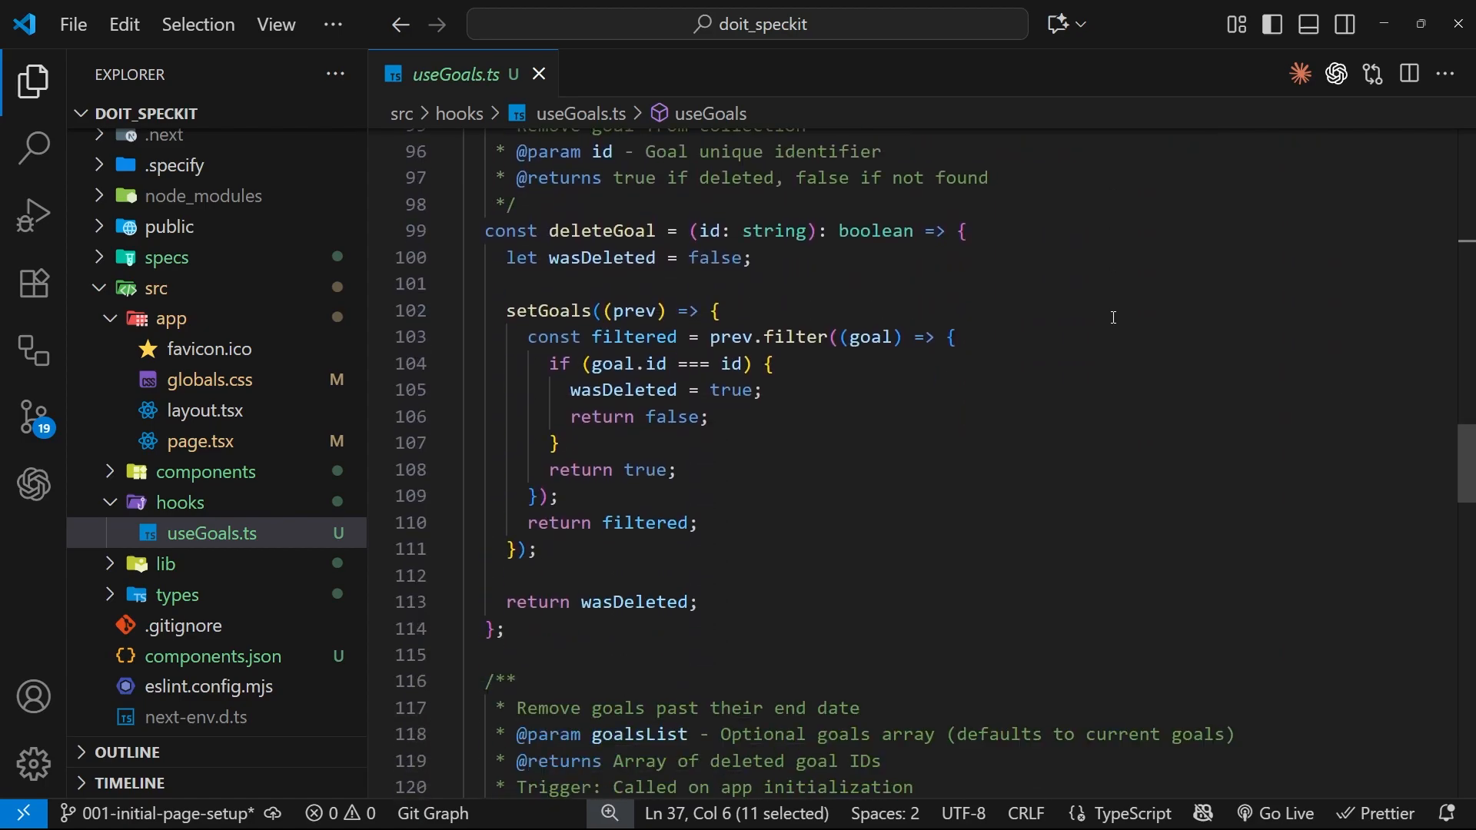
pyautogui.scroll(-3)
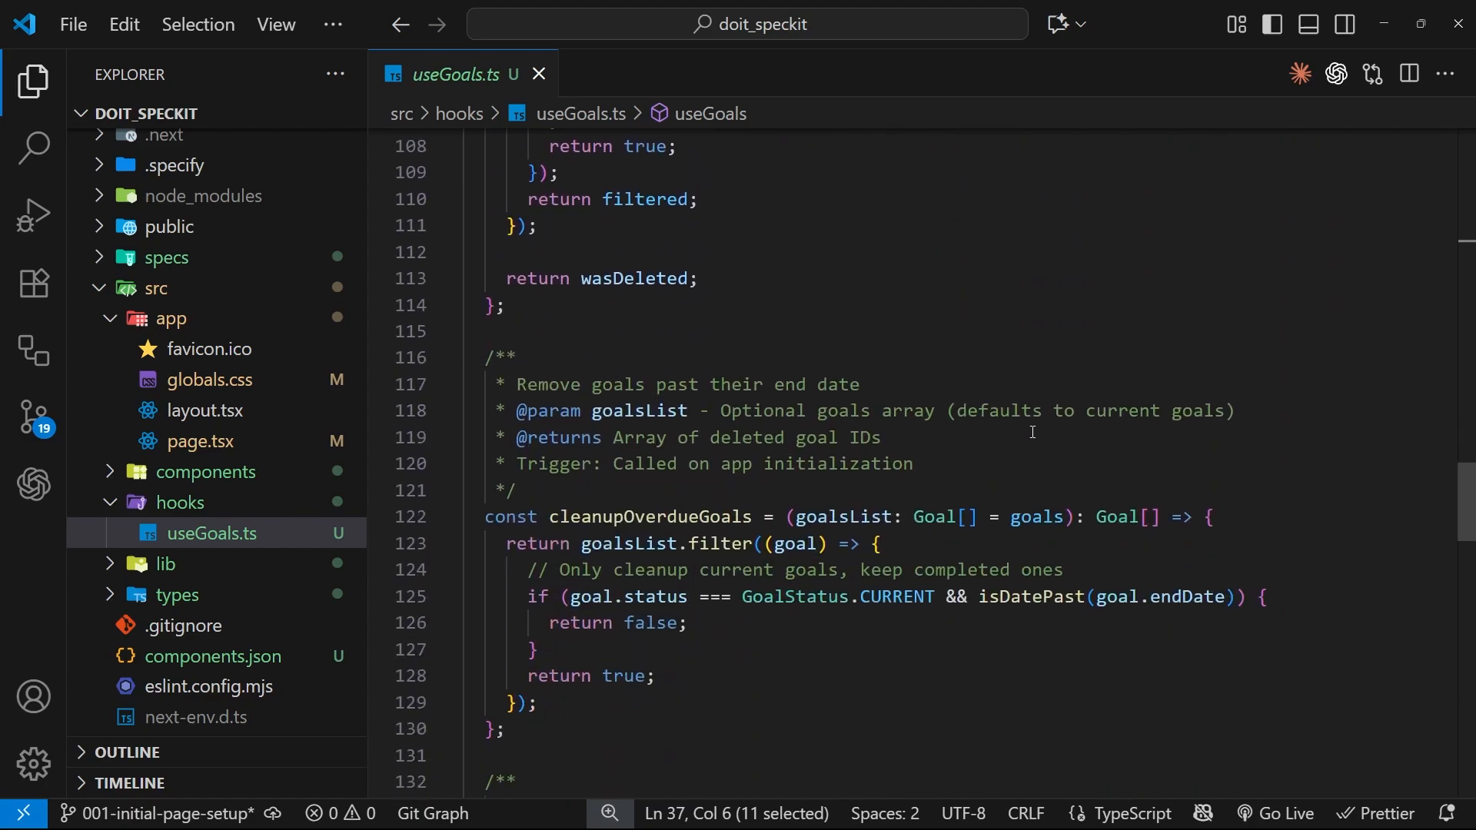
pyautogui.scroll(-3)
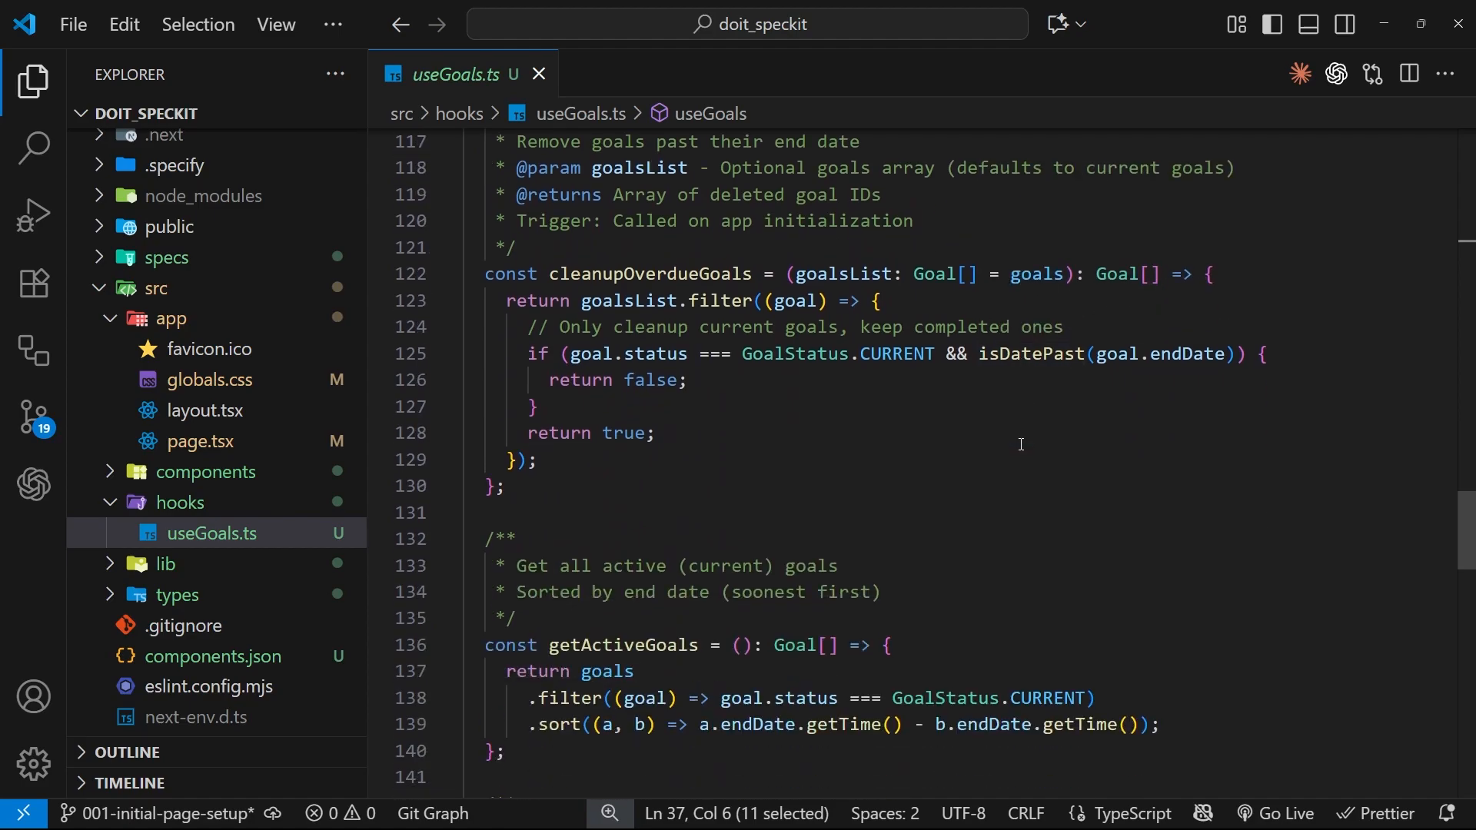
pyautogui.scroll(-3)
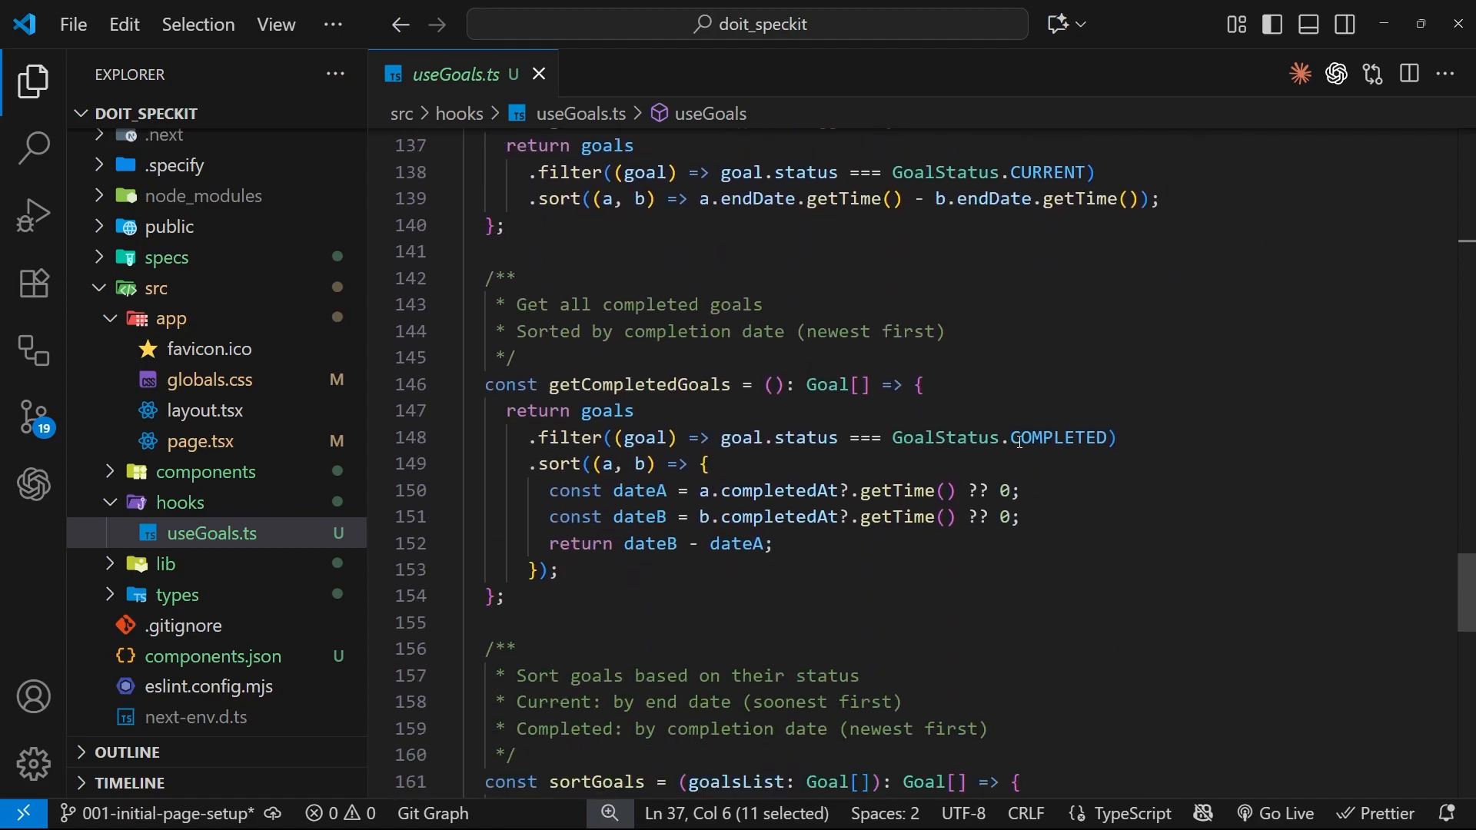
pyautogui.scroll(-3)
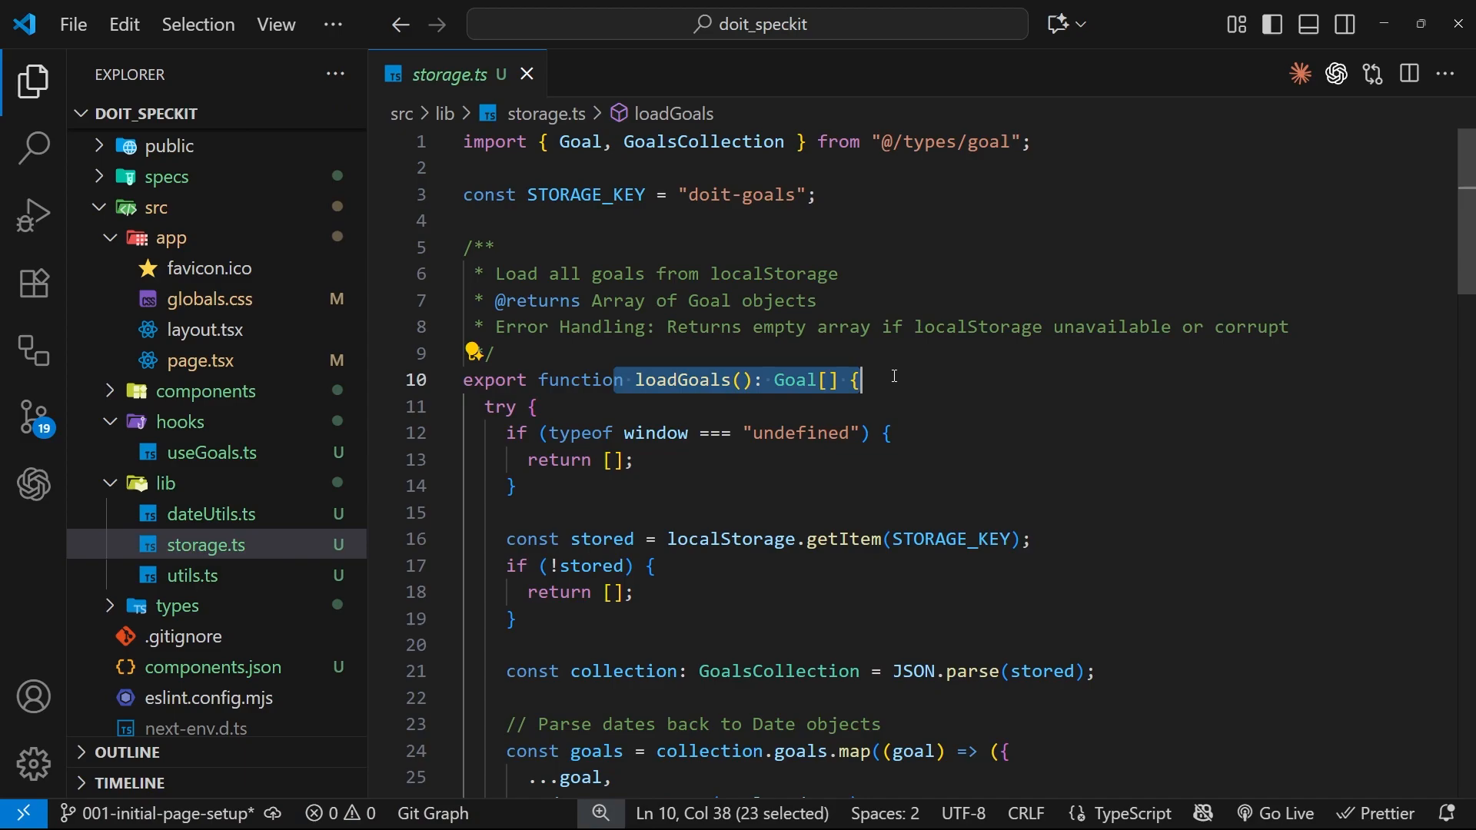
# - Reread useGoals.ts briefly and close it
pyautogui.click(210, 453)
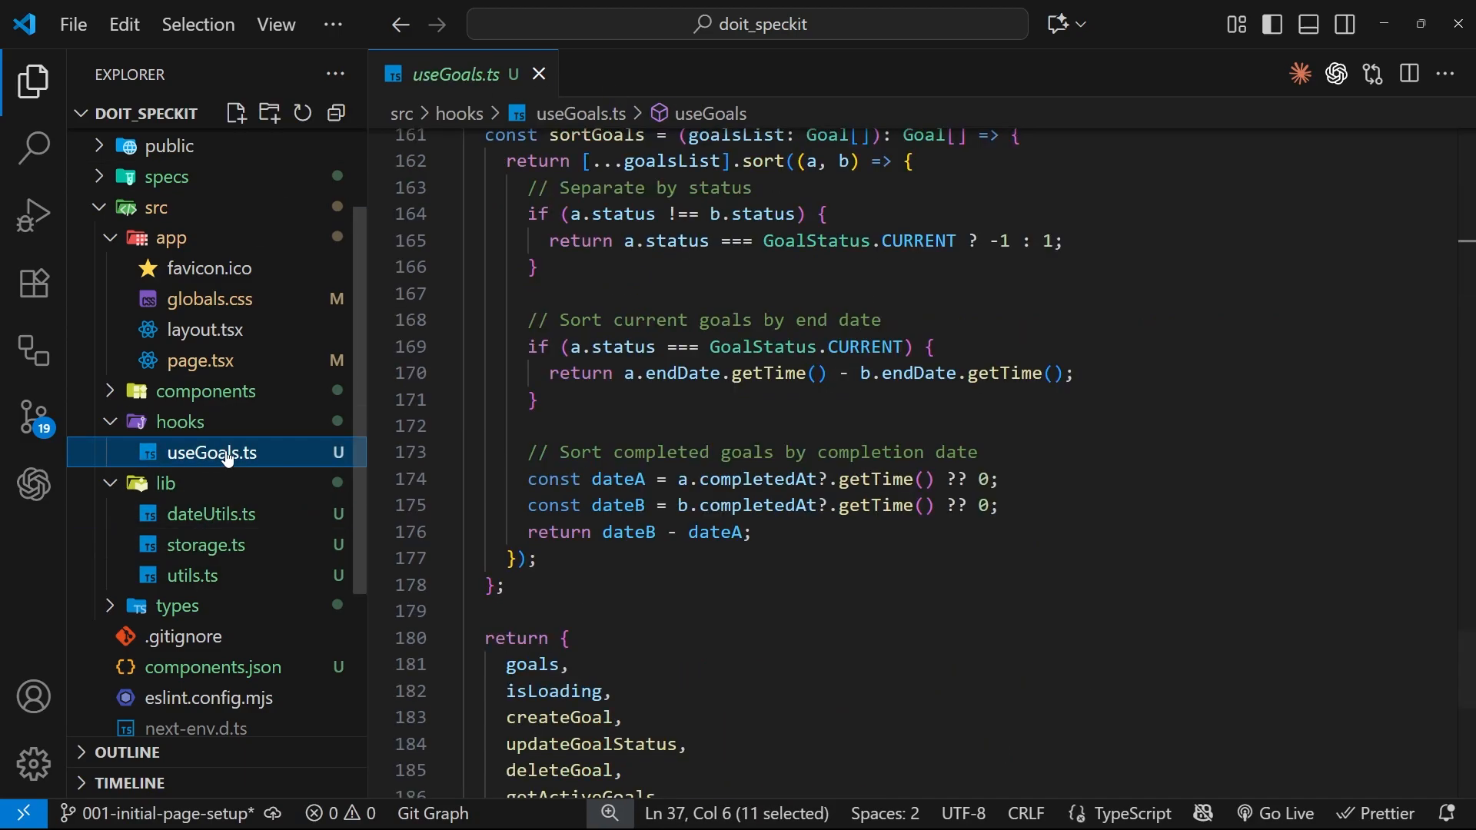
pyautogui.scroll(3)
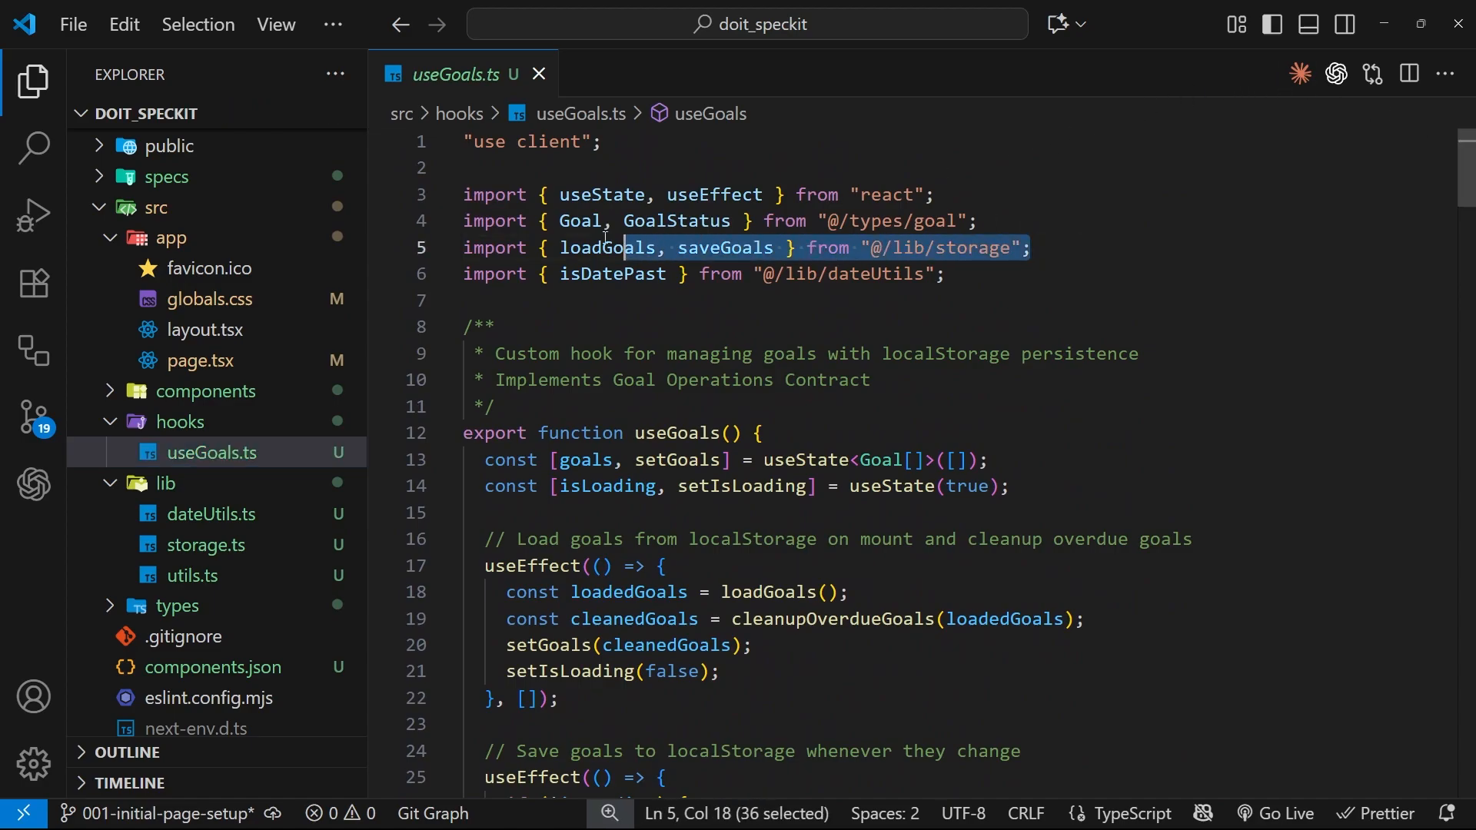
pyautogui.scroll(-3)
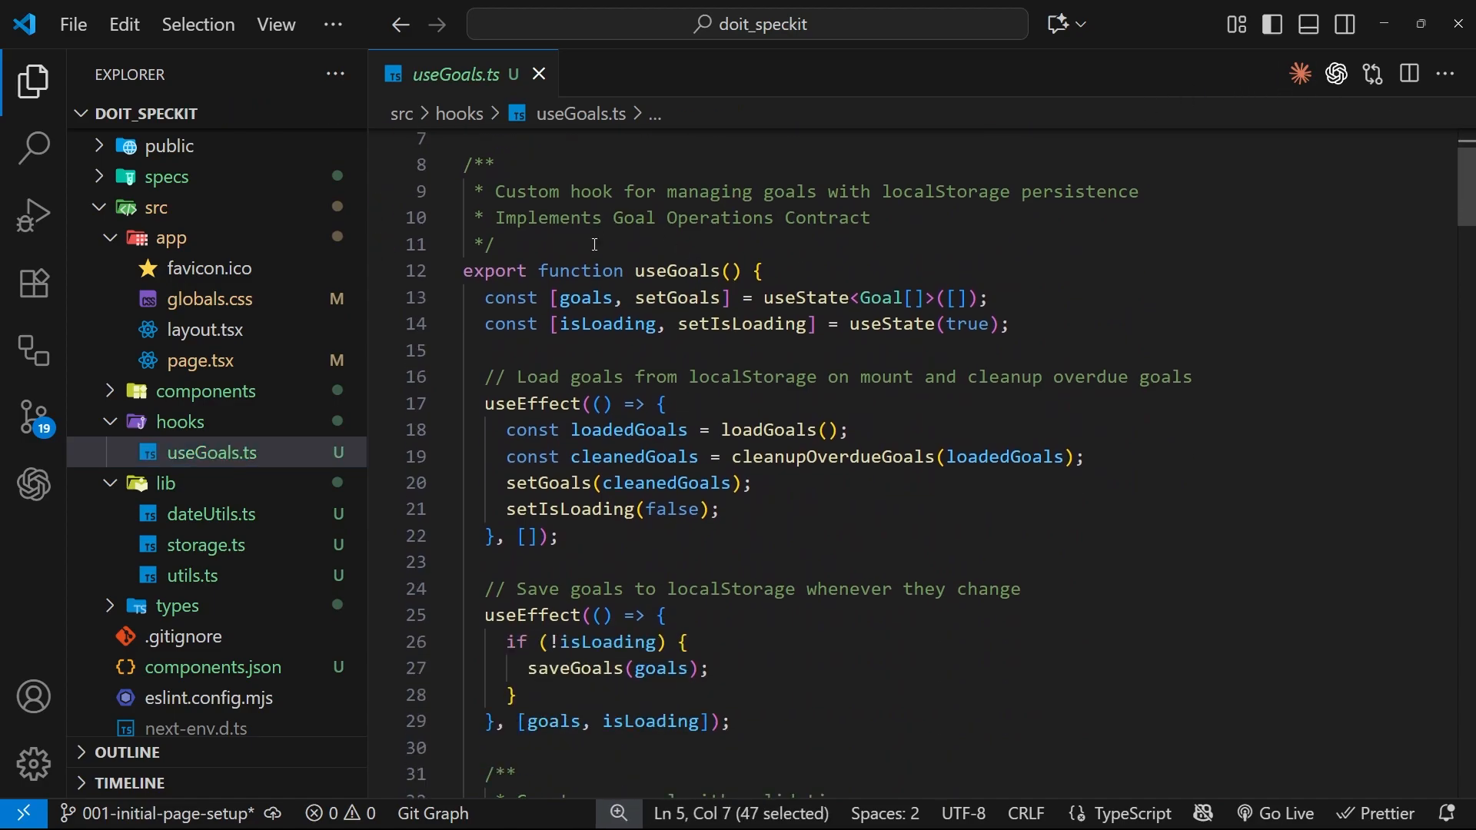
pyautogui.scroll(-3)
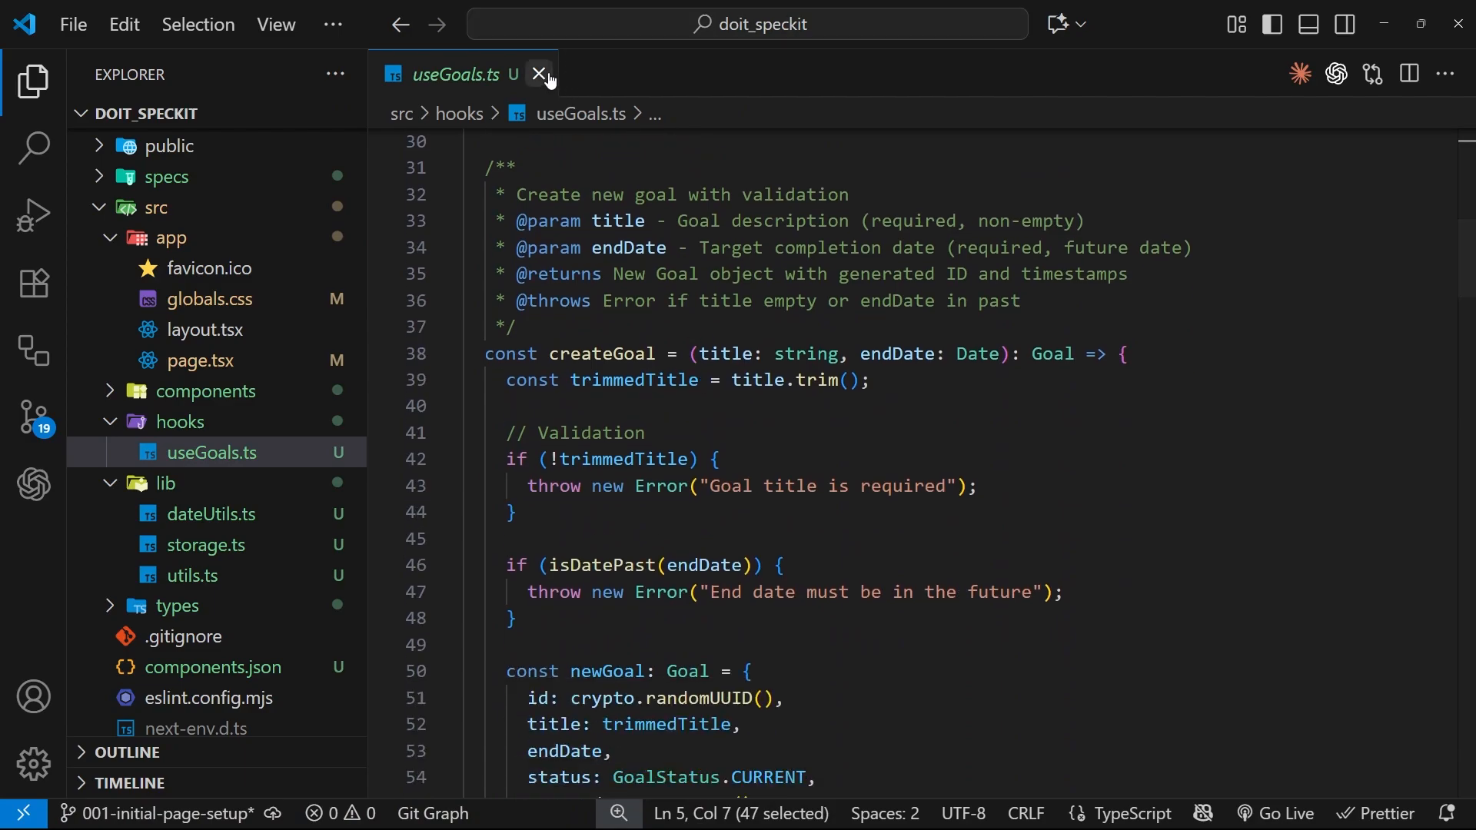
pyautogui.click(205, 544)
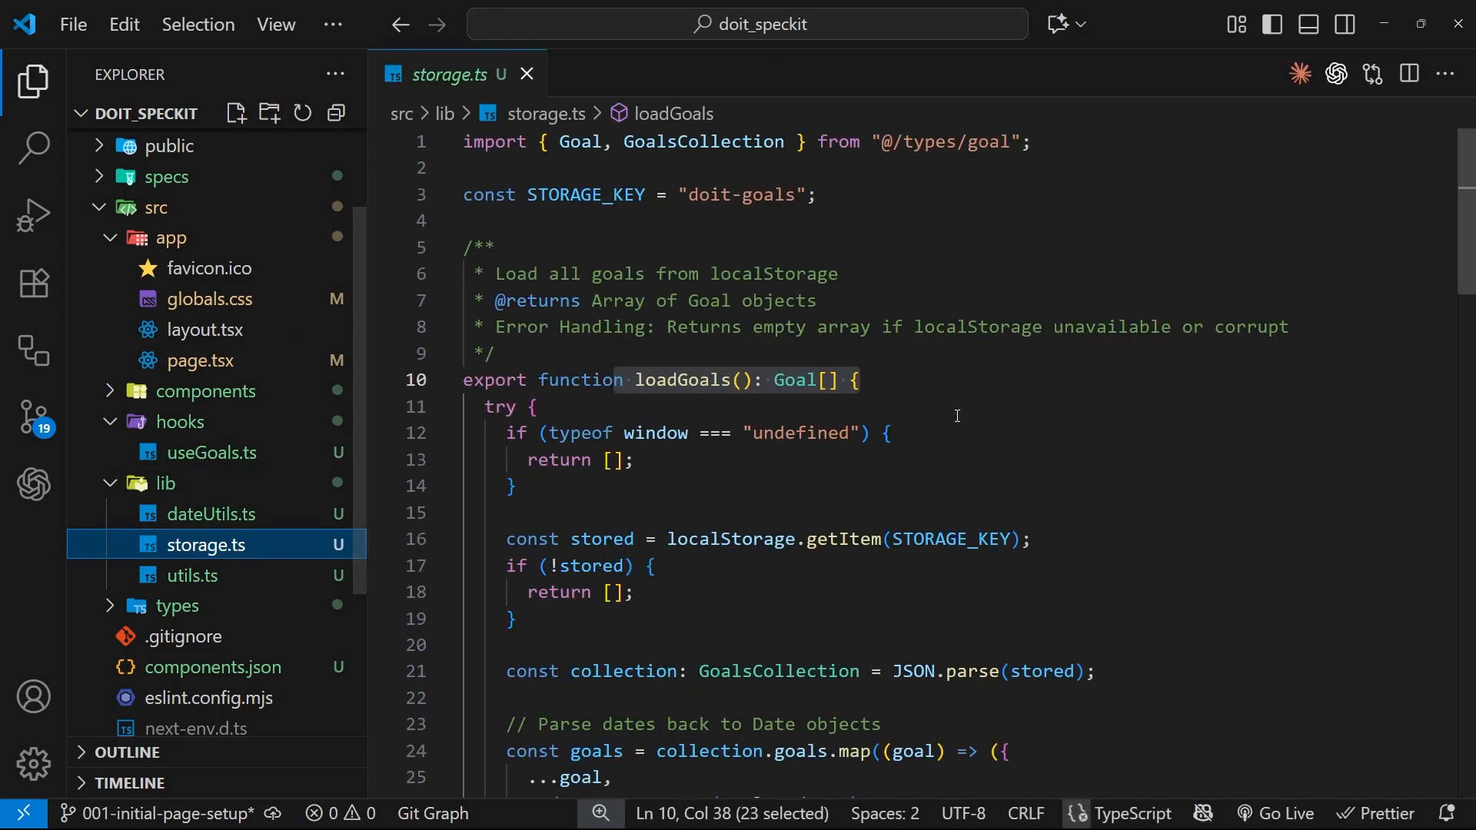
# - Read storage.ts's load and save functions, then close storage.ts and utils.ts
pyautogui.scroll(-3)
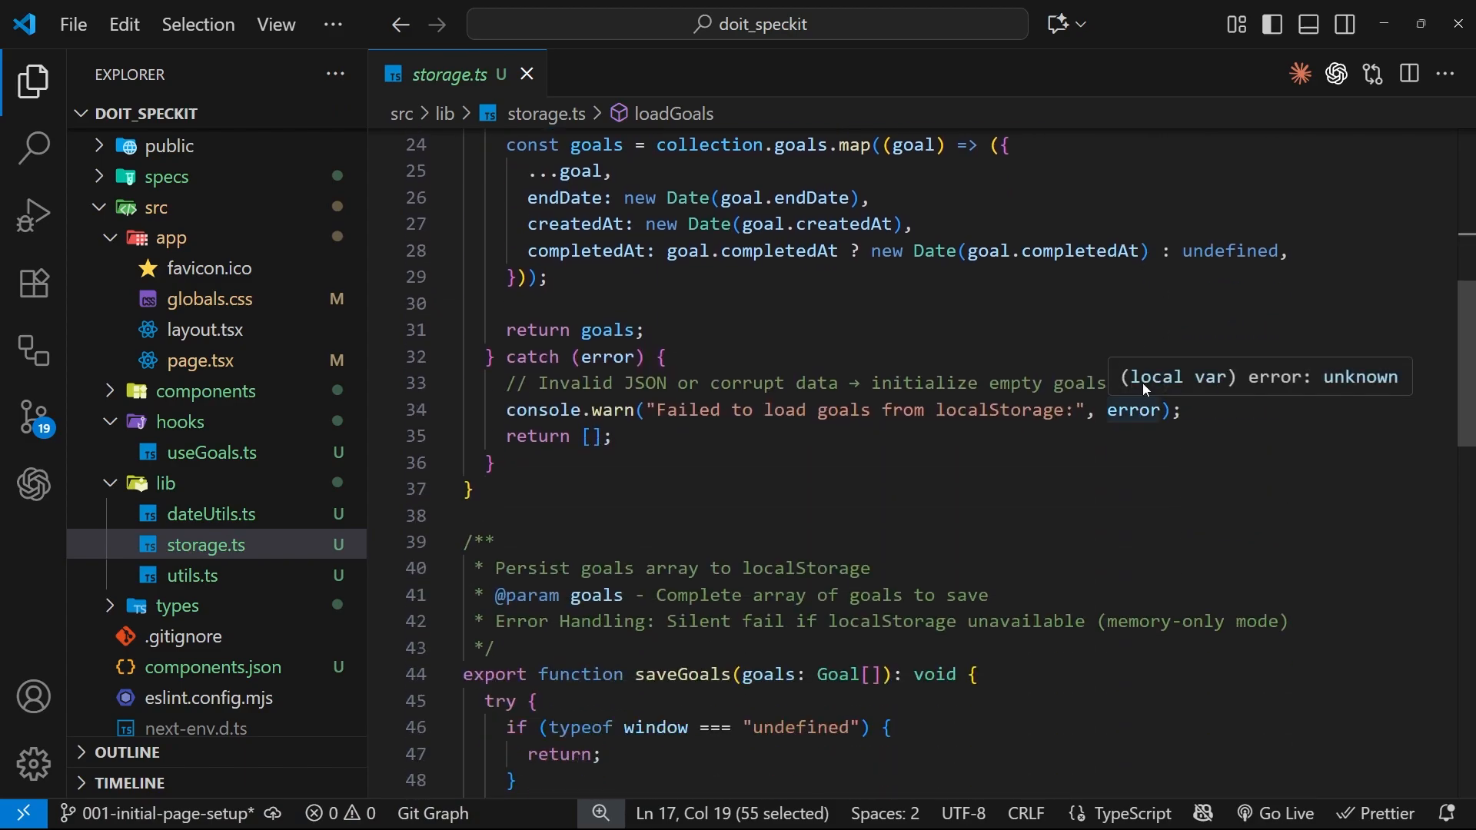
pyautogui.click(526, 74)
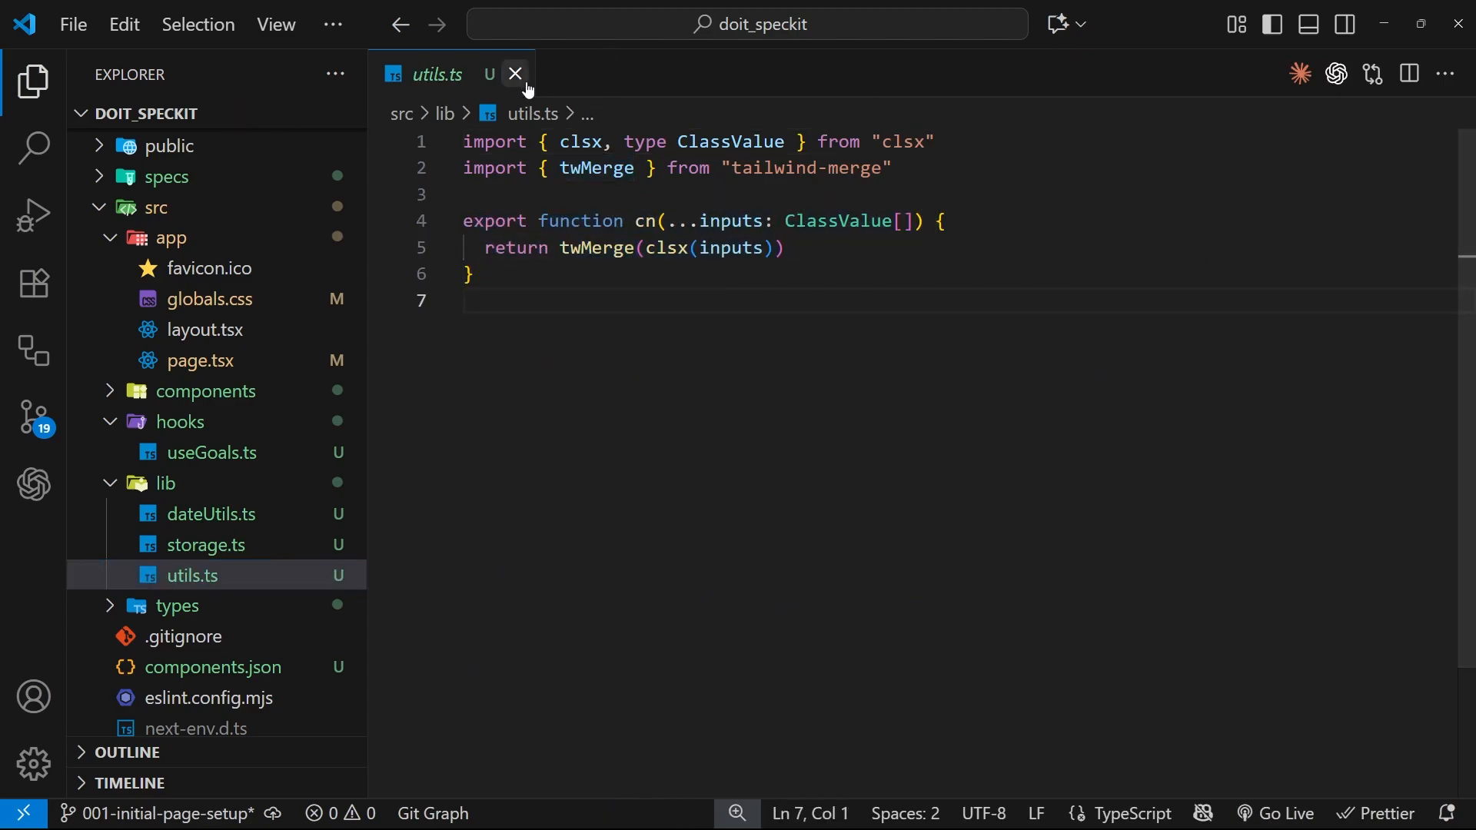
pyautogui.click(516, 74)
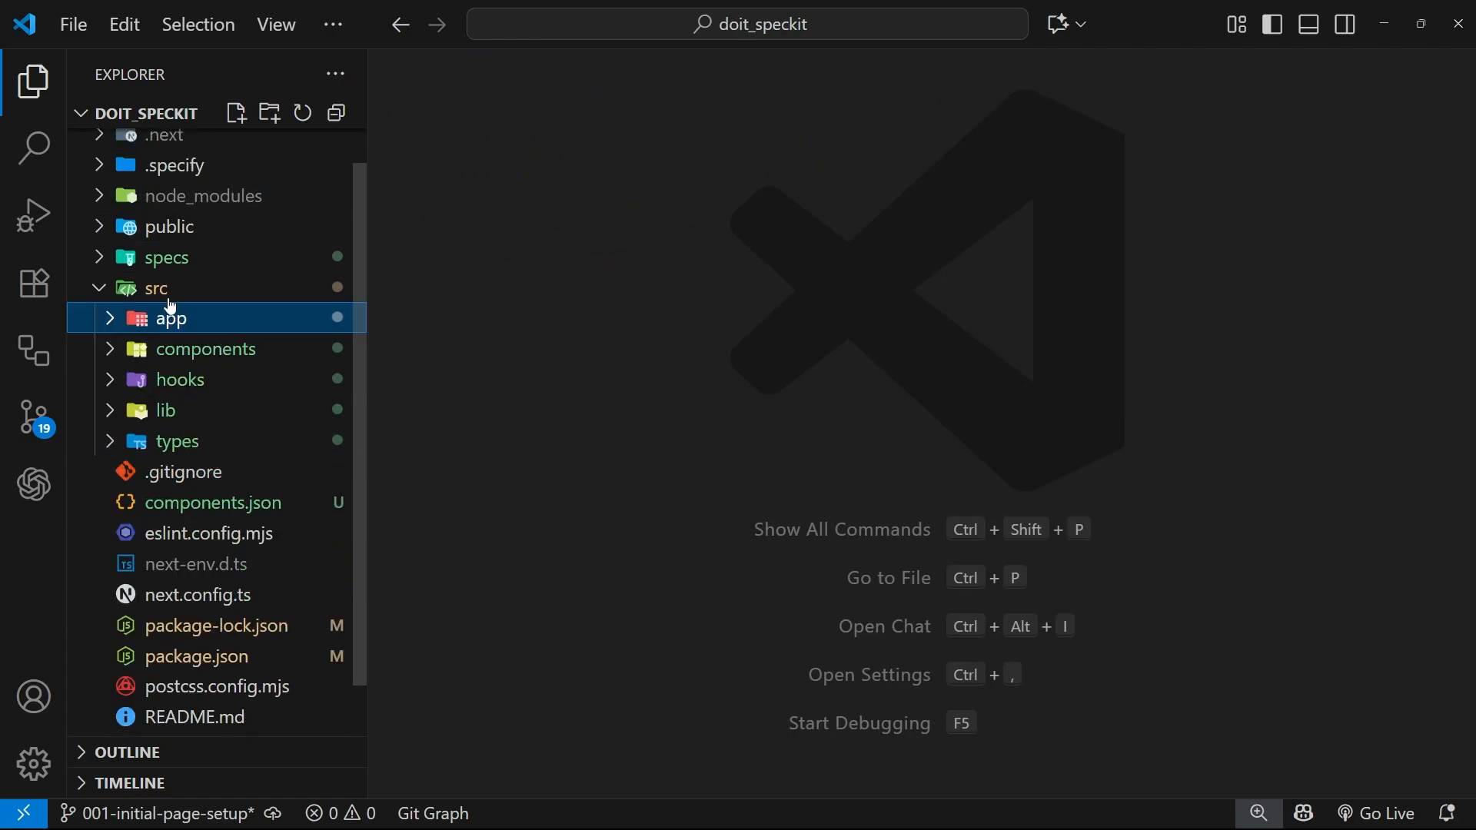
pyautogui.moveTo(1084, 531)
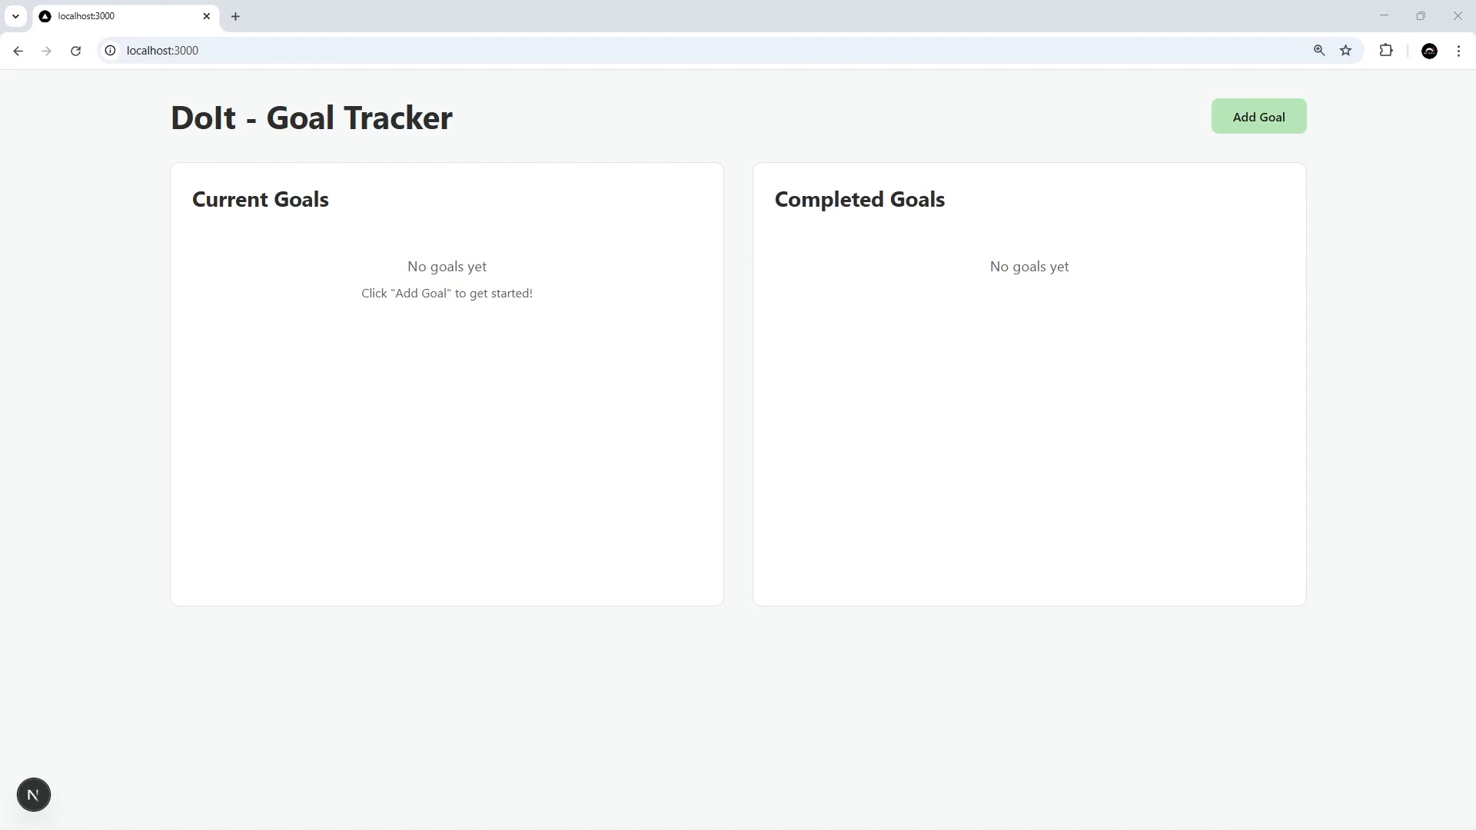
pyautogui.moveTo(1260, 118)
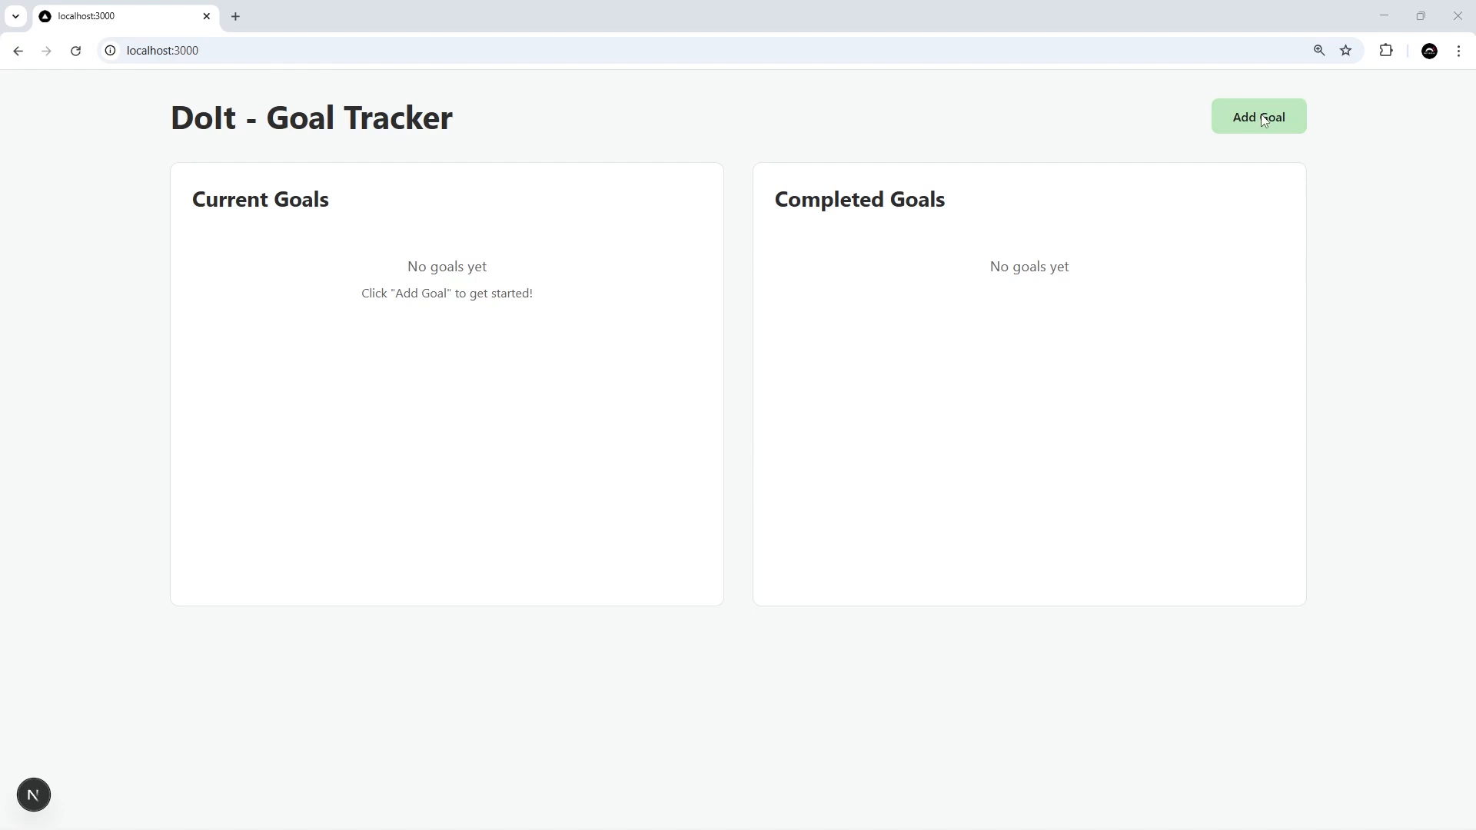
pyautogui.moveTo(1278, 101)
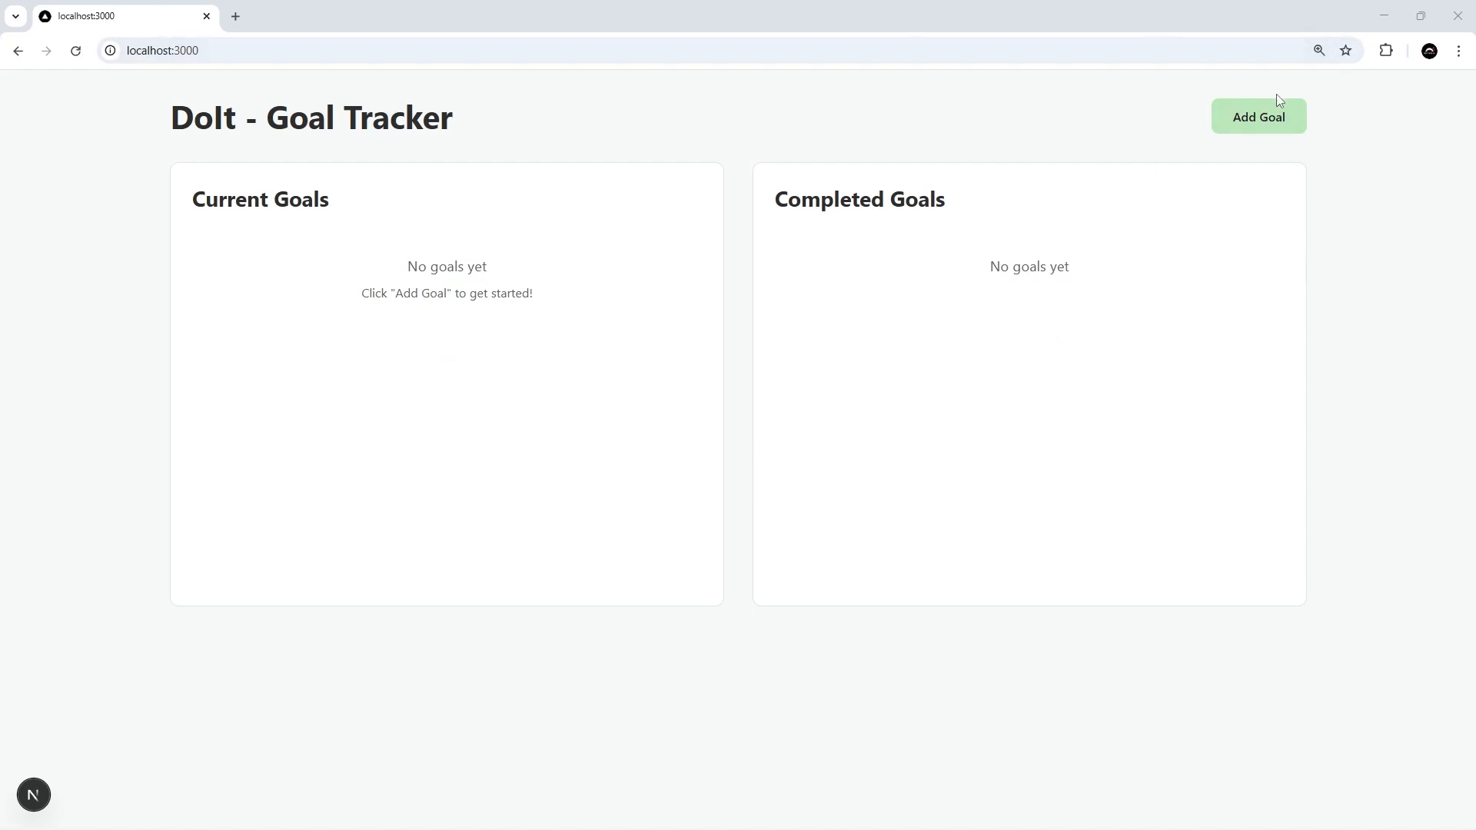
# - Add a goal titled 'Finish this series' with a target date 3 days away
pyautogui.click(1257, 116)
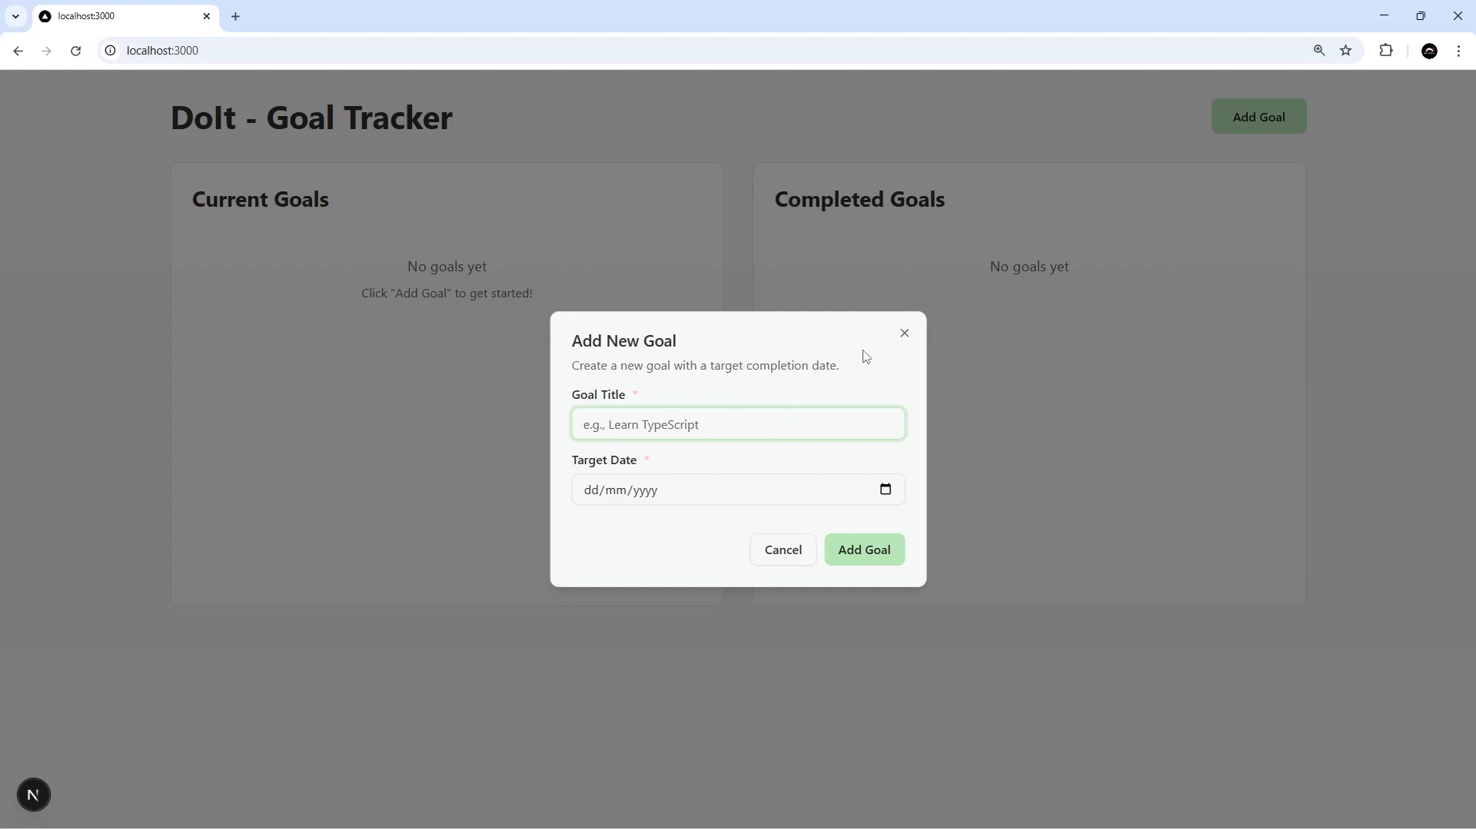
pyautogui.write('F')
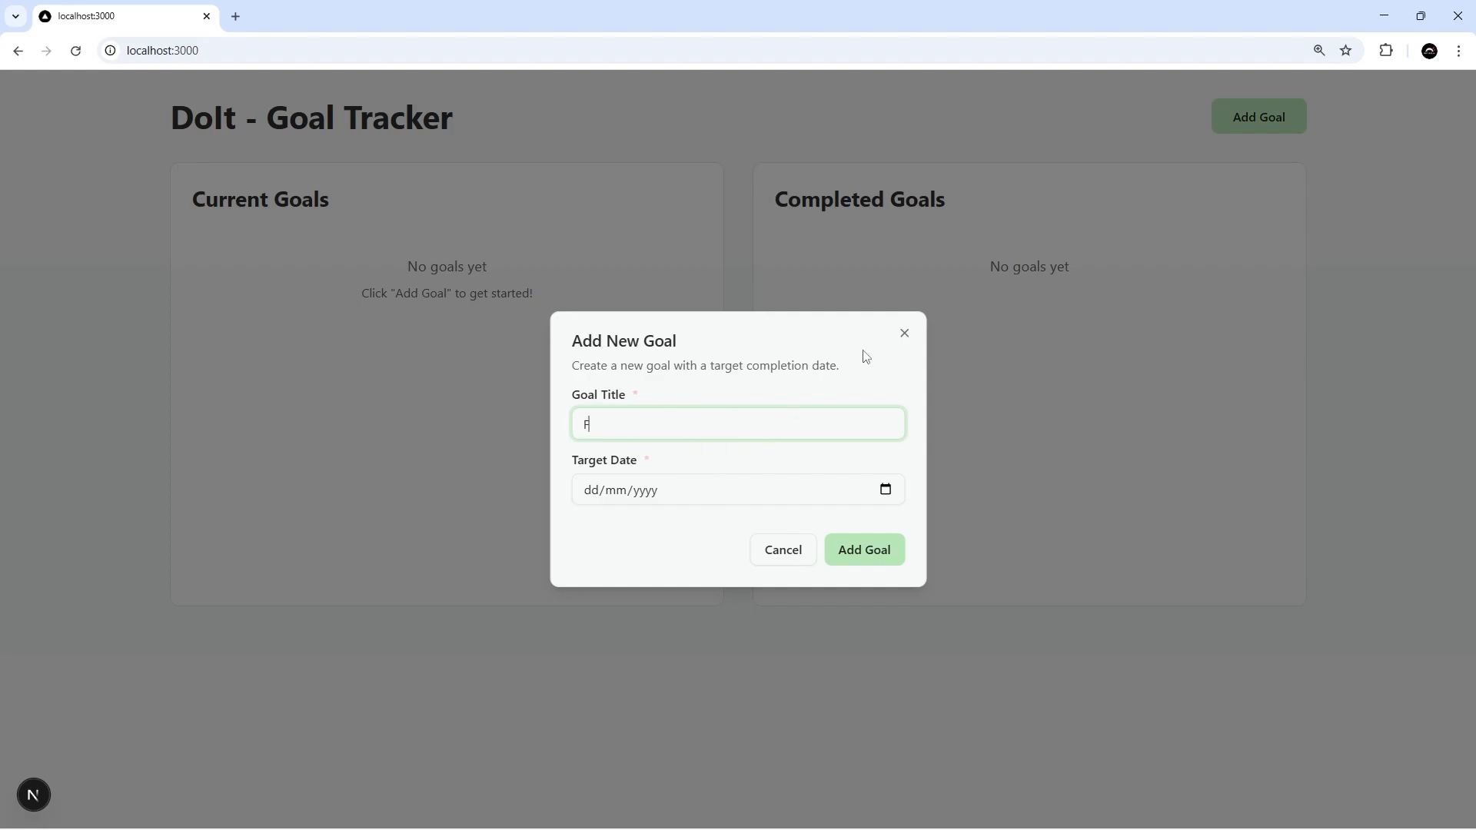
pyautogui.write('inish this series')
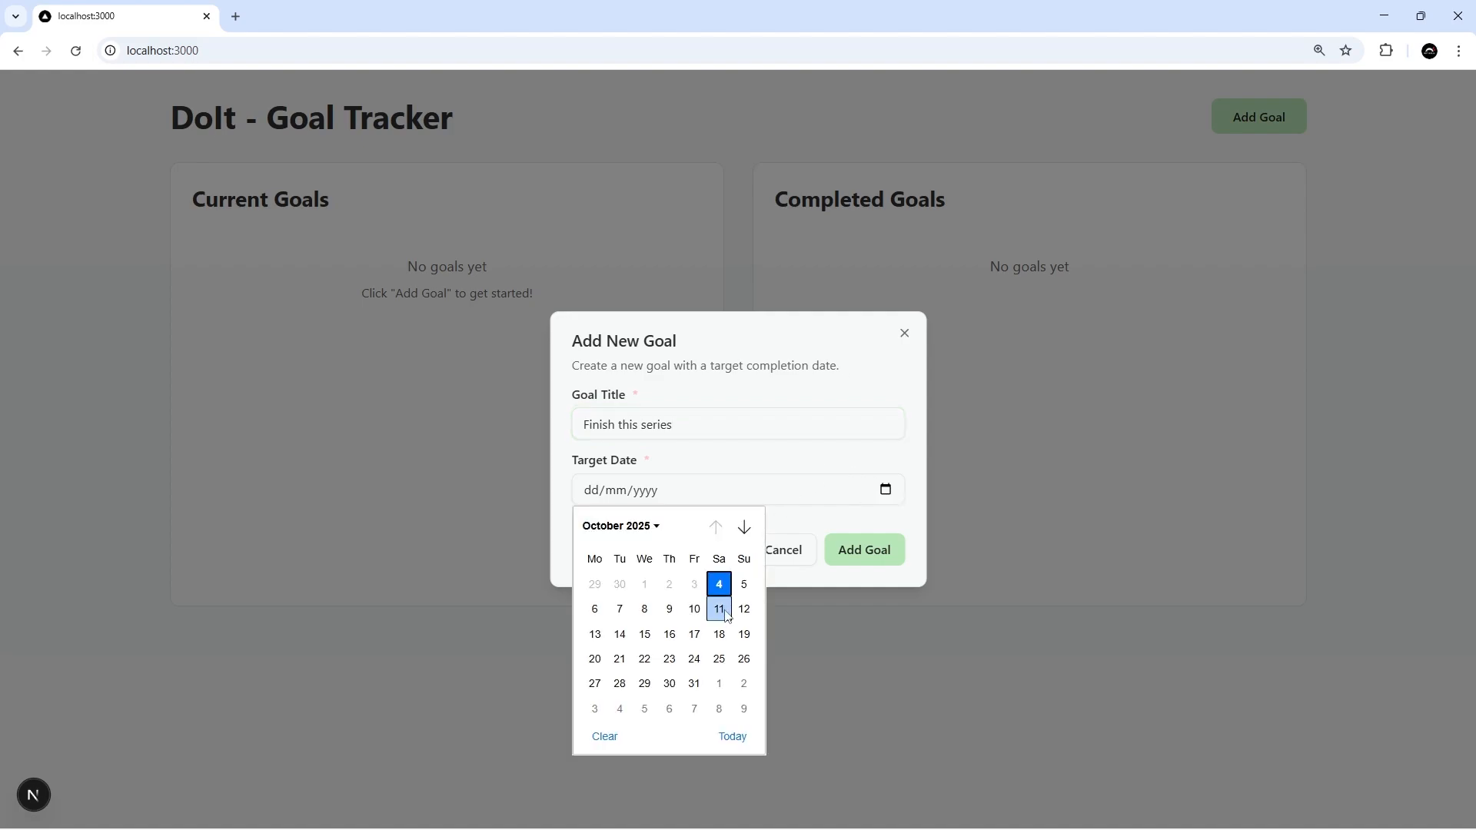
pyautogui.moveTo(644, 609)
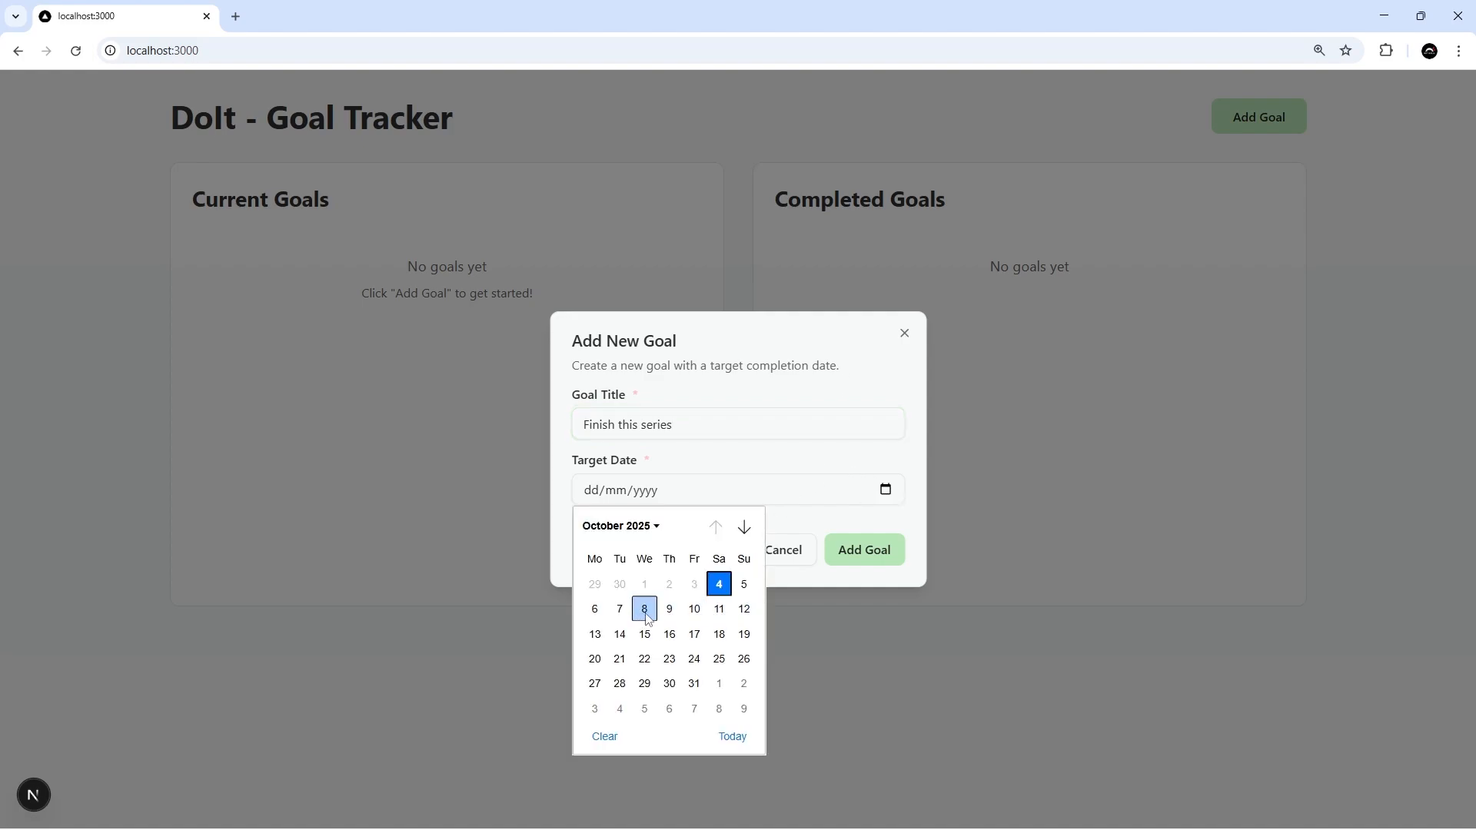
pyautogui.click(863, 551)
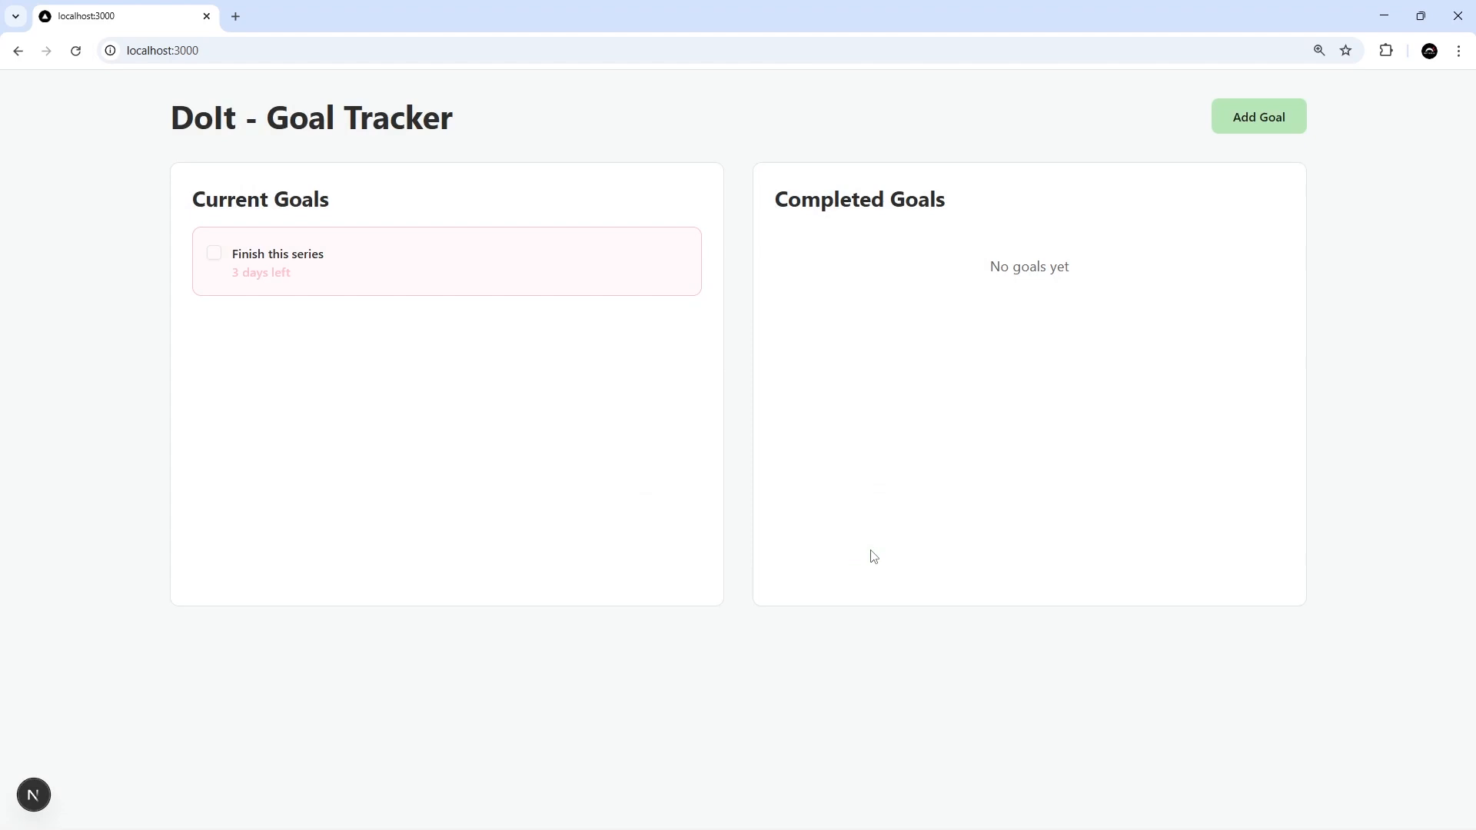
pyautogui.doubleClick(243, 273)
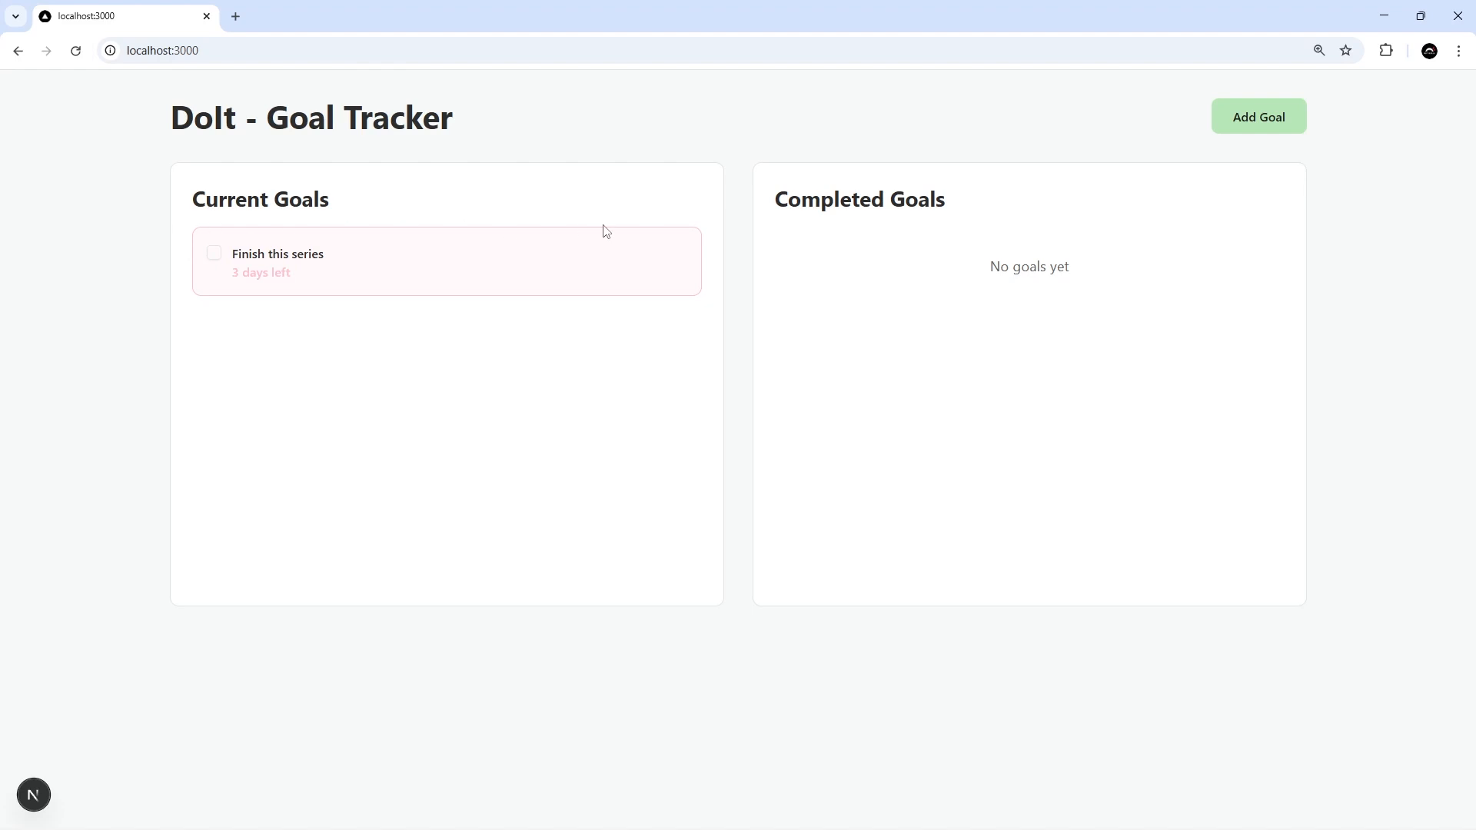
pyautogui.moveTo(591, 298)
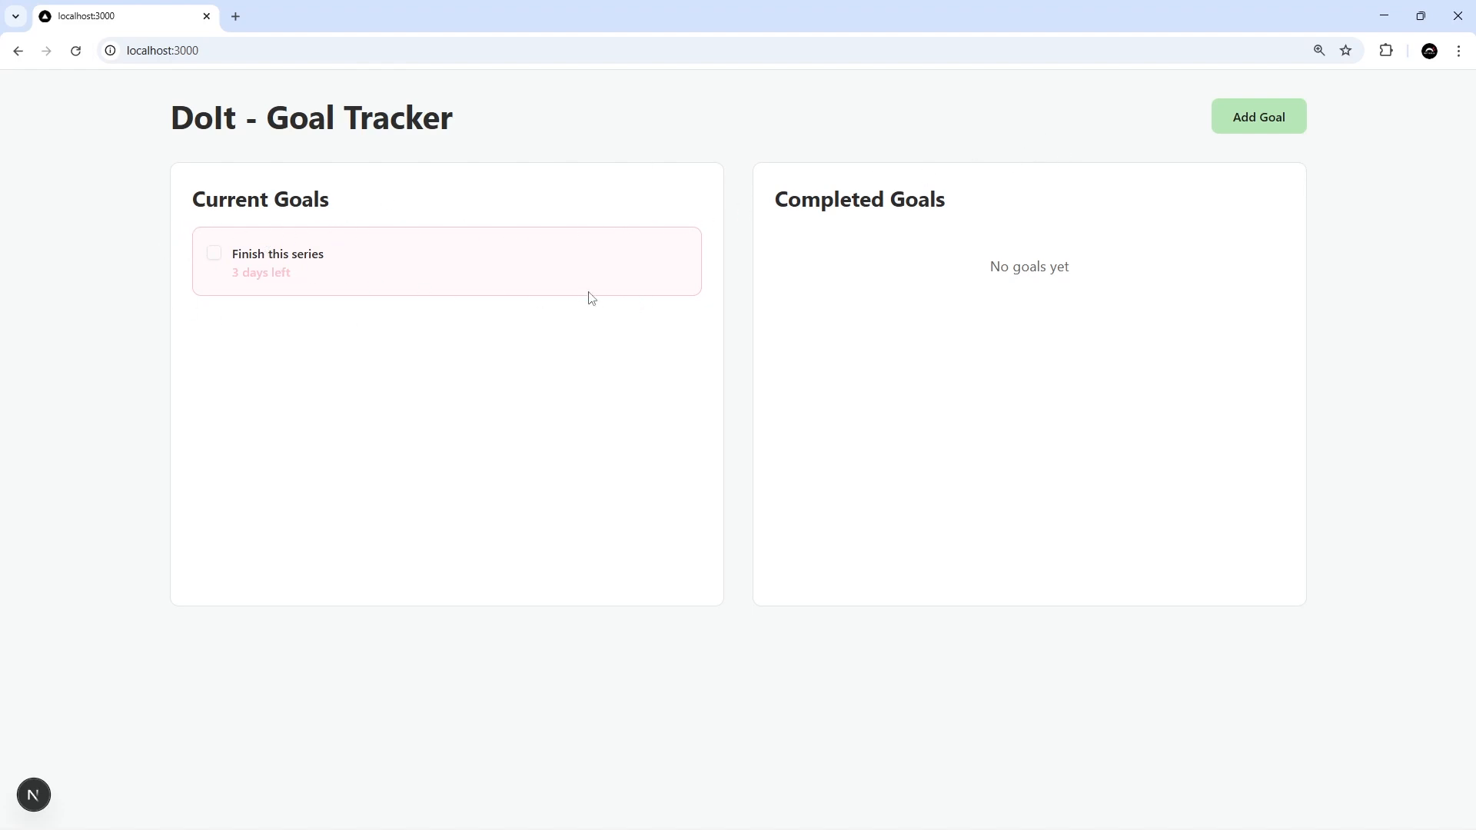
# - Add a goal titled 'Buy milk' with a target date in October 2025, 21 days away
pyautogui.click(1256, 116)
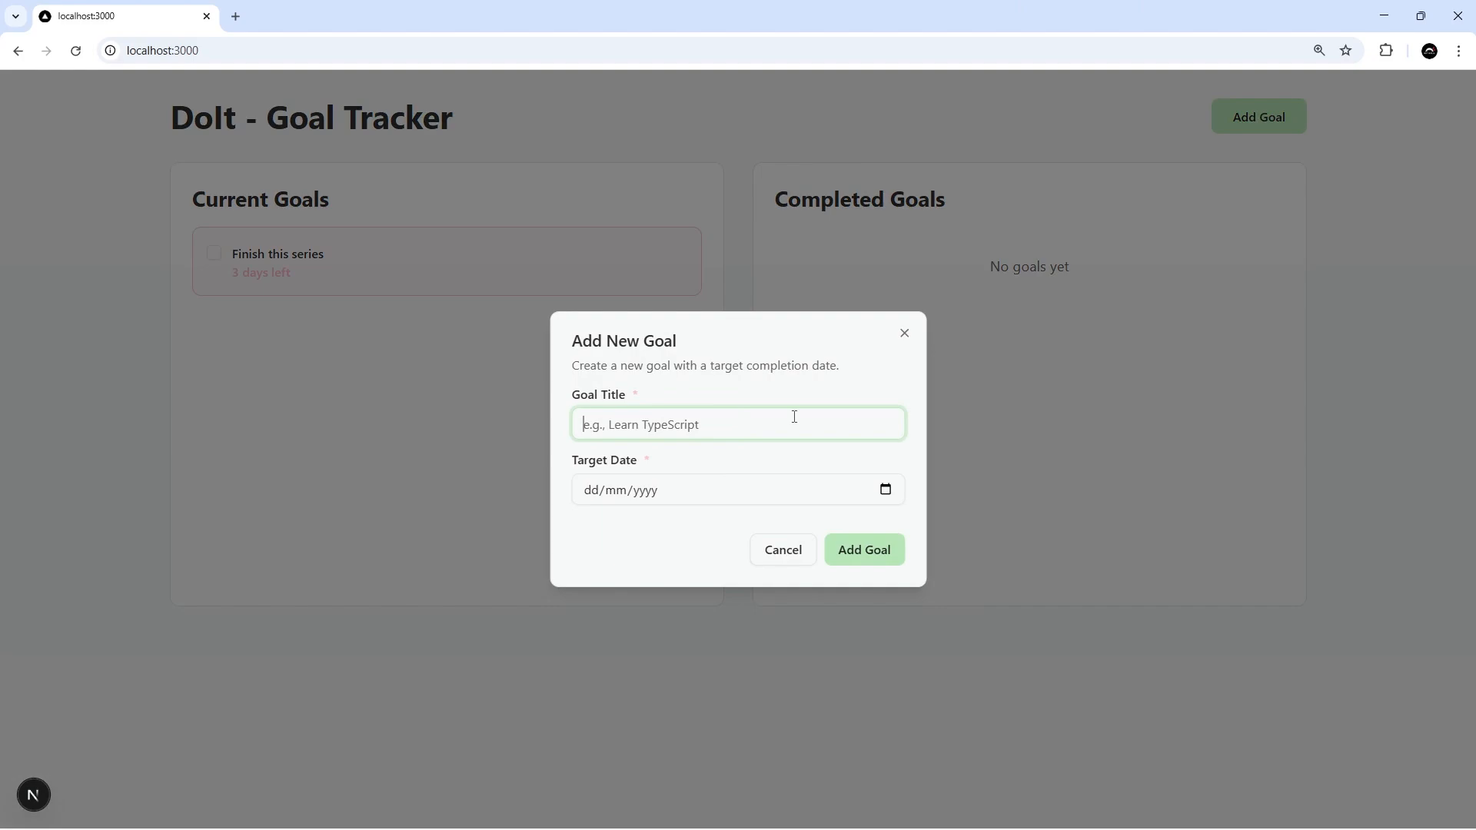
pyautogui.write('Buy milk')
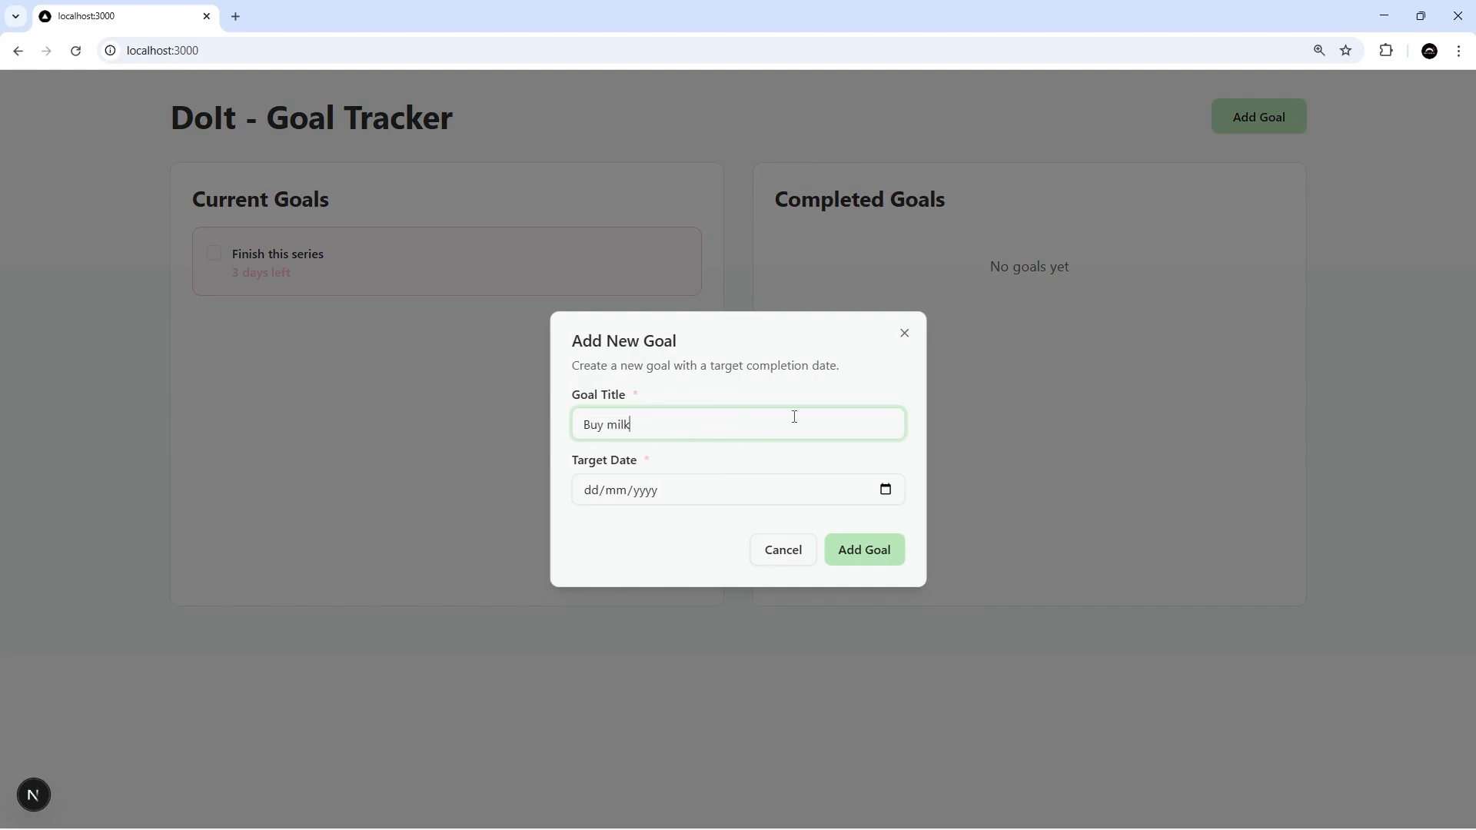
pyautogui.click(883, 489)
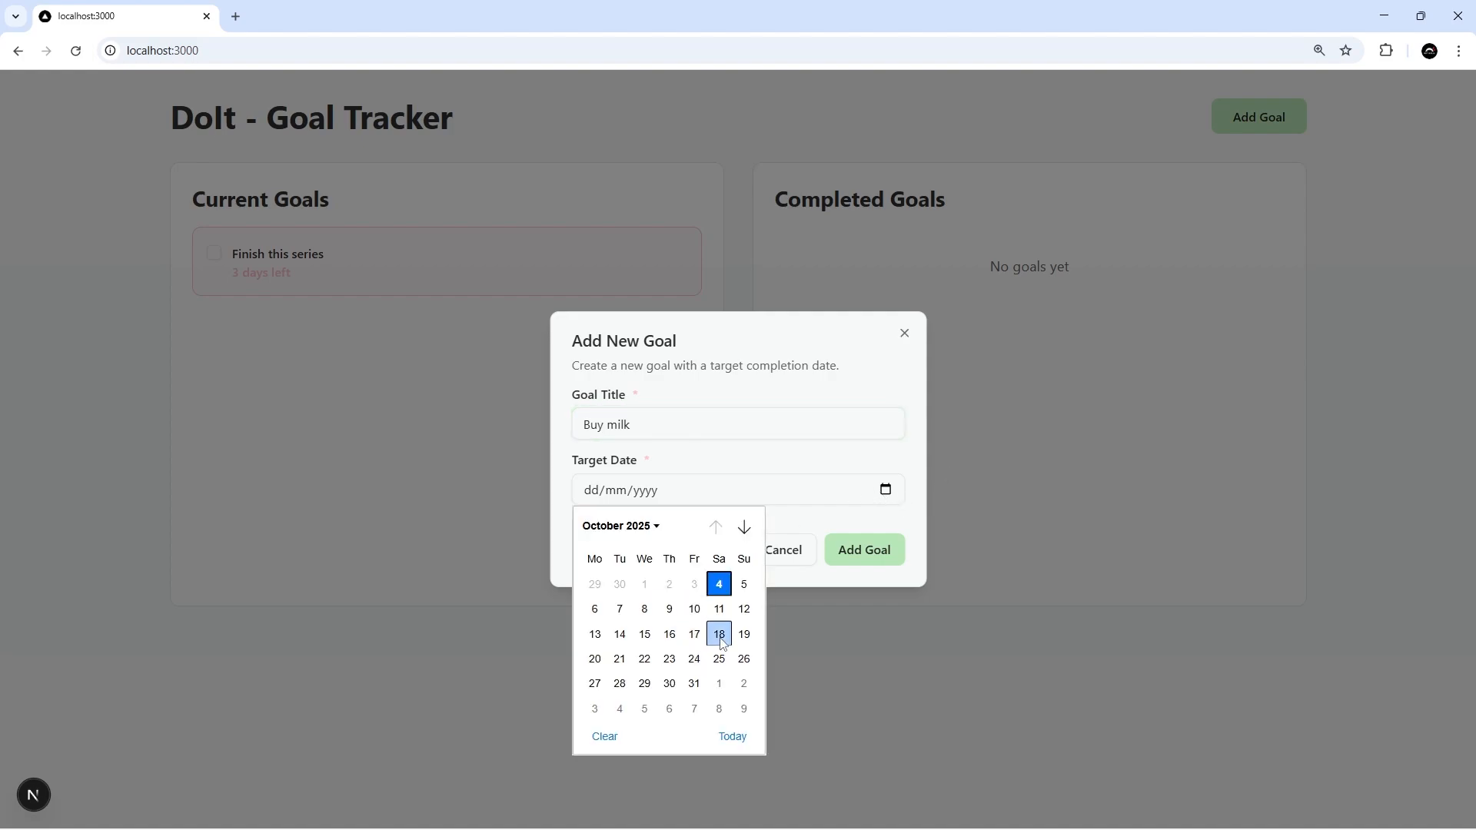
pyautogui.click(863, 551)
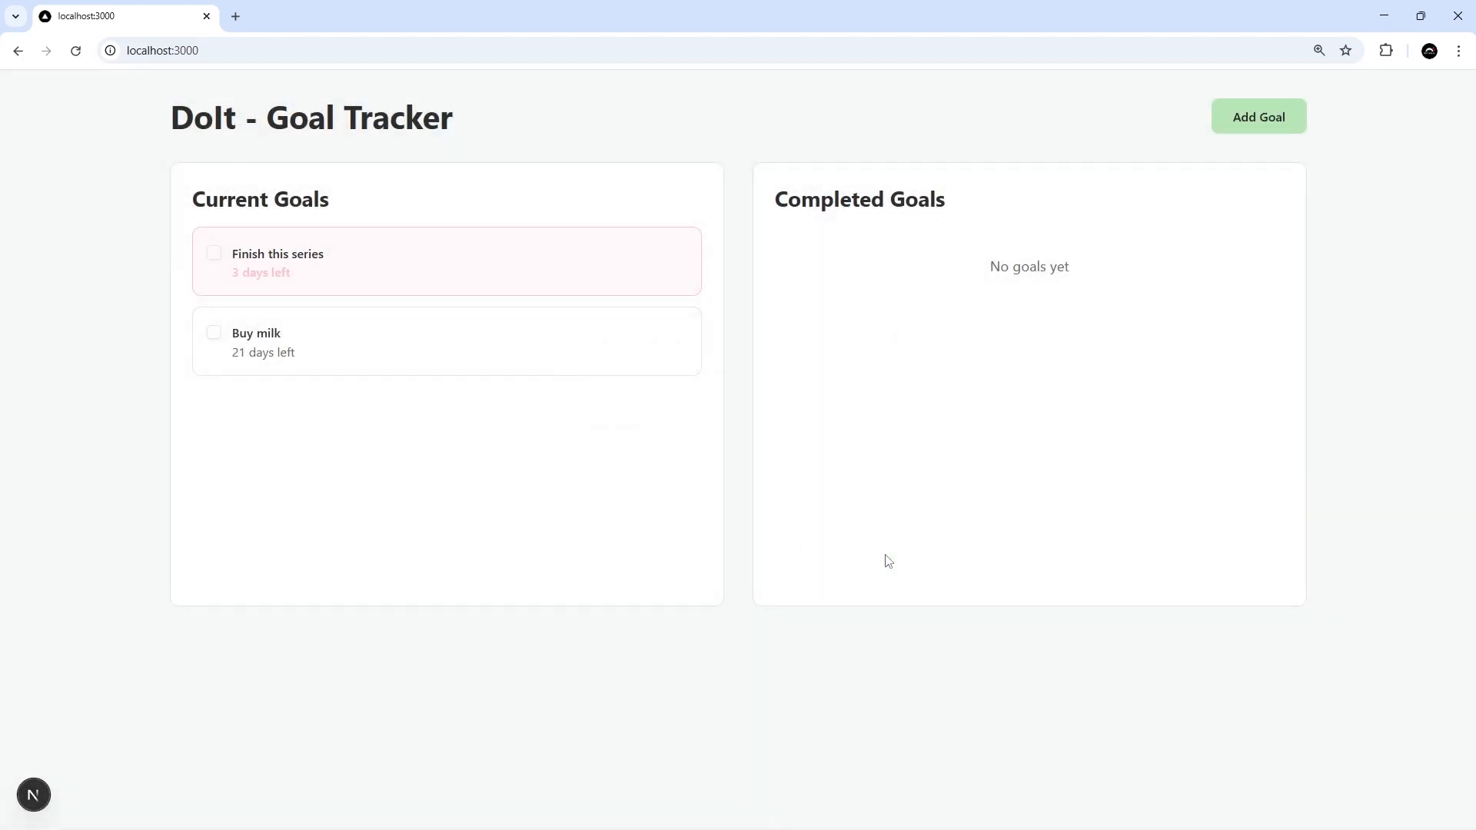
pyautogui.moveTo(279, 292)
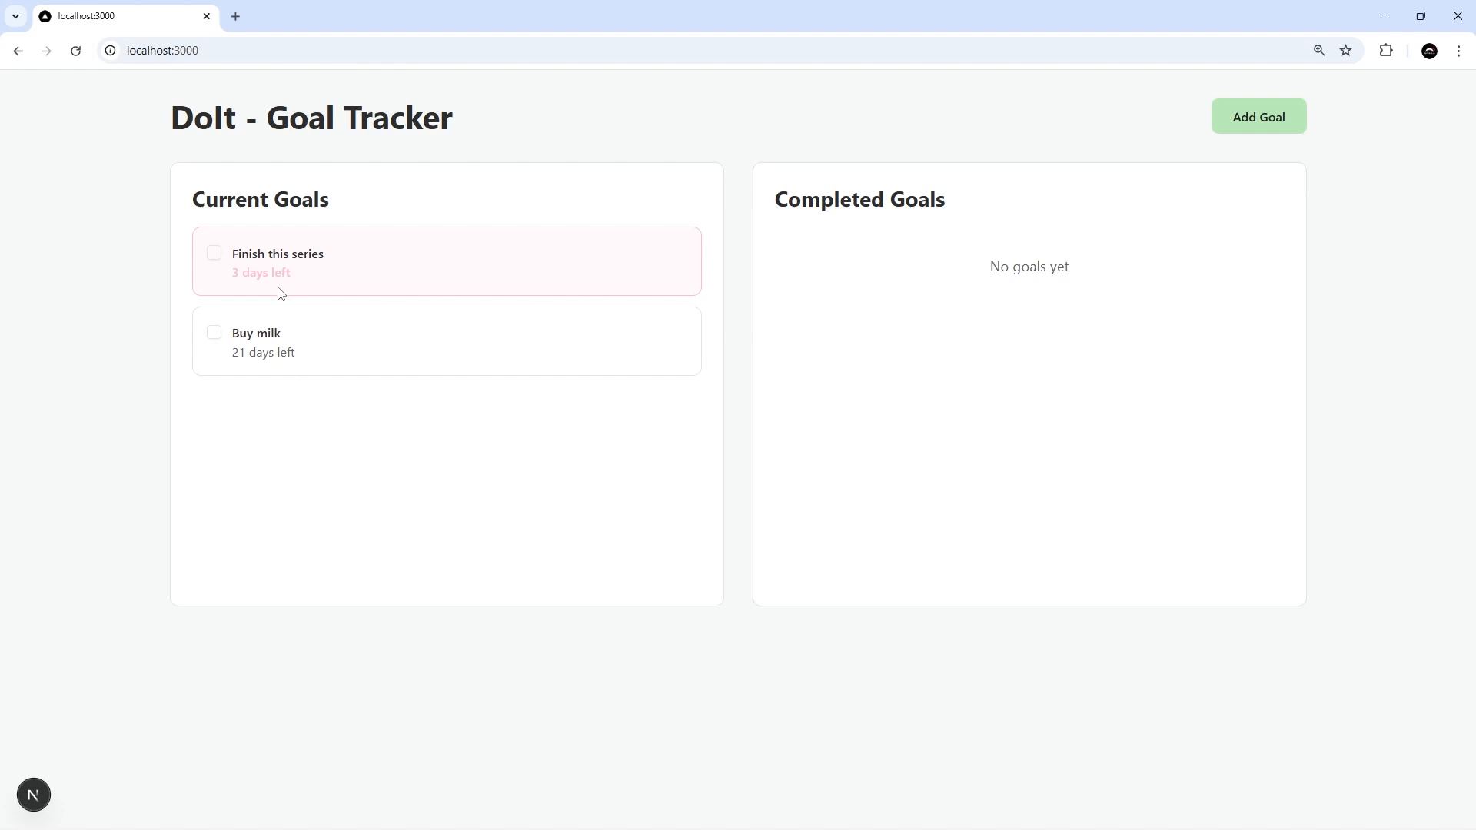
# - Reveal Buy milk's Mark Complete, Delete and Cancel actions and inspect the goal card markup in DevTools
pyautogui.doubleClick(261, 272)
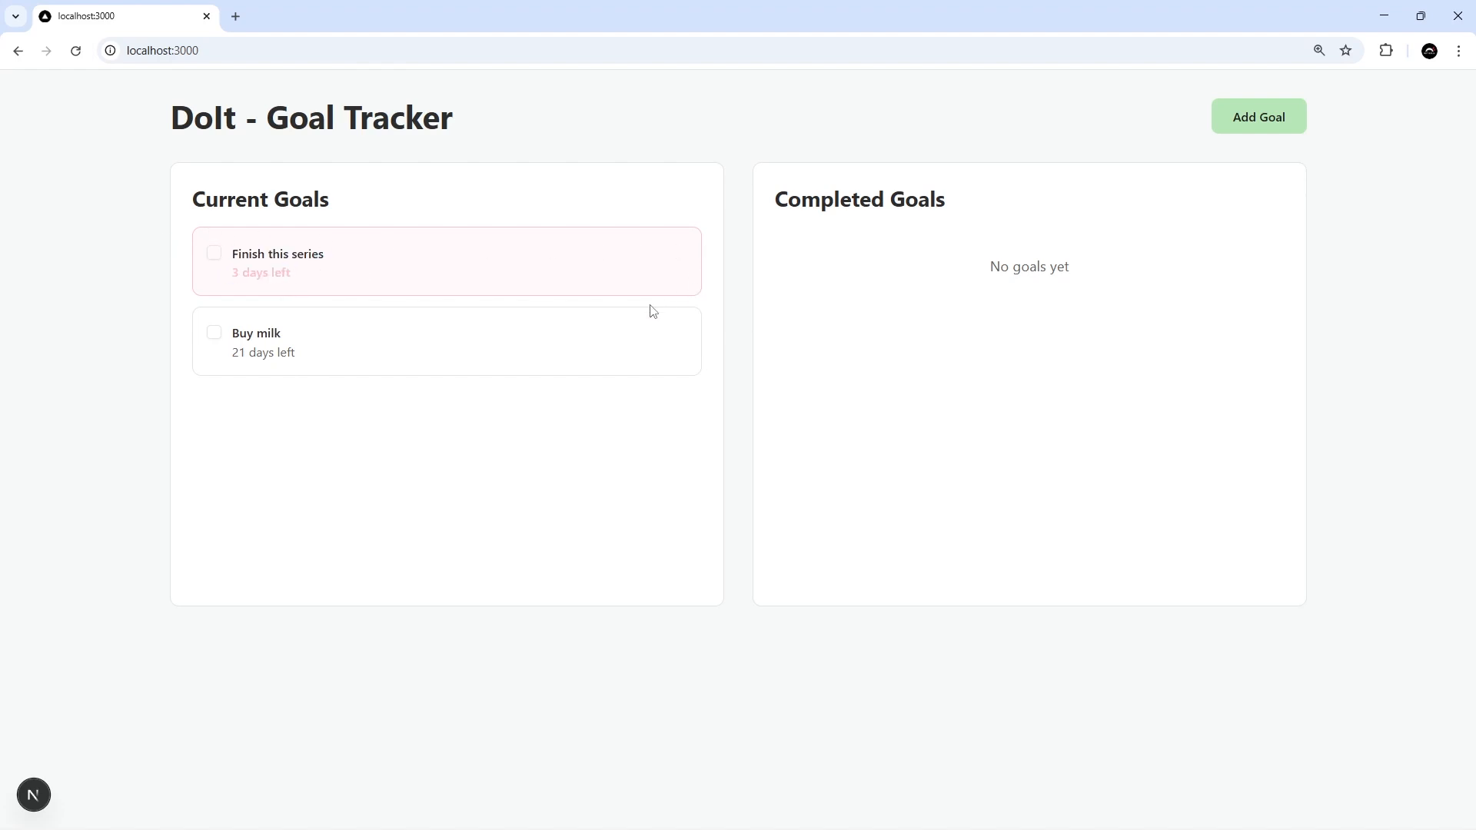
pyautogui.moveTo(226, 266)
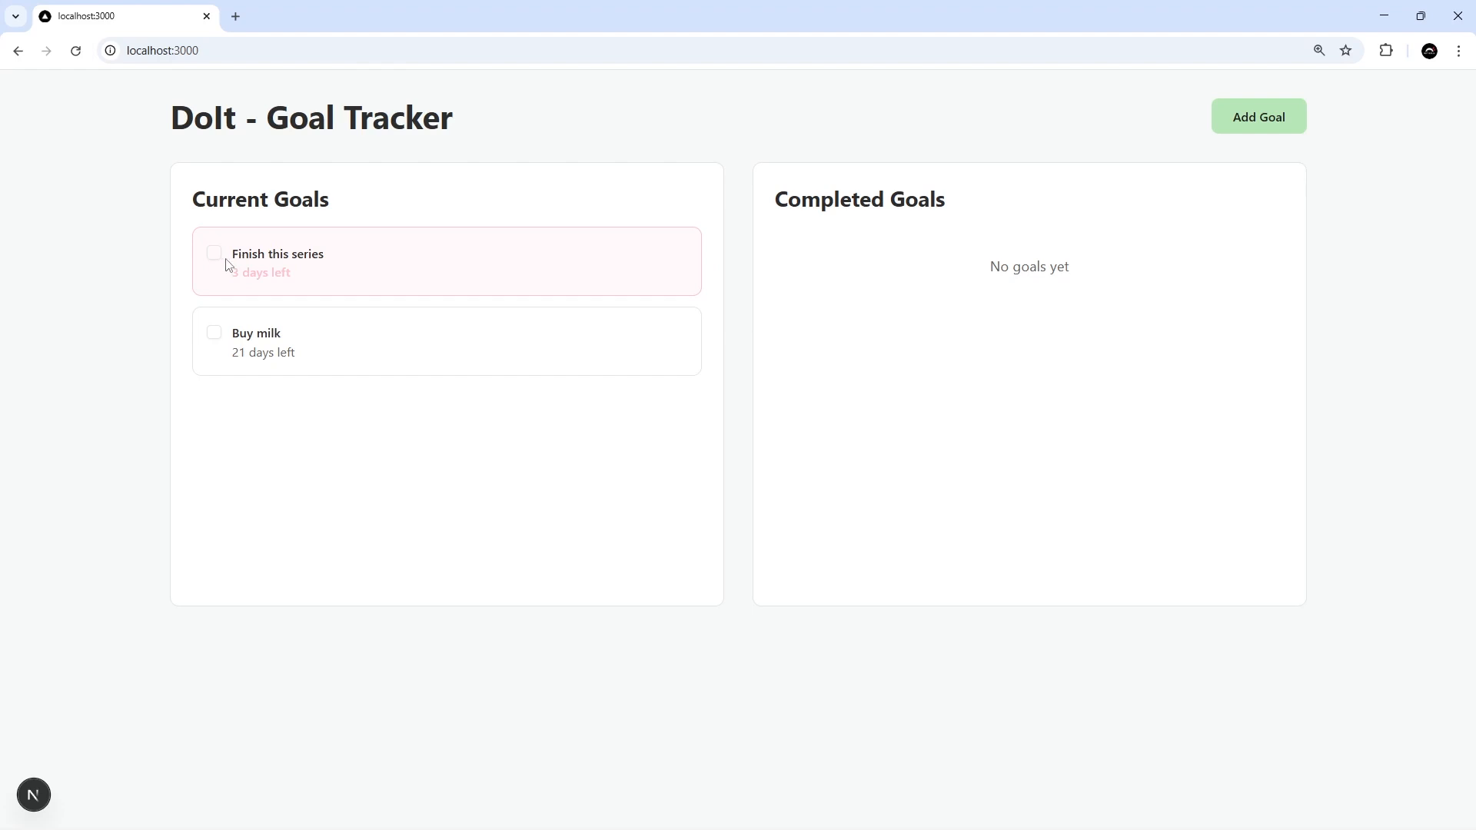
pyautogui.moveTo(224, 343)
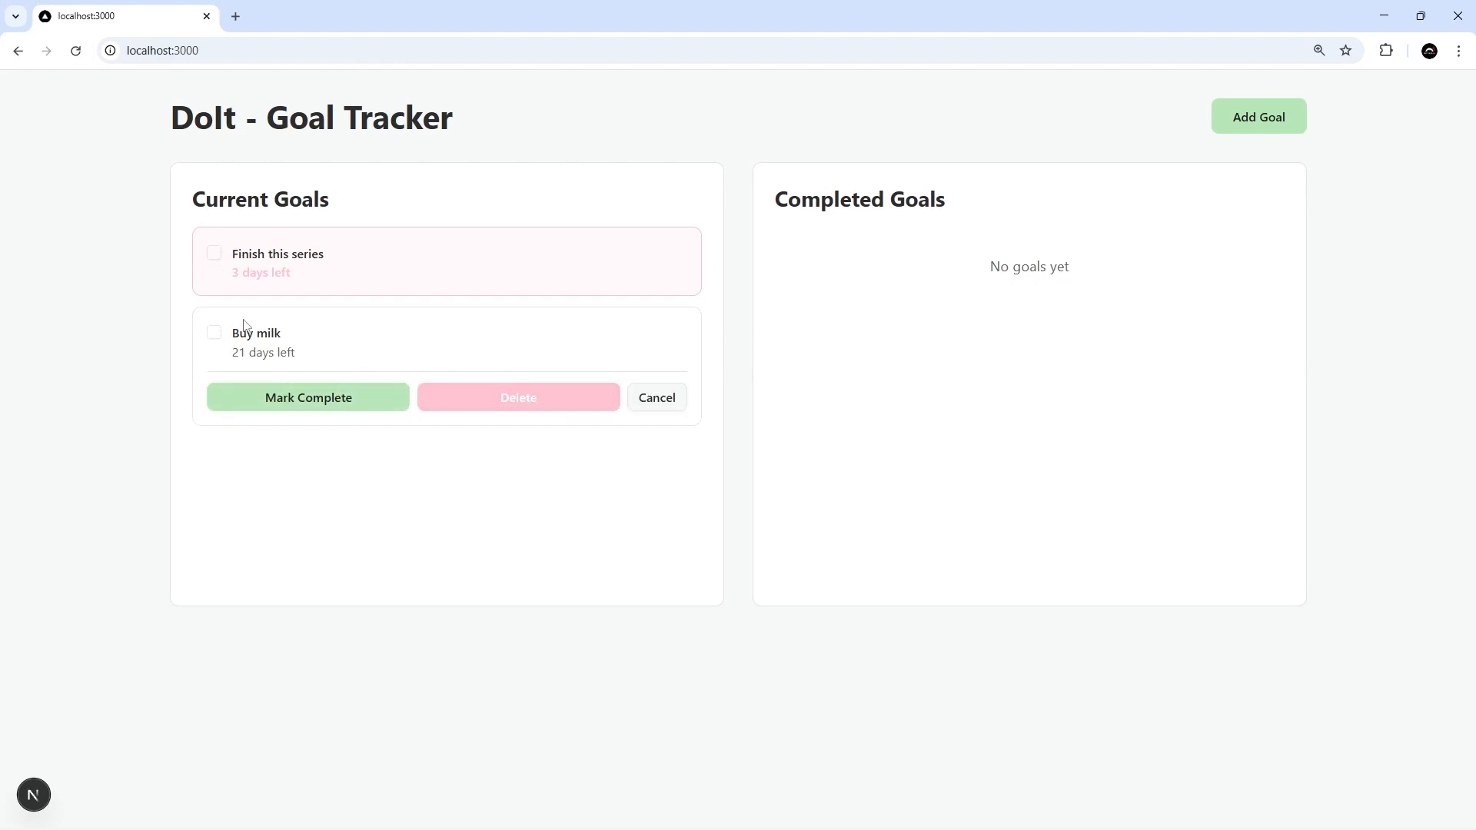
pyautogui.moveTo(214, 343)
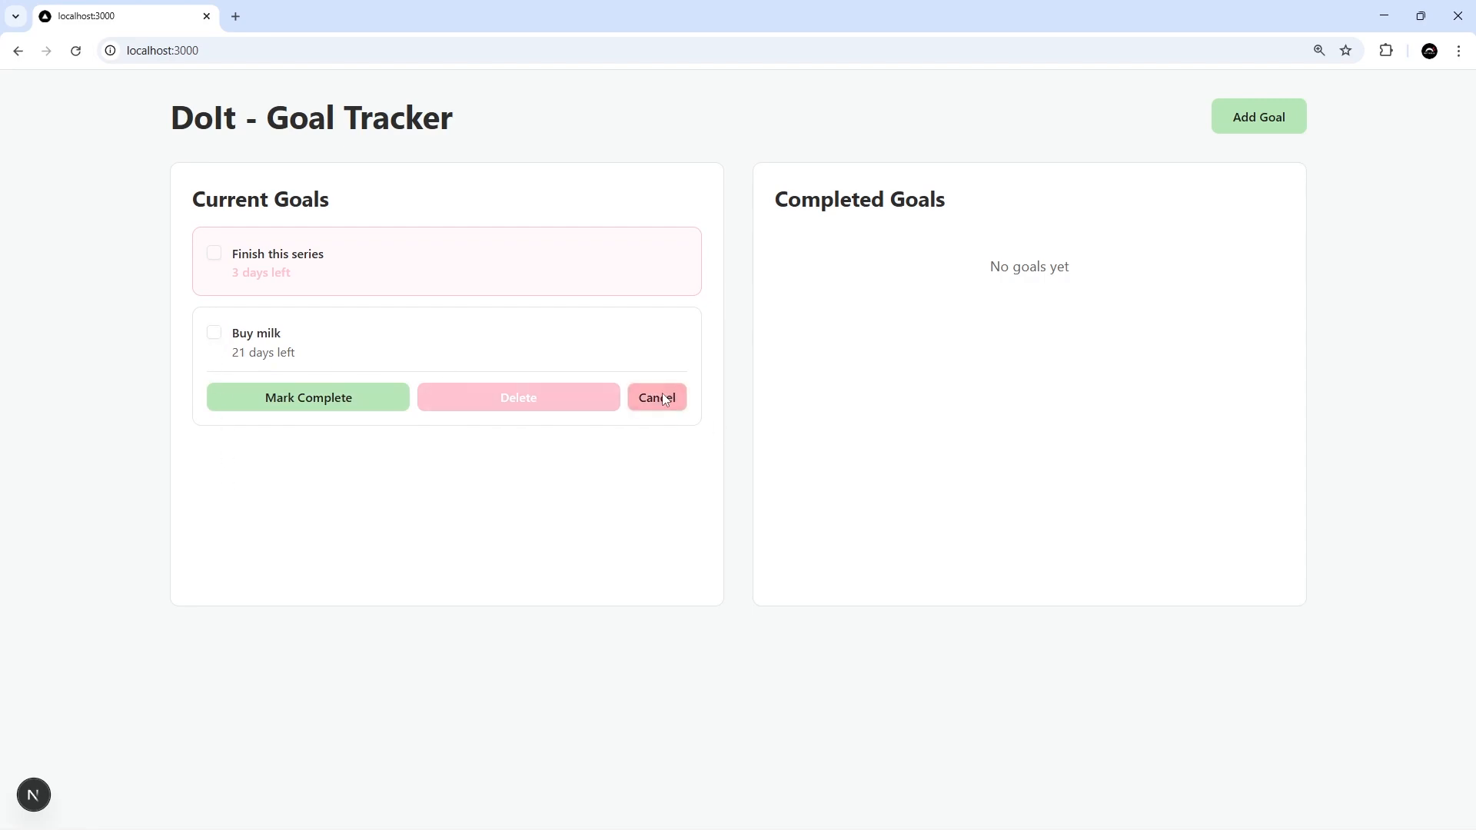
pyautogui.moveTo(385, 399)
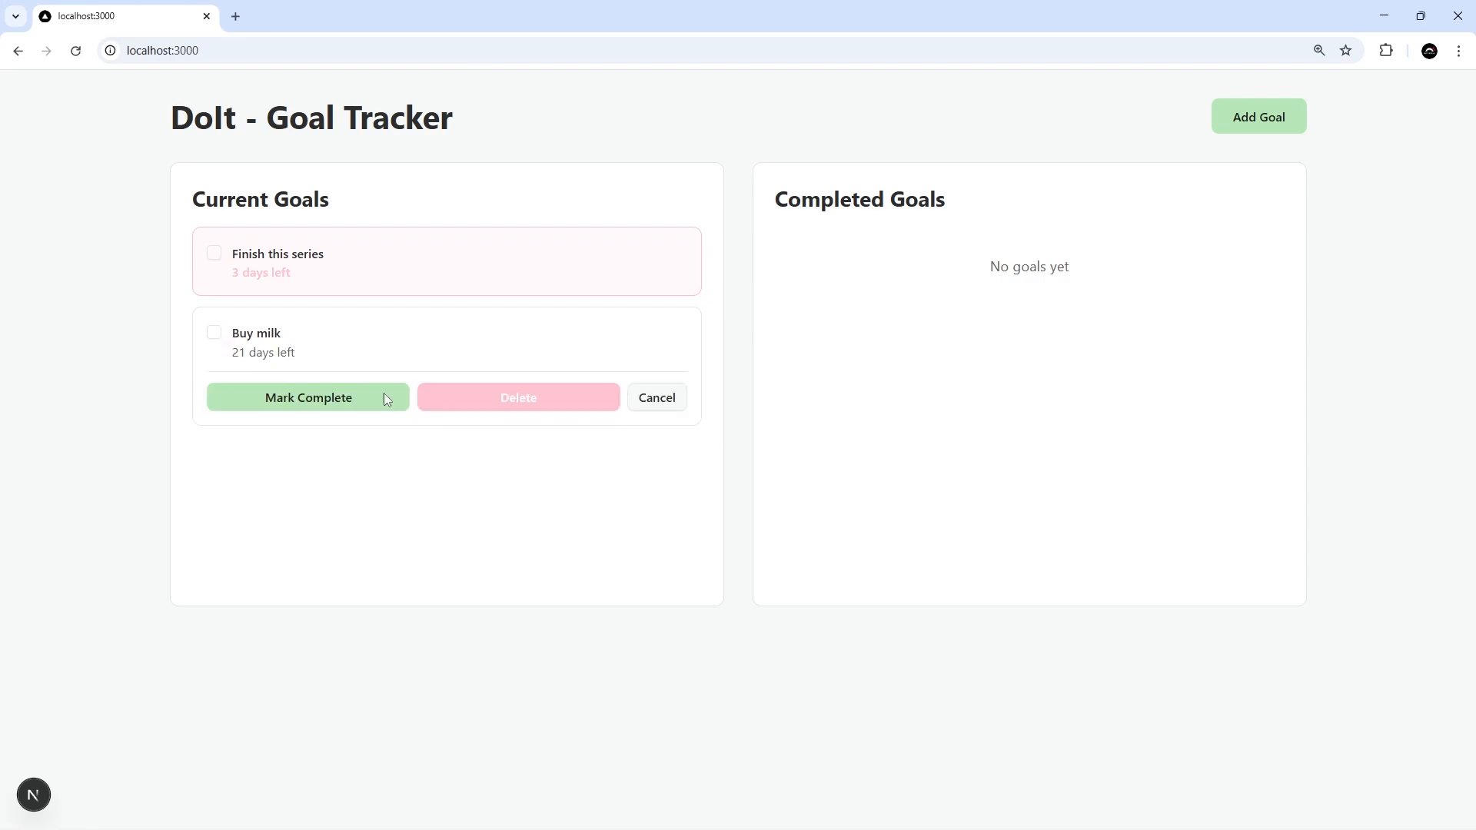
pyautogui.press('F12')
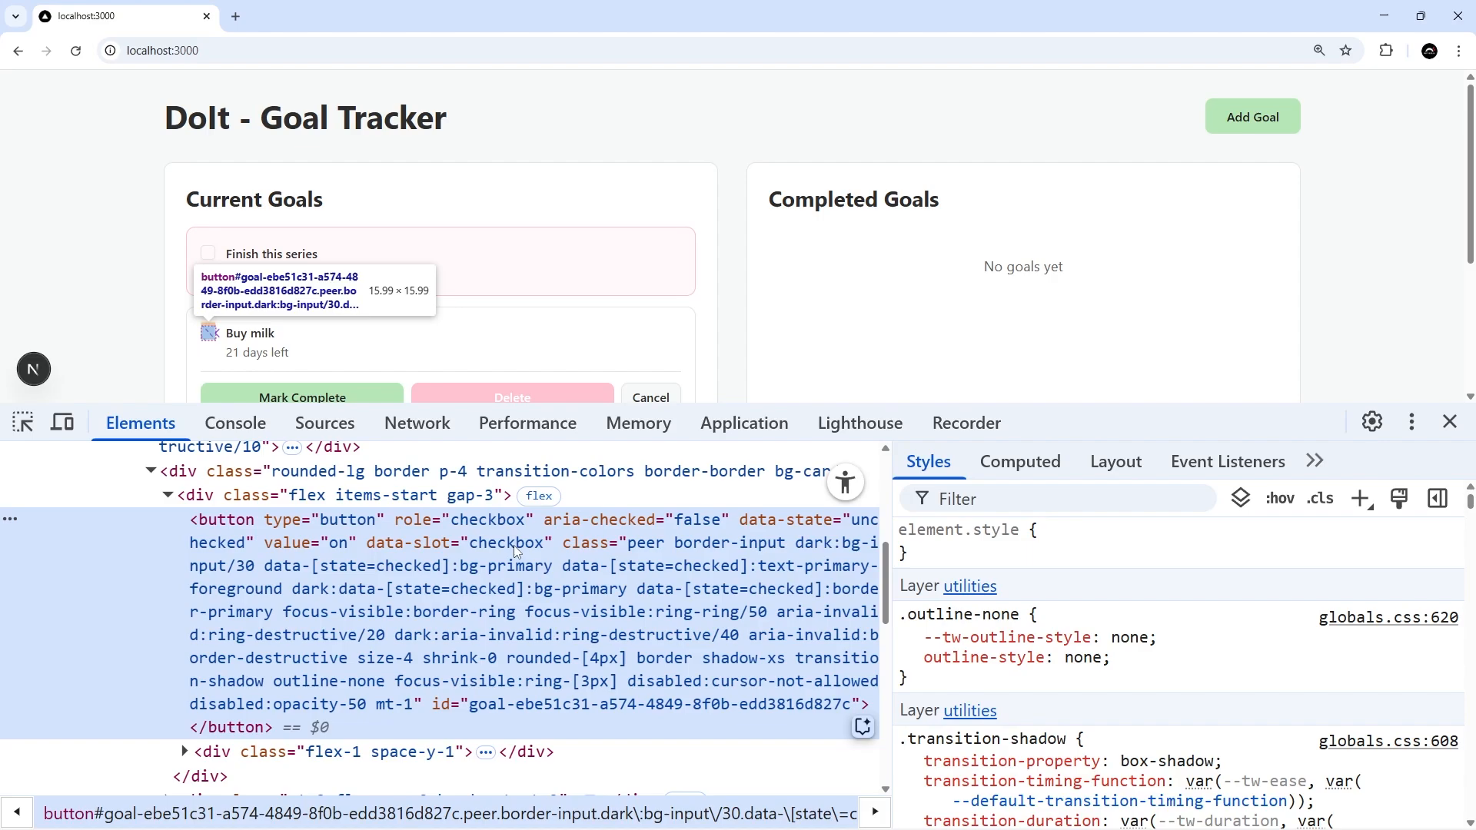
pyautogui.moveTo(839, 551)
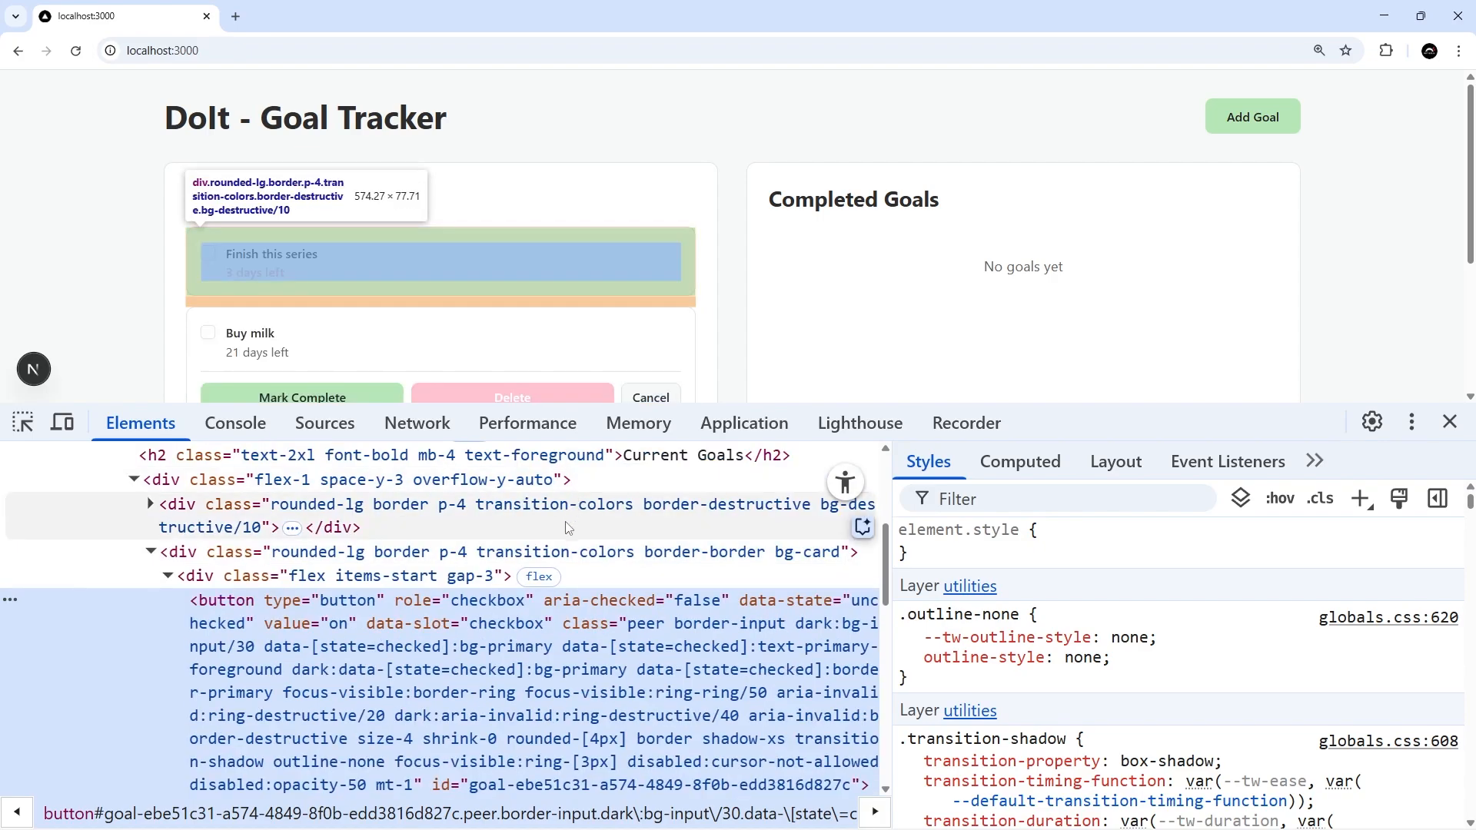
pyautogui.click(1449, 422)
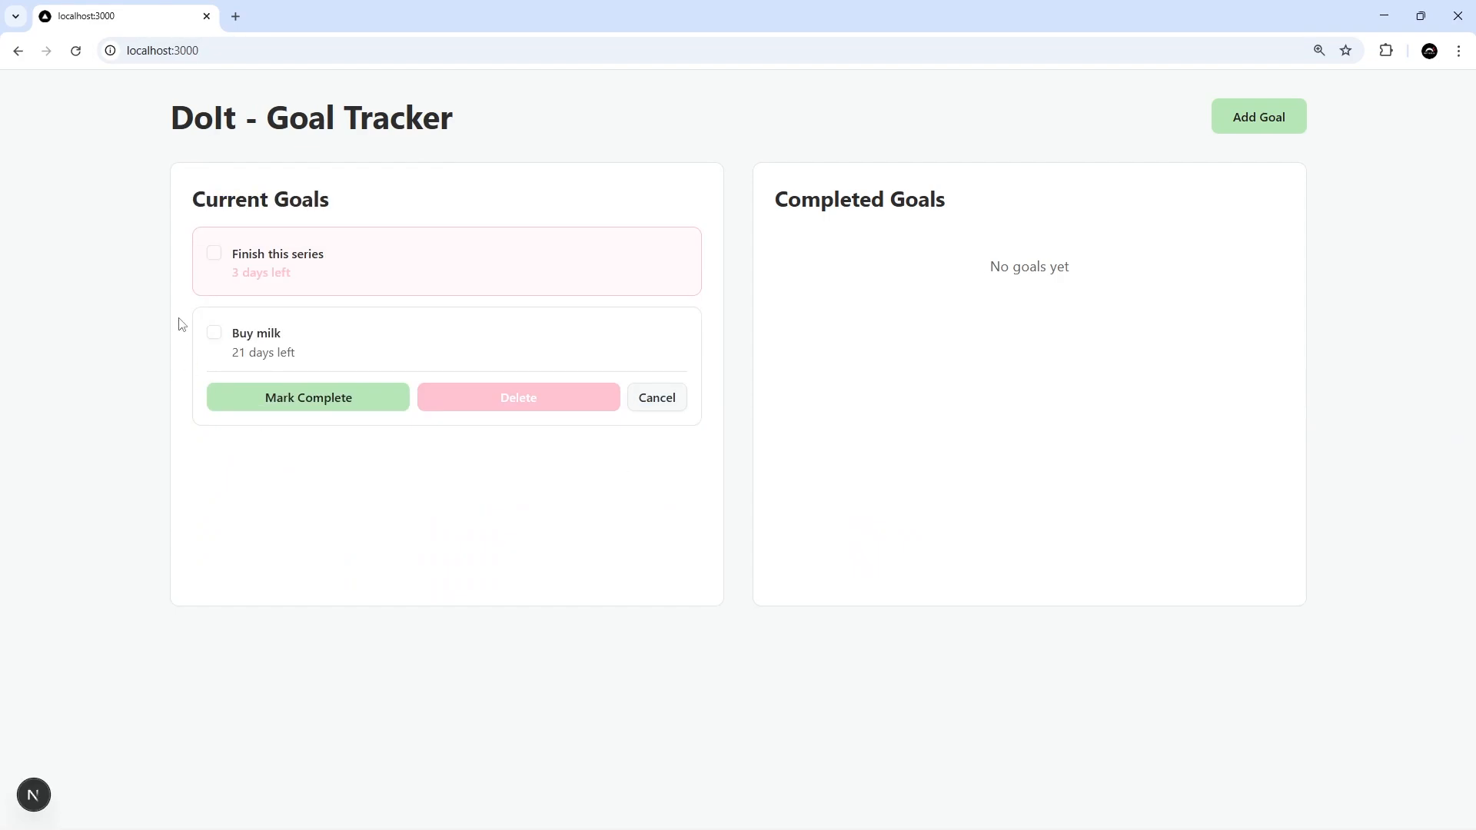
pyautogui.moveTo(274, 390)
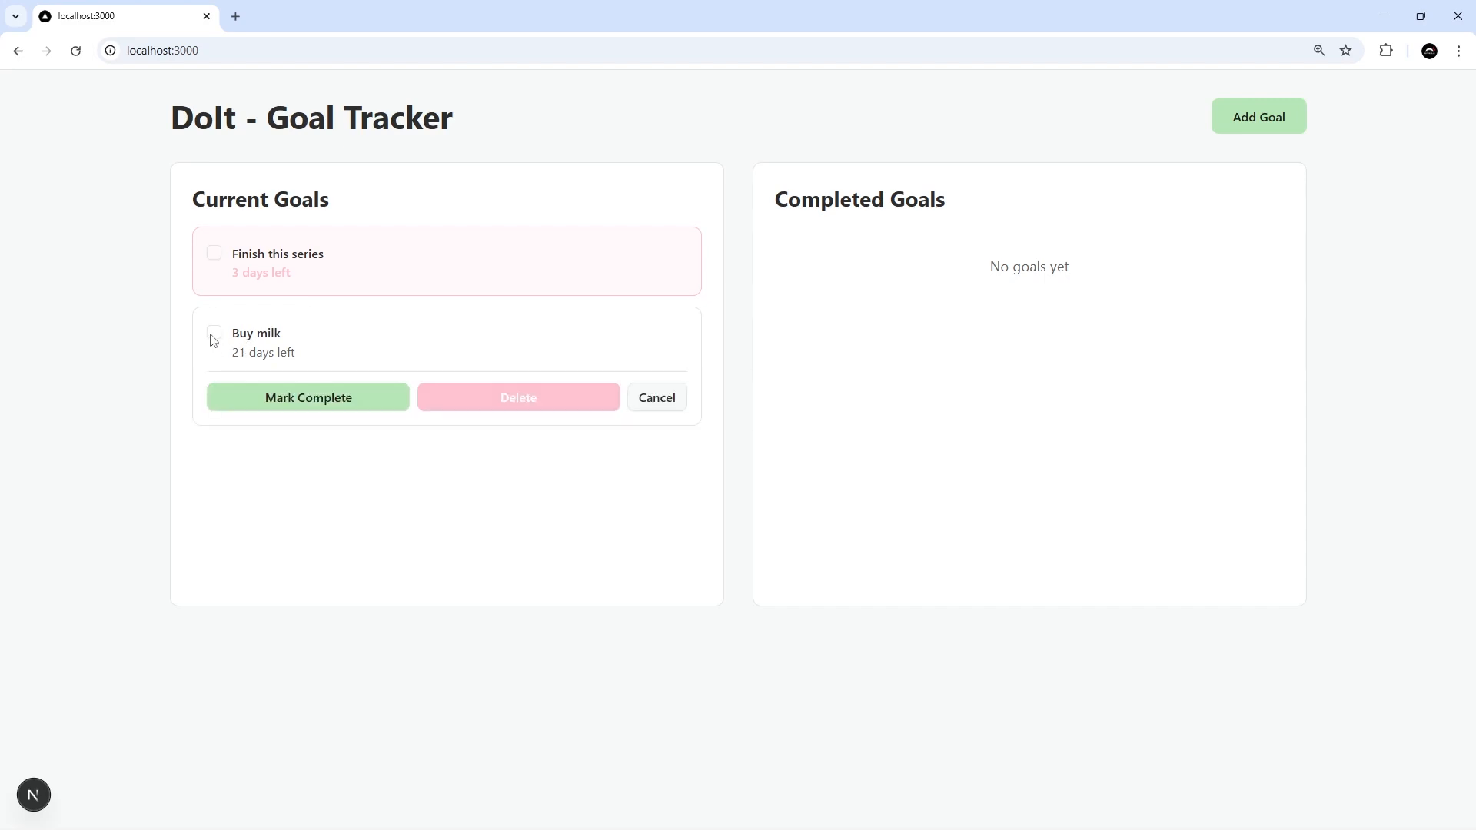
# - Mark Buy milk complete so it moves, crossed out, to Completed Goals
pyautogui.click(308, 396)
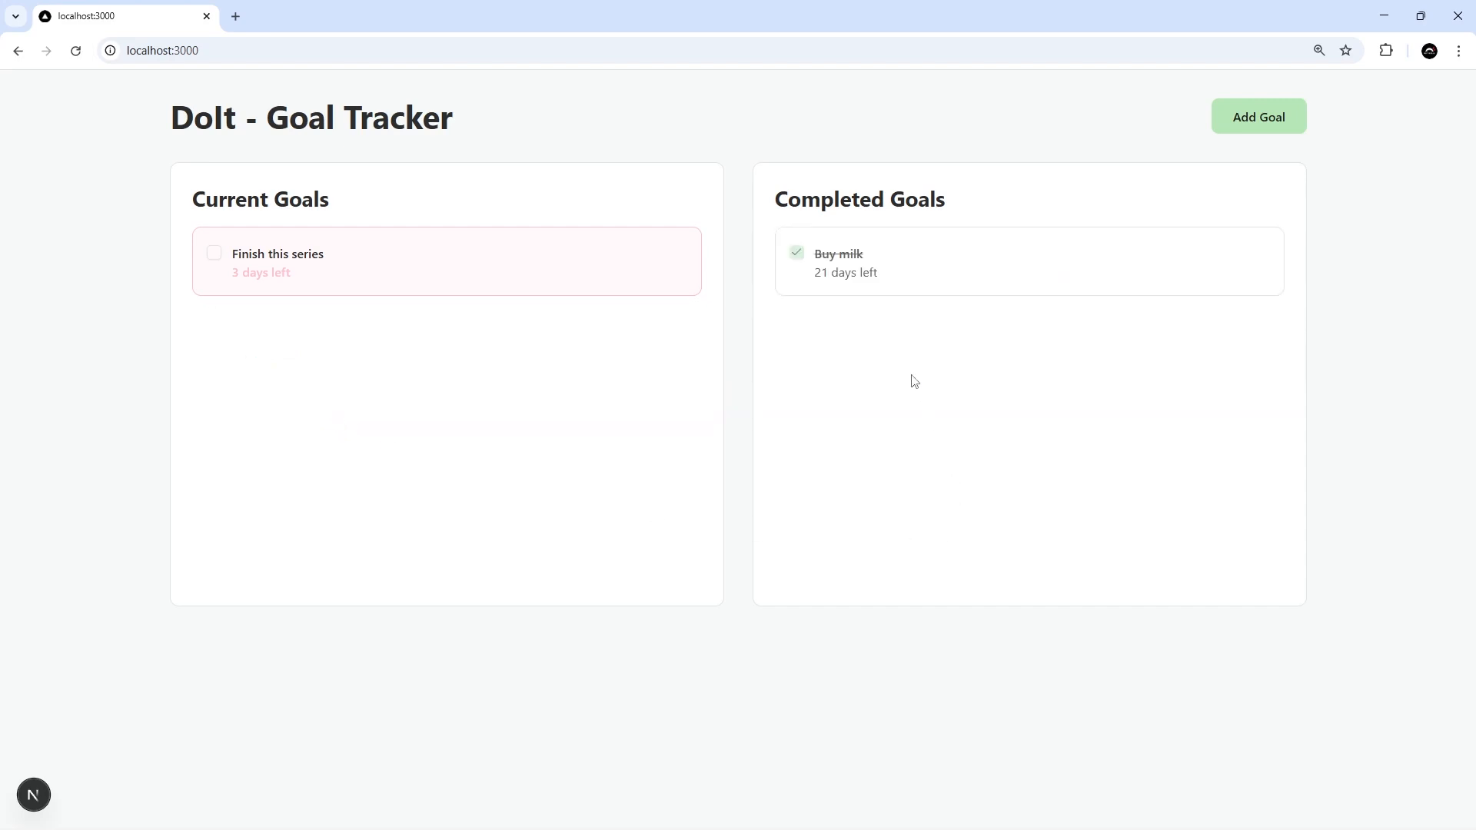
pyautogui.moveTo(1159, 332)
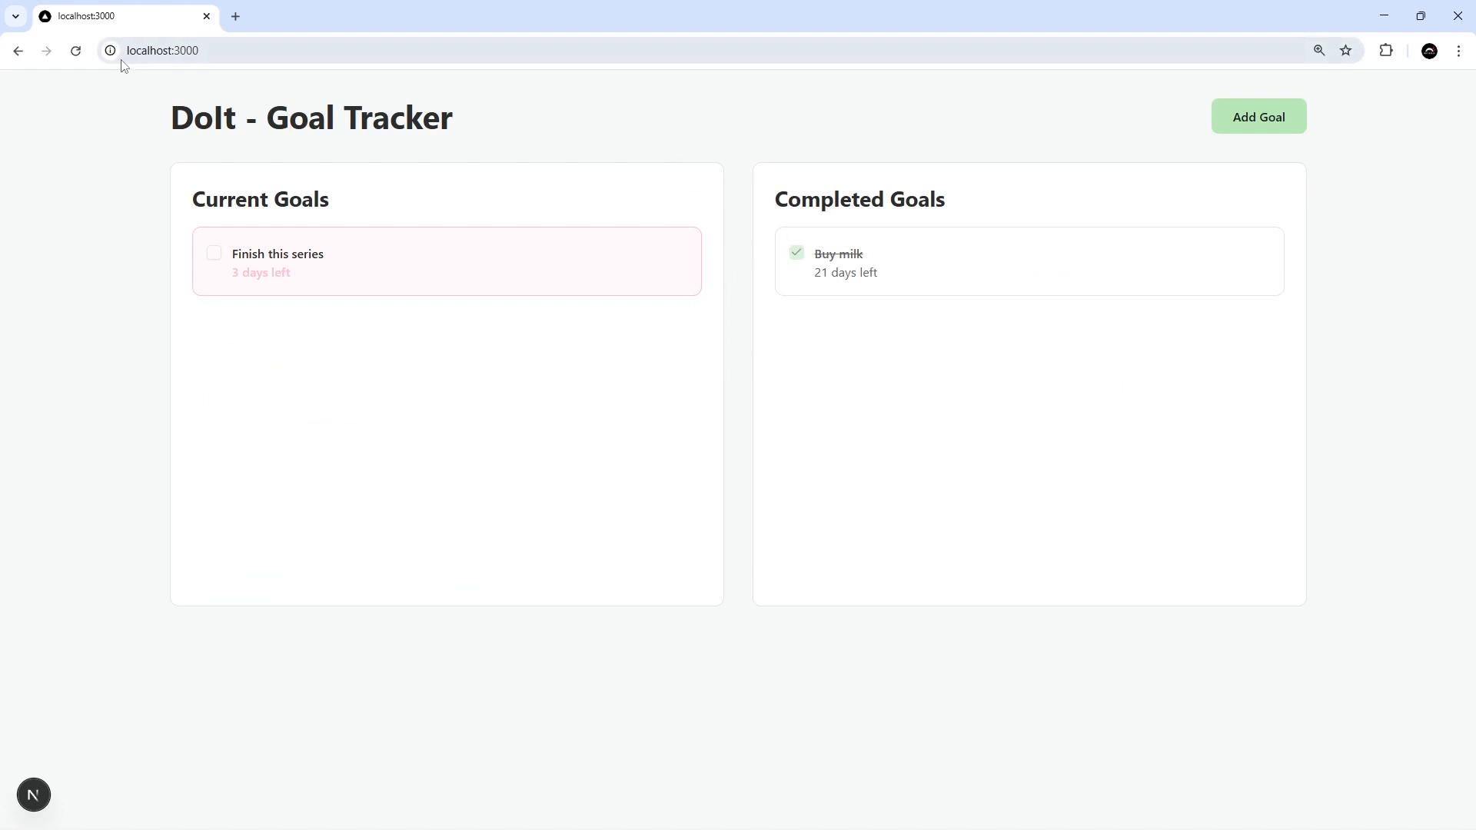
pyautogui.moveTo(682, 473)
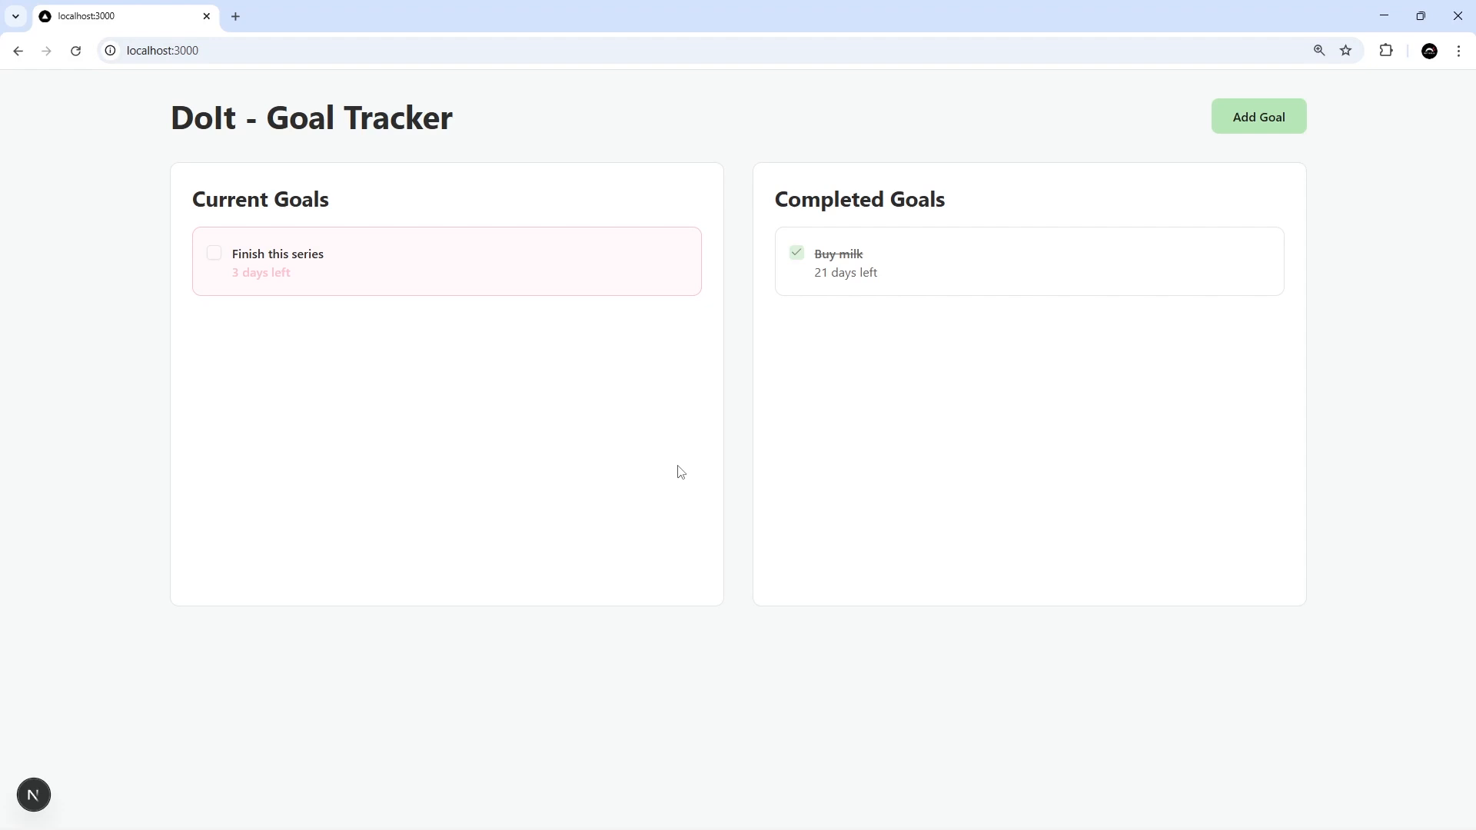
pyautogui.moveTo(354, 90)
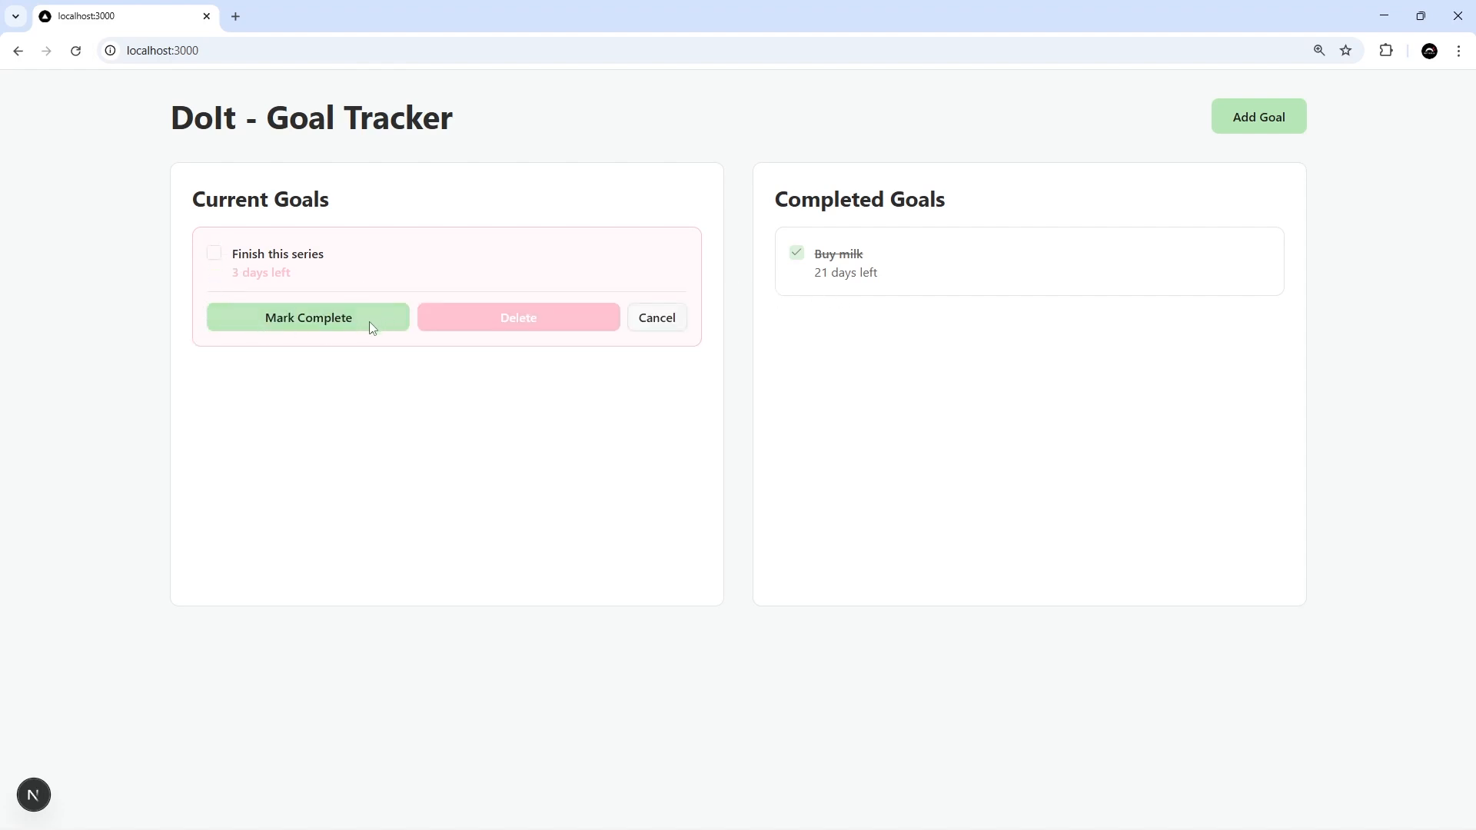
# - Delete the Finish this series goal and bring up the page inspector via Inspect
pyautogui.click(519, 316)
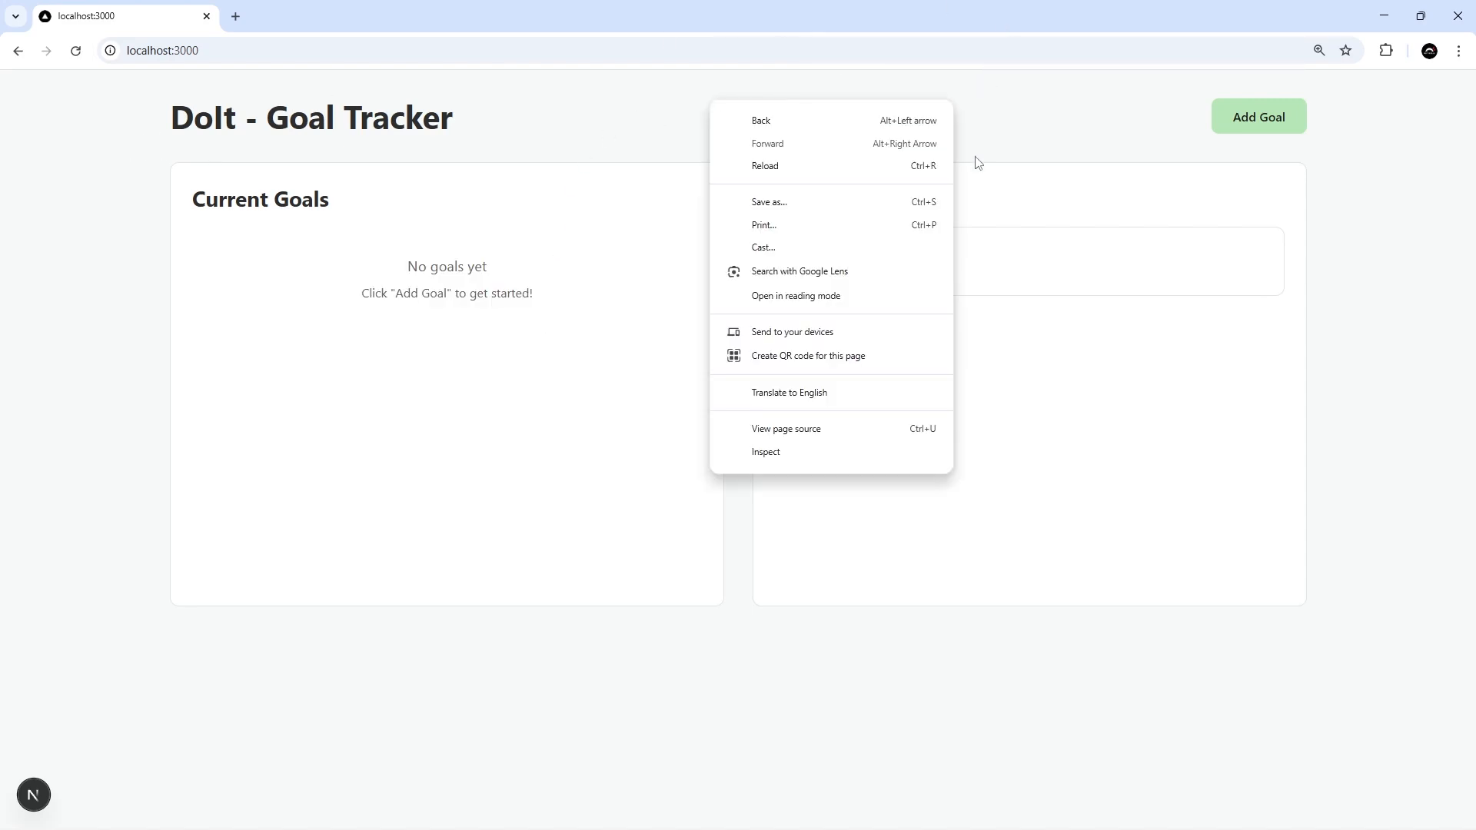
pyautogui.moveTo(937, 527)
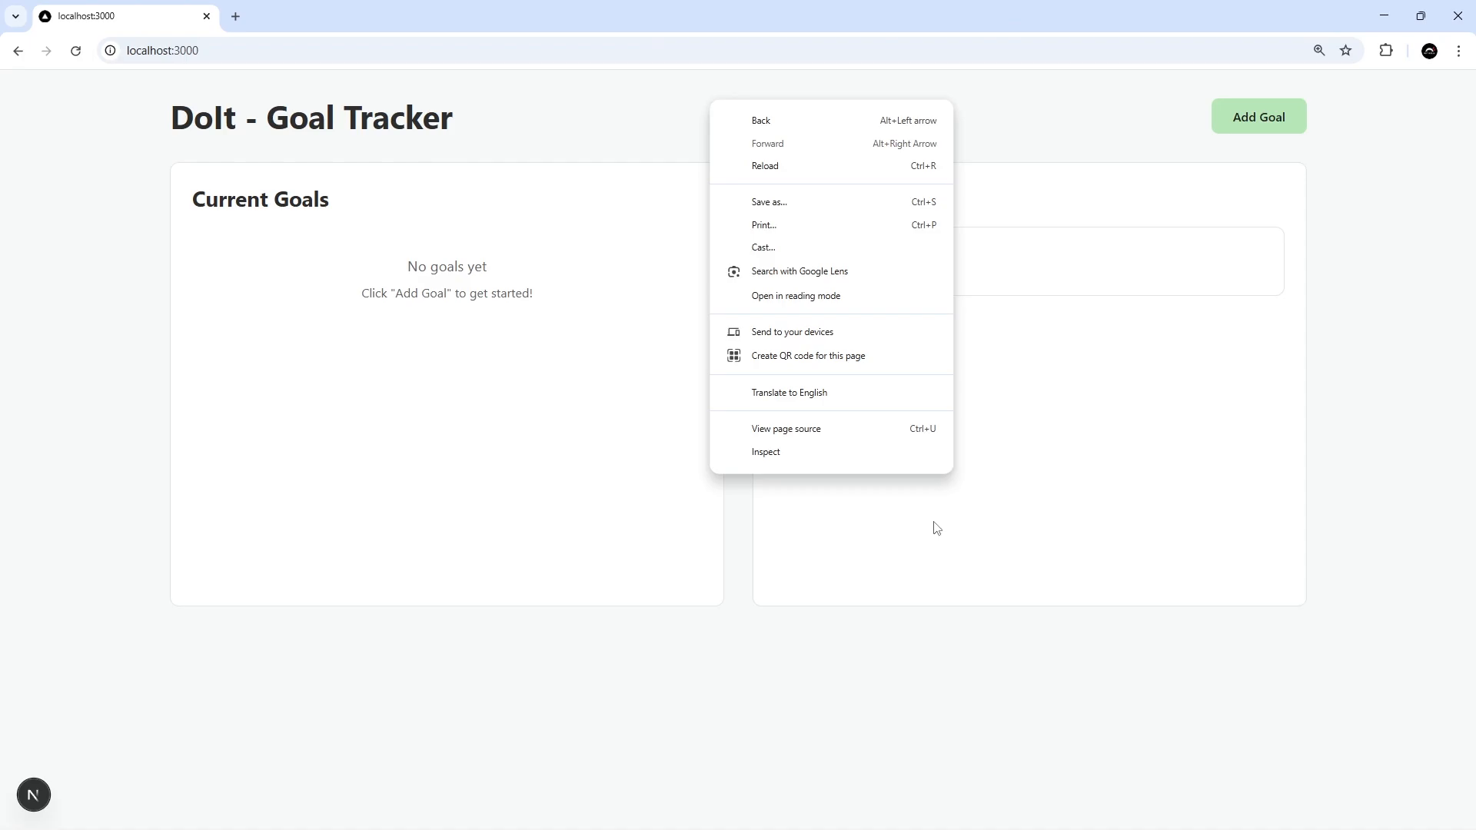
pyautogui.moveTo(846, 460)
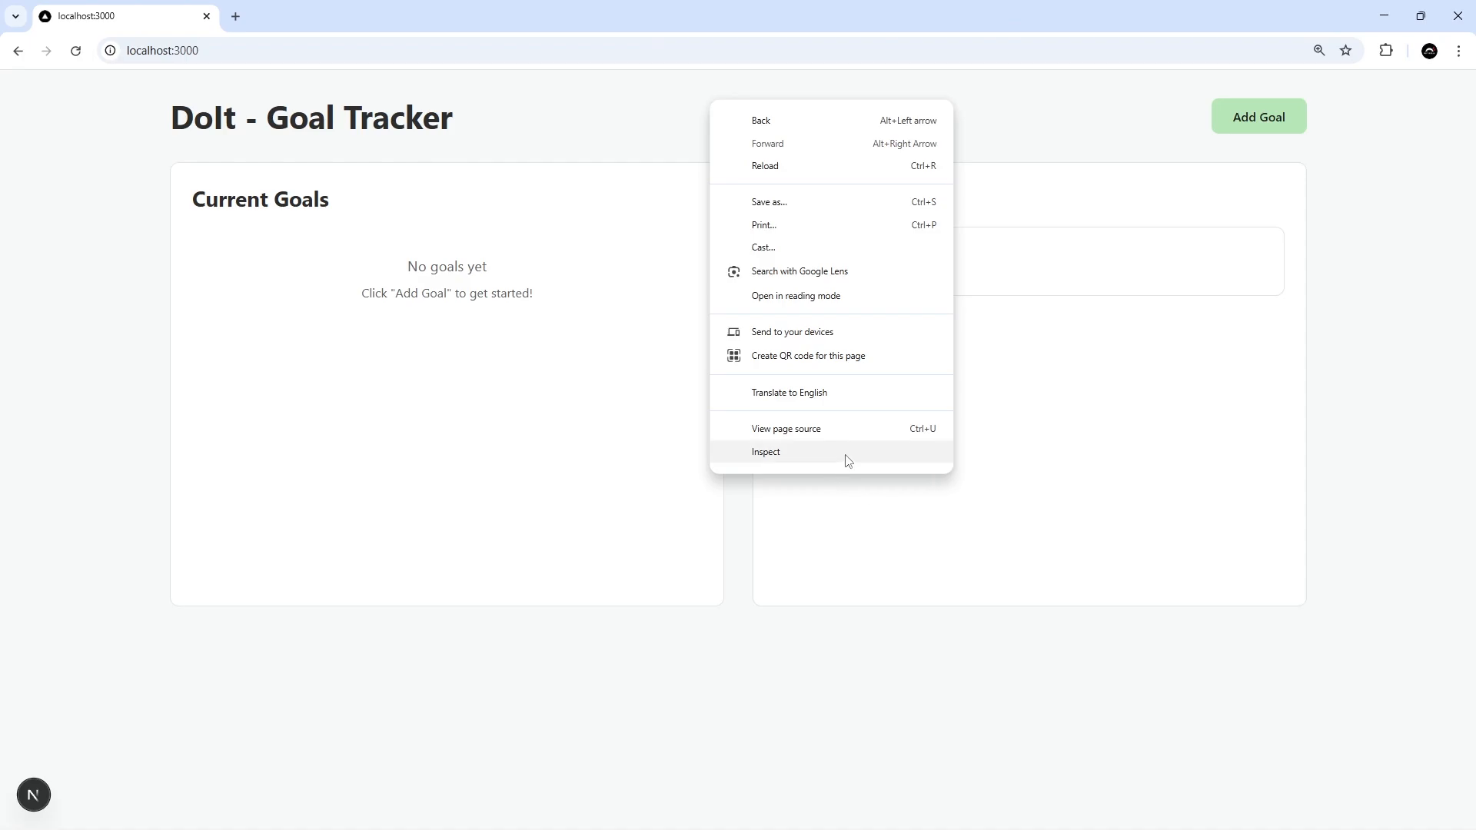
pyautogui.moveTo(738, 101)
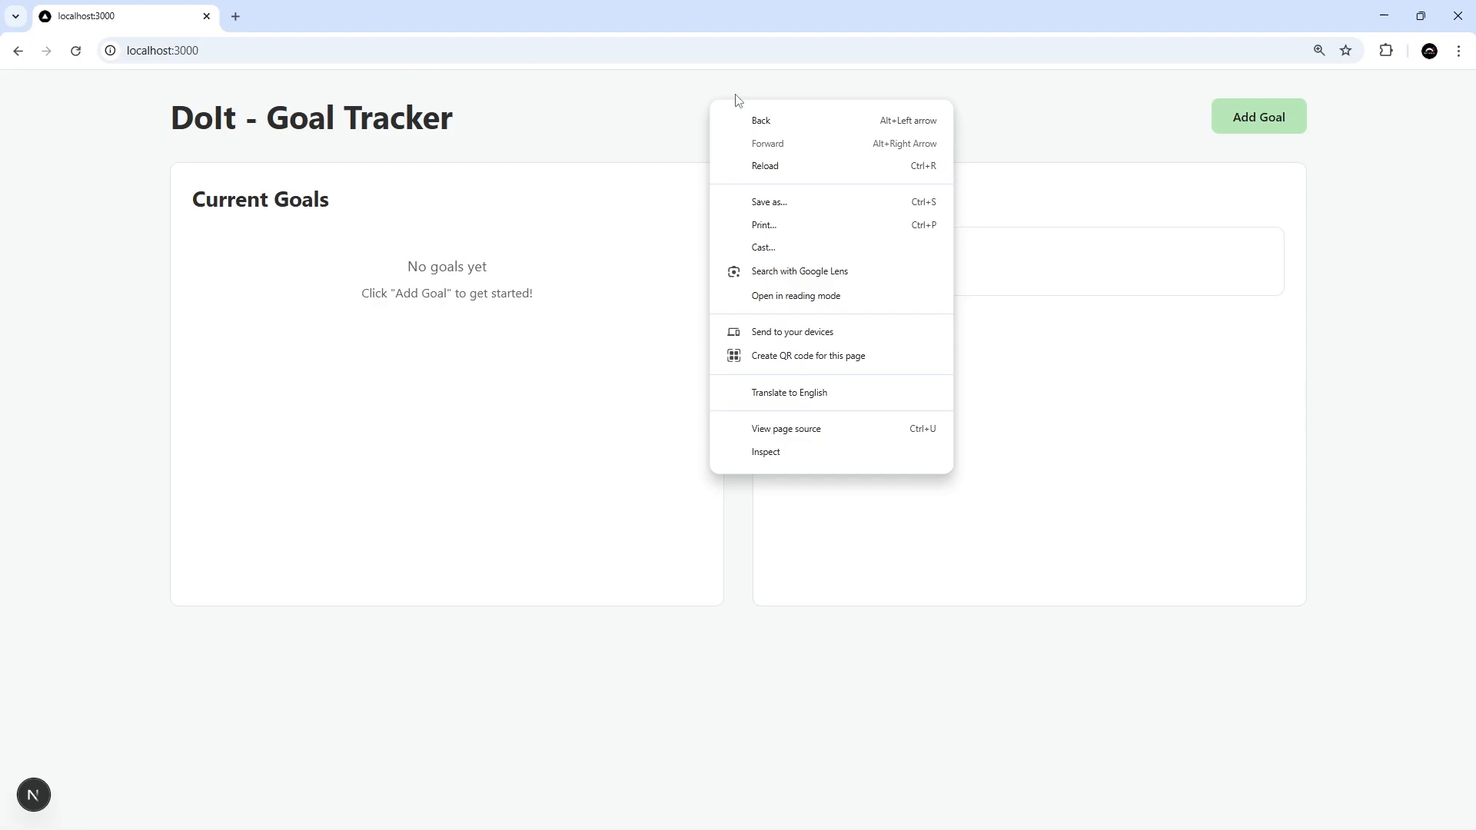
pyautogui.moveTo(914, 460)
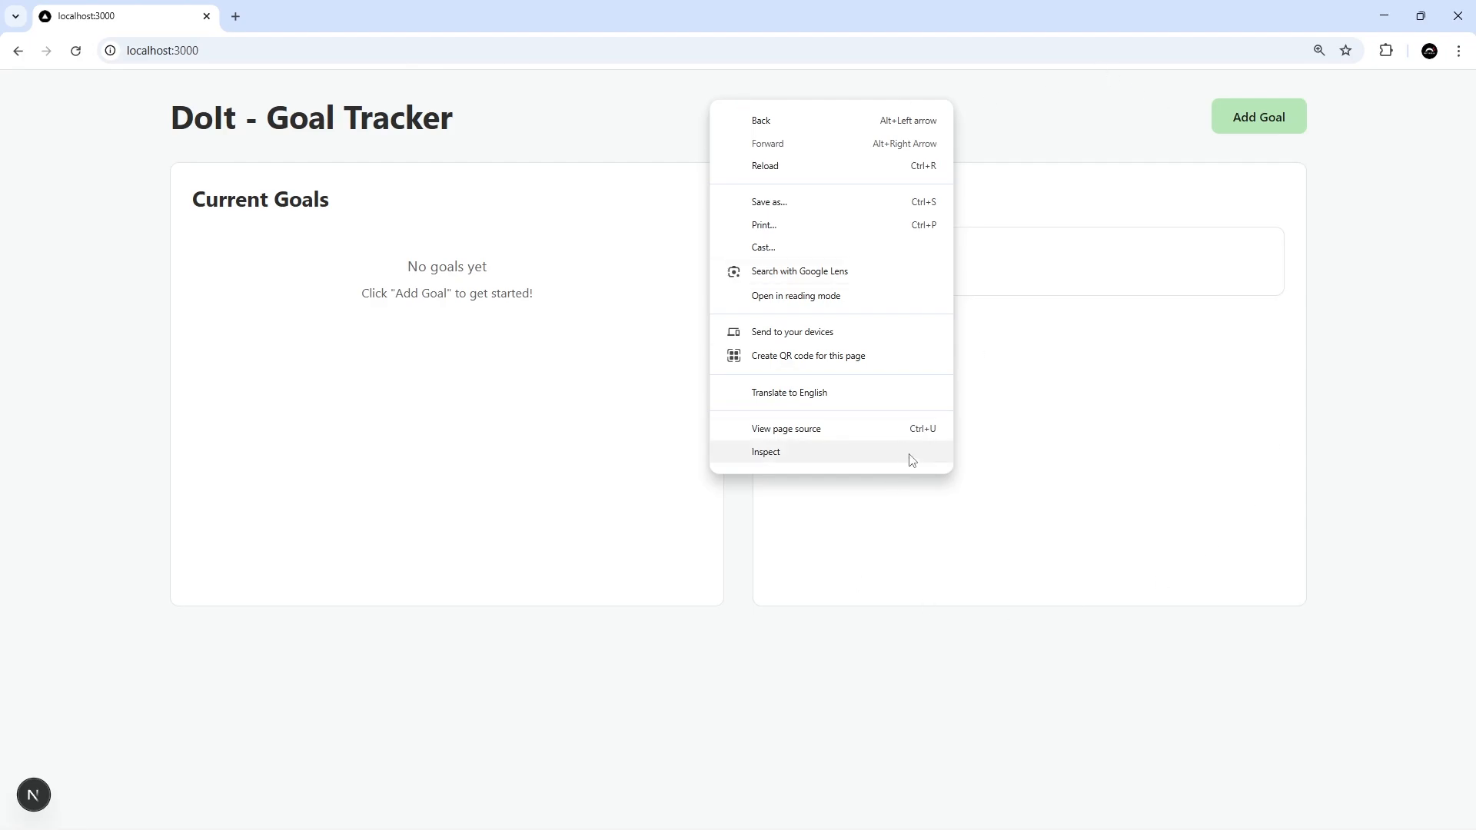
pyautogui.click(766, 452)
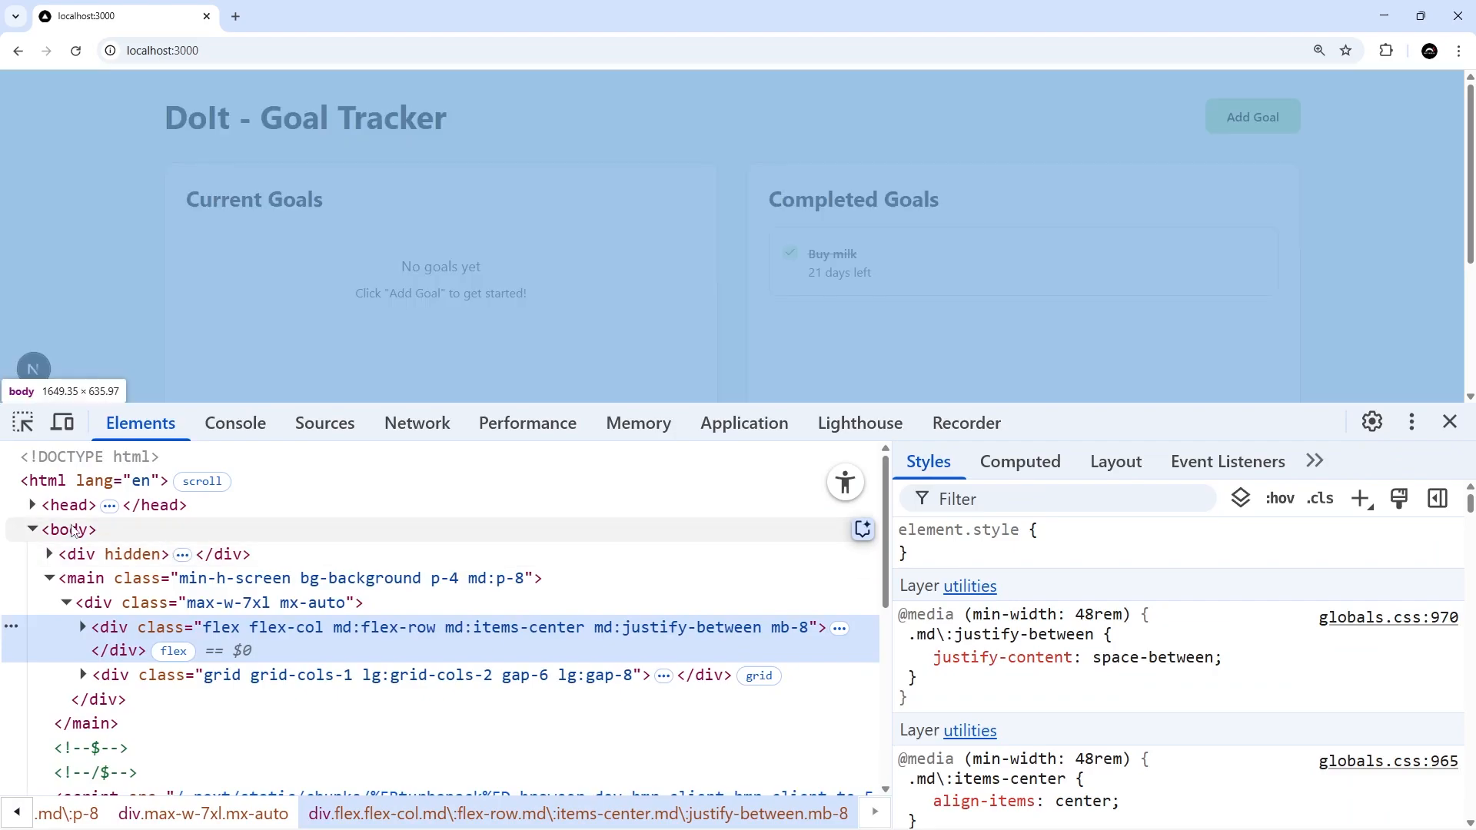
# - Add class="dark" to the page body for a dark theme, then close DevTools
pyautogui.rightClick(66, 529)
pyautogui.write(' class="dark"')
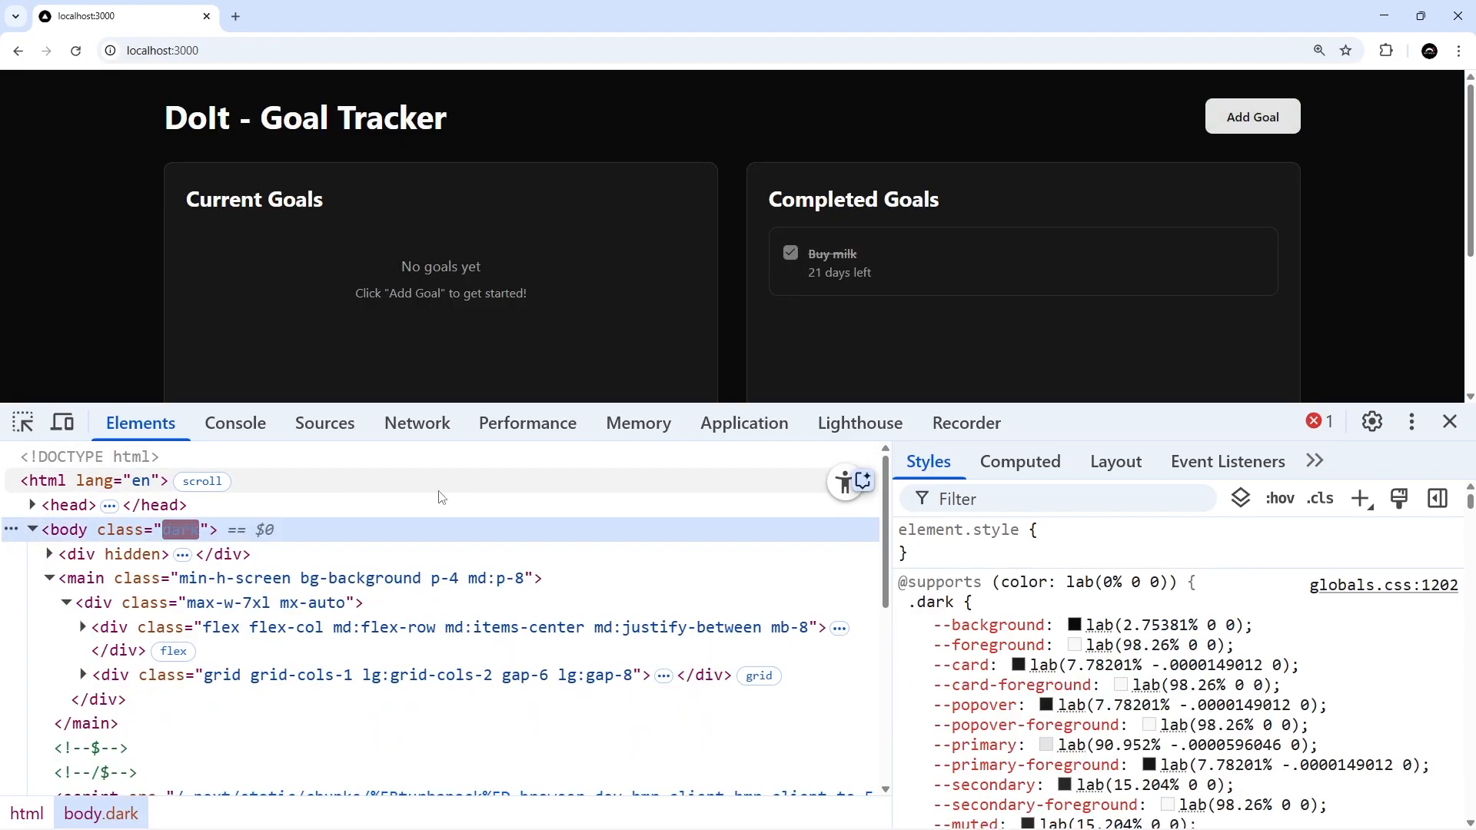
pyautogui.click(1448, 421)
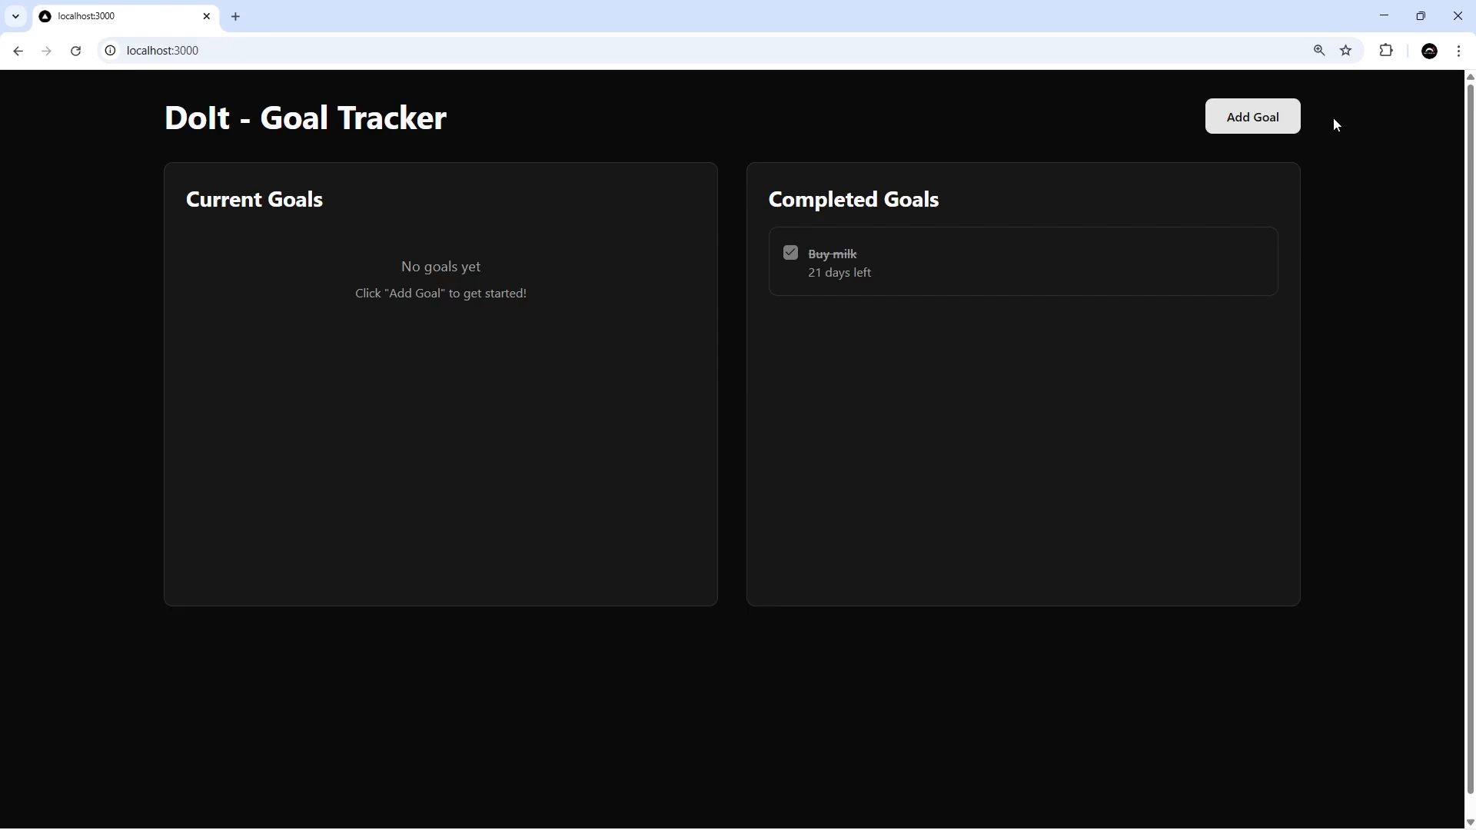
pyautogui.moveTo(1250, 120)
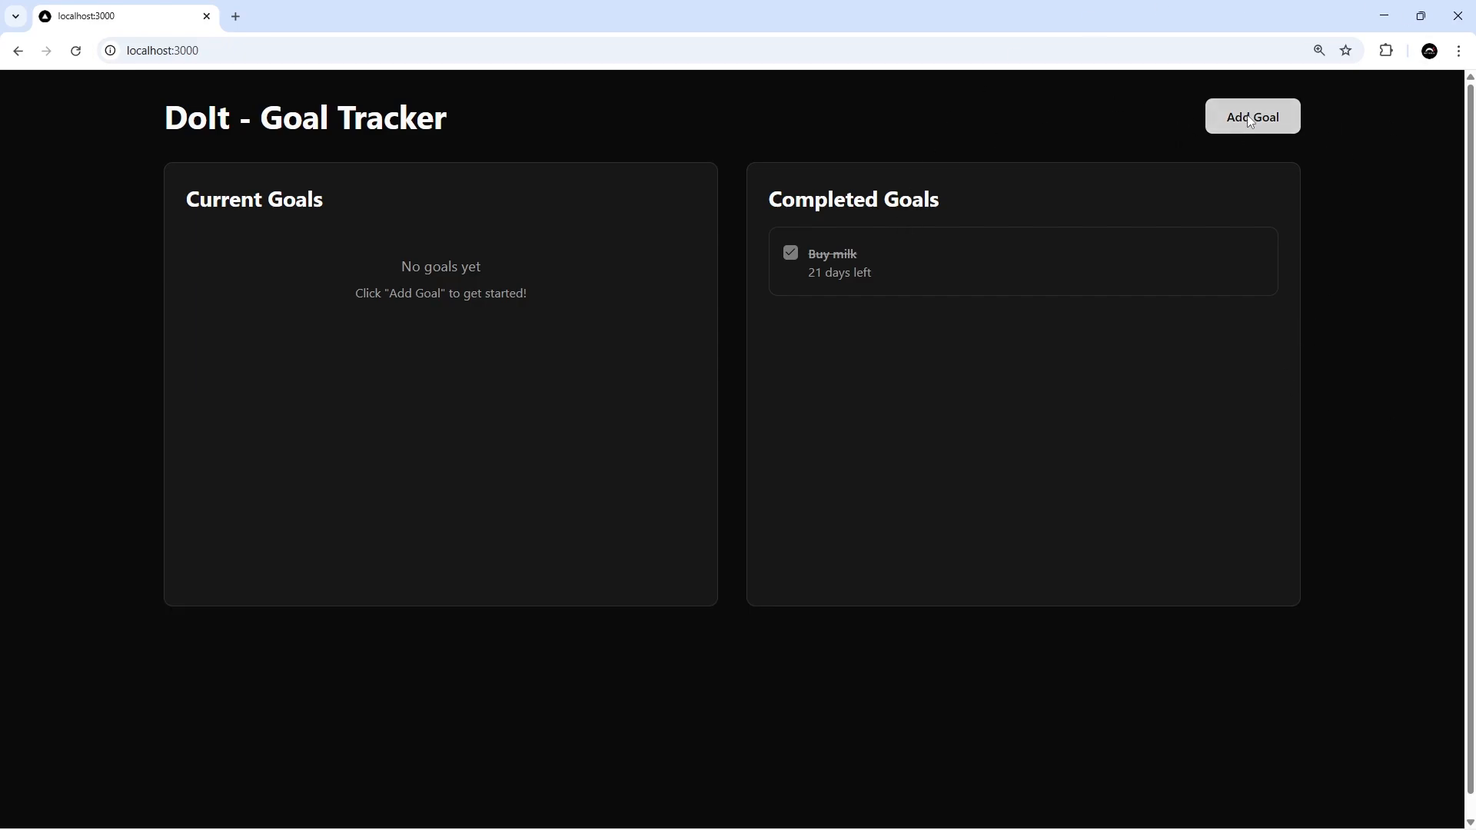
pyautogui.click(1251, 115)
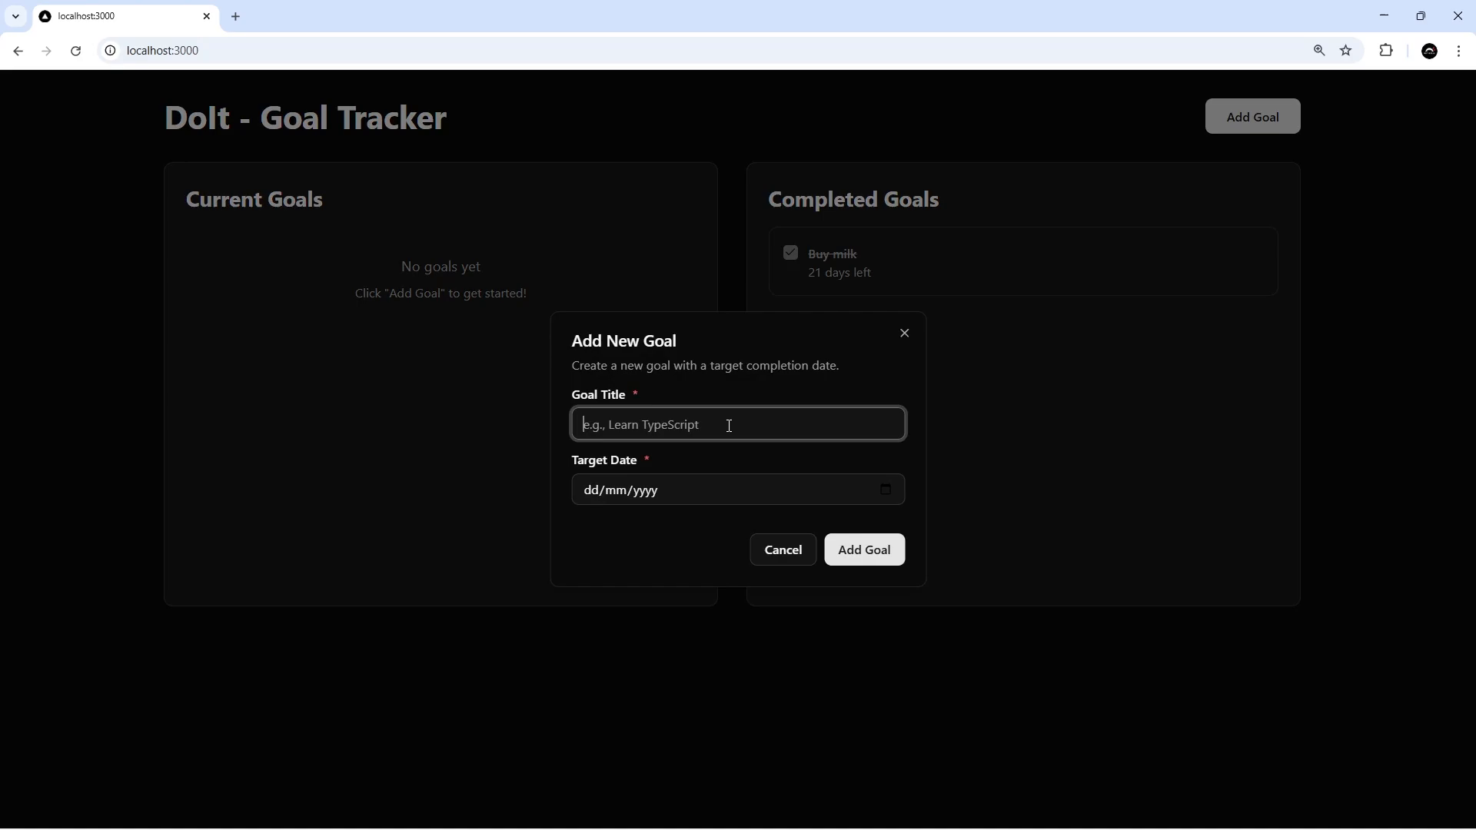
pyautogui.write('finish')
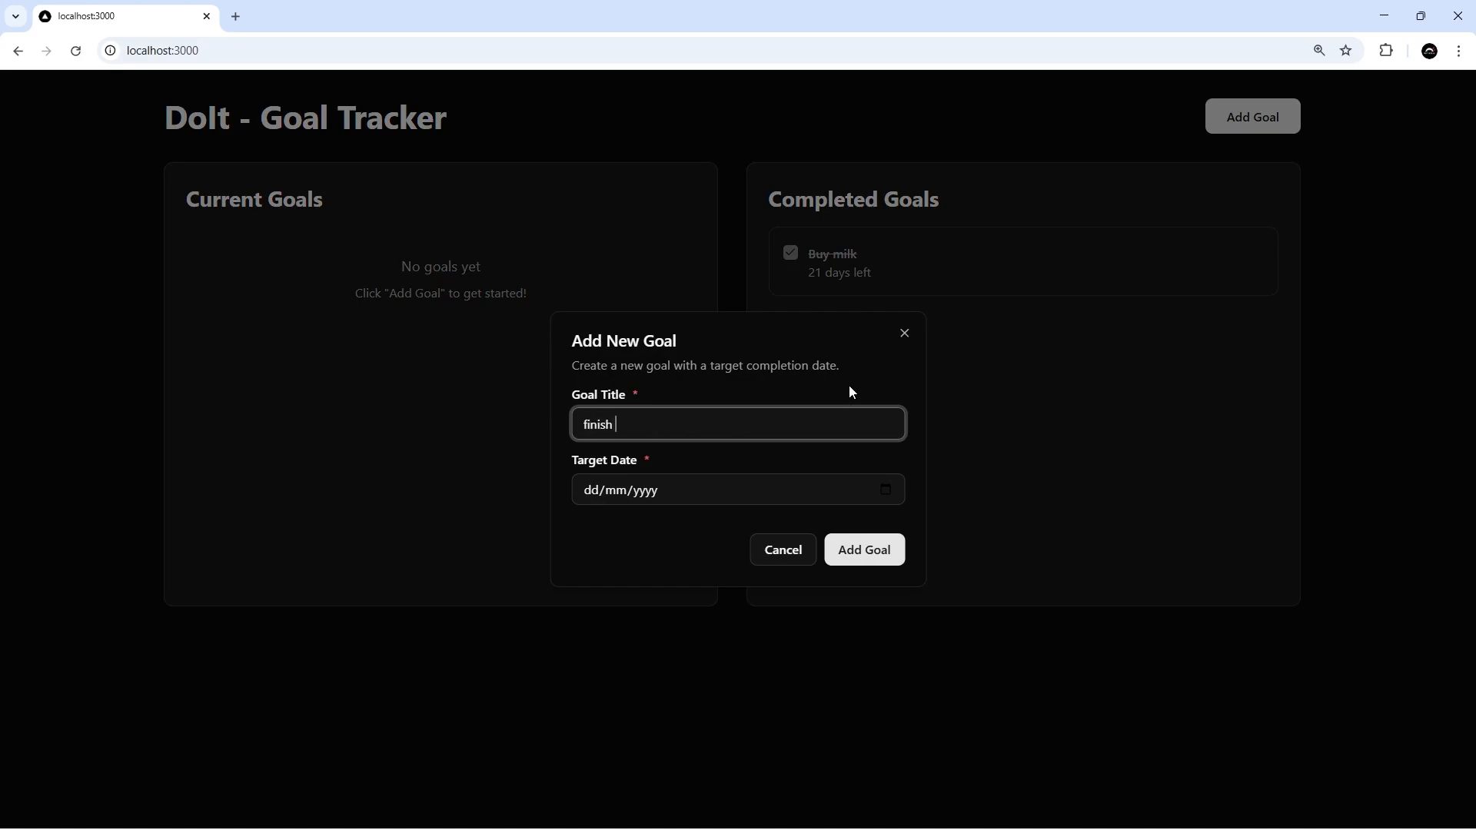
pyautogui.write('this series')
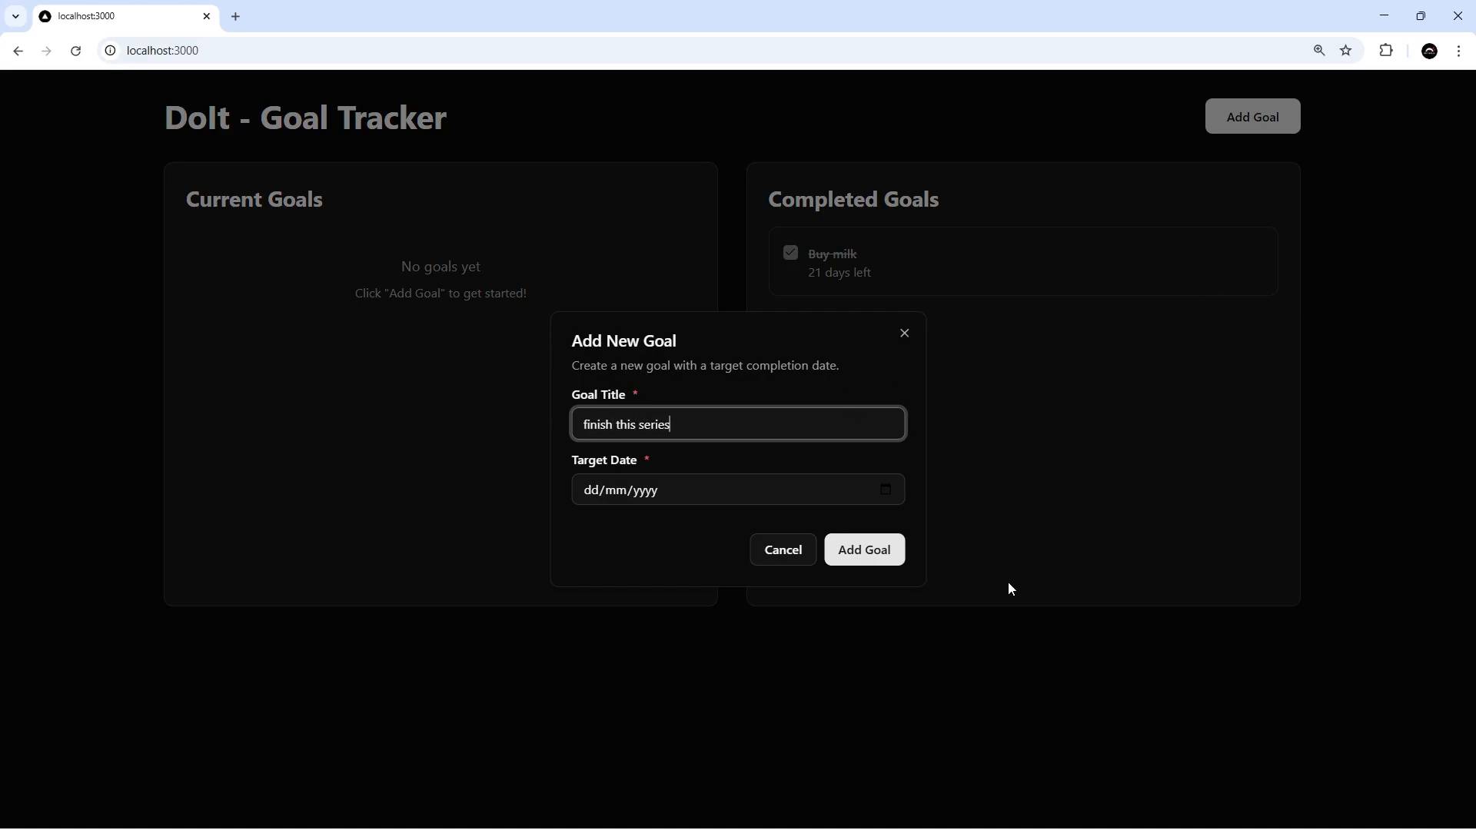
pyautogui.click(737, 489)
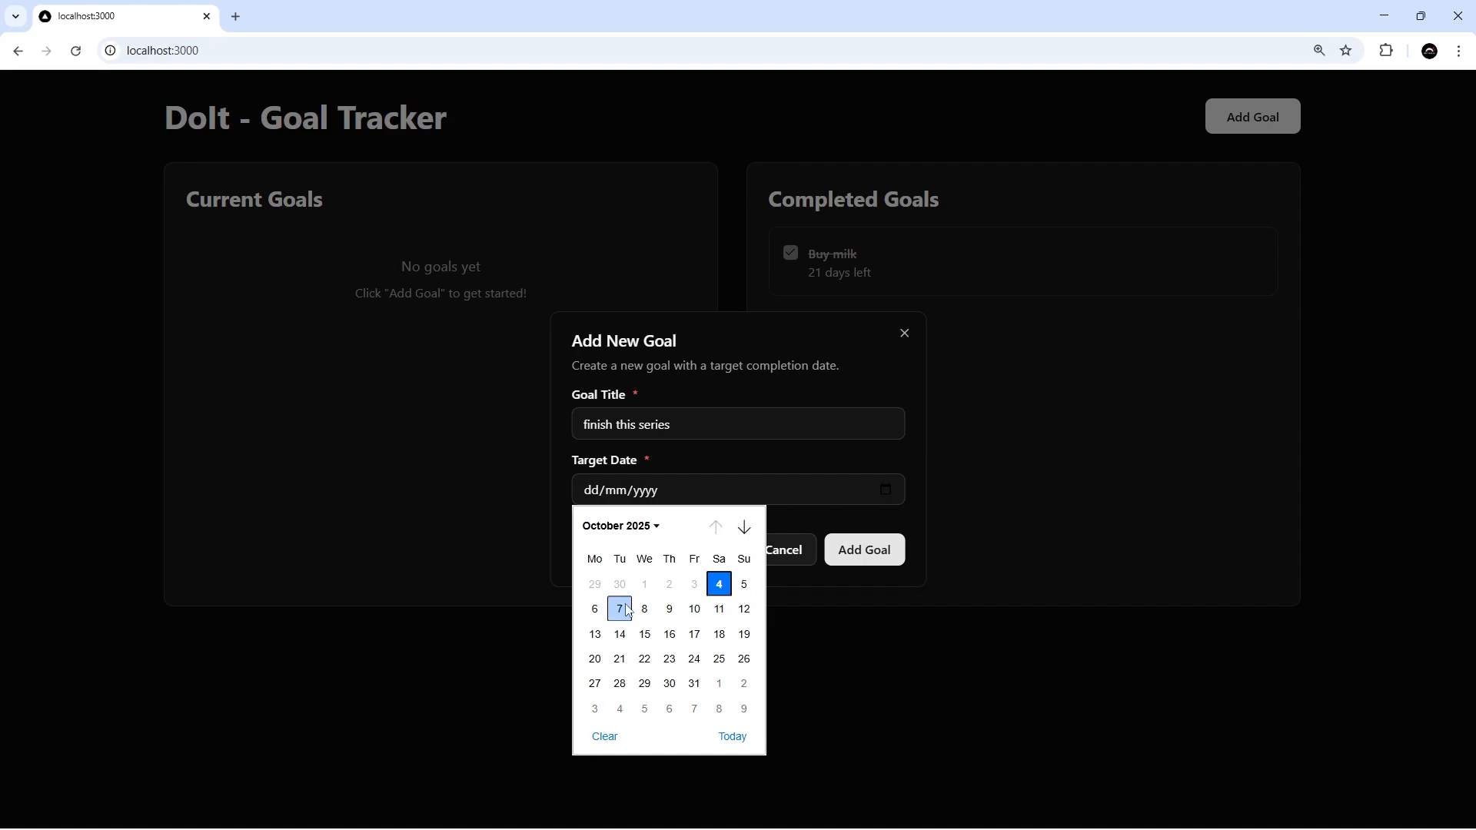
pyautogui.click(618, 609)
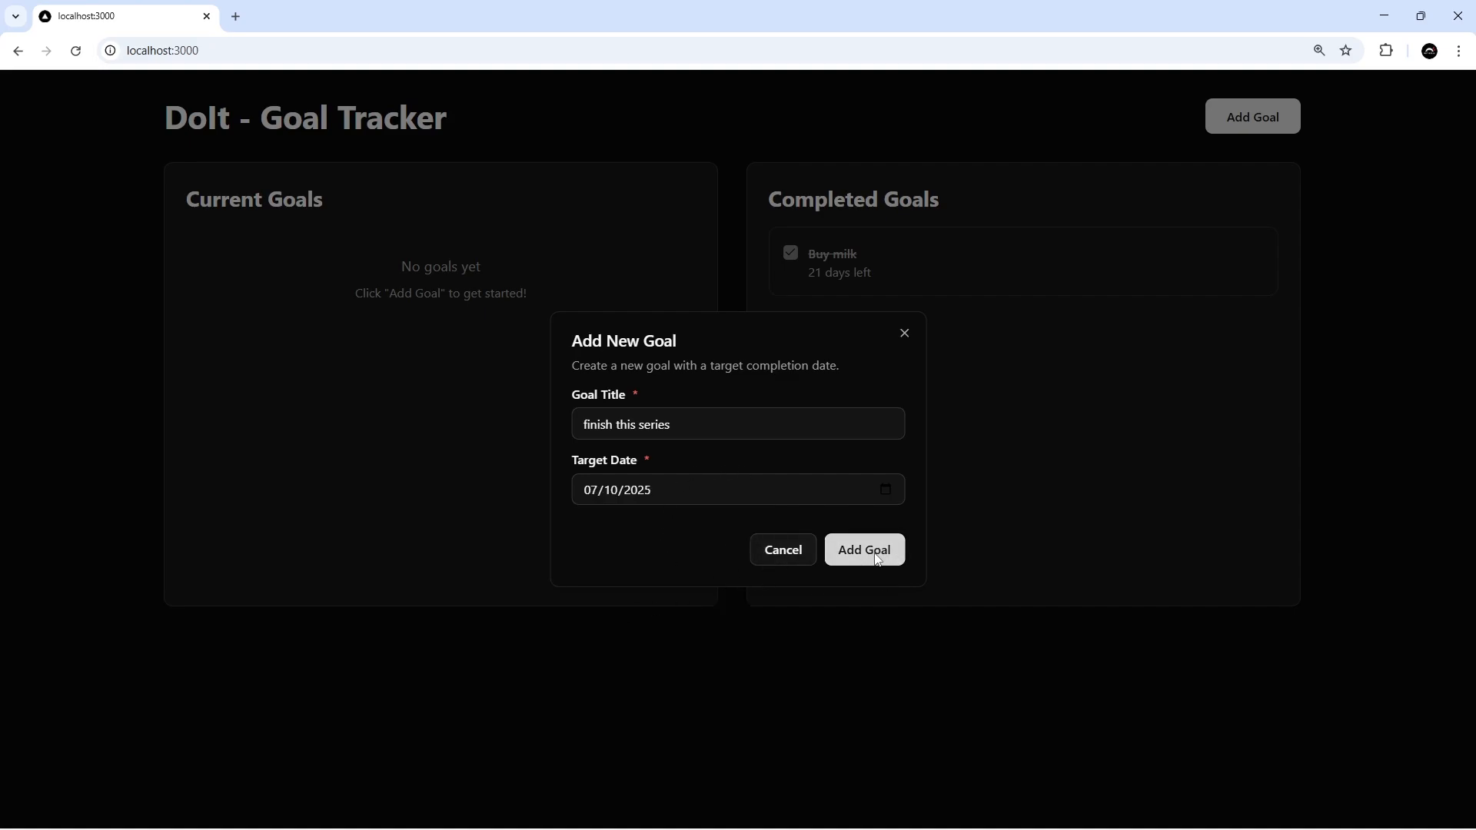
pyautogui.click(863, 551)
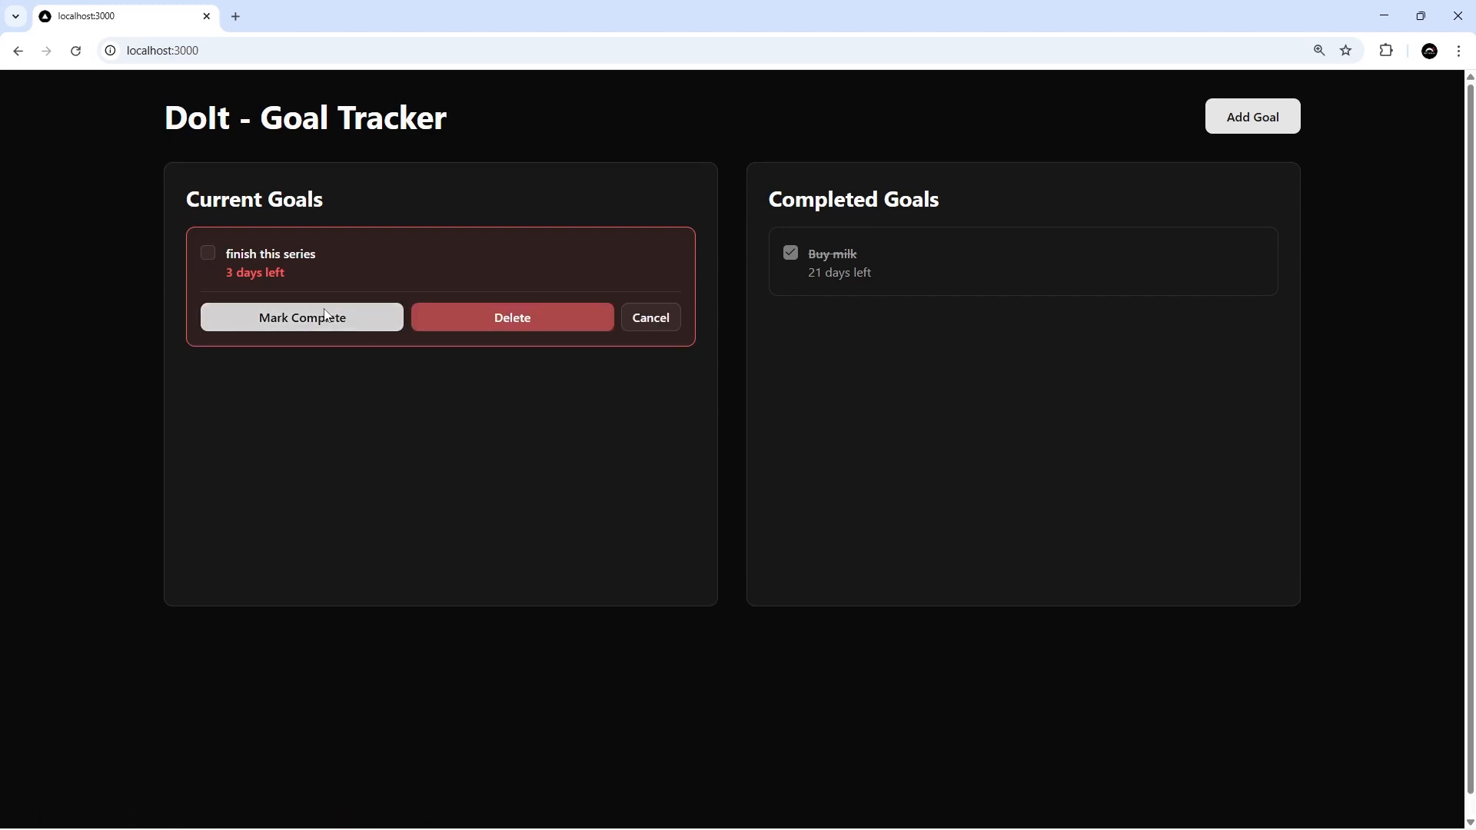
pyautogui.click(511, 317)
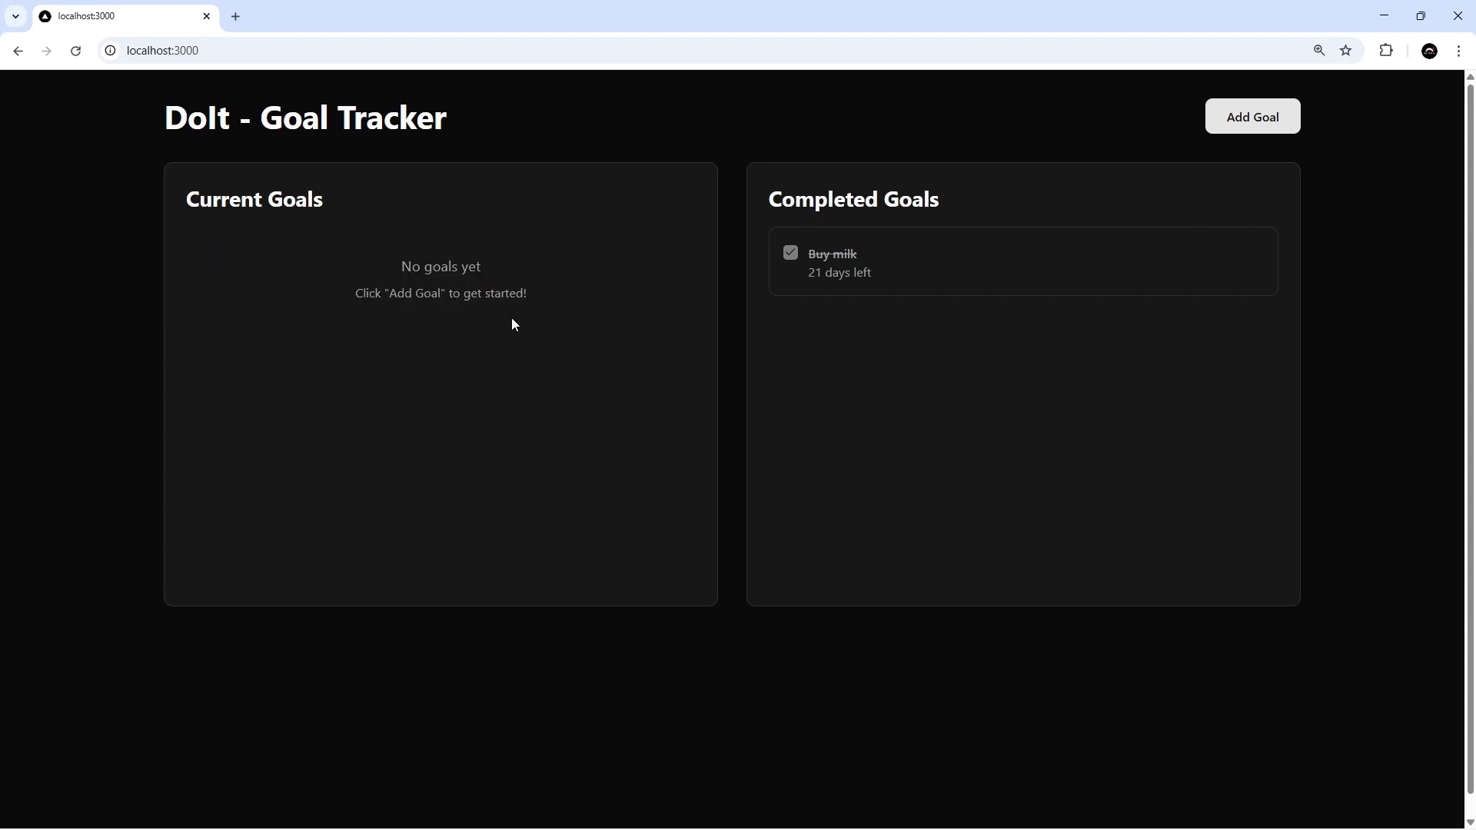
pyautogui.moveTo(274, 465)
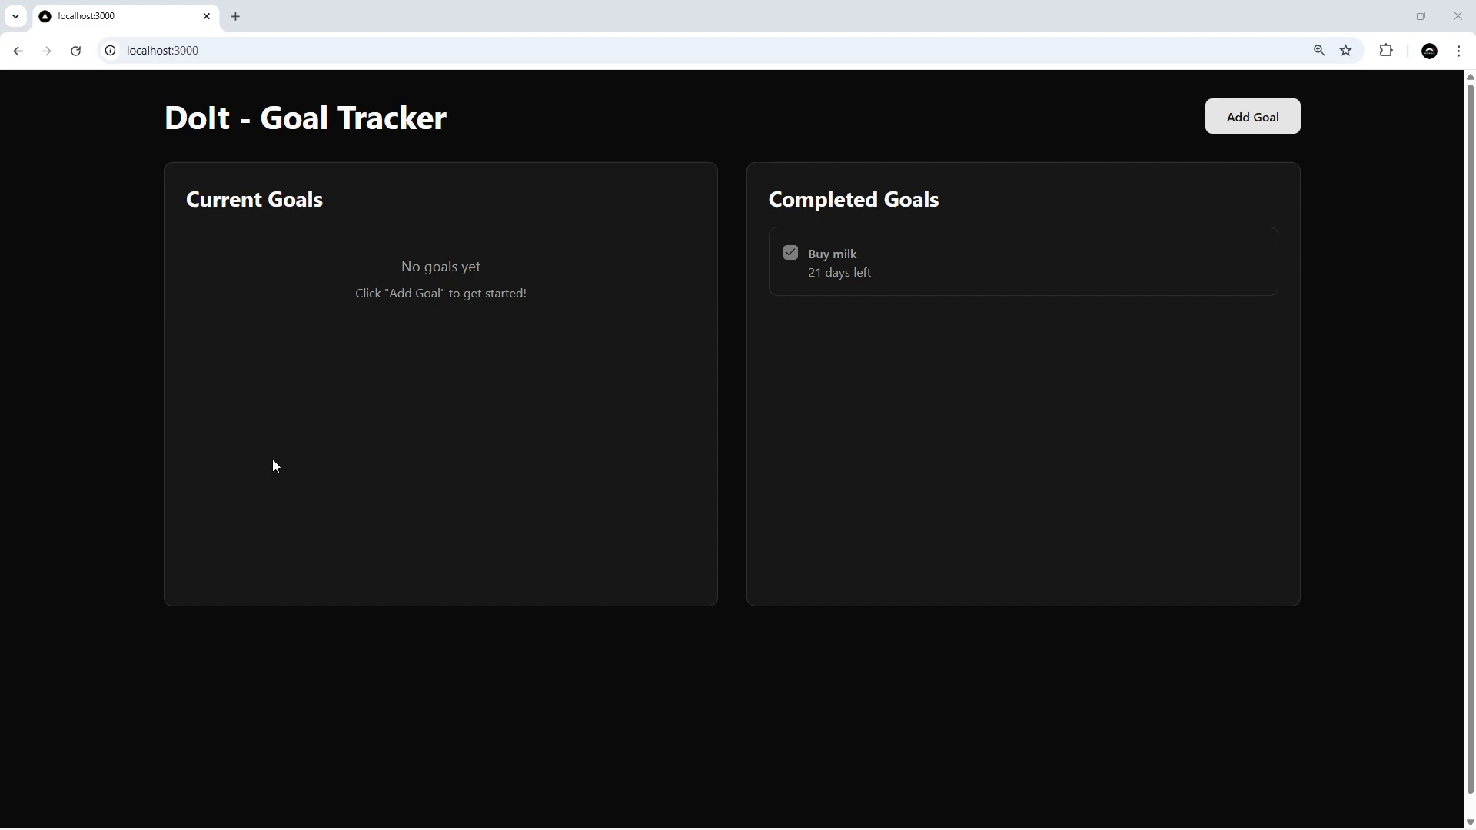
pyautogui.moveTo(909, 283)
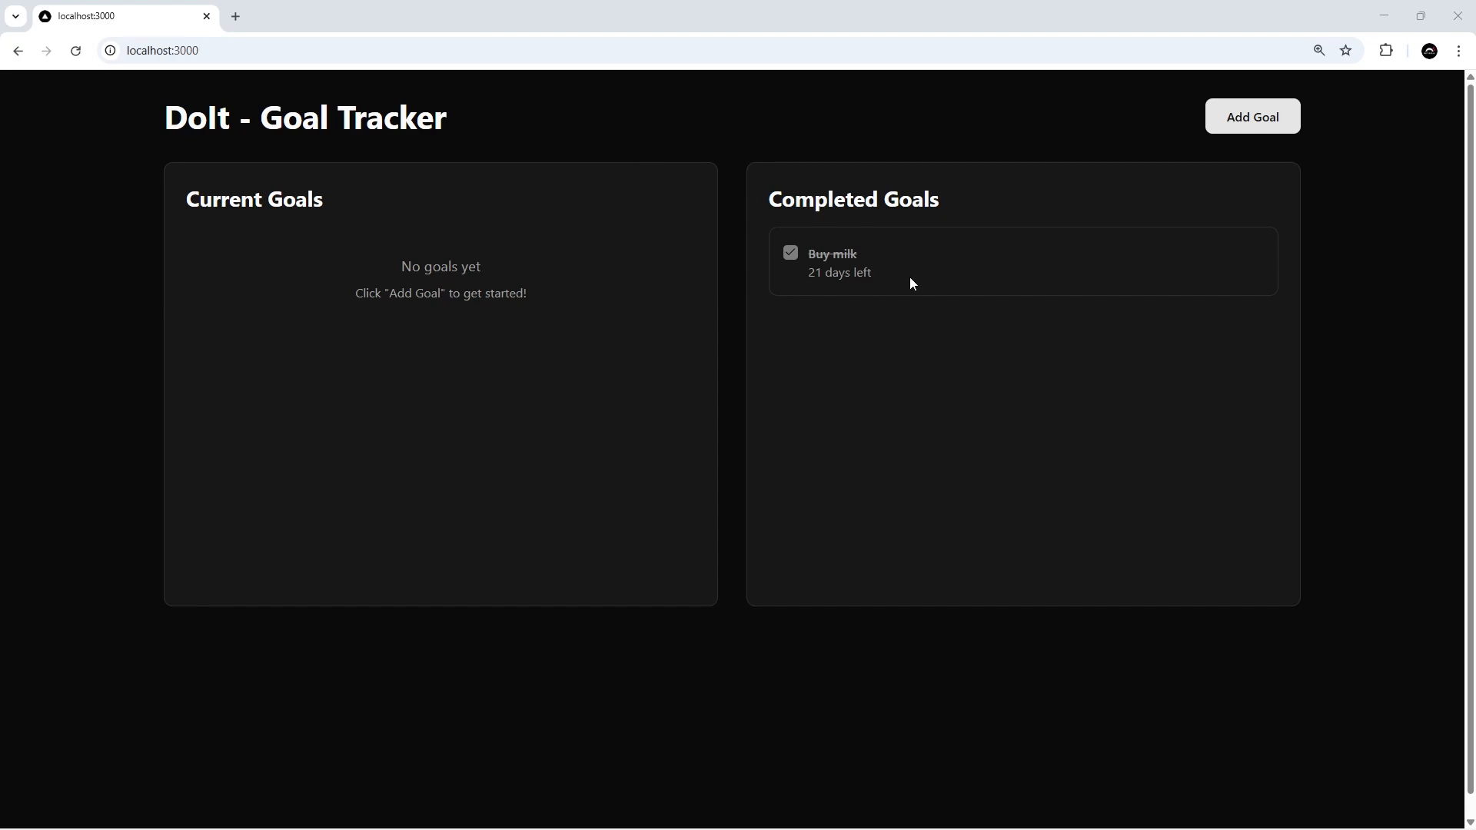
pyautogui.moveTo(692, 457)
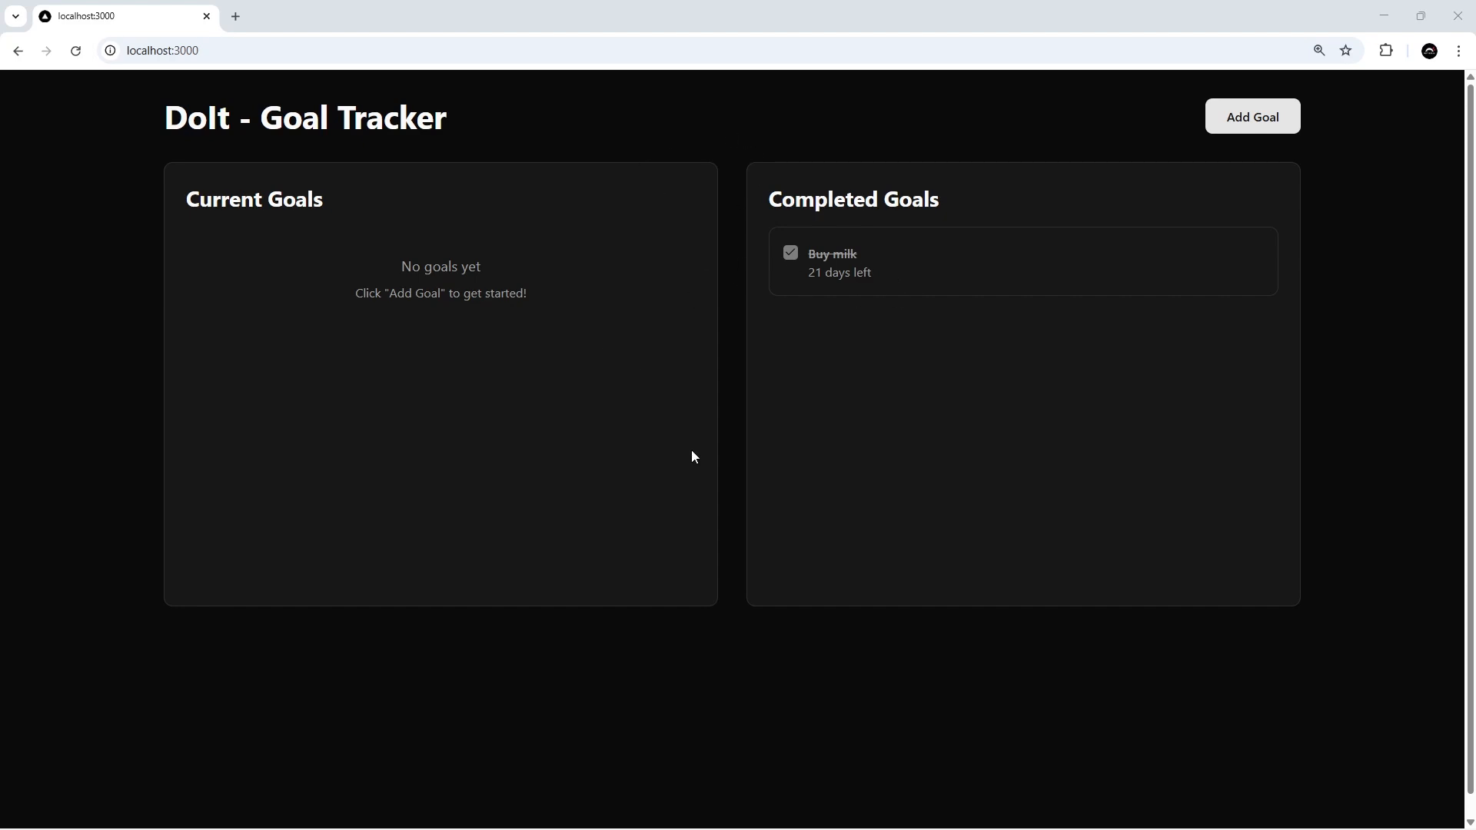